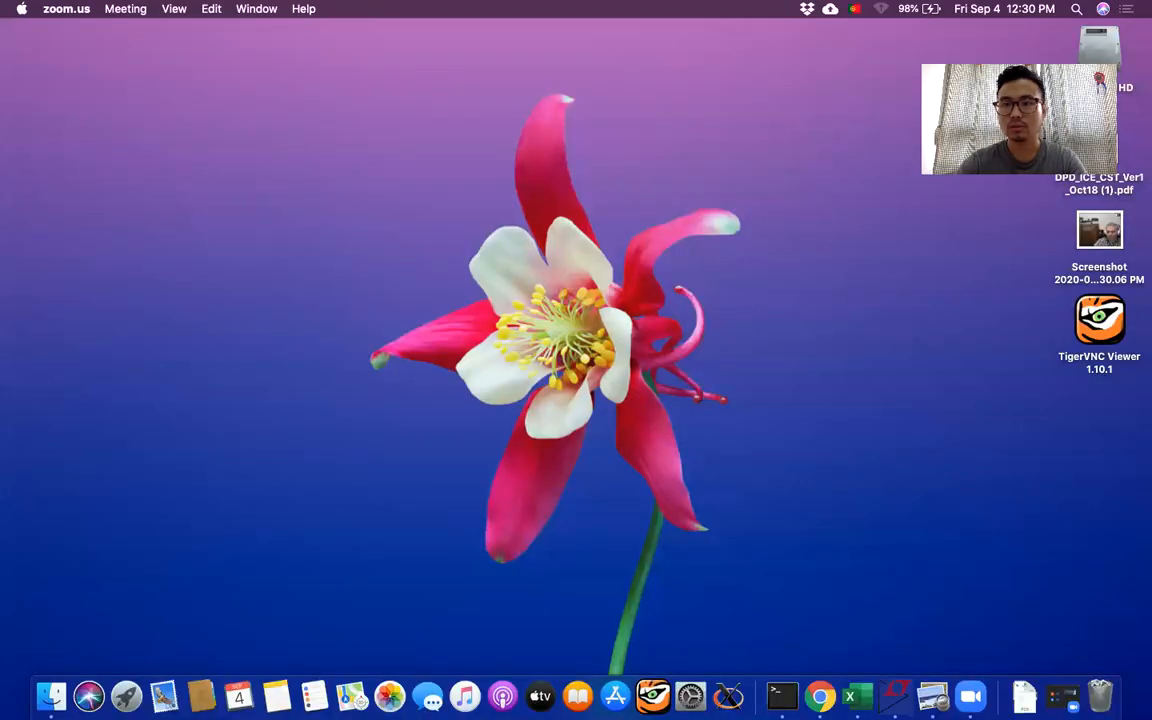
# Search Spotlight for the LTspice application
pyautogui.click(1076, 9)
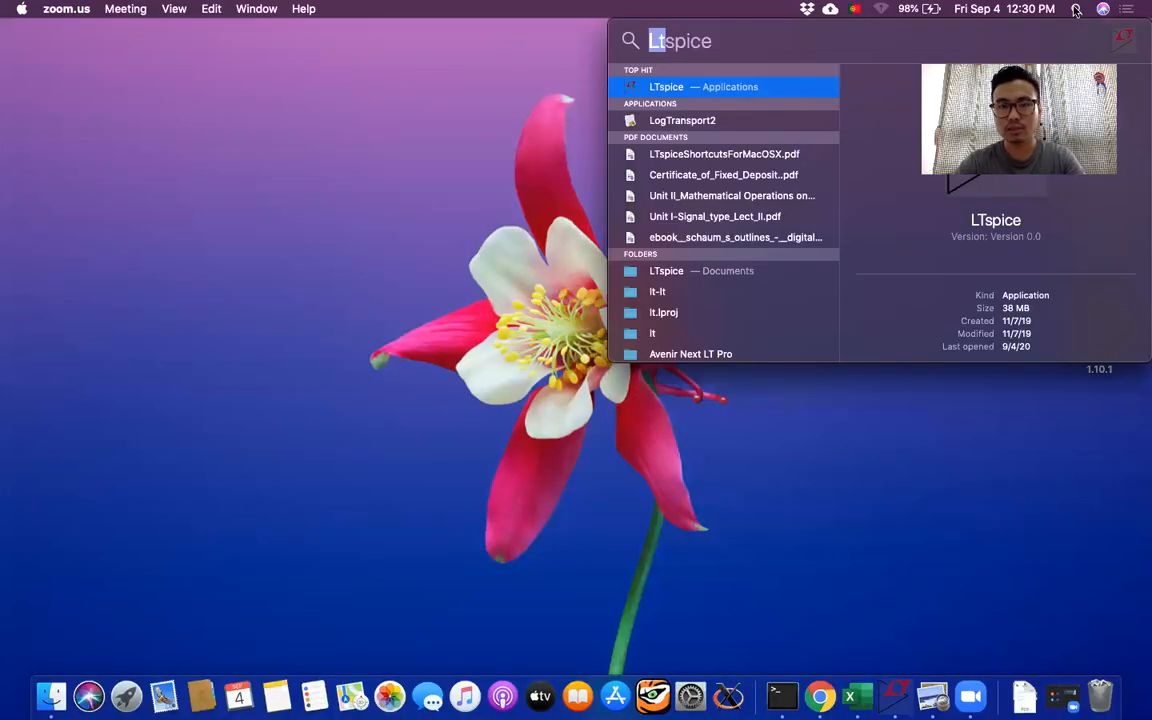
pyautogui.moveTo(755, 95)
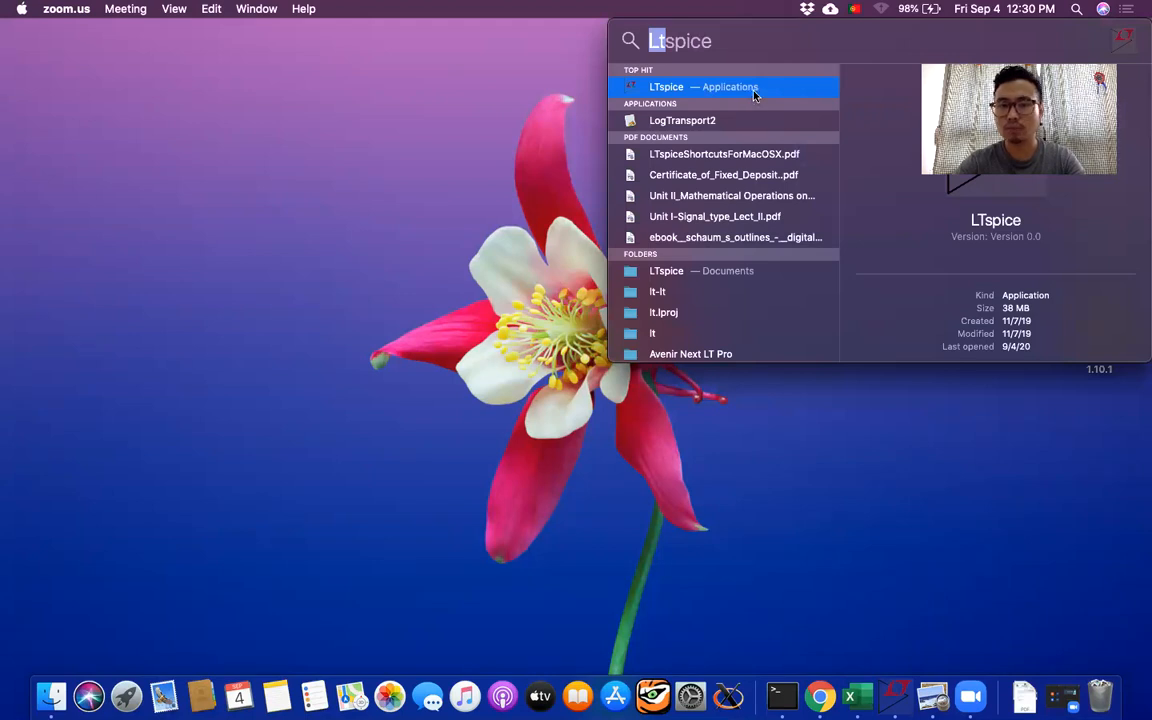
pyautogui.moveTo(740, 95)
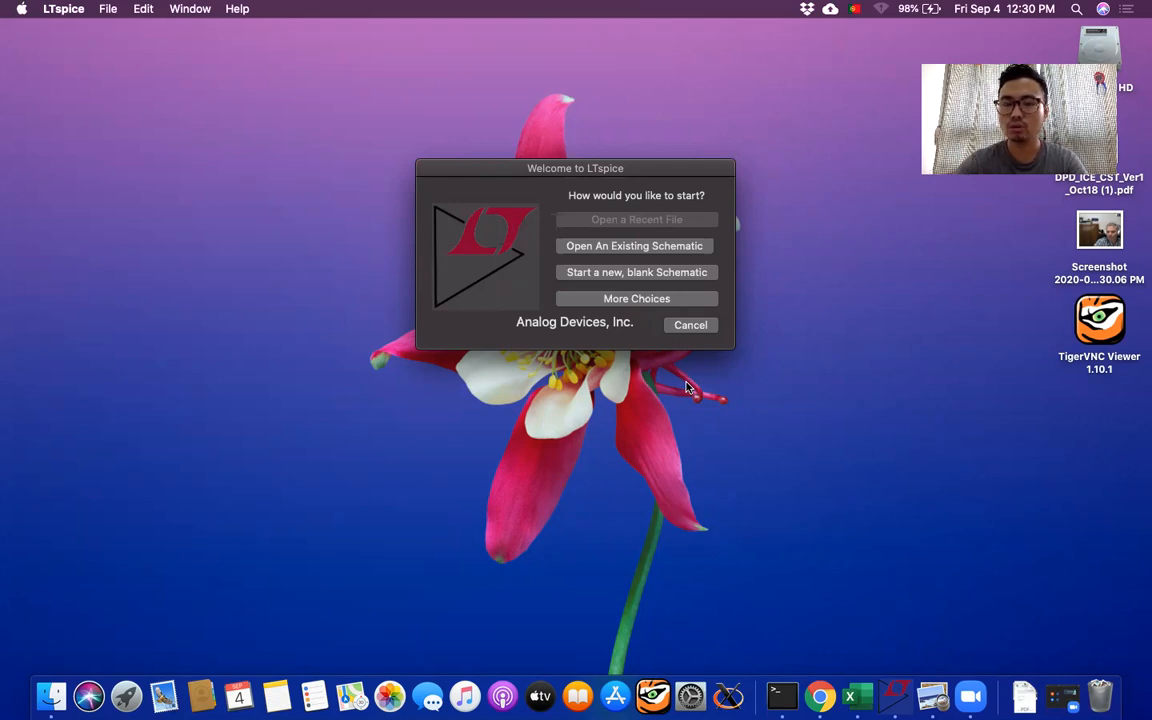
pyautogui.moveTo(635, 250)
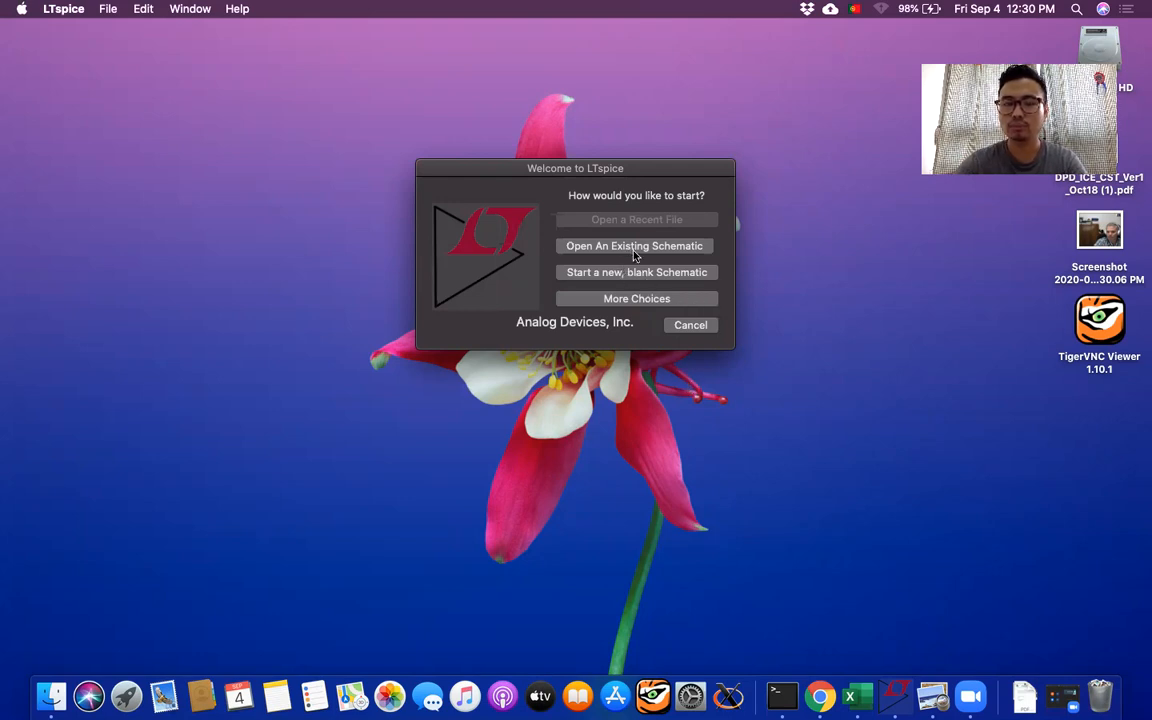
pyautogui.moveTo(653, 263)
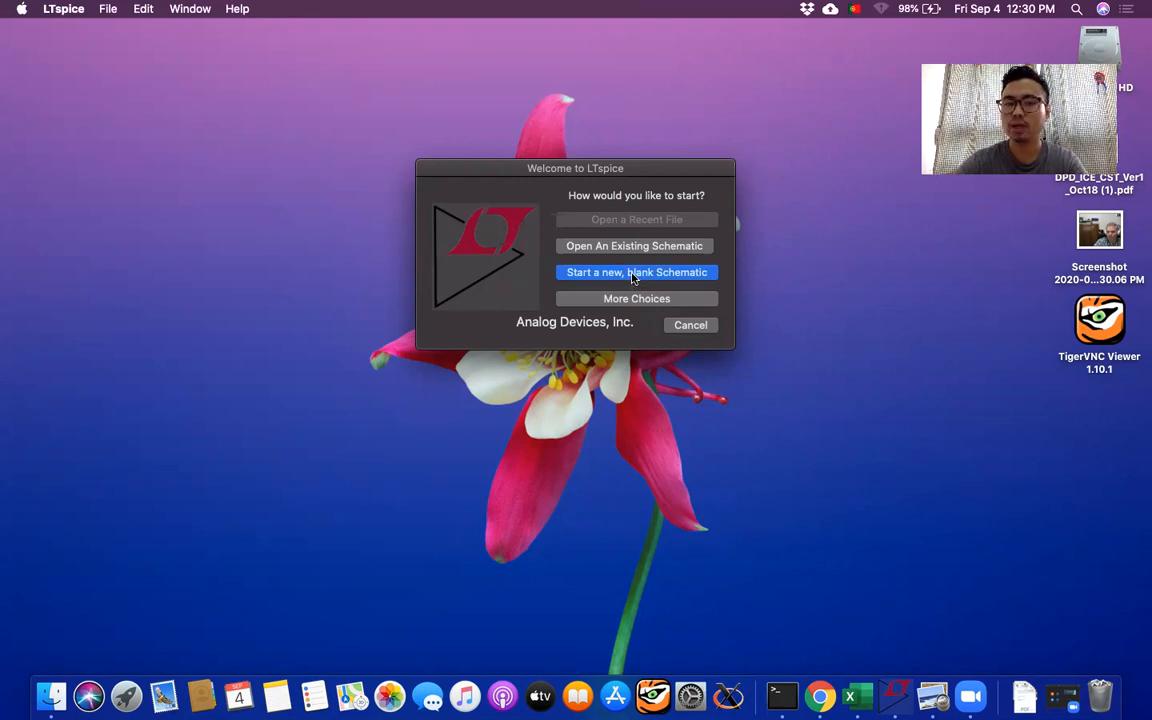
# Start a blank schematic, move its window up, and browse the right-click Draft and Edit menus
pyautogui.click(636, 272)
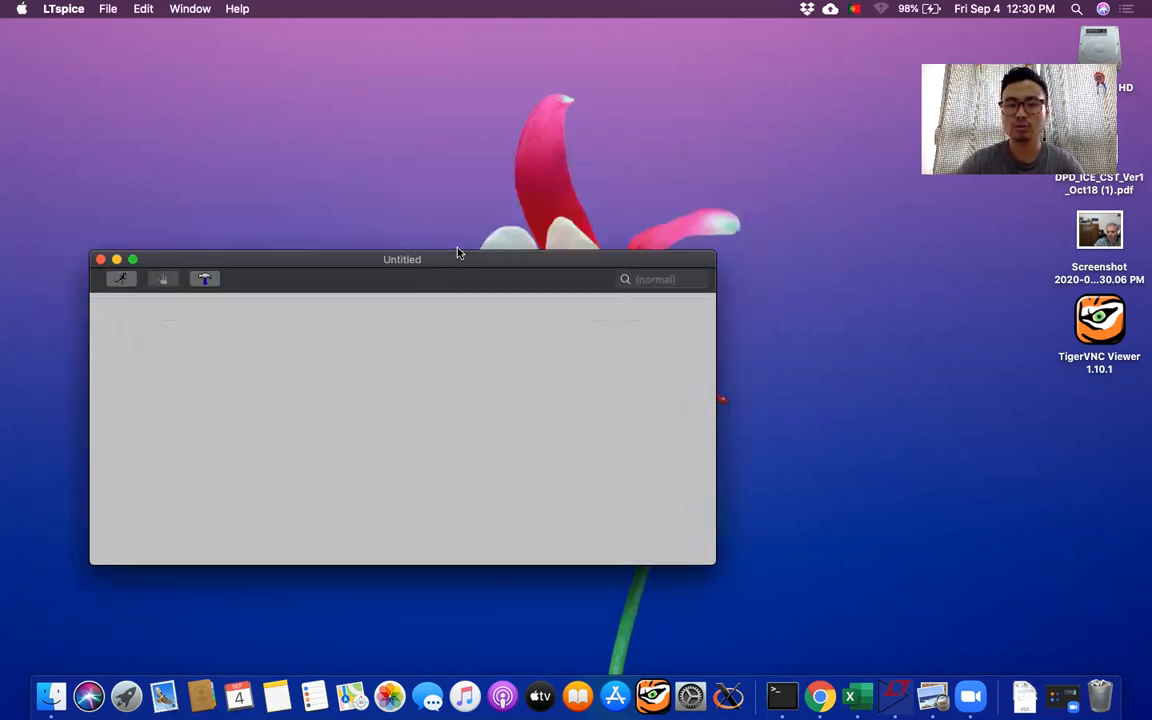
pyautogui.moveTo(401, 259); pyautogui.dragTo(430, 128)
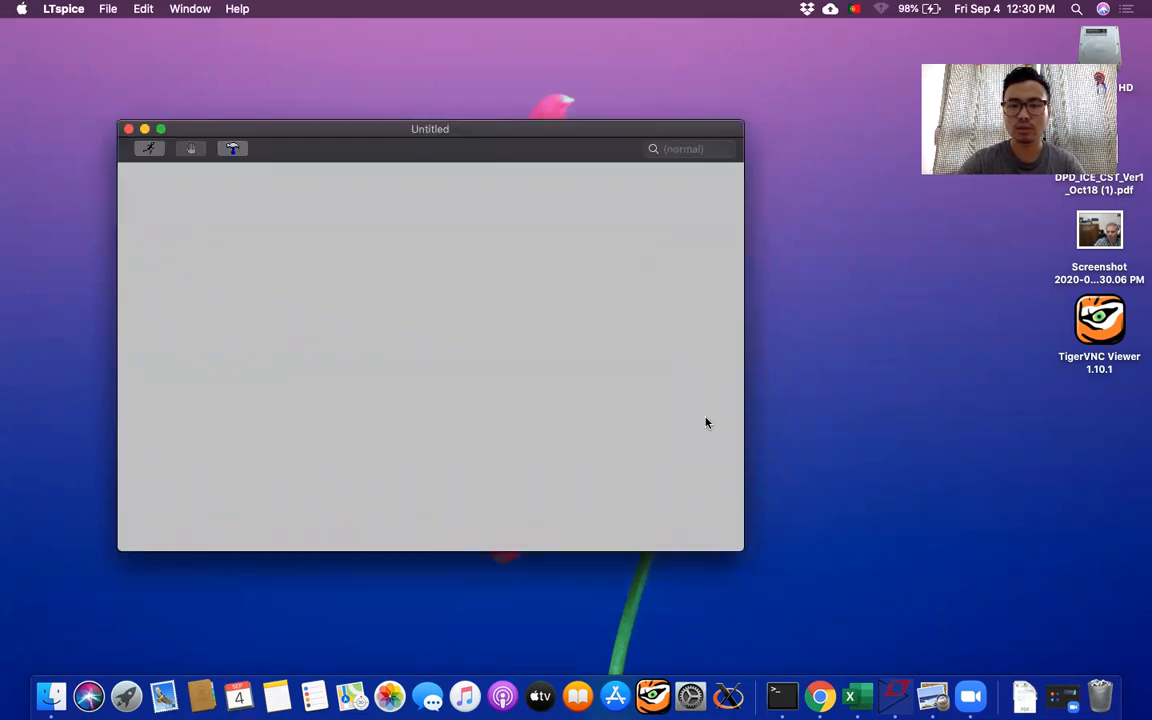
pyautogui.moveTo(740, 405)
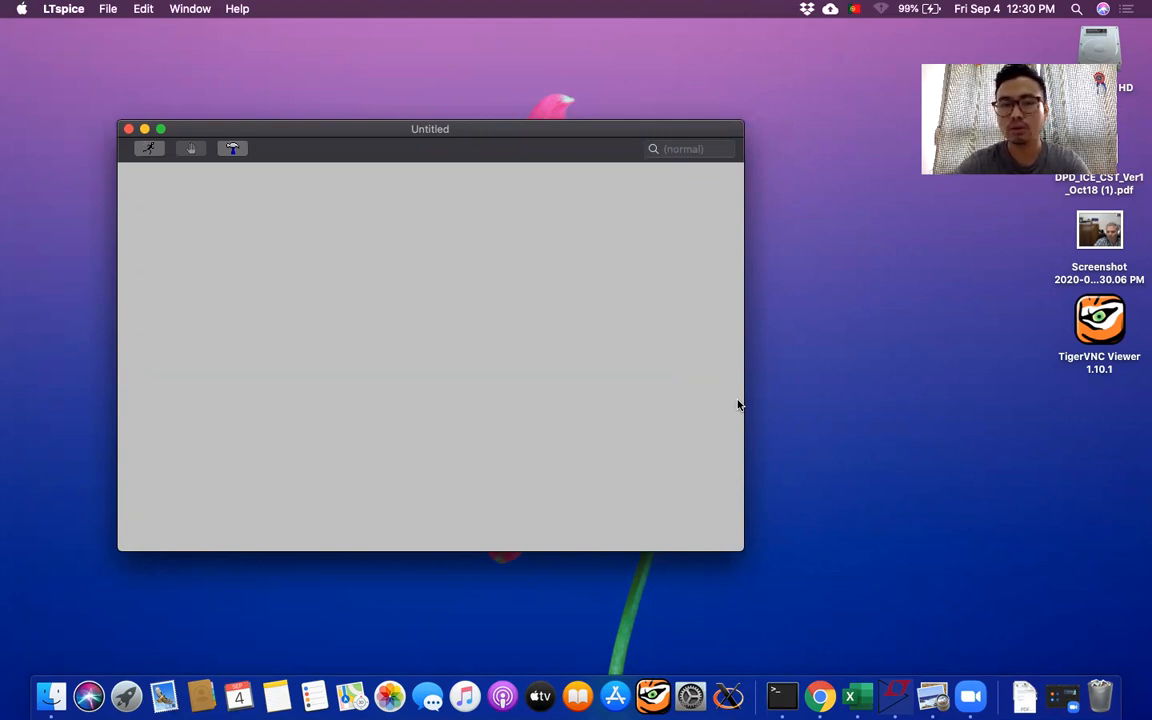
pyautogui.moveTo(445, 360)
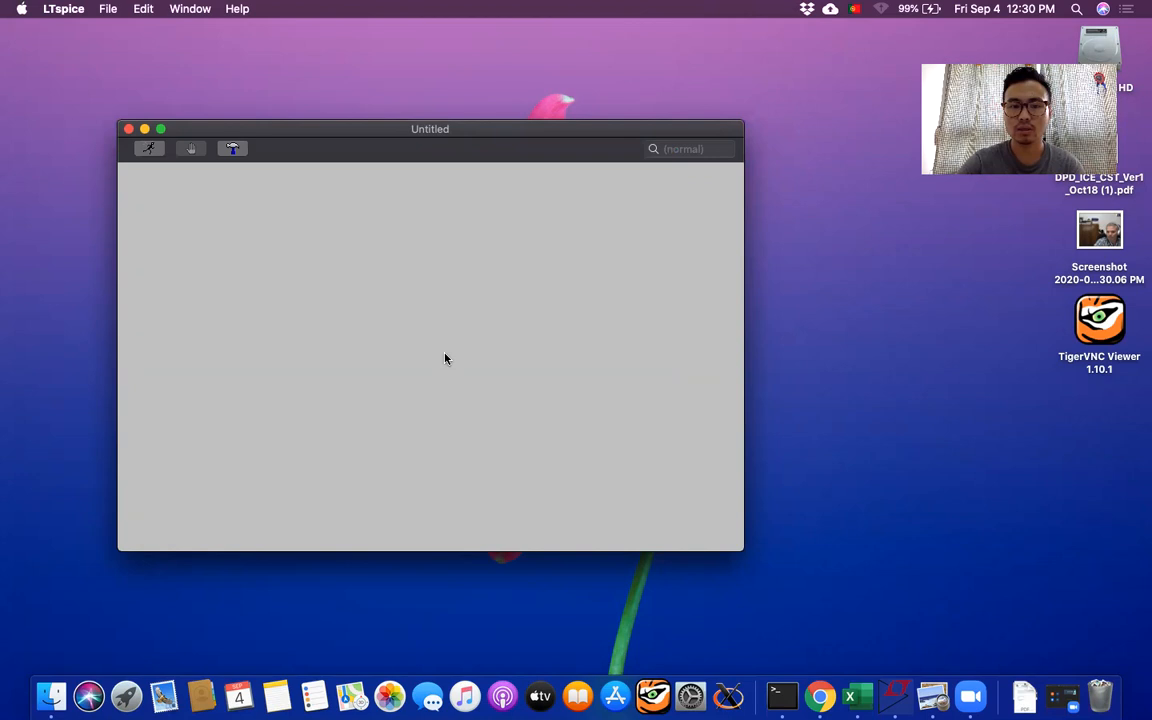
pyautogui.moveTo(461, 317)
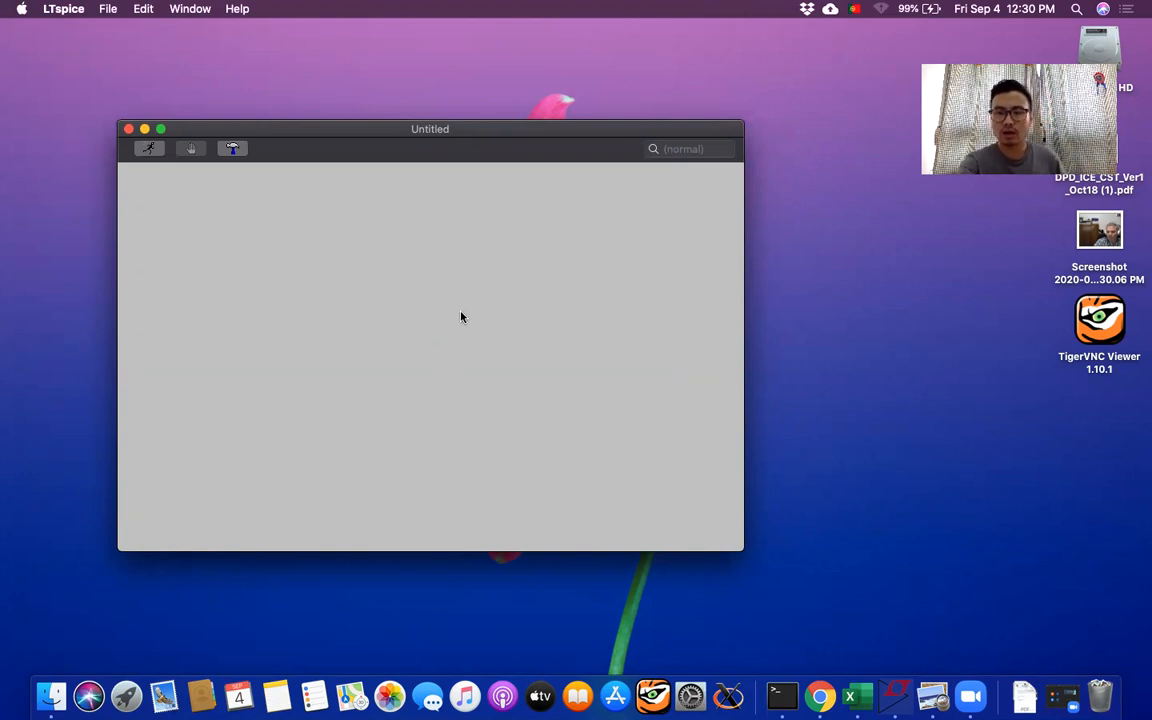
pyautogui.moveTo(451, 307)
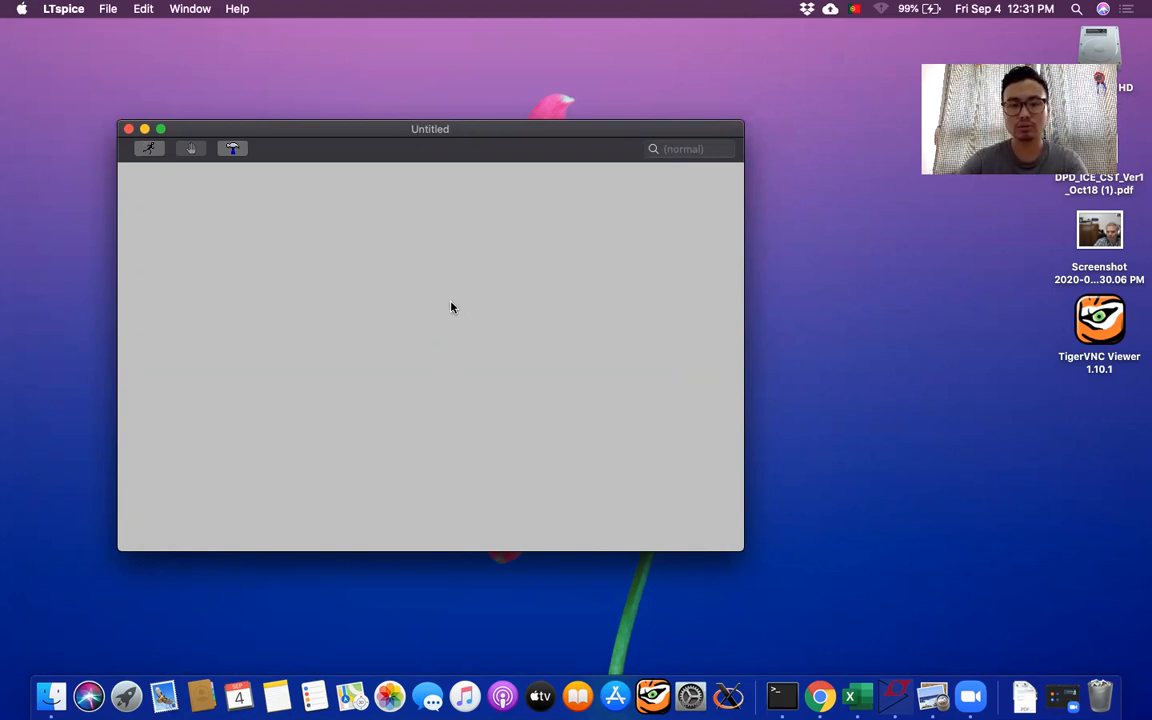
pyautogui.rightClick(452, 307)
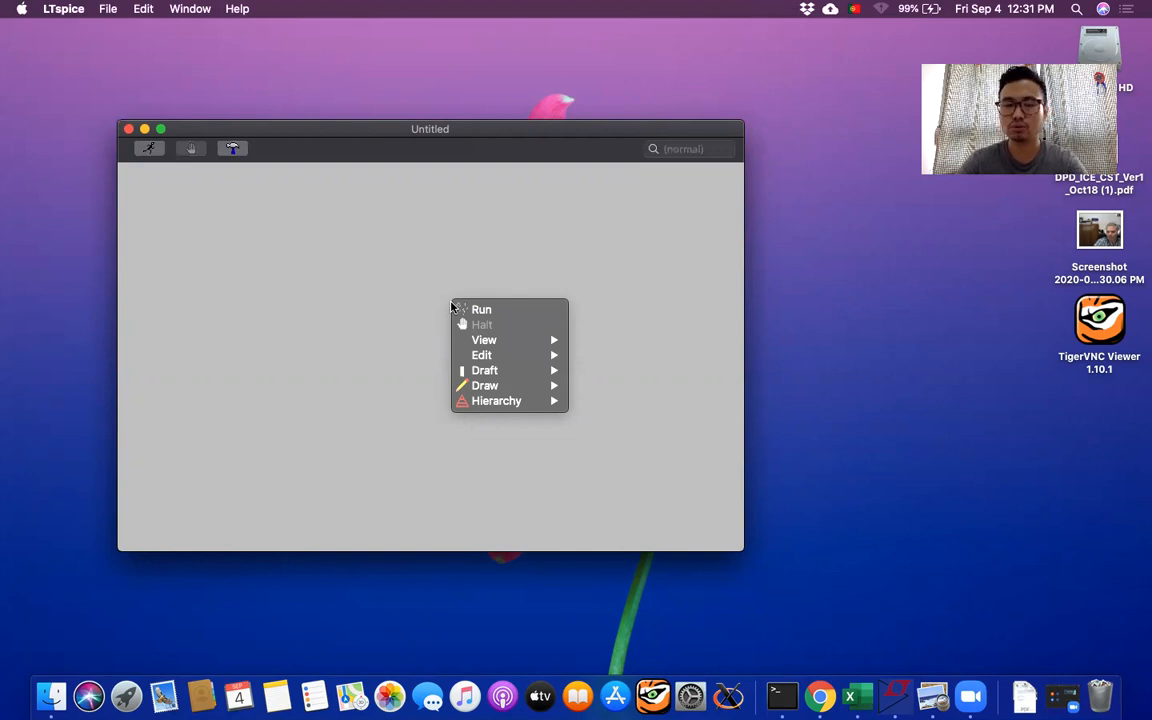
pyautogui.moveTo(484, 370)
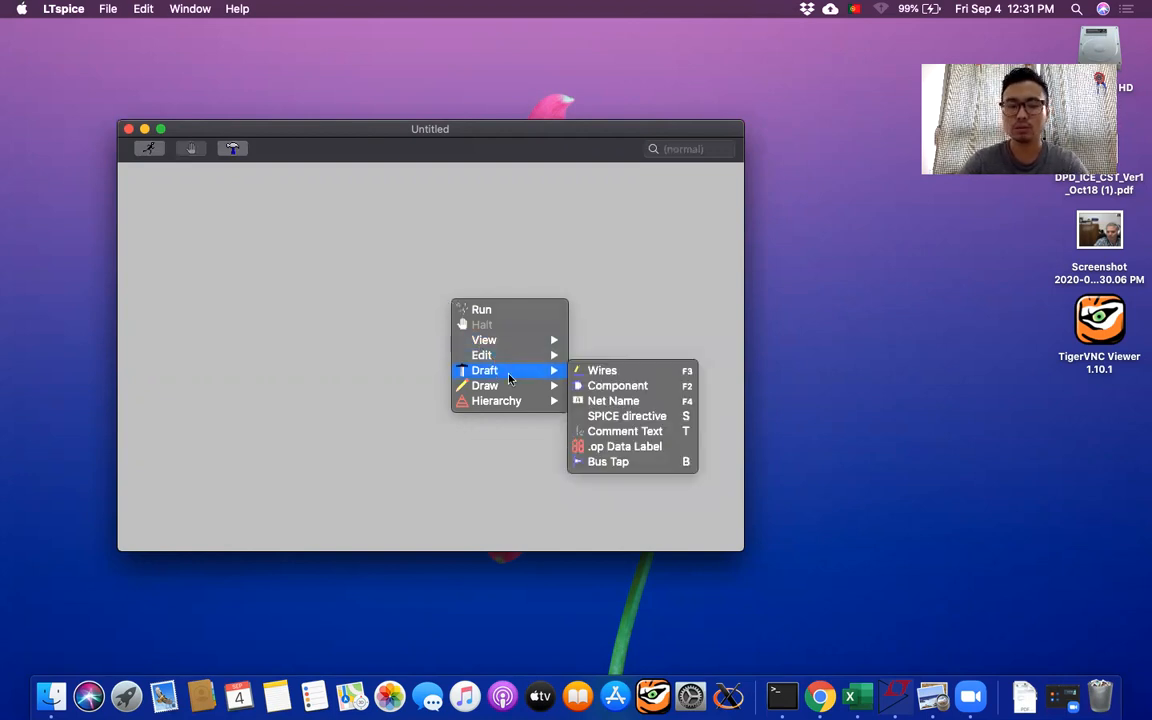
pyautogui.moveTo(602, 370)
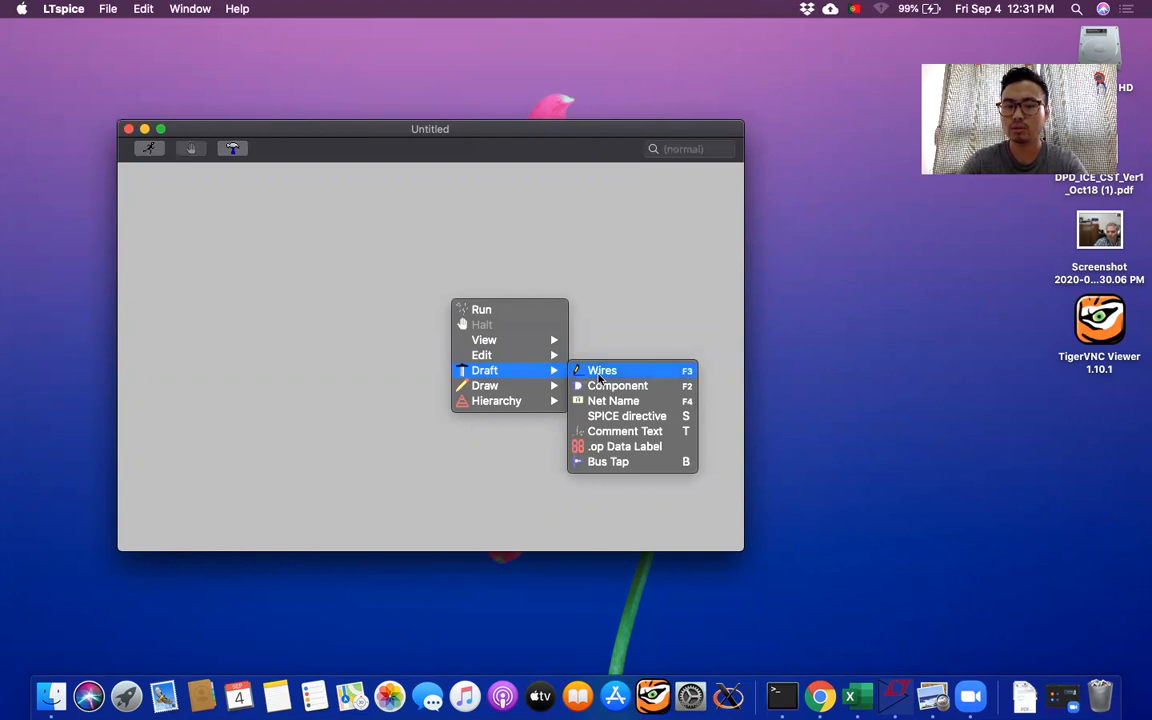
pyautogui.click(602, 370)
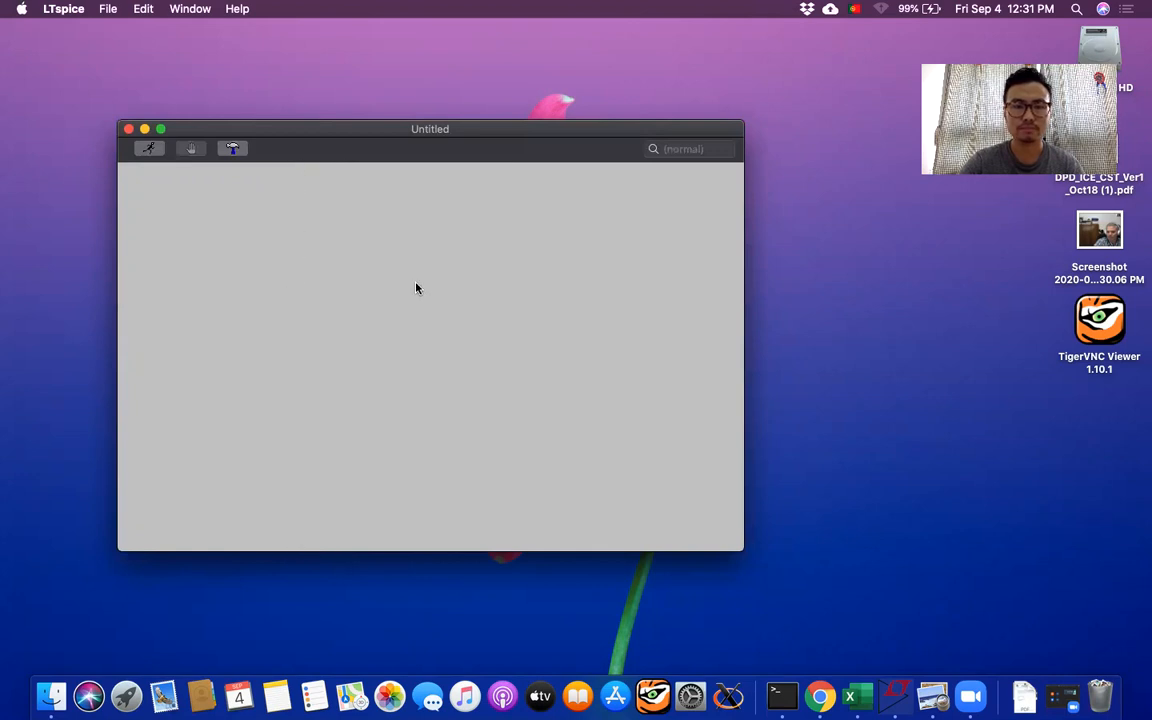
pyautogui.rightClick(416, 289)
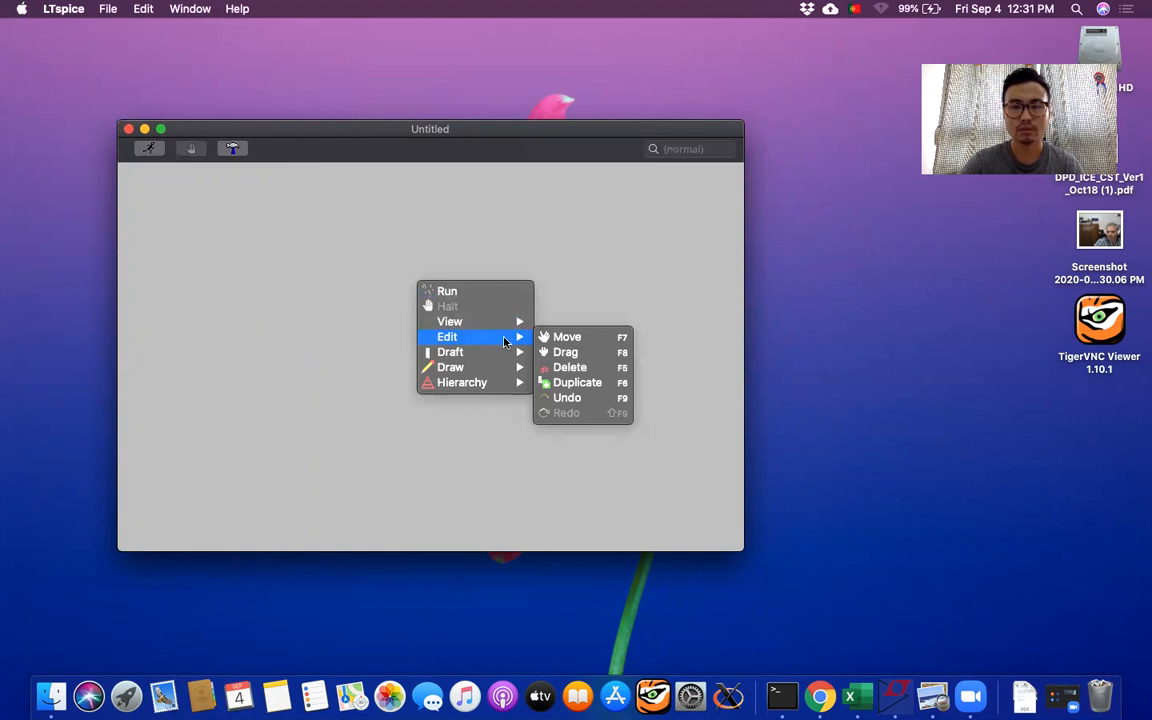
pyautogui.moveTo(566, 337)
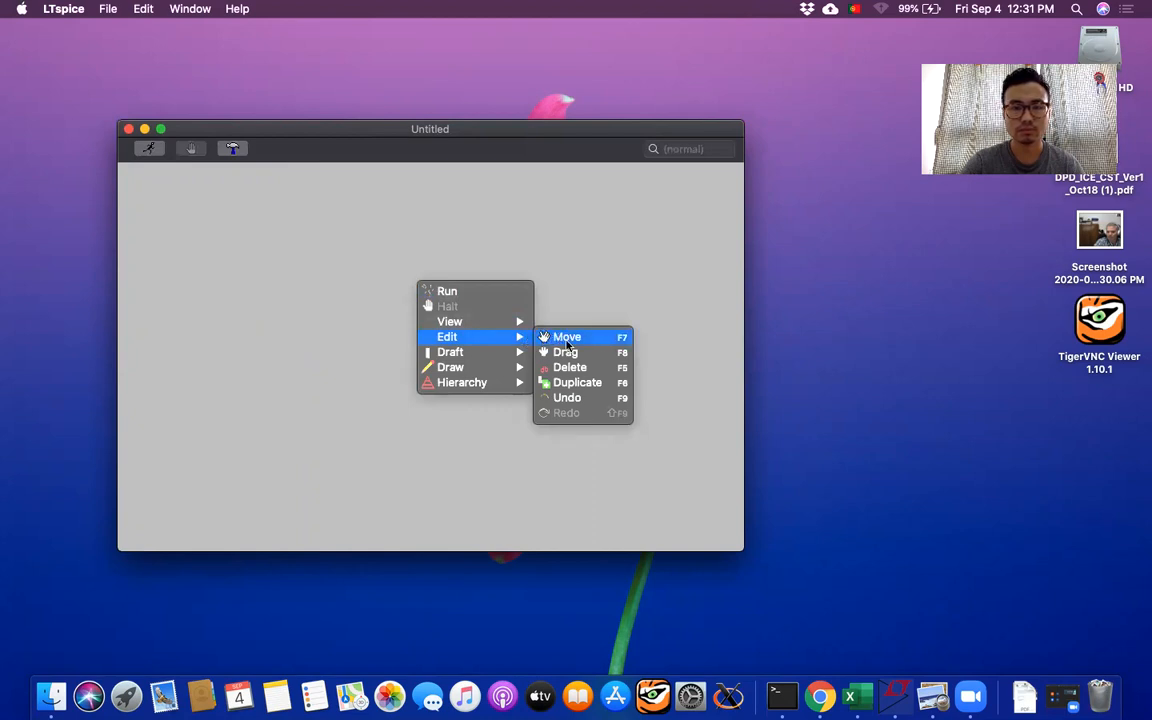
pyautogui.moveTo(350, 318)
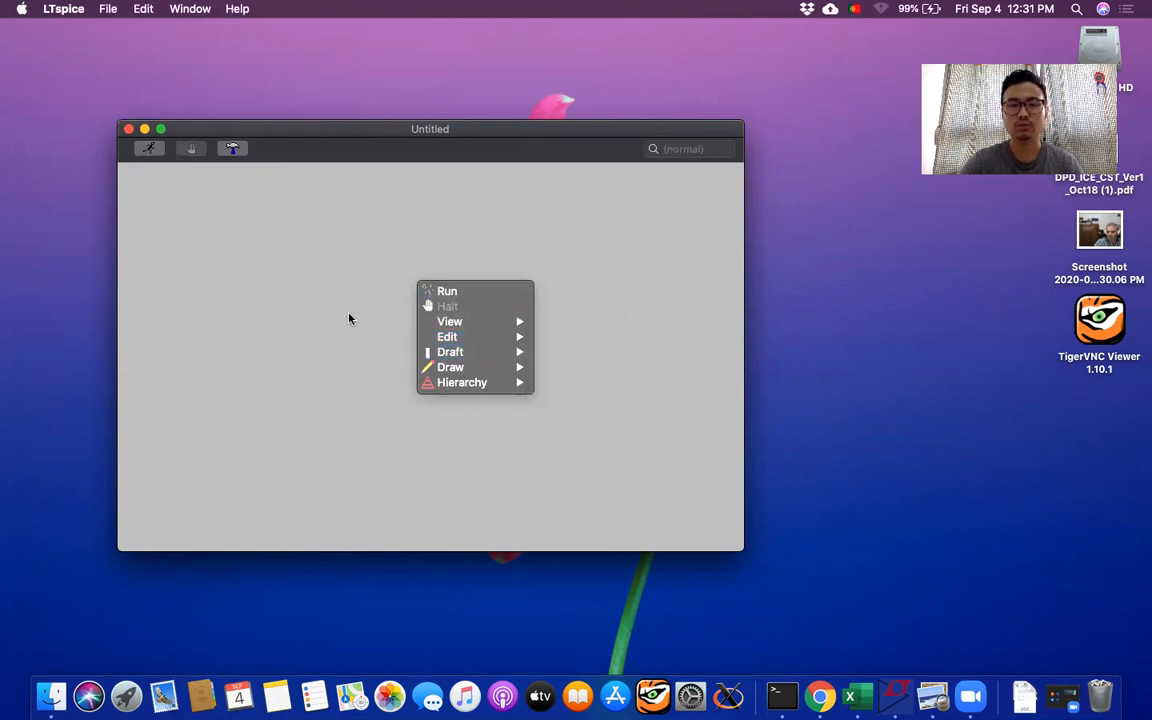
pyautogui.click(350, 318)
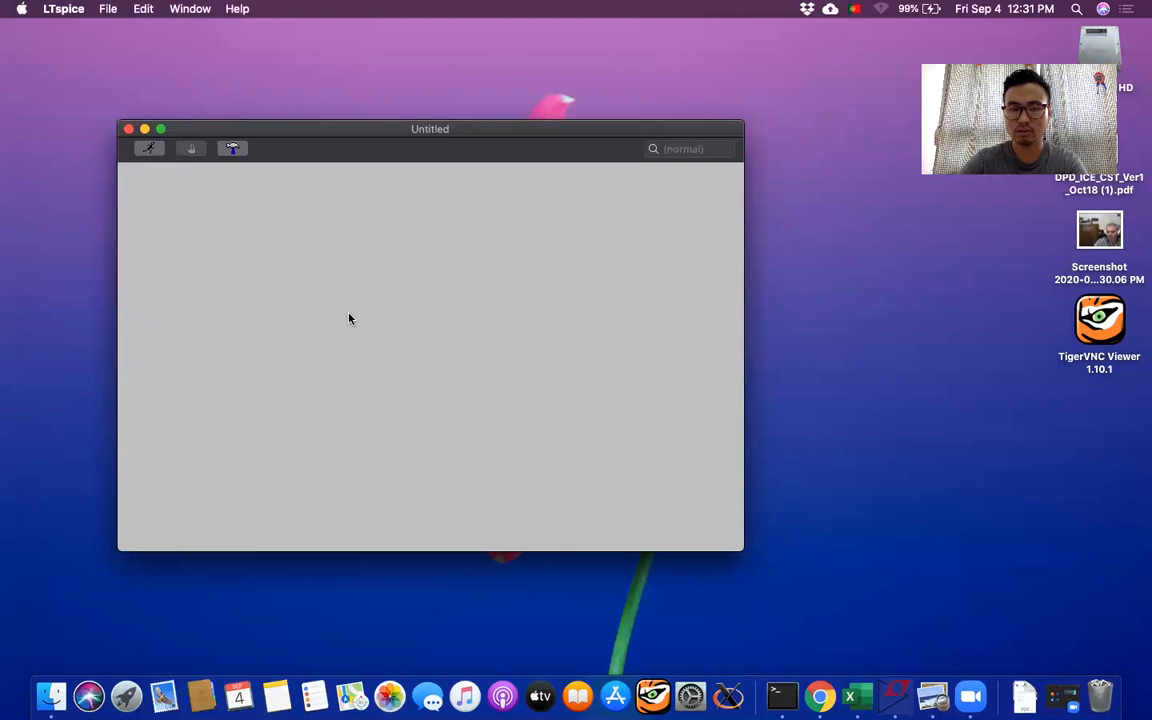
pyautogui.rightClick(350, 318)
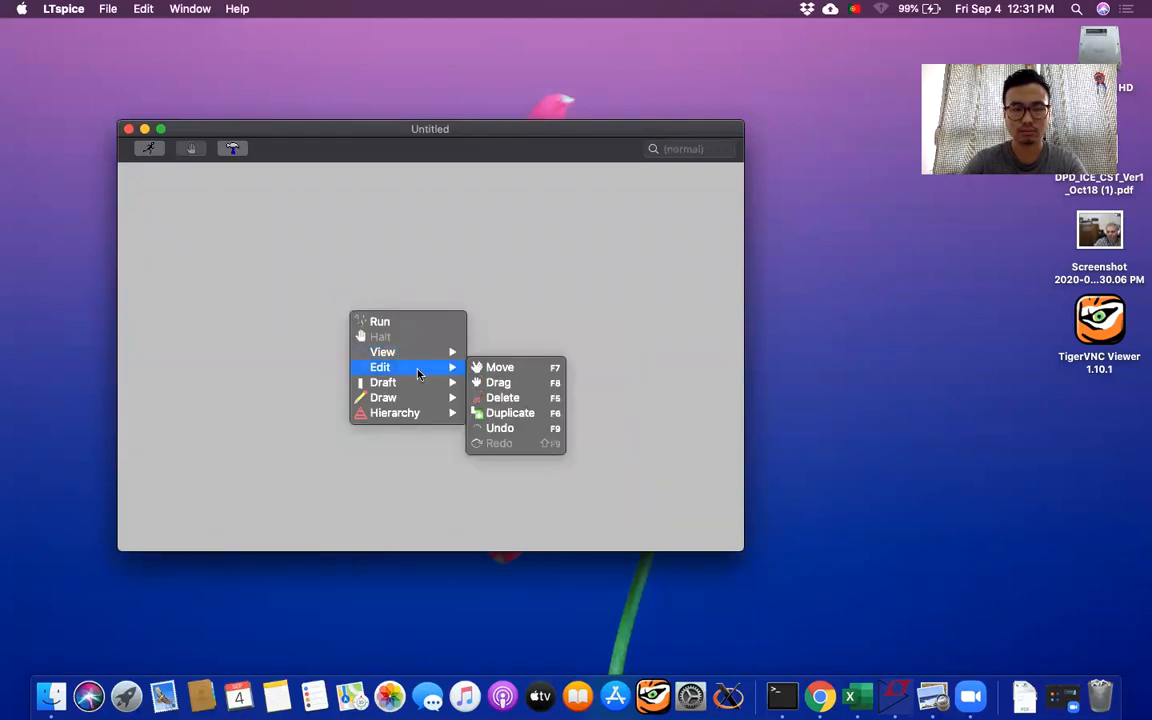
pyautogui.moveTo(383, 382)
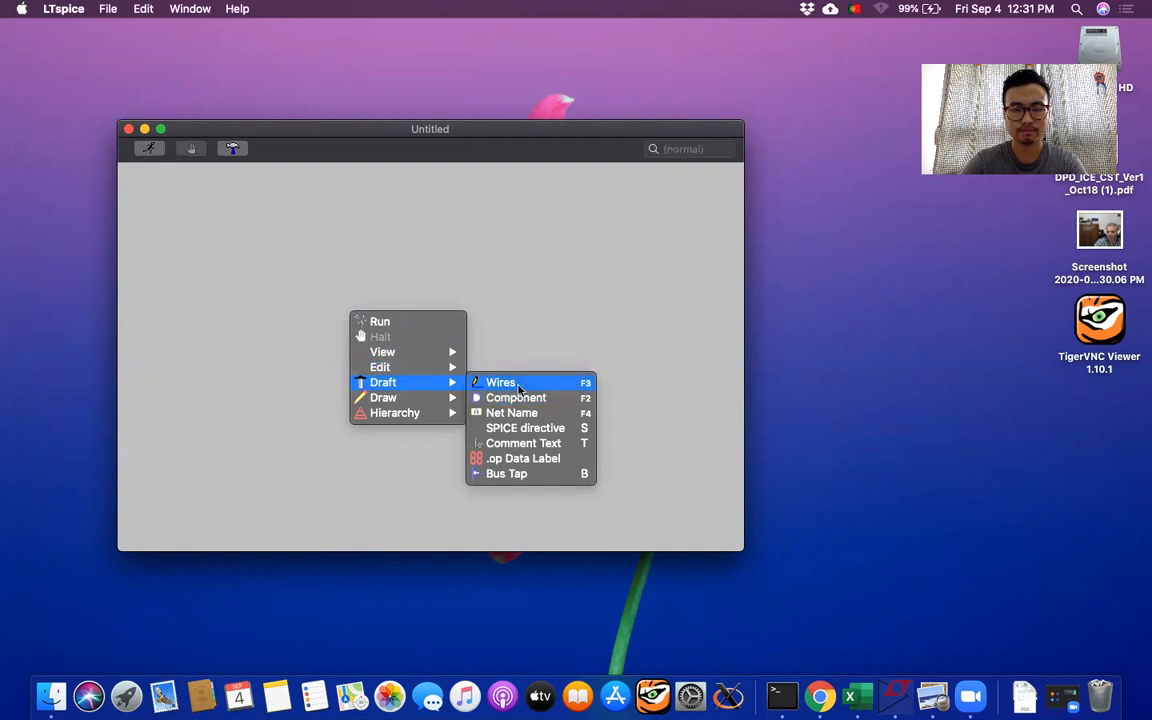
# Draw a top wire with left and right vertical legs, leaving the bottom open
pyautogui.click(500, 382)
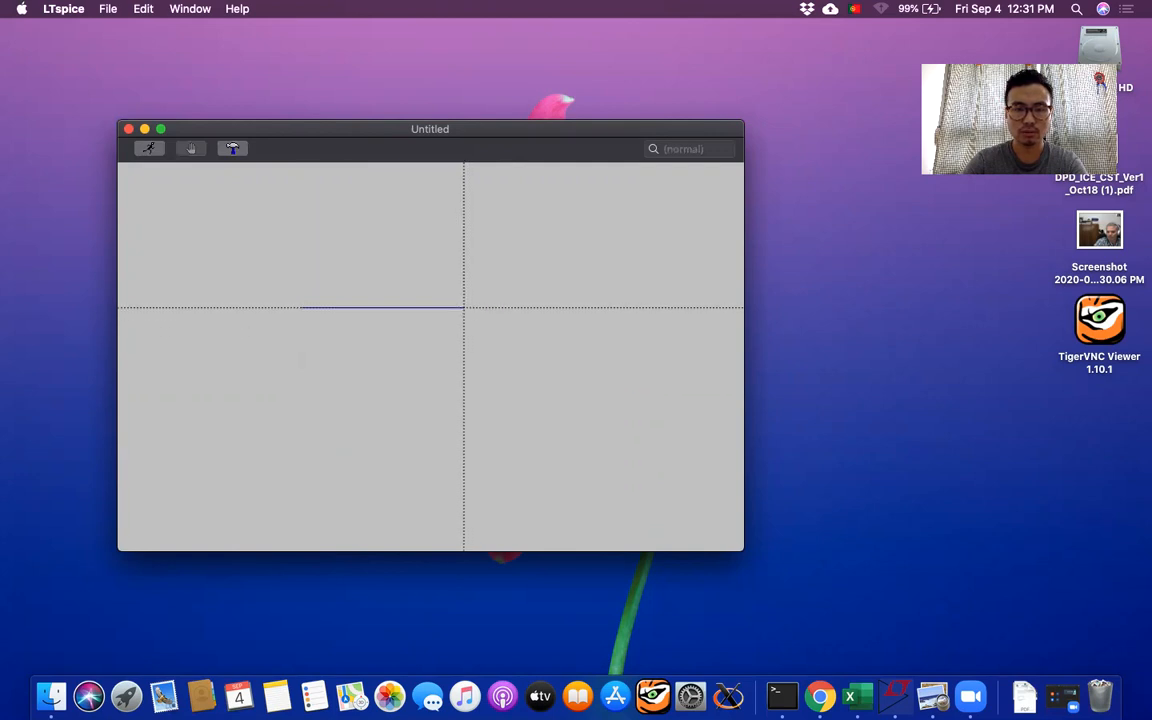
pyautogui.moveTo(305, 307); pyautogui.dragTo(463, 425)
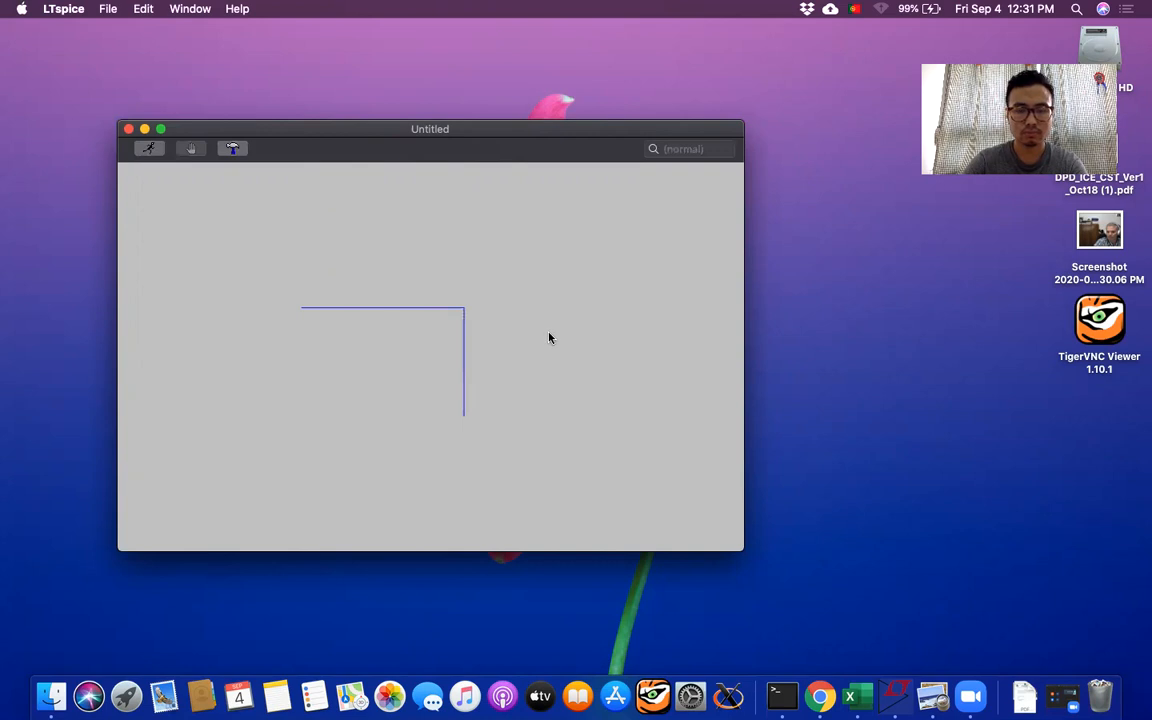
pyautogui.rightClick(548, 338)
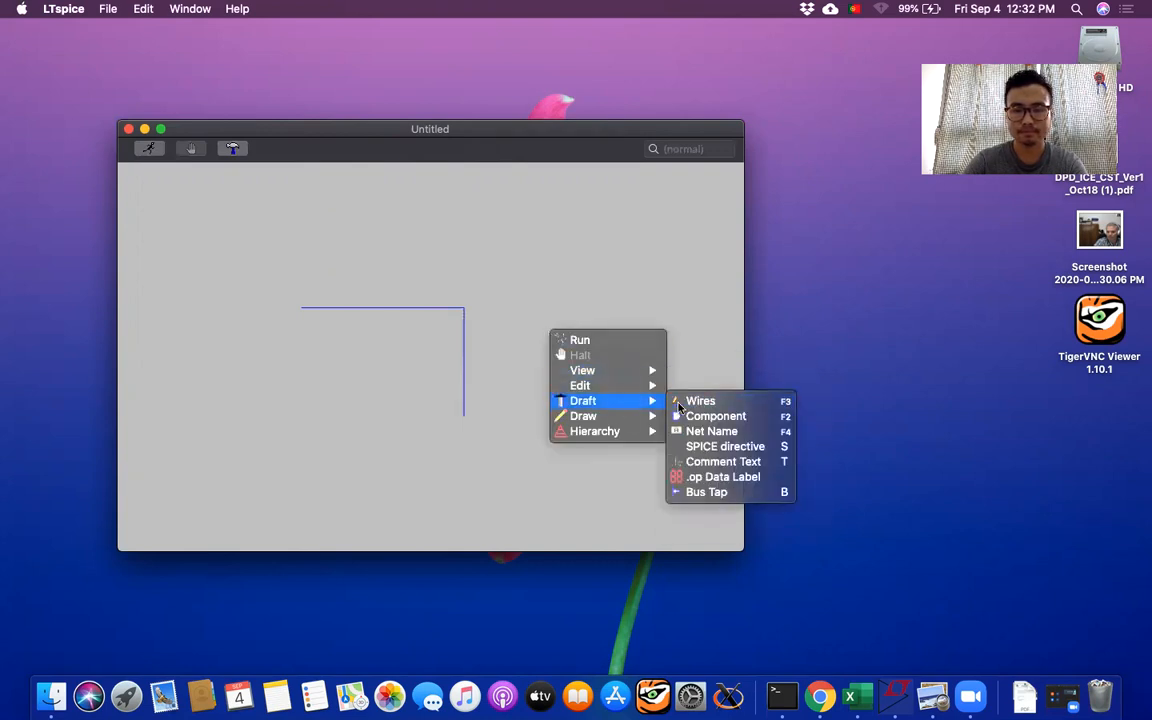
pyautogui.click(700, 400)
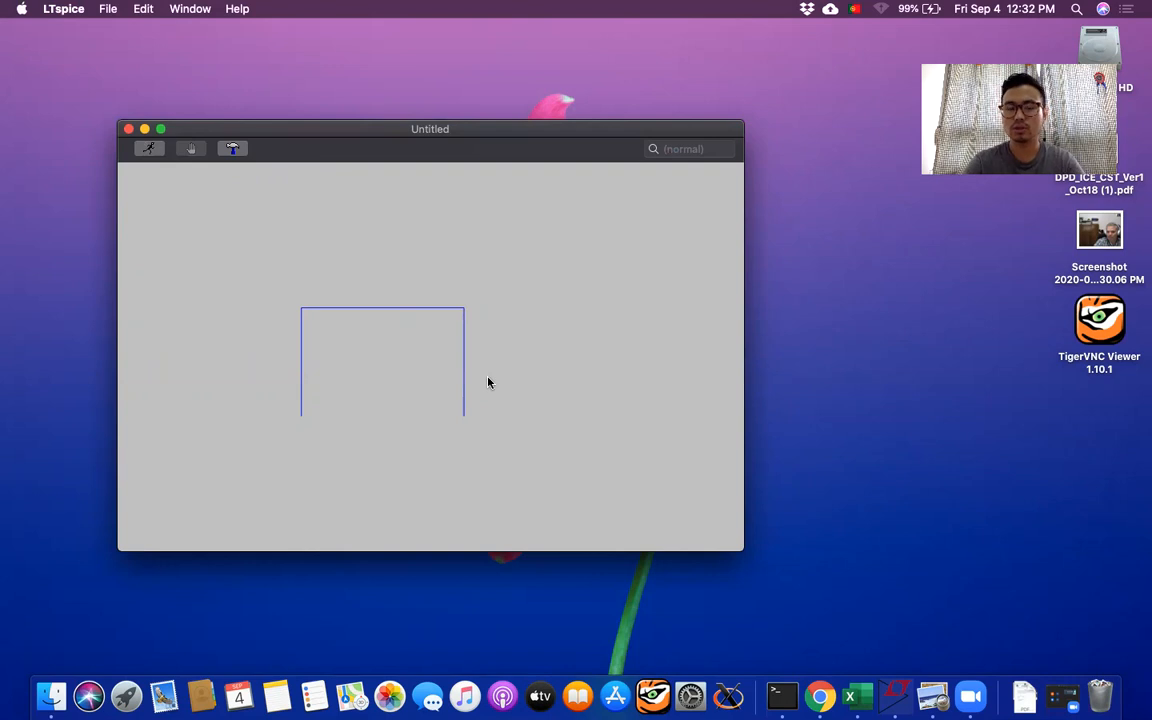
pyautogui.moveTo(533, 350)
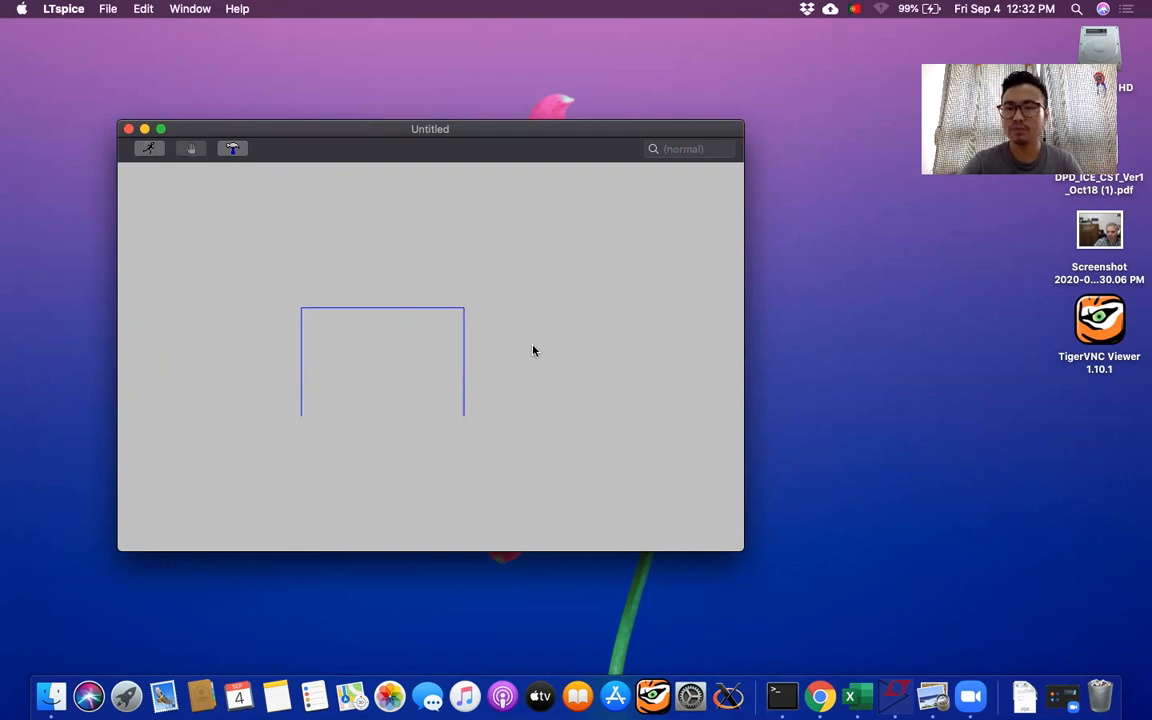
# Pick the resistor 'r' from the component library and rotate R1 upright with Ctrl-R
pyautogui.rightClick(535, 350)
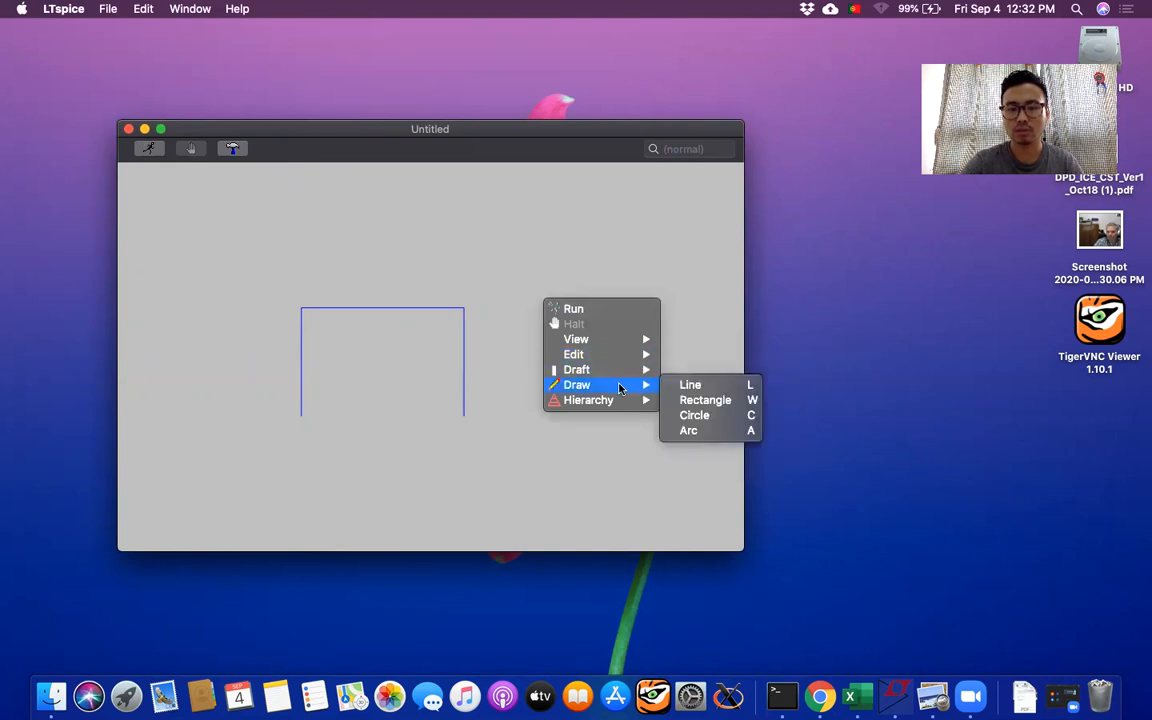
pyautogui.moveTo(576, 369)
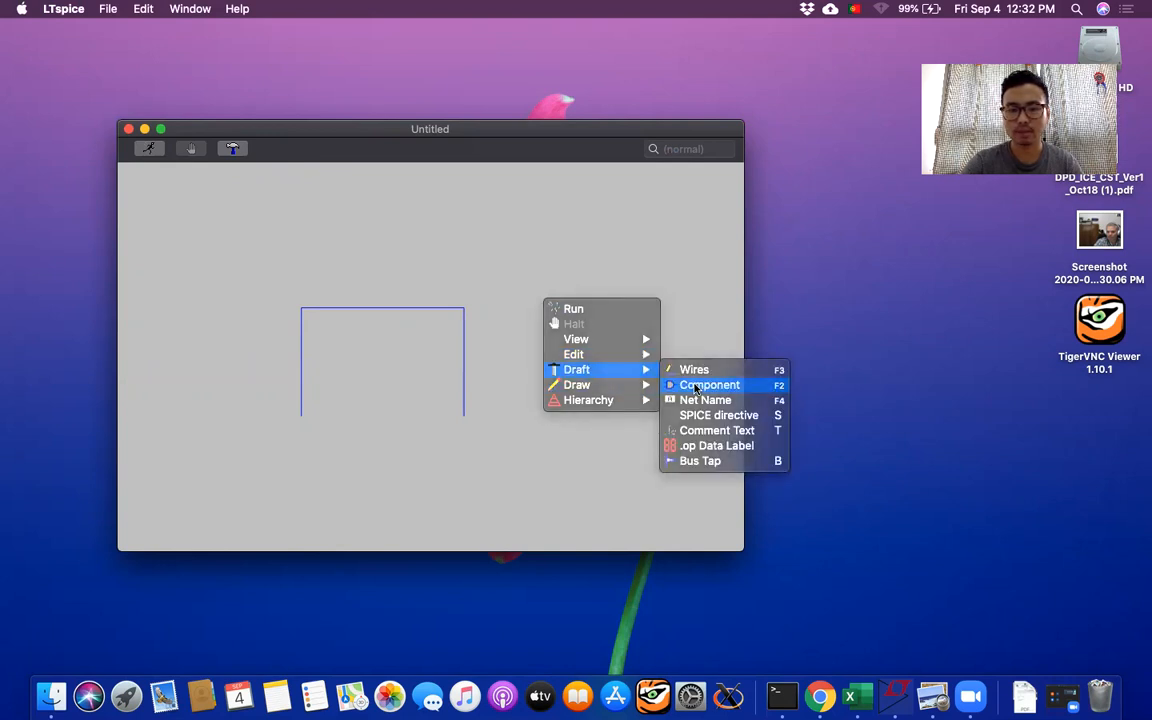
pyautogui.click(710, 385)
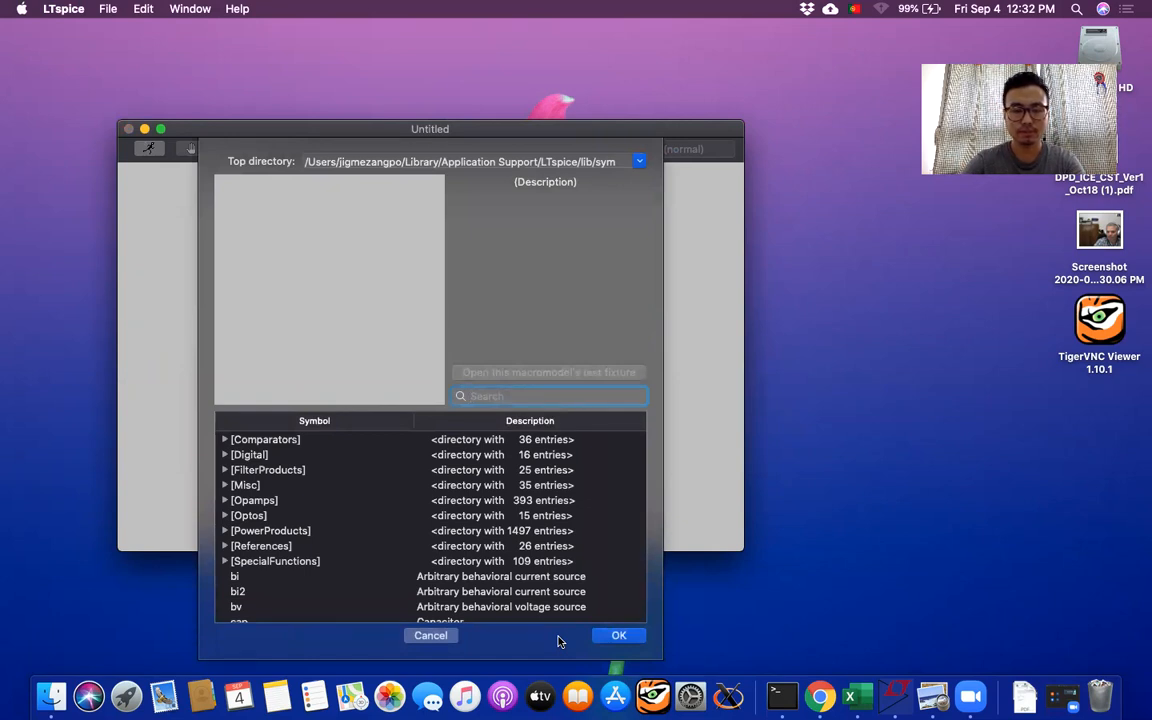
pyautogui.write('r')
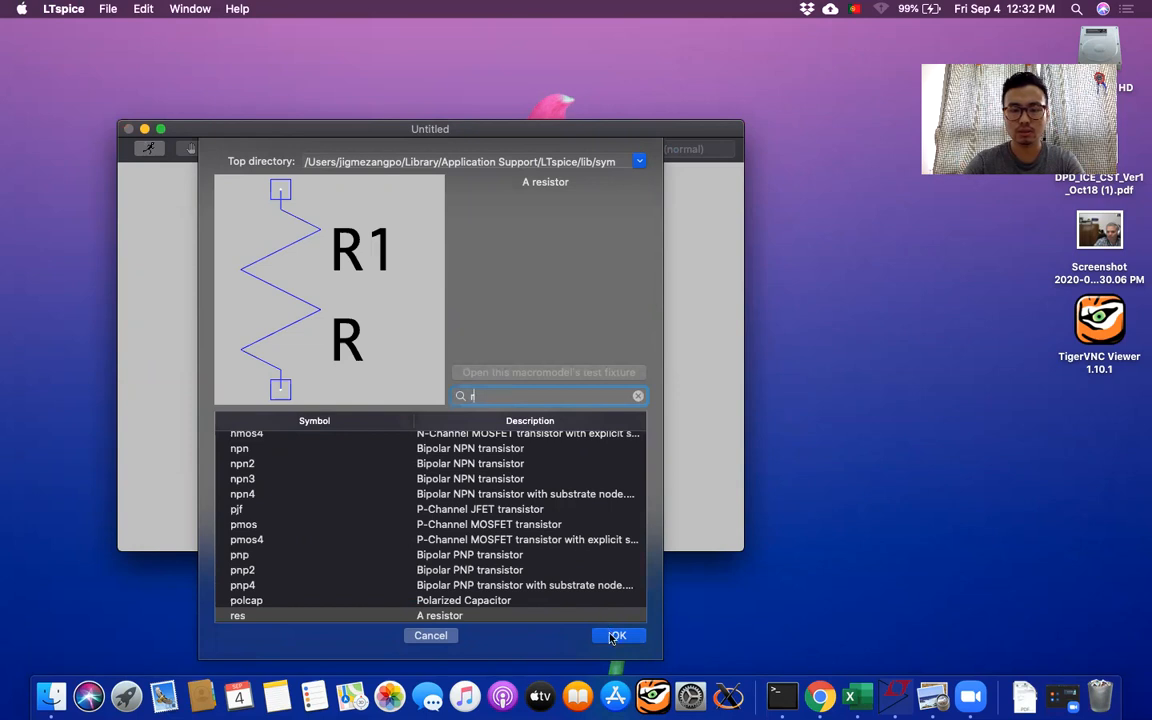
pyautogui.click(617, 636)
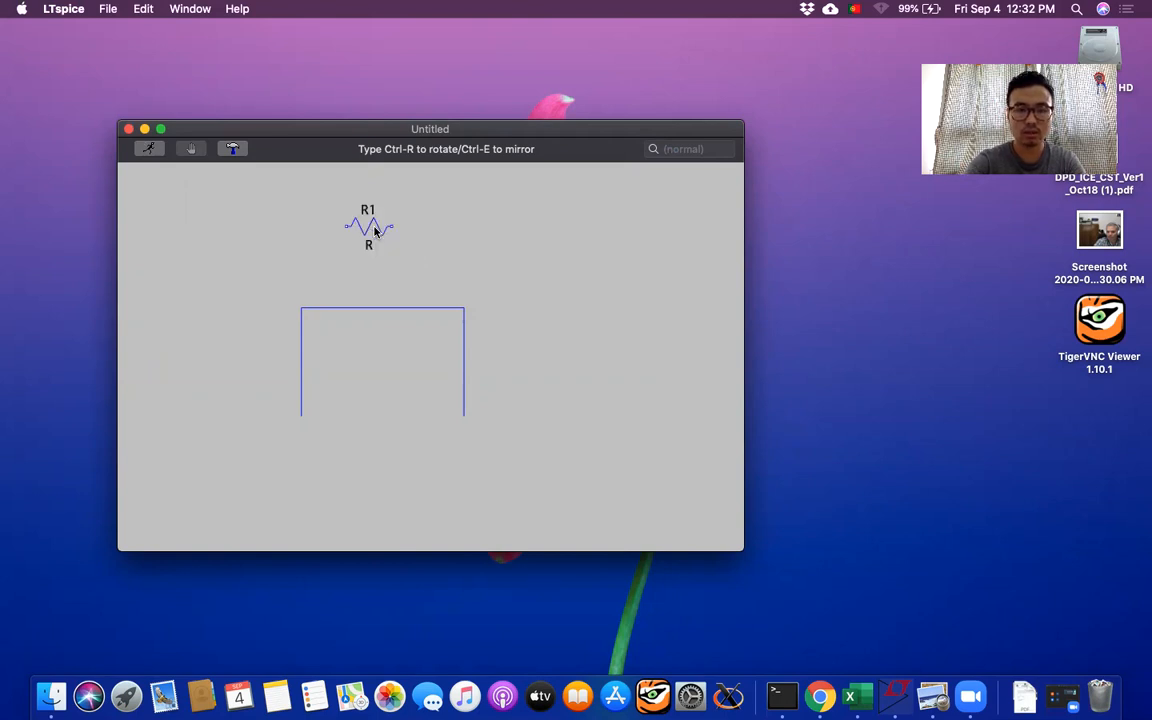
pyautogui.press('ctrl+r')
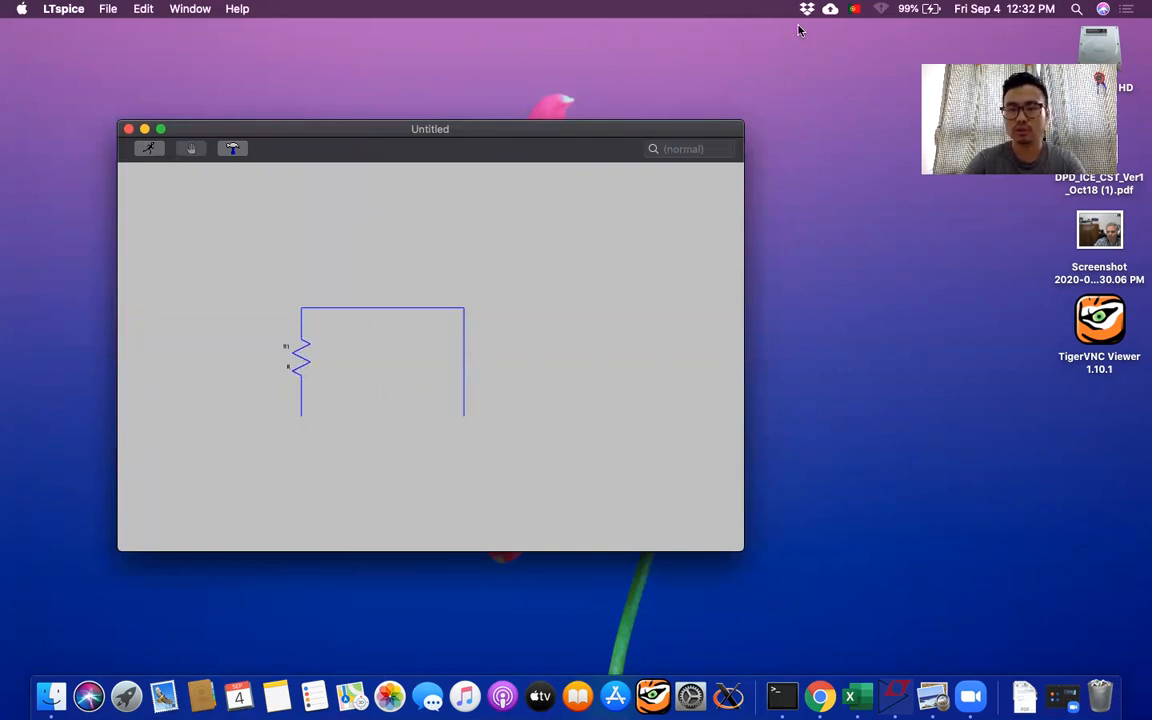
pyautogui.moveTo(567, 367)
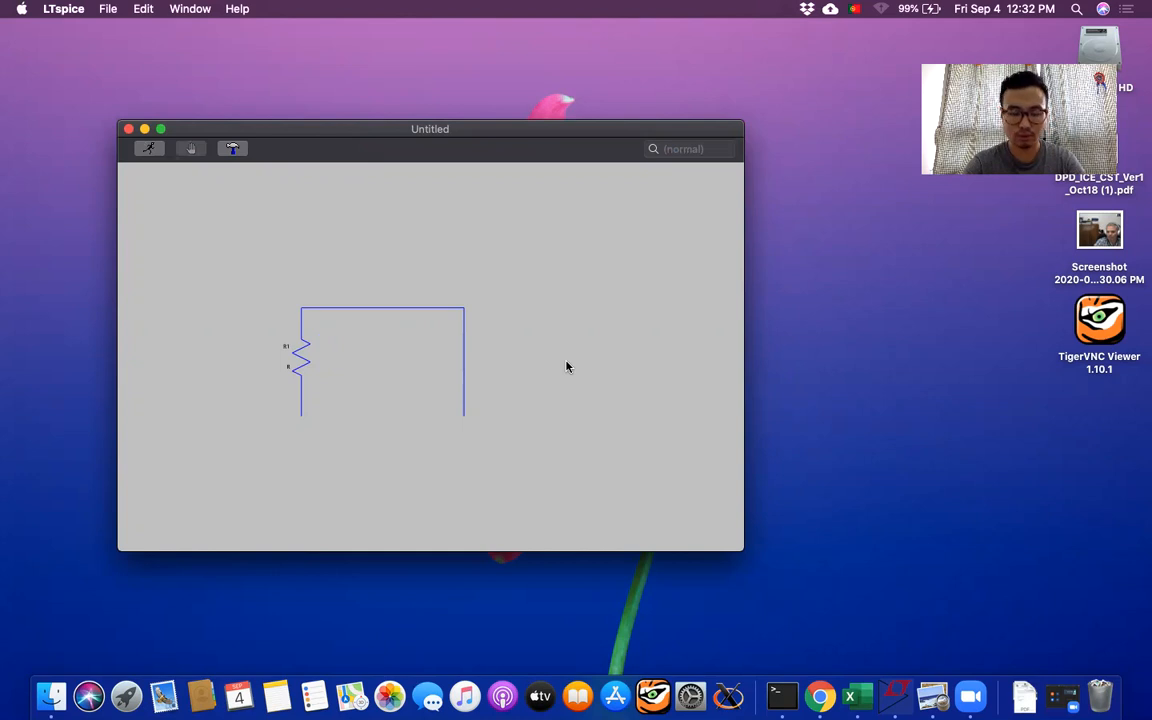
# Place capacitor C1 from the component library on the right vertical wire
pyautogui.rightClick(567, 367)
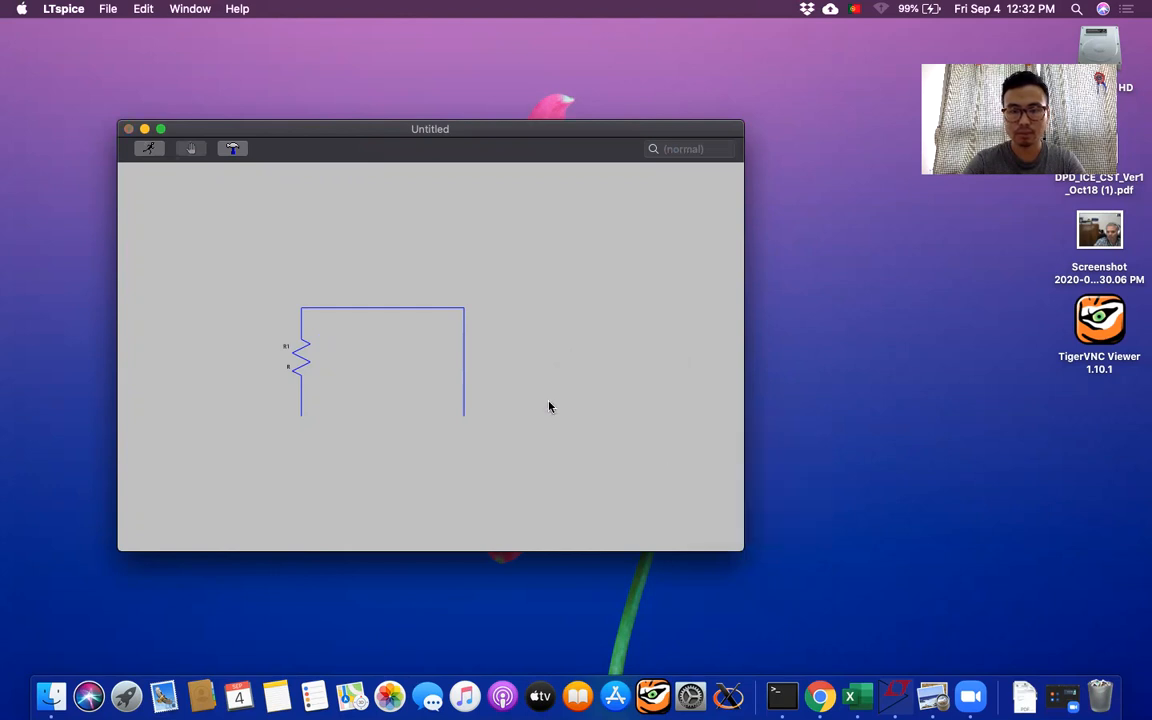
pyautogui.click(231, 148)
pyautogui.write('c')
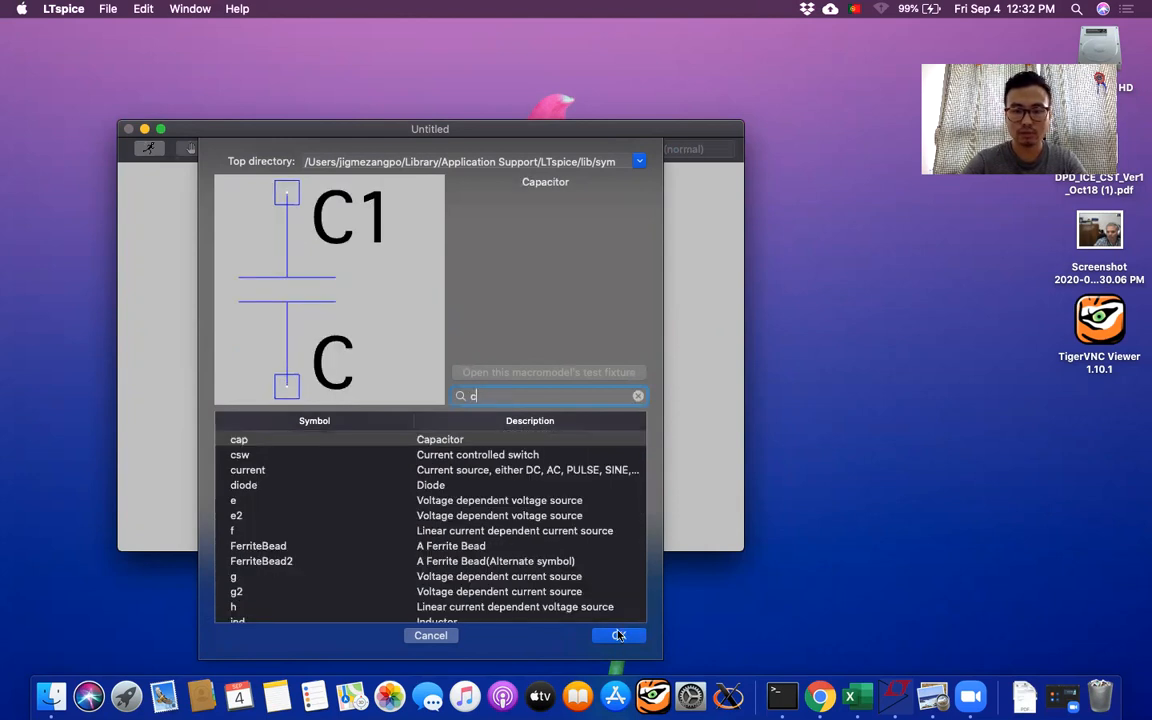
pyautogui.click(618, 635)
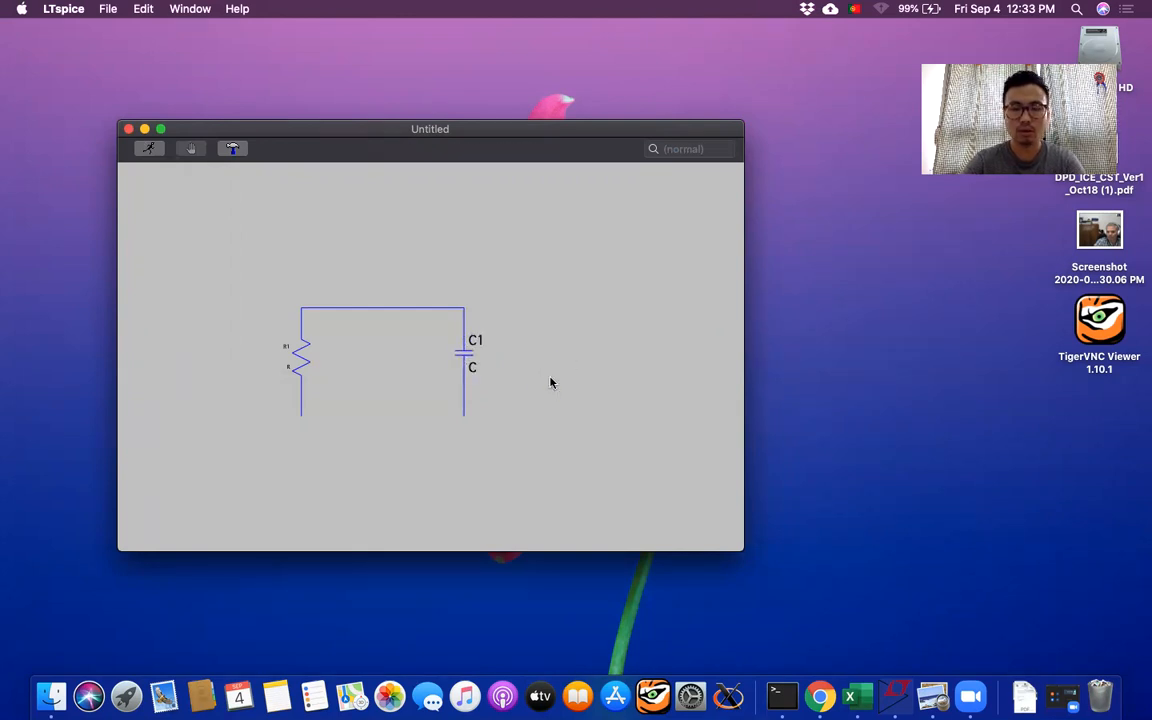
pyautogui.rightClick(549, 383)
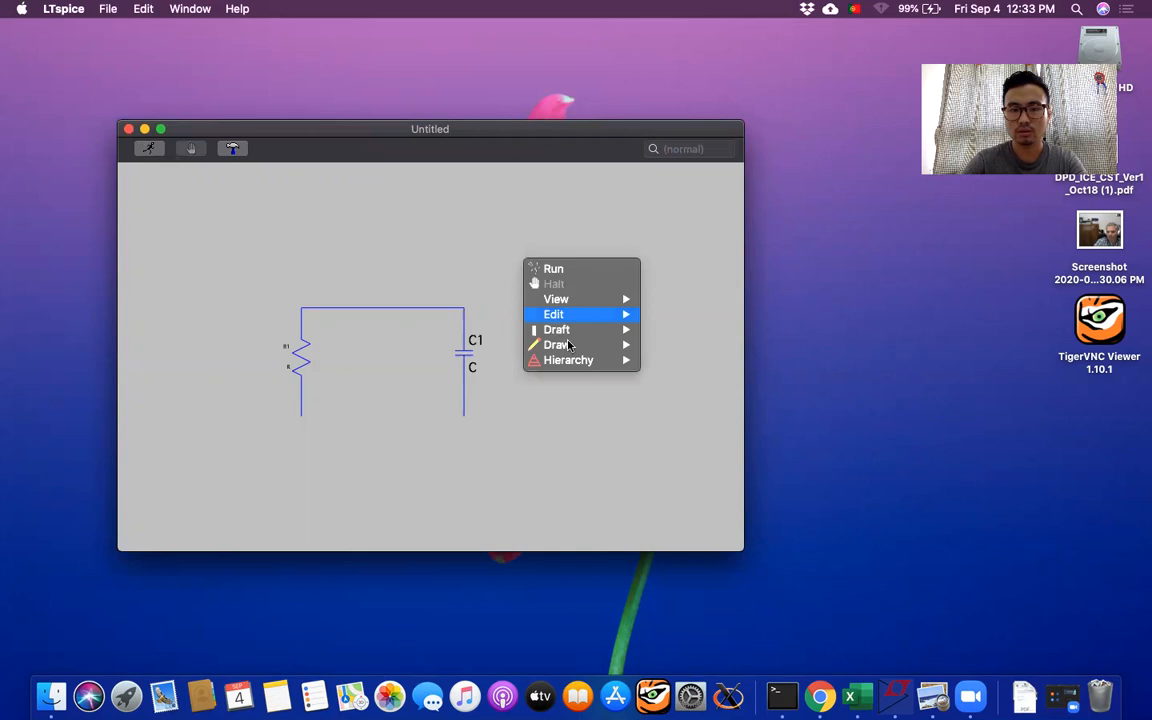
pyautogui.click(488, 278)
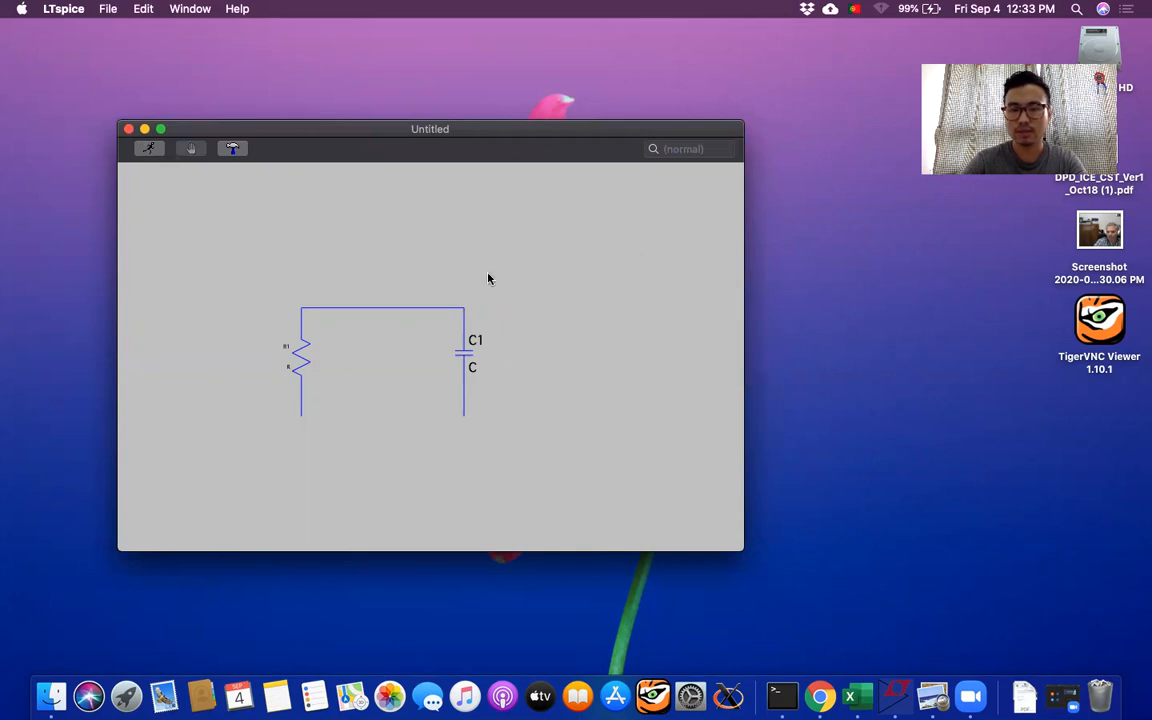
pyautogui.moveTo(517, 297)
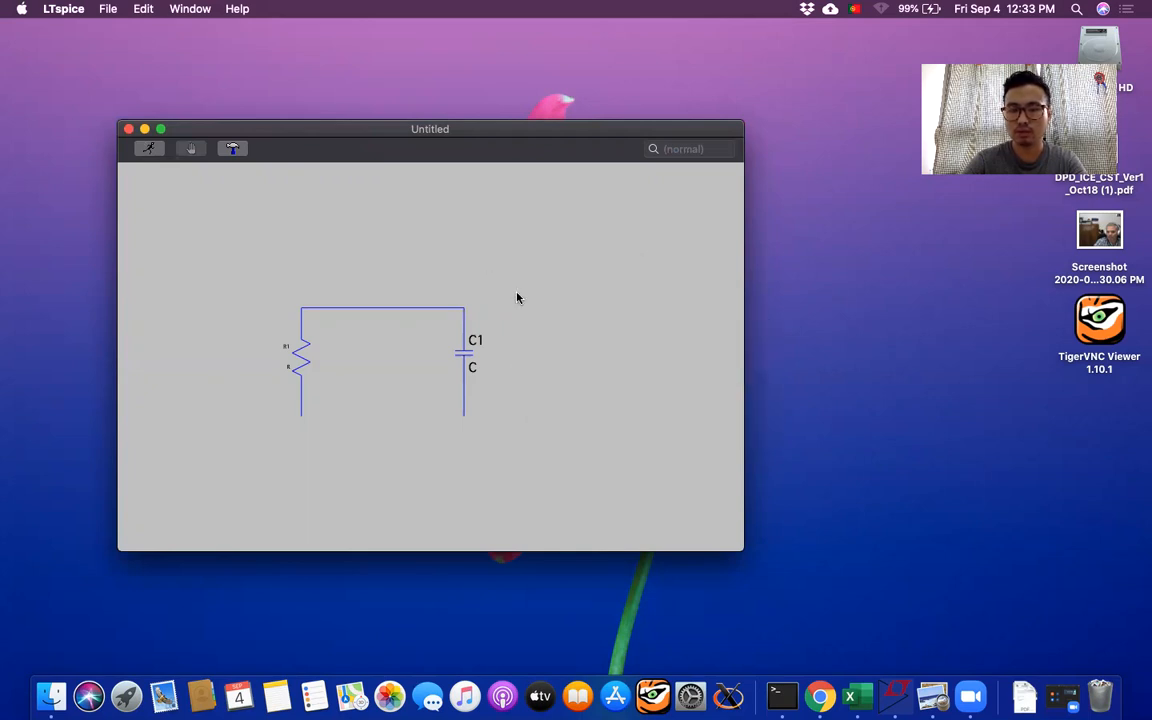
# Attach GND (global node 0) net labels to the bottoms of both legs
pyautogui.rightClick(517, 297)
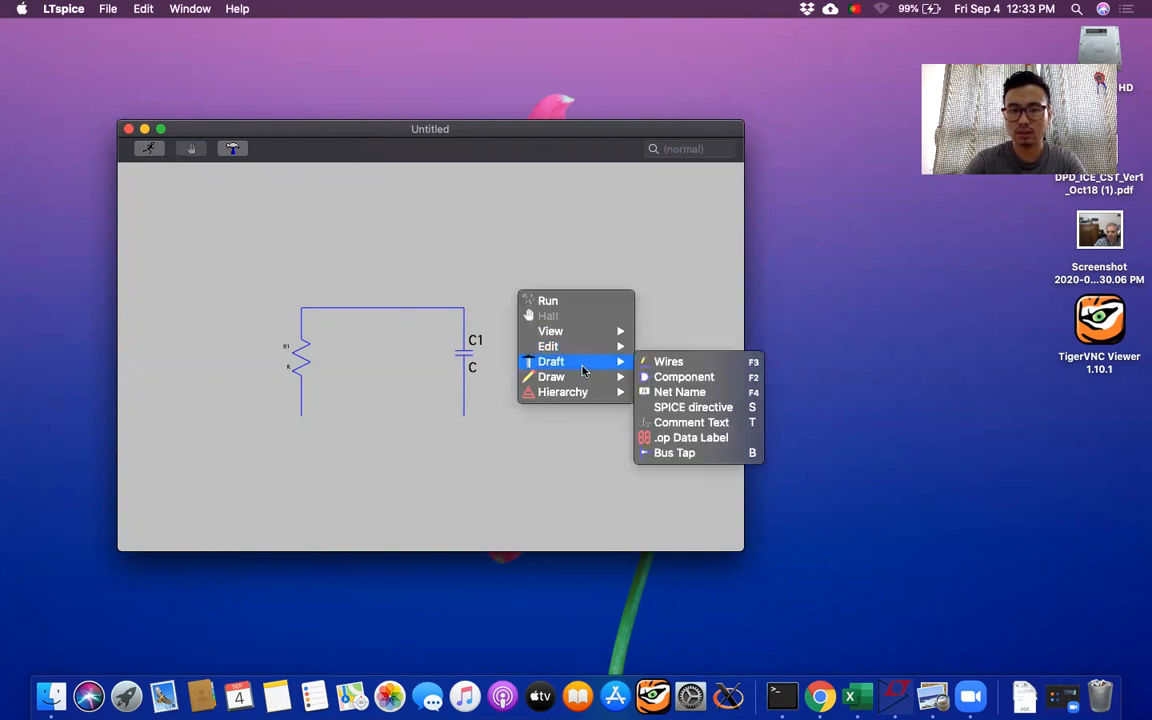
pyautogui.moveTo(680, 392)
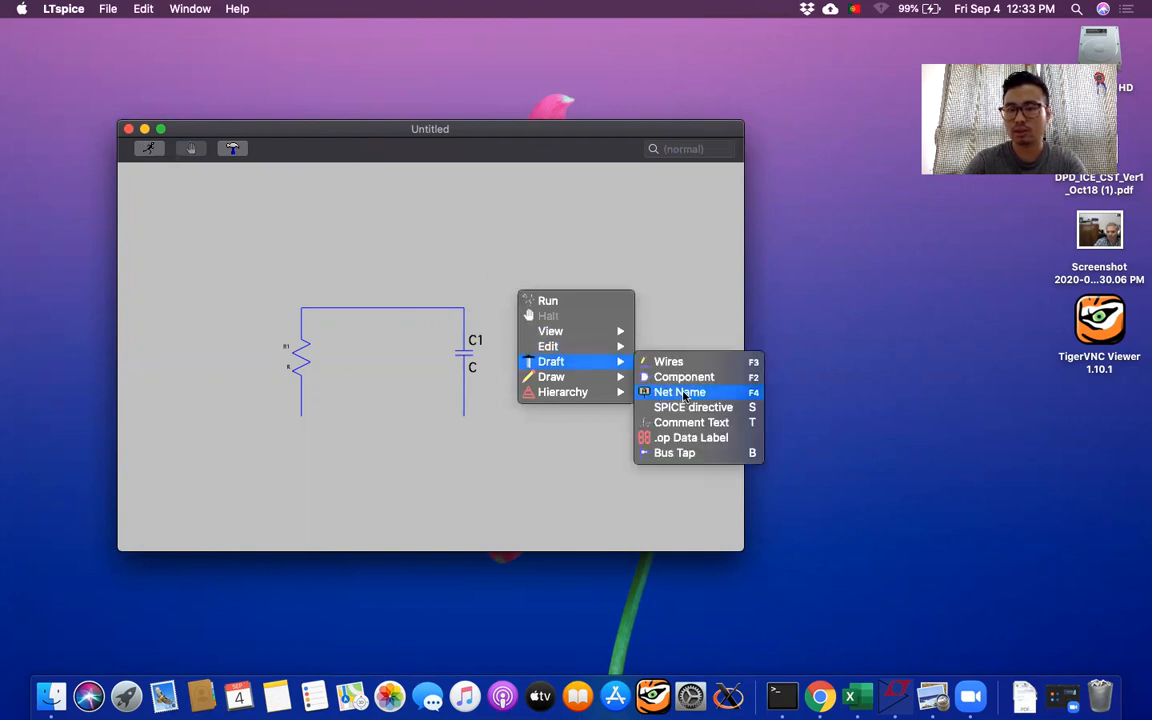
pyautogui.click(680, 391)
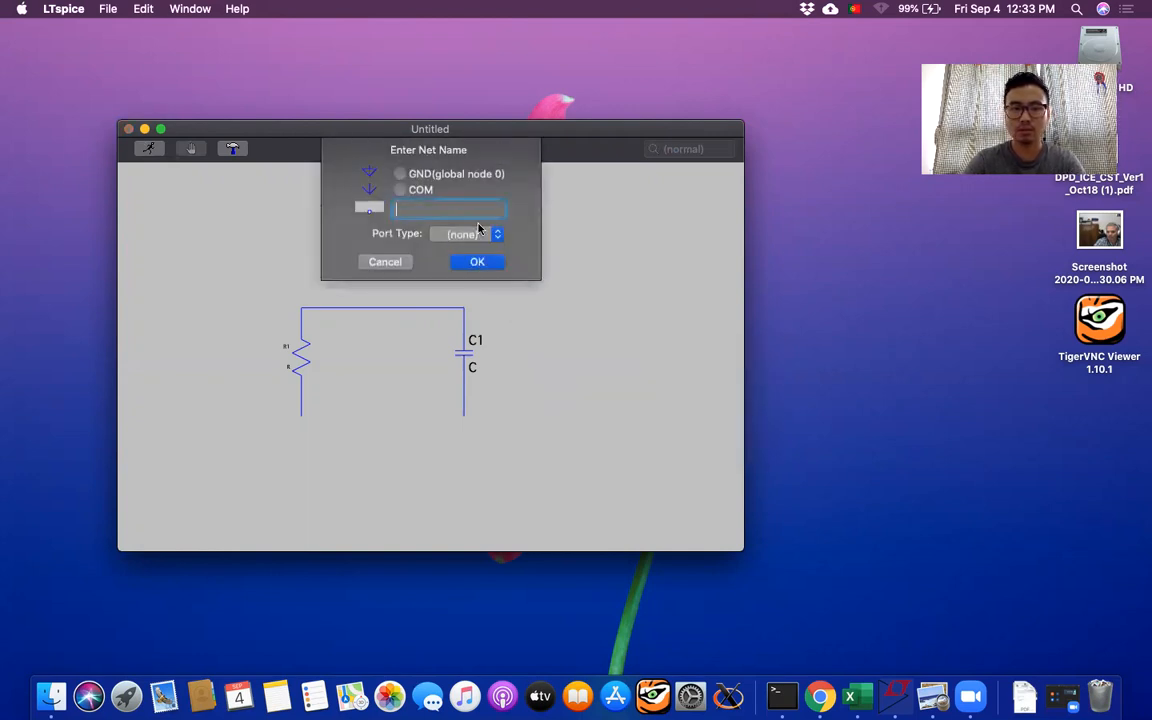
pyautogui.click(399, 173)
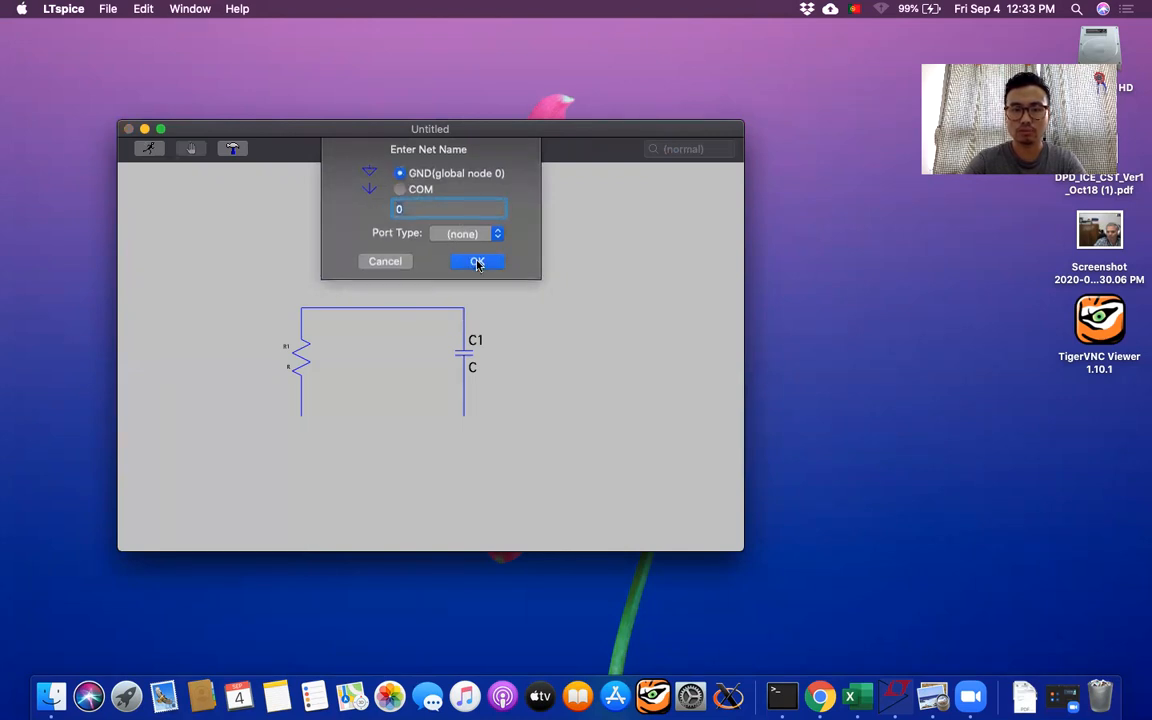
pyautogui.click(476, 261)
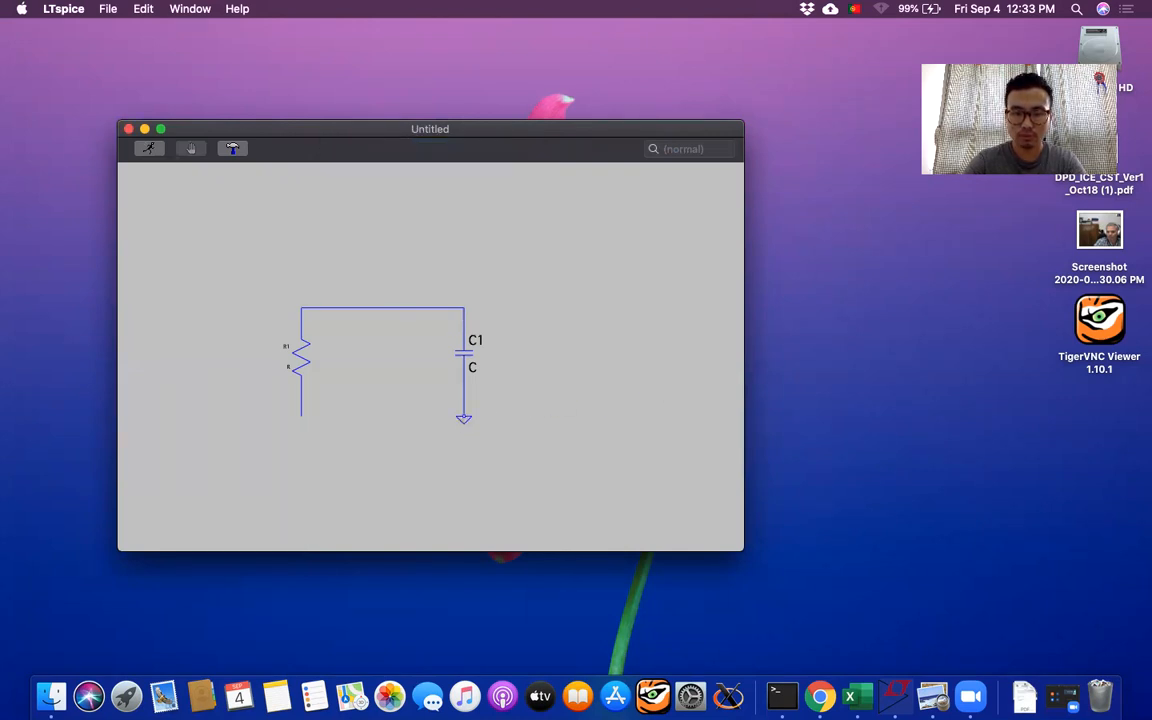
pyautogui.click(301, 418)
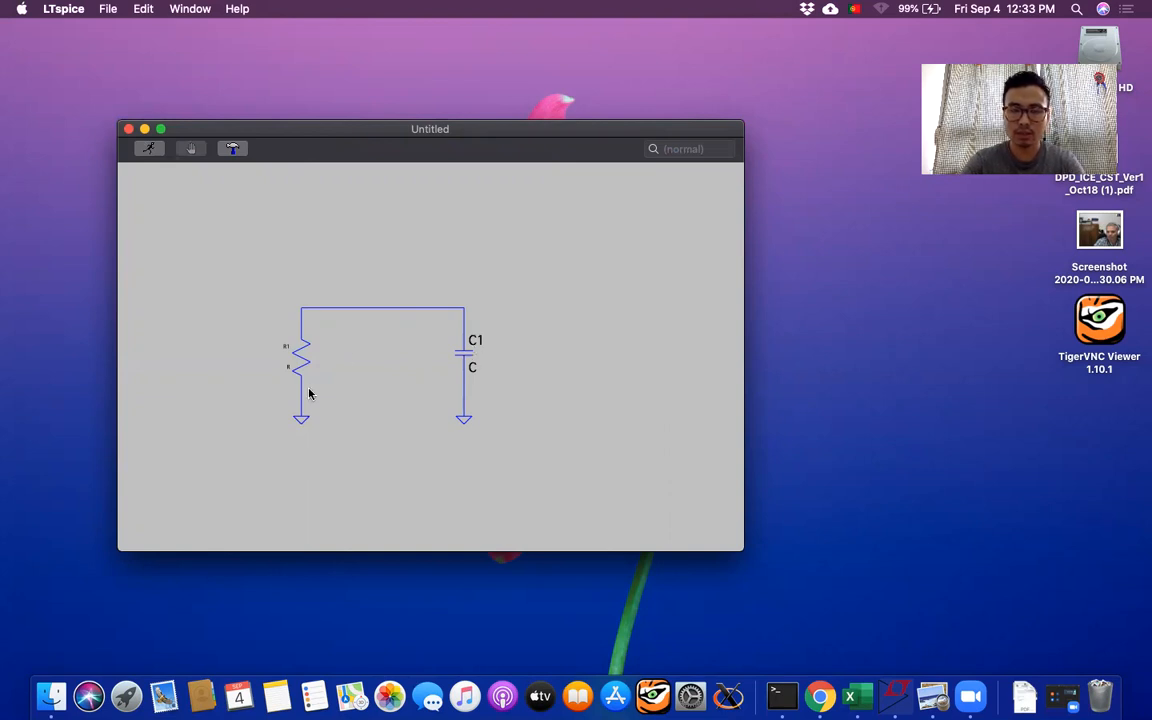
pyautogui.moveTo(302, 356)
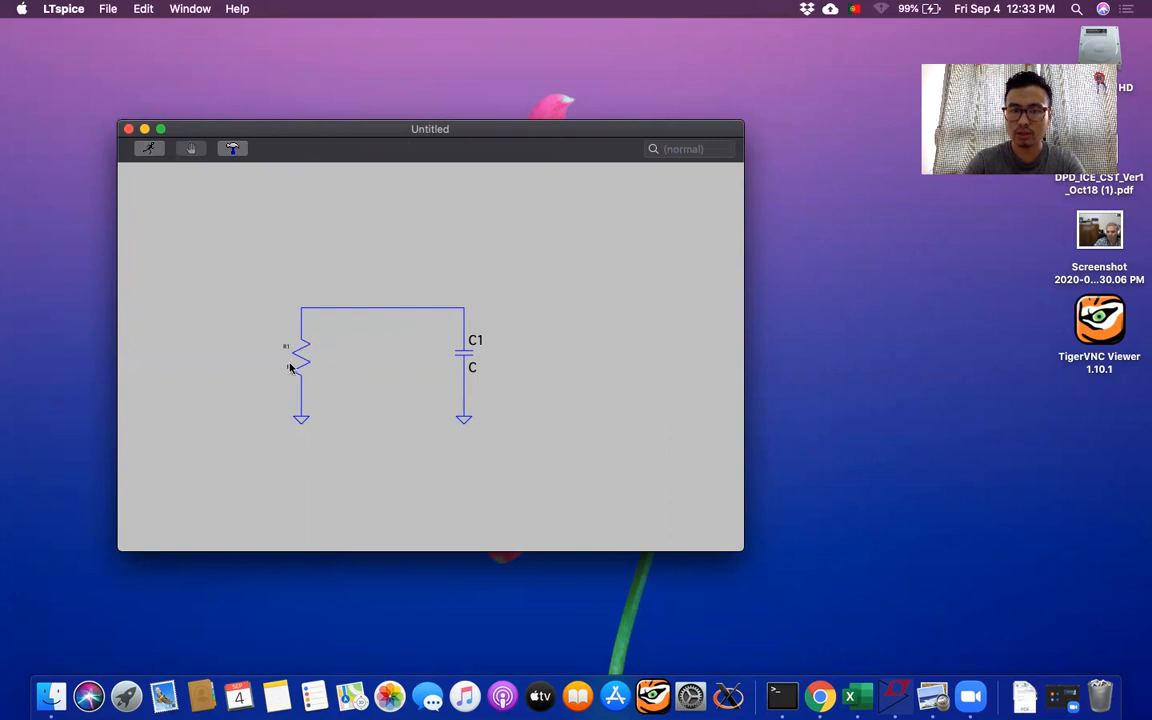
pyautogui.moveTo(312, 365)
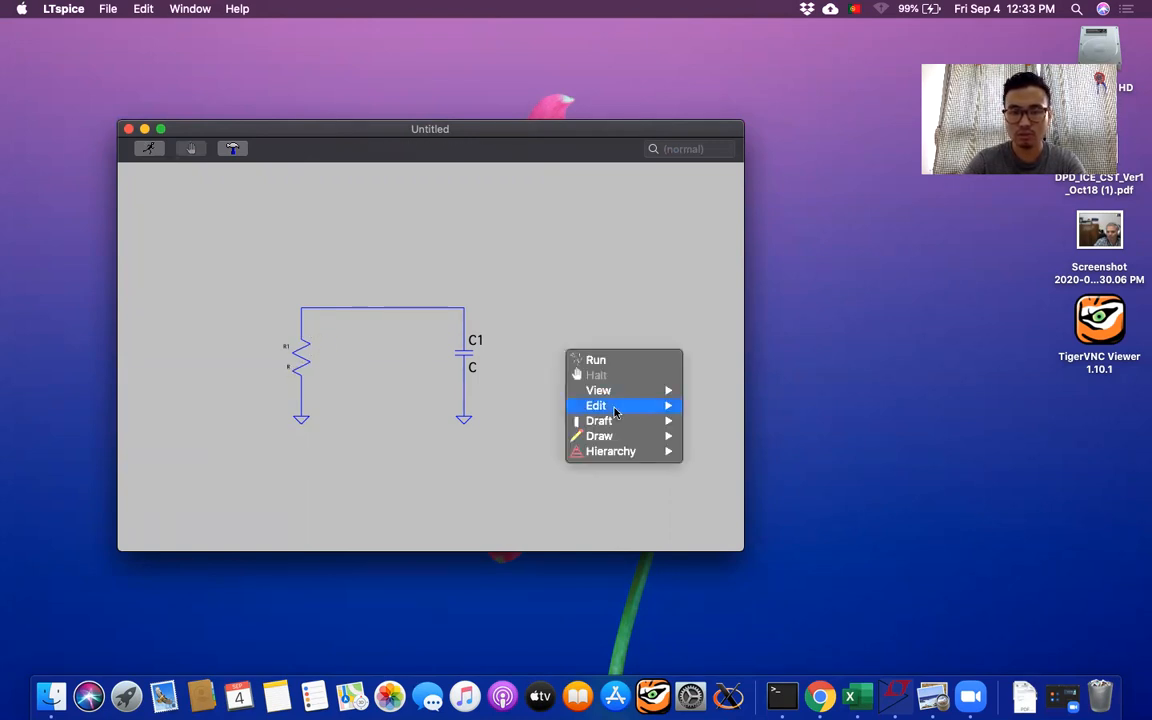
pyautogui.moveTo(599, 420)
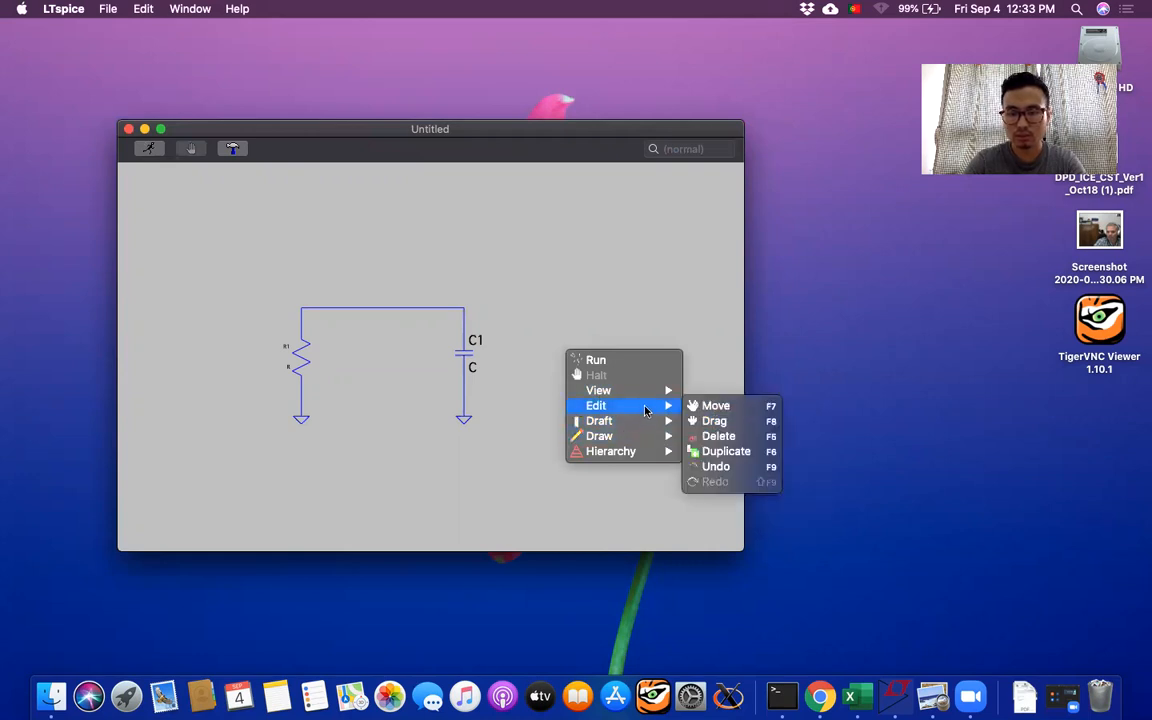
pyautogui.moveTo(718, 436)
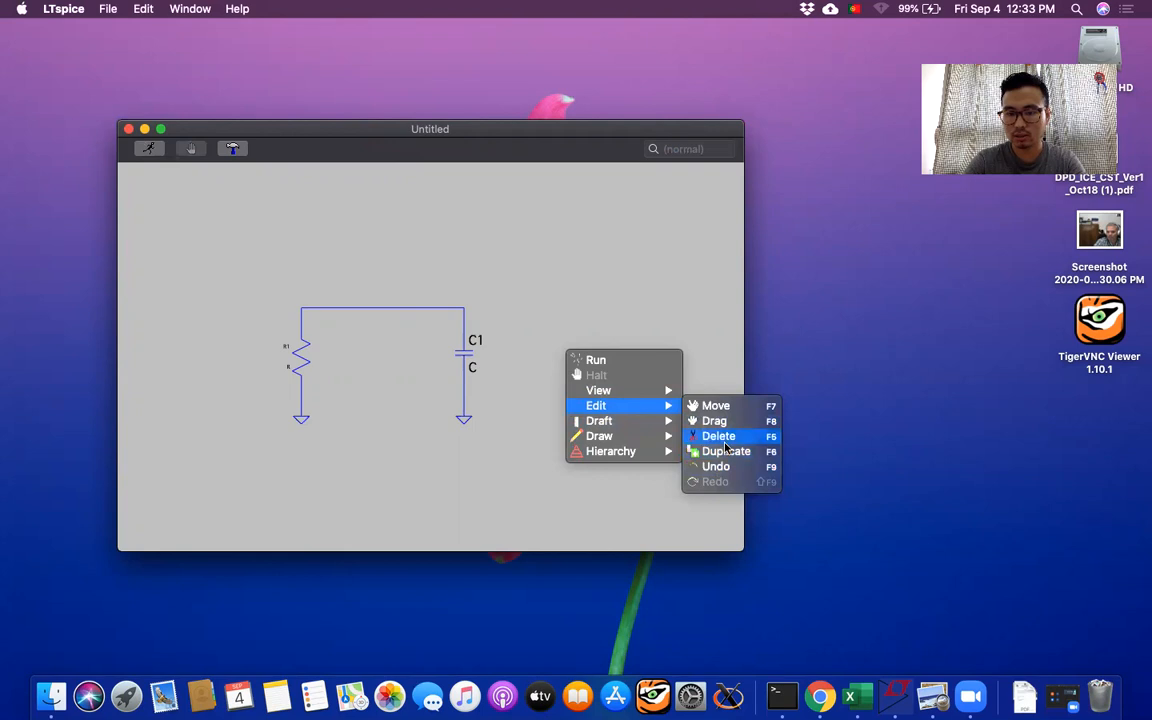
# Delete resistor R1 from the left wire with the Delete tool
pyautogui.click(718, 436)
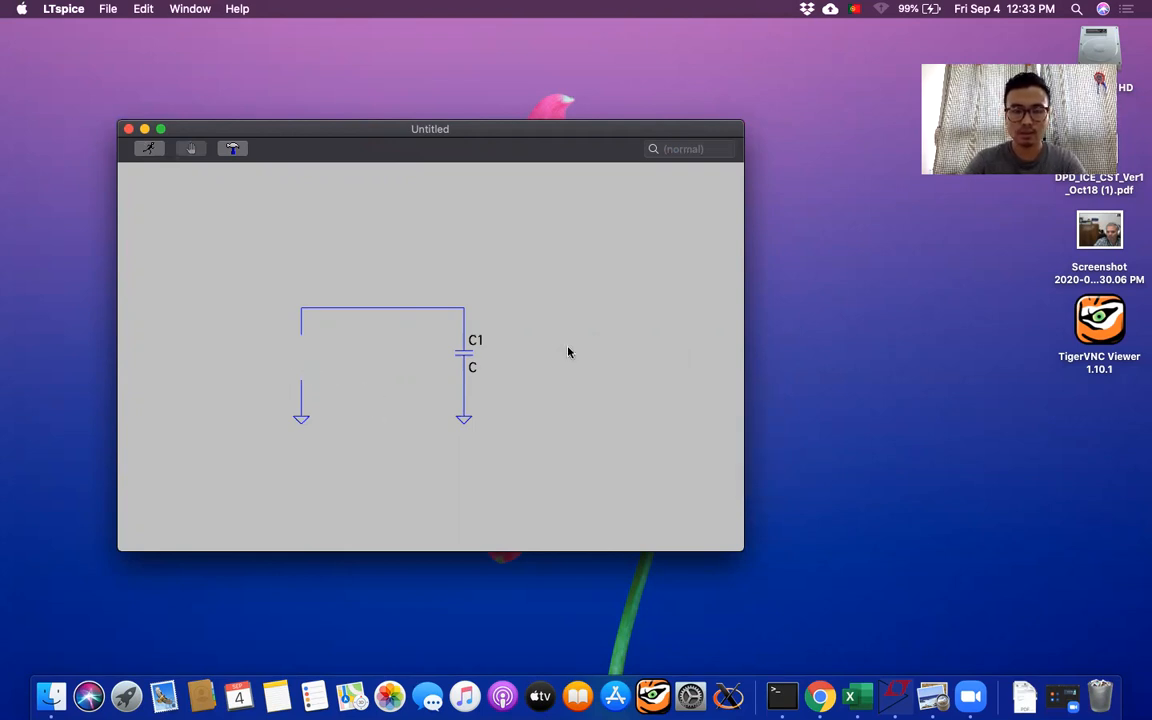
# Place resistor R1 in the top wire
pyautogui.rightClick(568, 352)
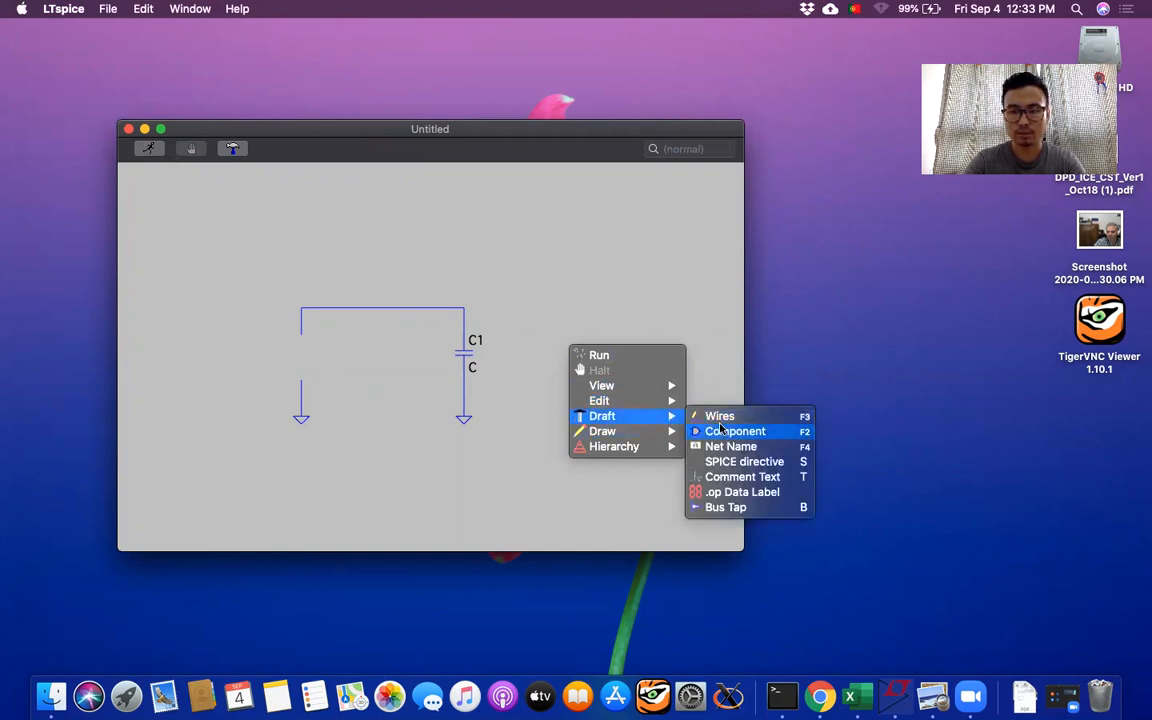
pyautogui.click(735, 431)
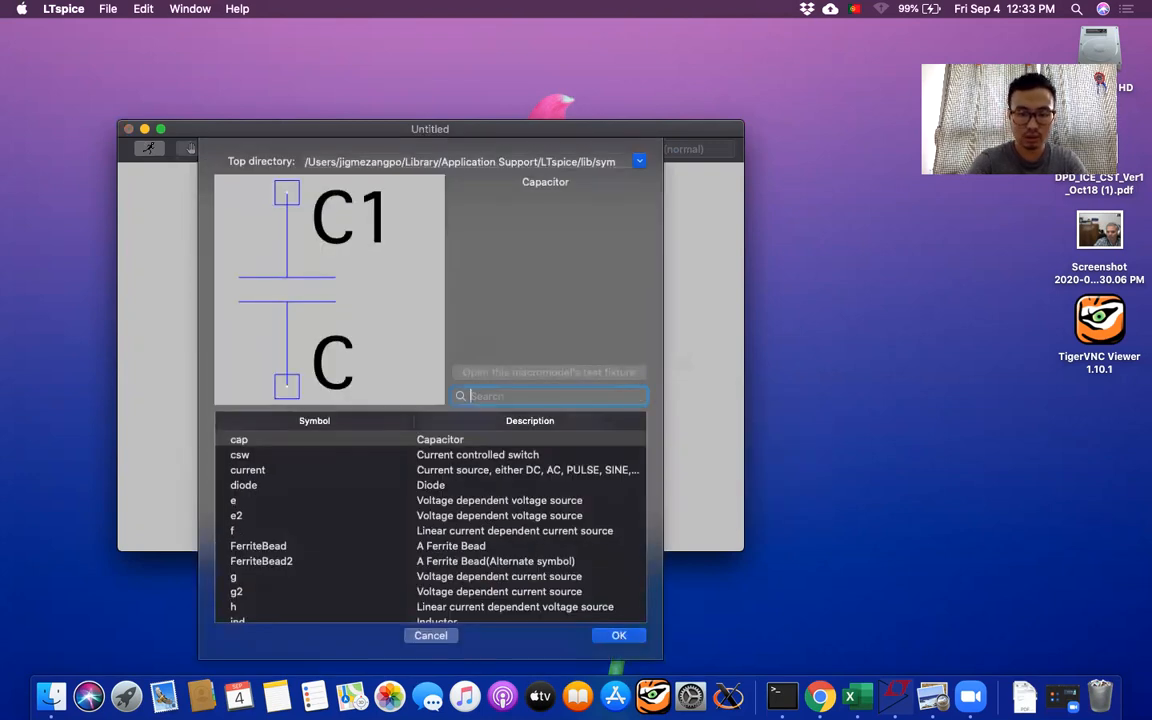
pyautogui.write('r')
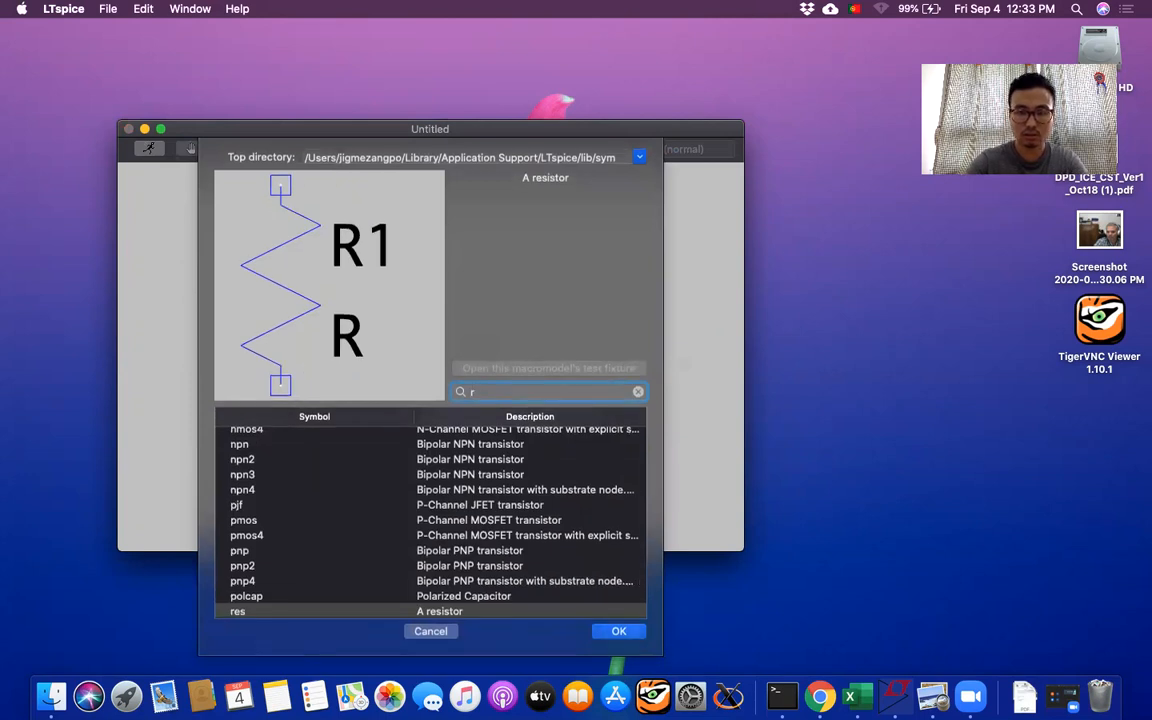
pyautogui.click(619, 631)
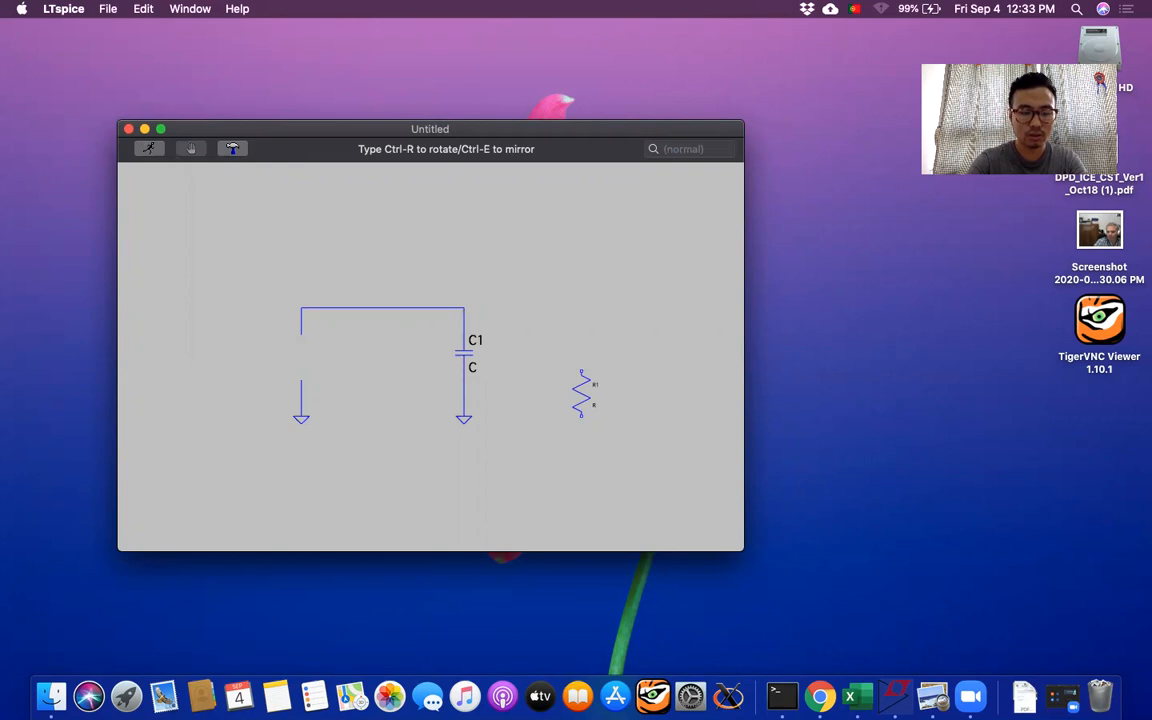
pyautogui.click(432, 308)
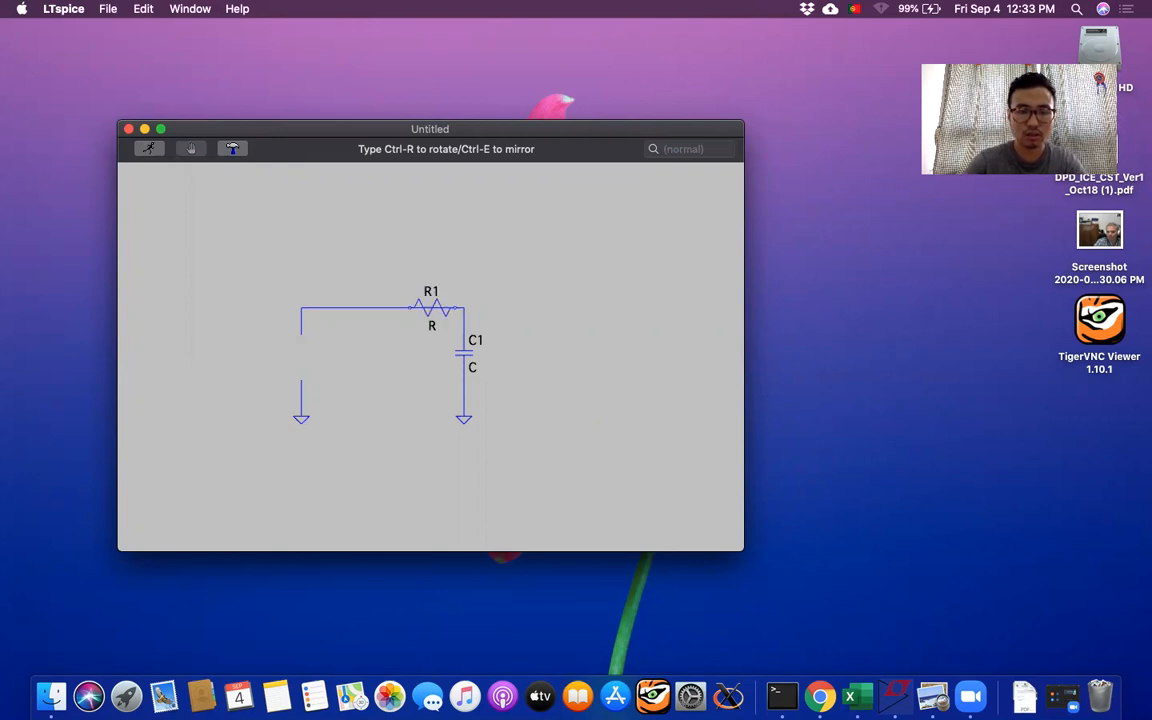
pyautogui.click(395, 290)
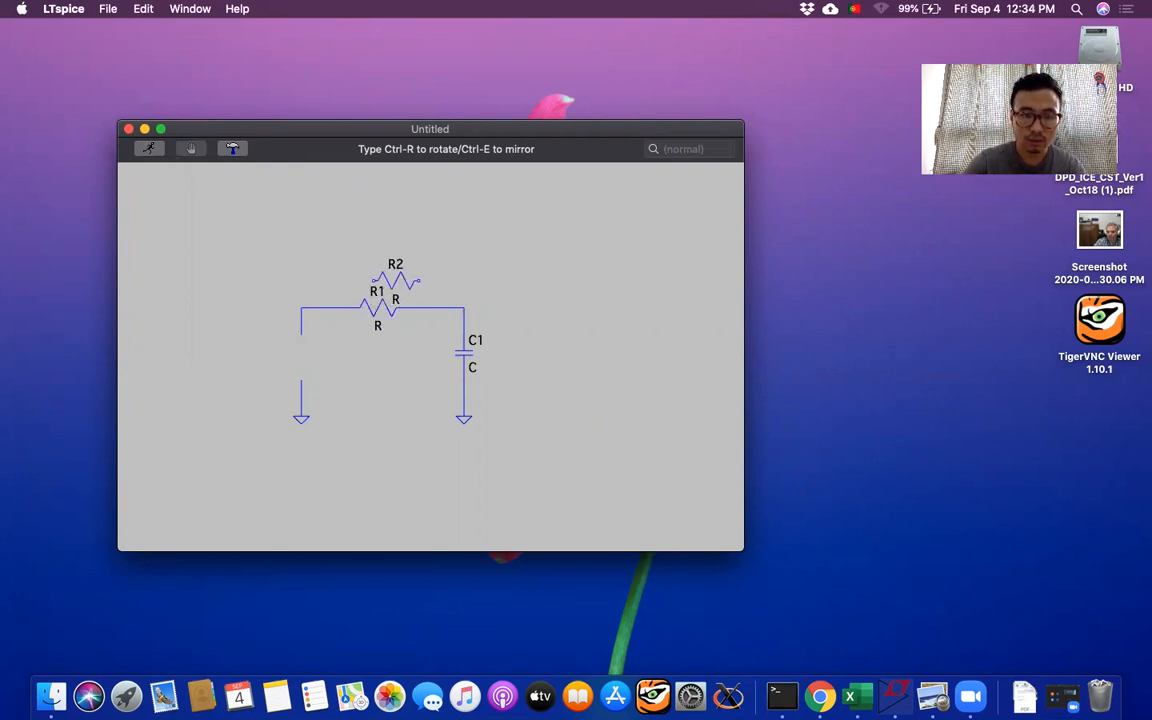
# Place voltage source V1 in the left leg
pyautogui.rightClick(545, 330)
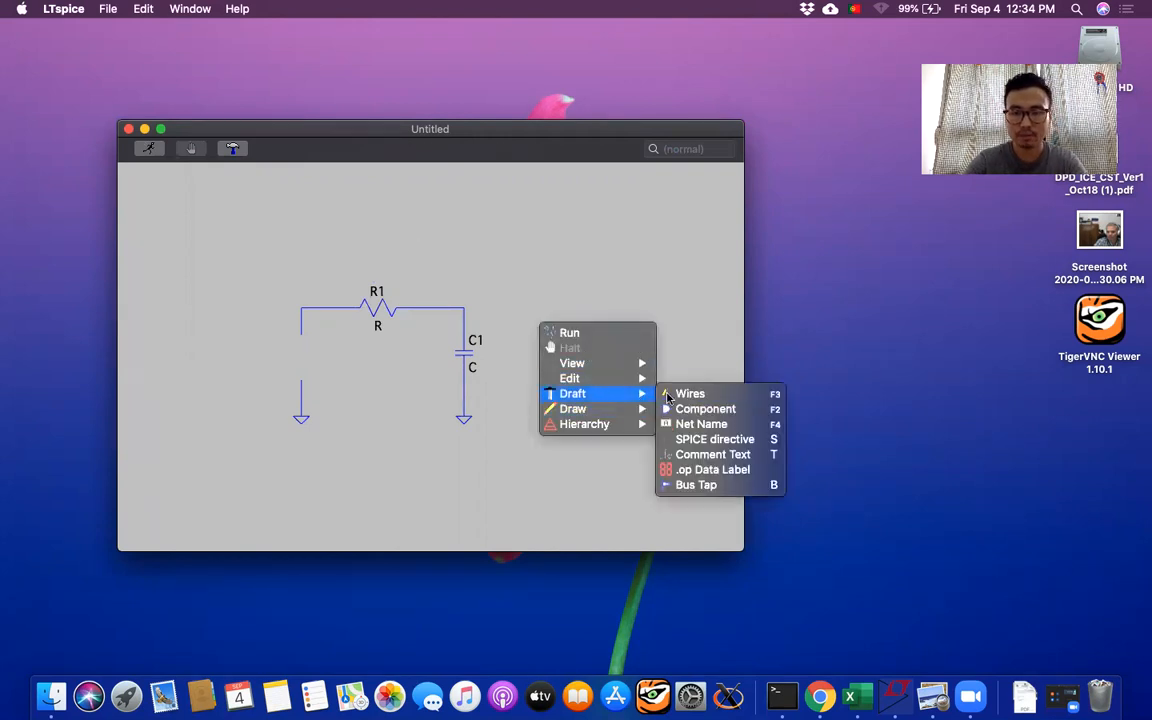
pyautogui.click(705, 408)
pyautogui.write('vo')
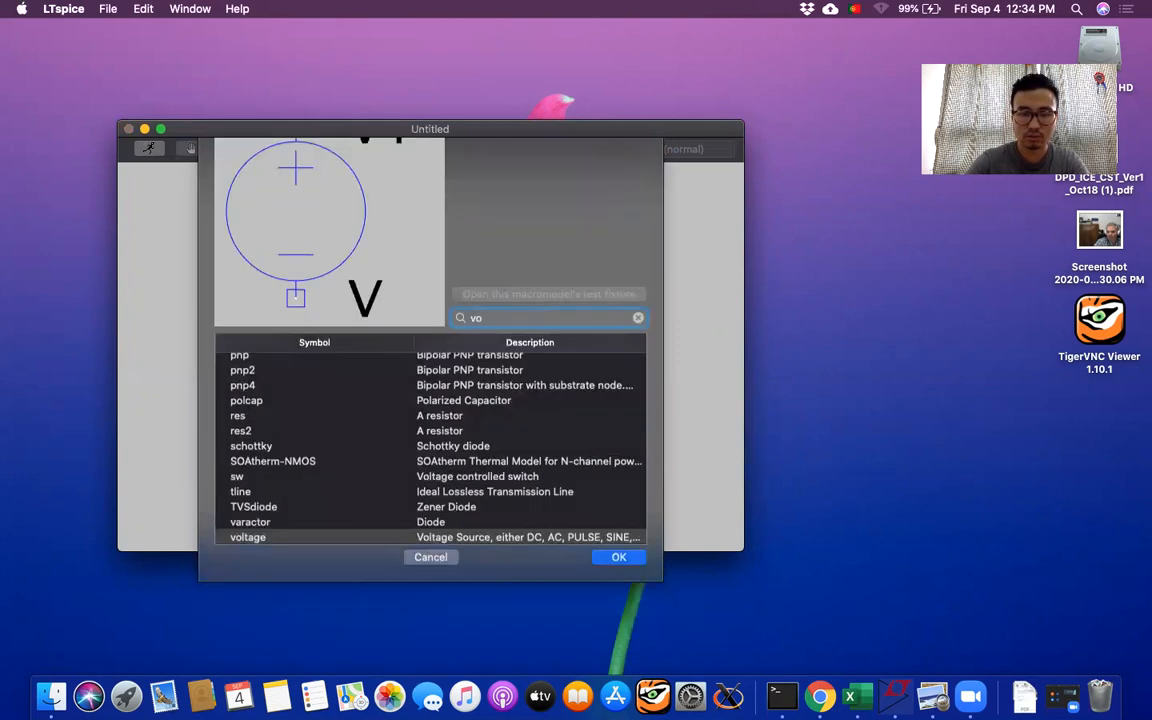
pyautogui.click(618, 557)
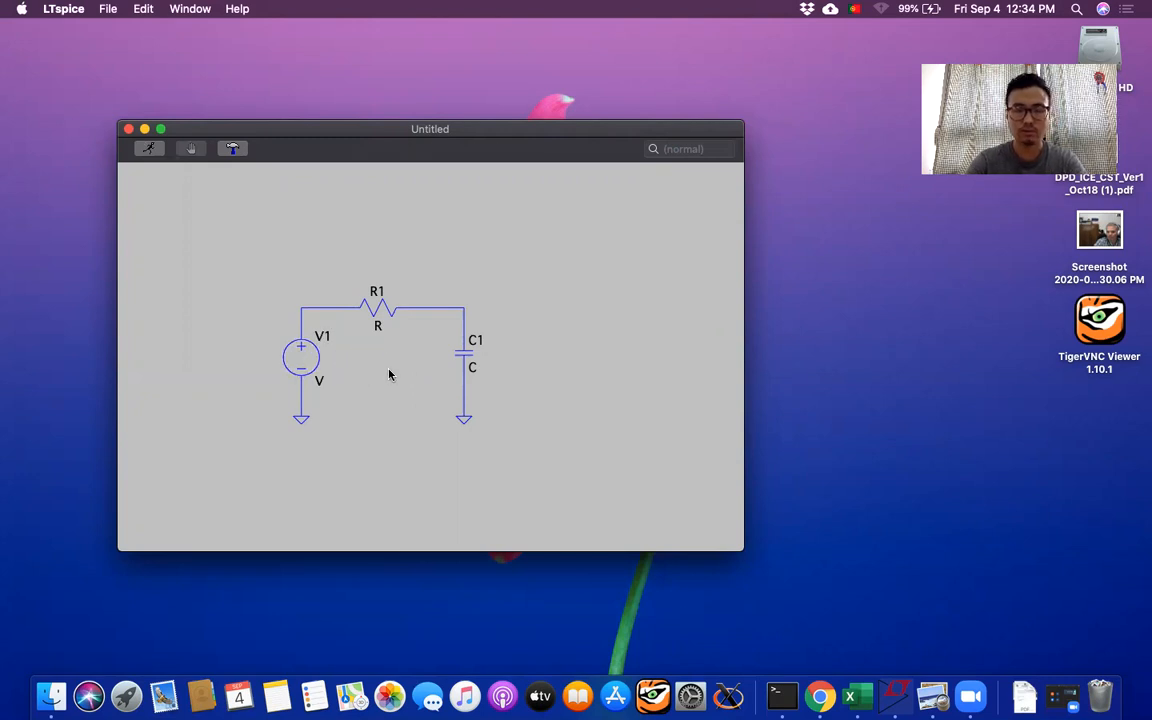
pyautogui.moveTo(395, 378)
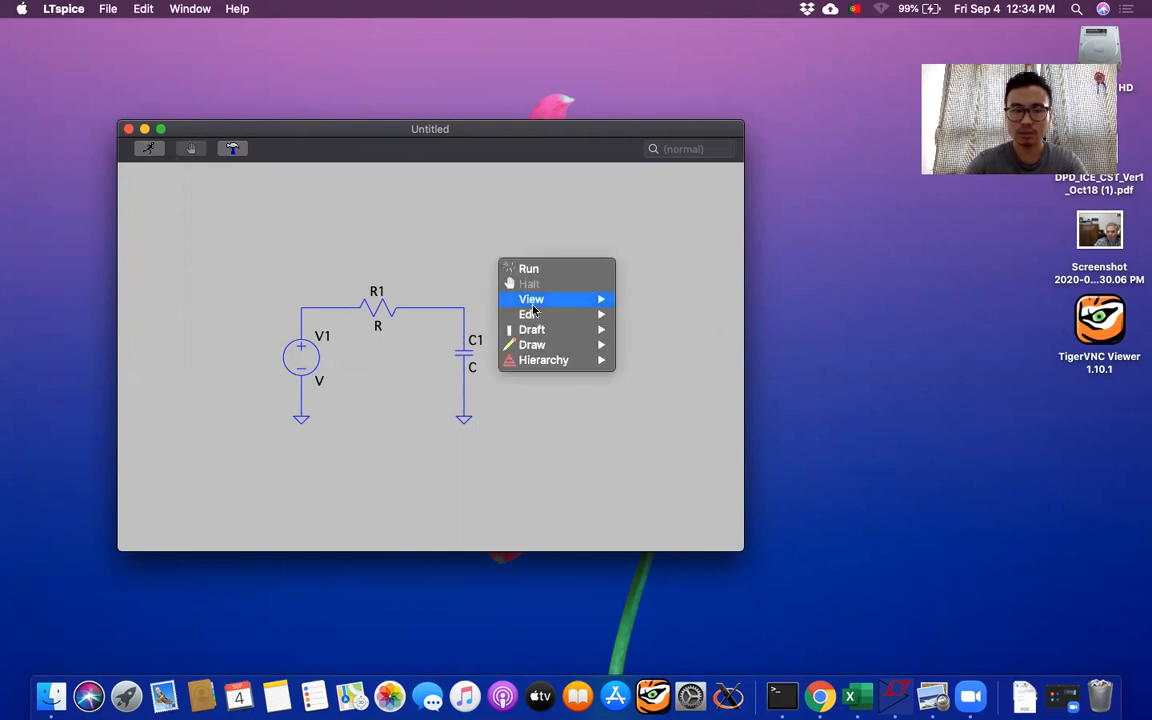
pyautogui.moveTo(532, 329)
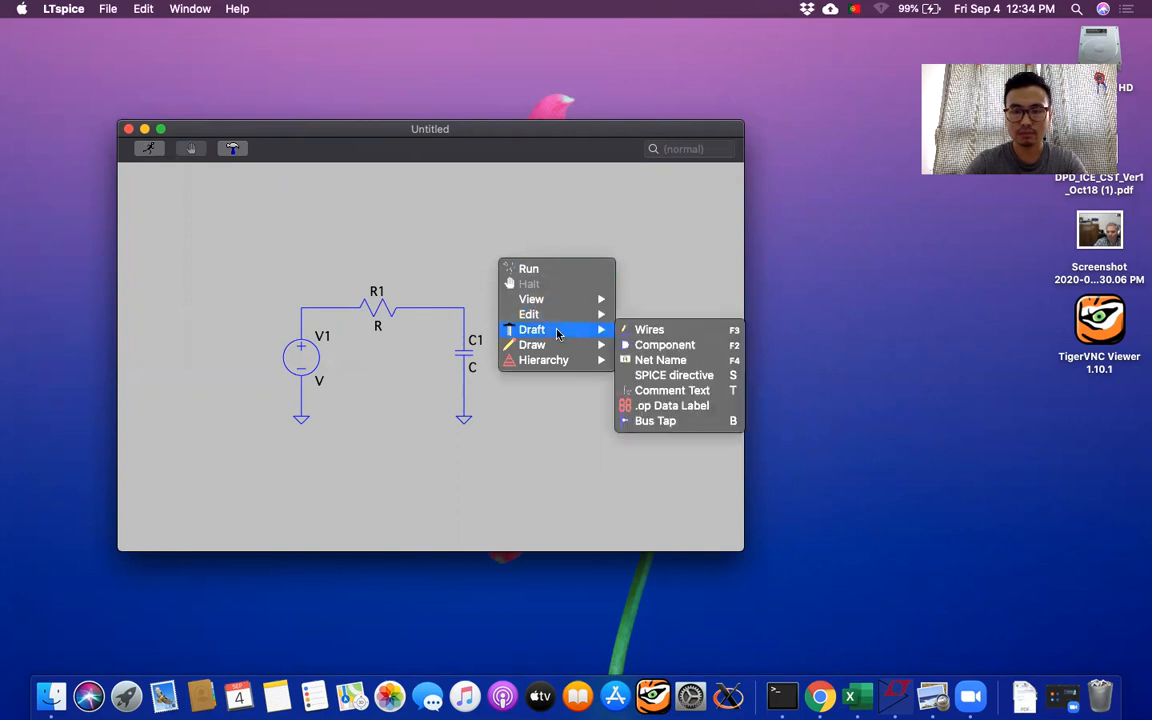
pyautogui.moveTo(565, 340)
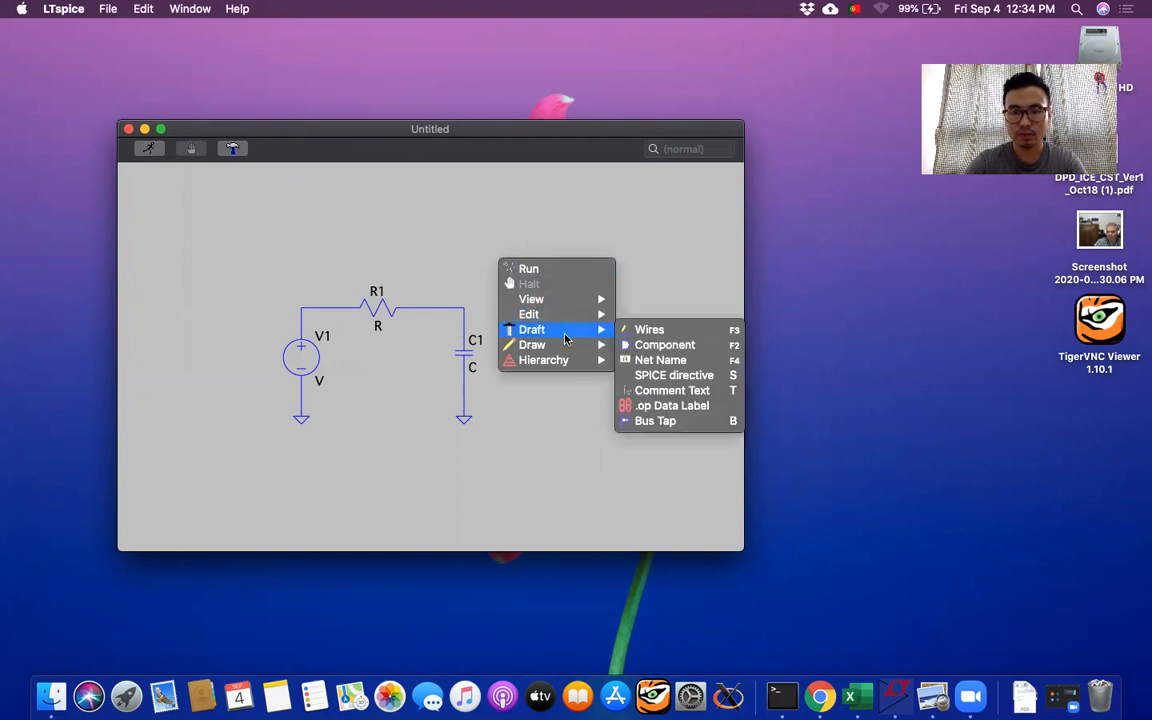
# Add net labels Vin on the V1–R1 node and Vout on the node above C1
pyautogui.click(660, 360)
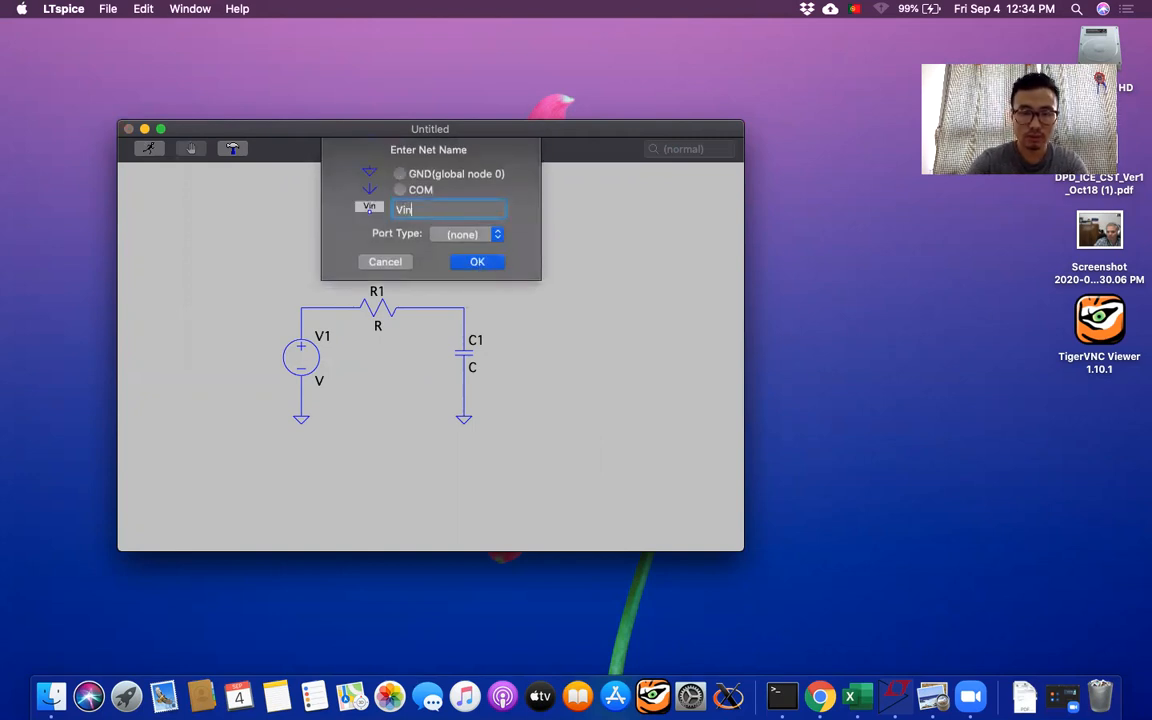
pyautogui.write('V')
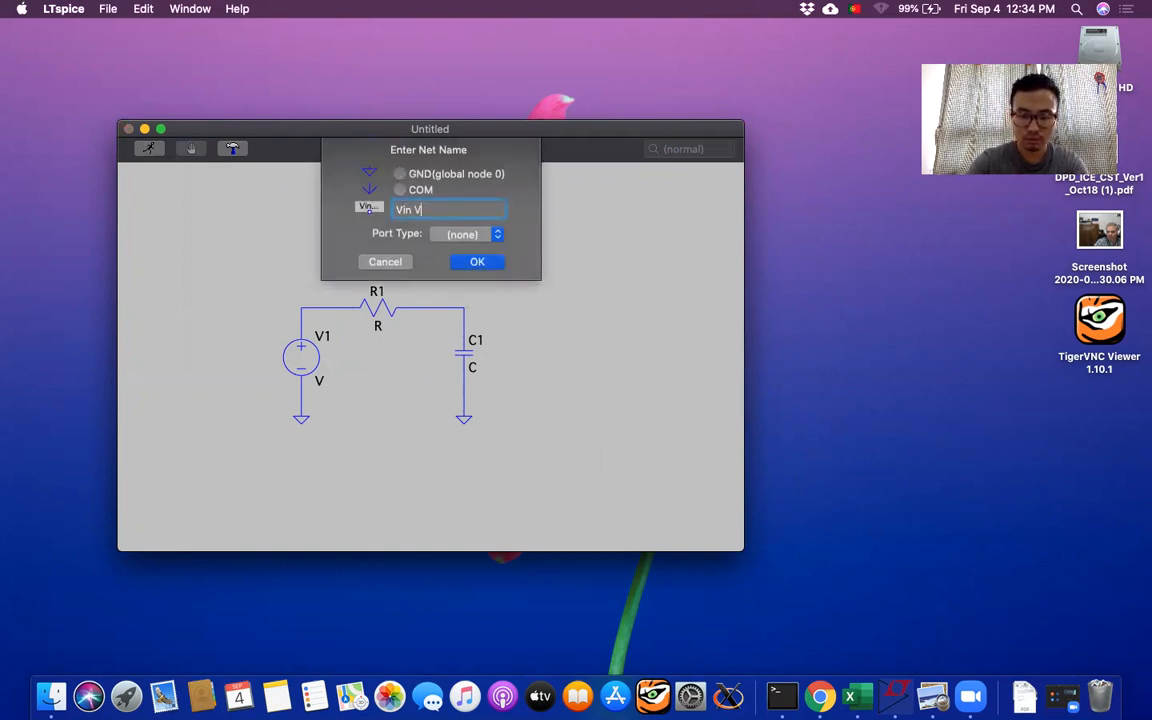
pyautogui.click(477, 261)
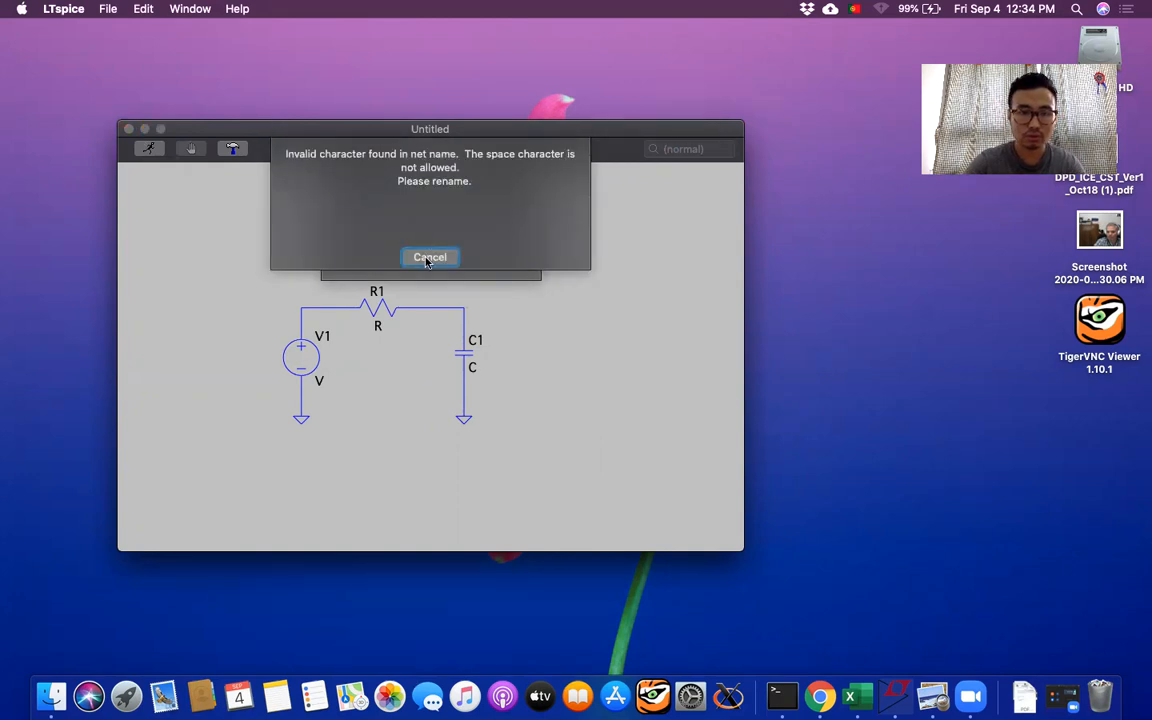
pyautogui.click(429, 257)
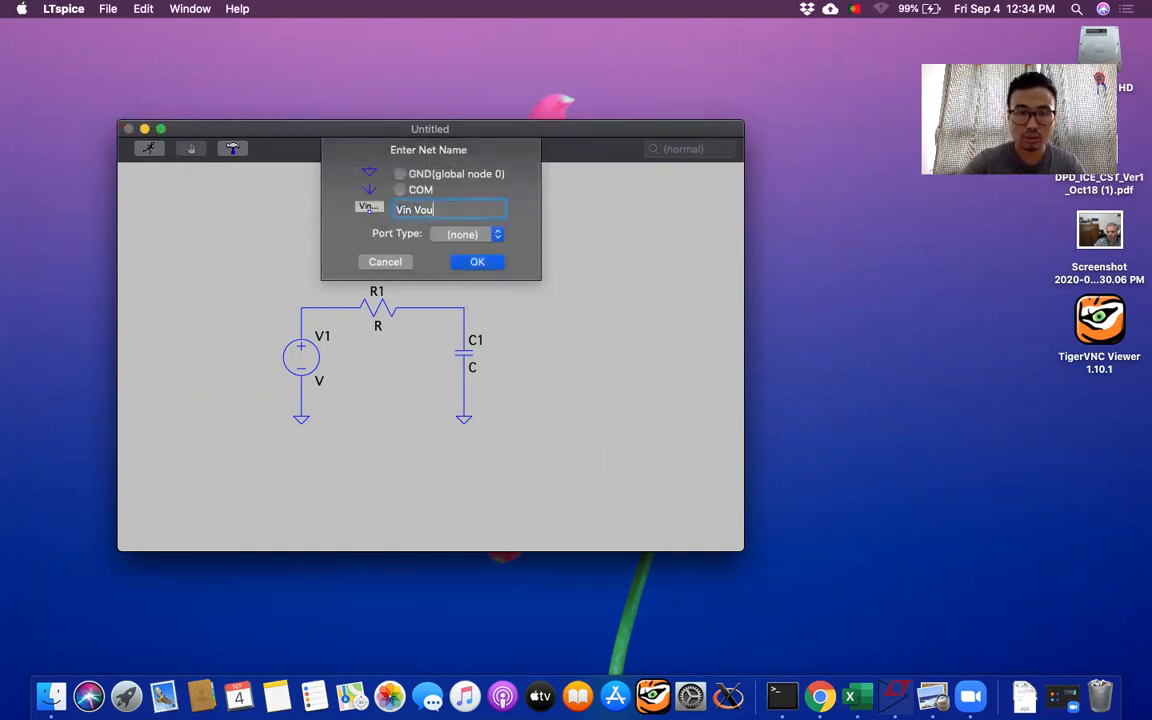
pyautogui.click(477, 261)
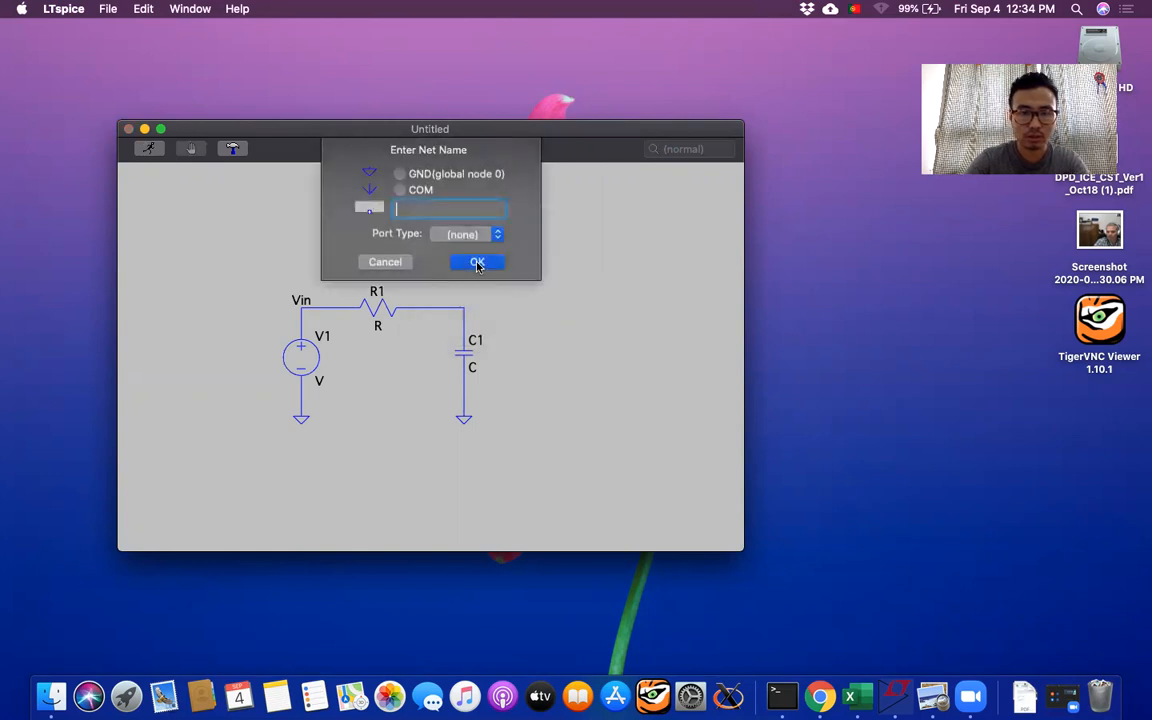
pyautogui.click(477, 261)
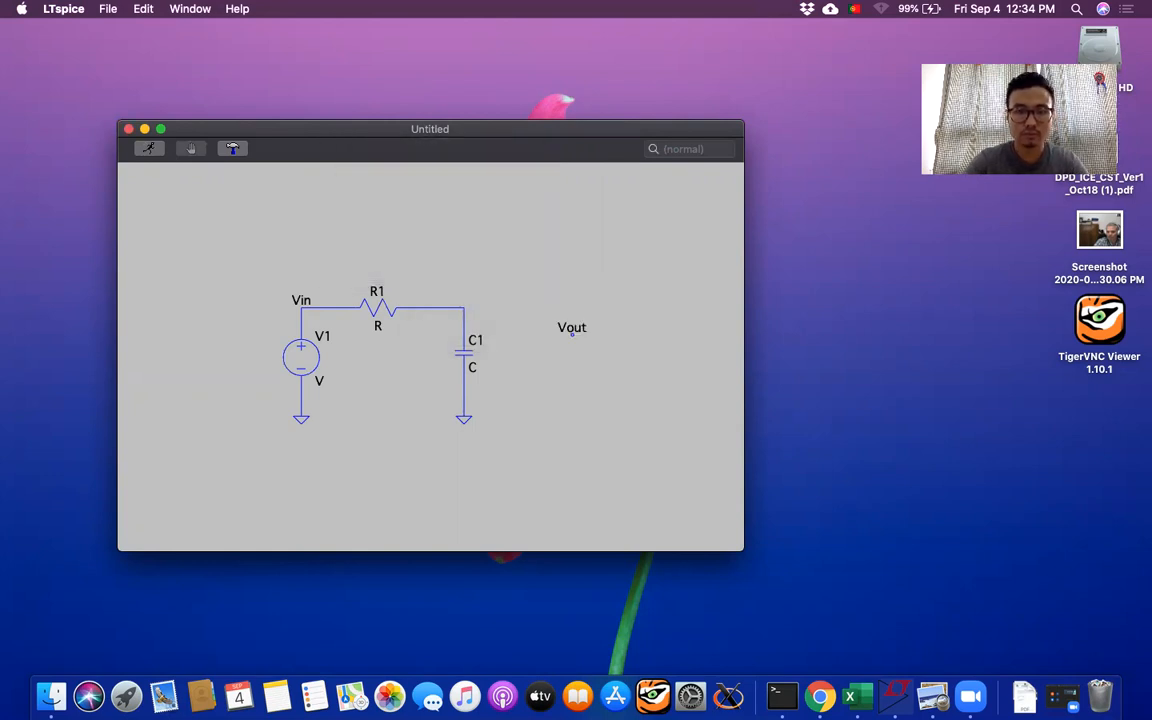
pyautogui.moveTo(571, 327); pyautogui.dragTo(463, 300)
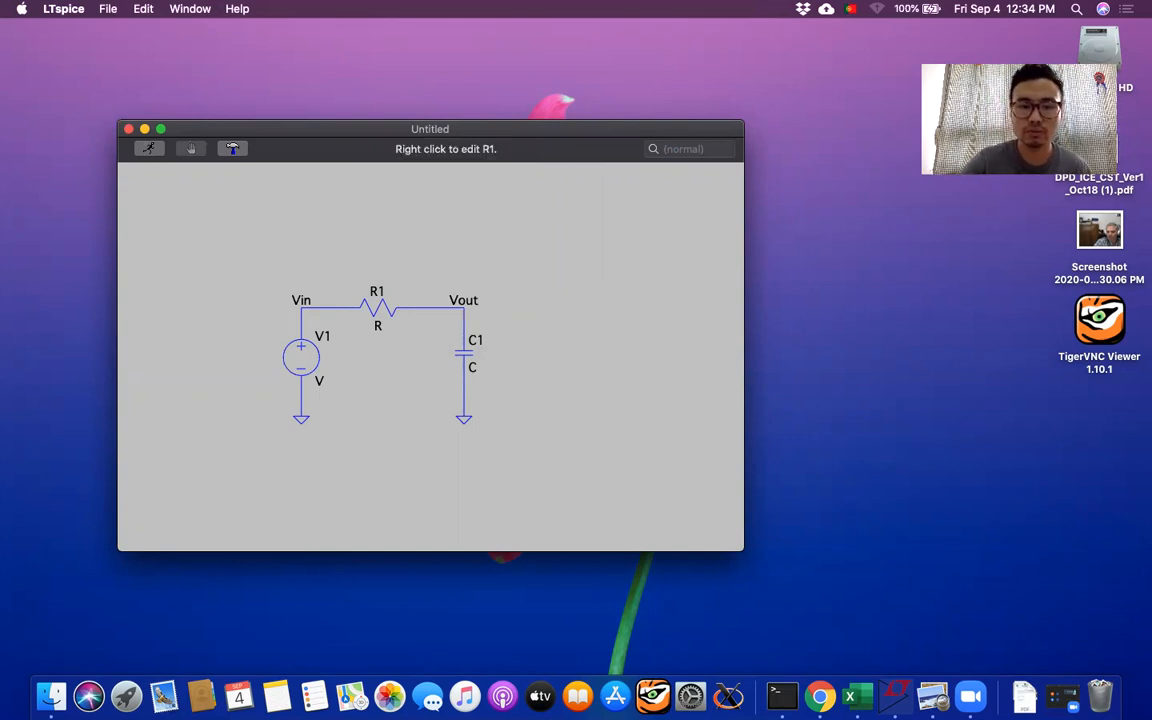
# Set R1's resistance to 1k
pyautogui.rightClick(377, 310)
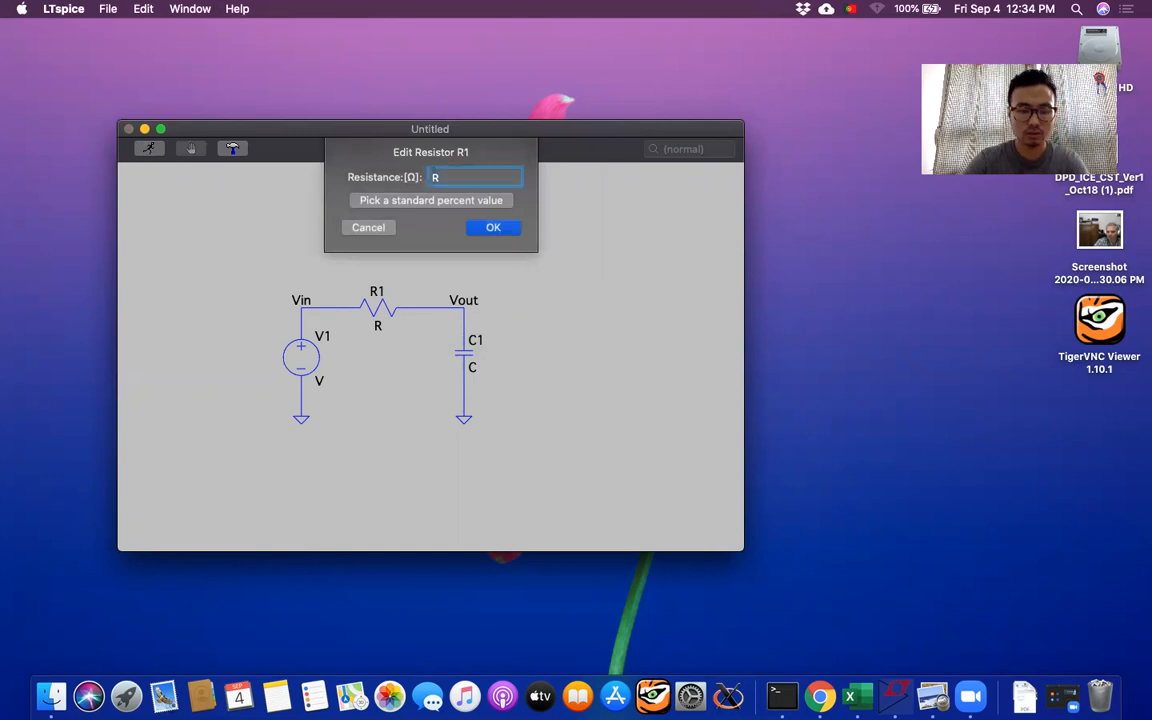
pyautogui.write('1k')
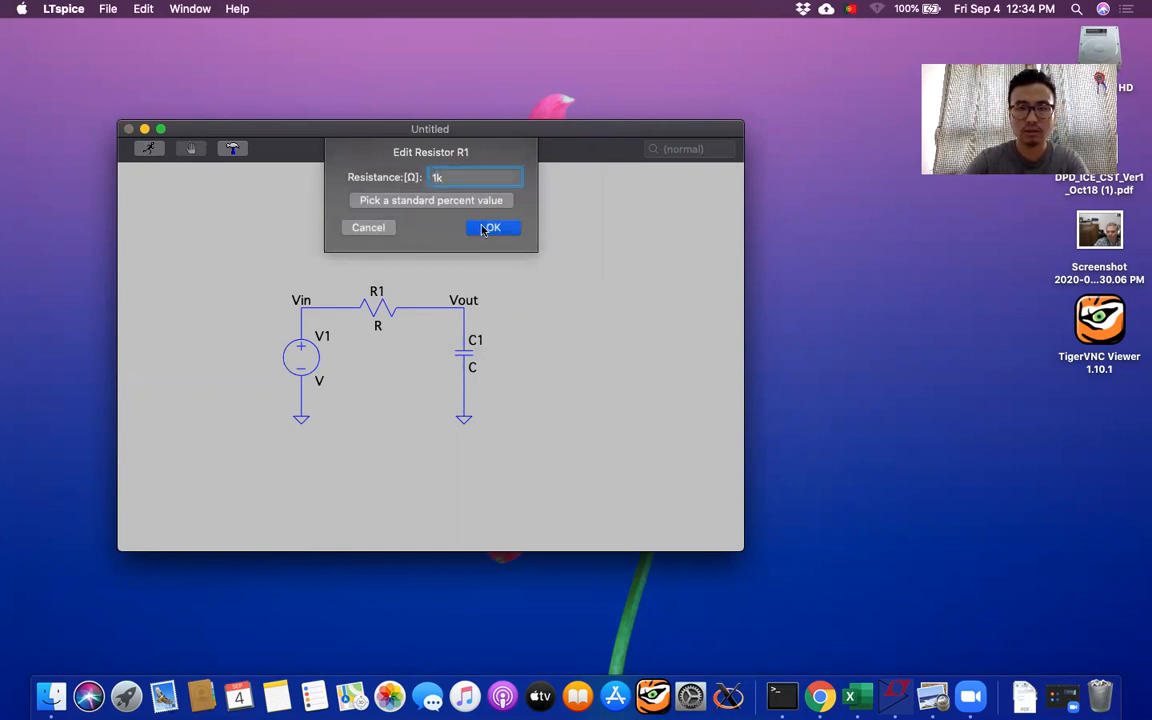
pyautogui.click(491, 227)
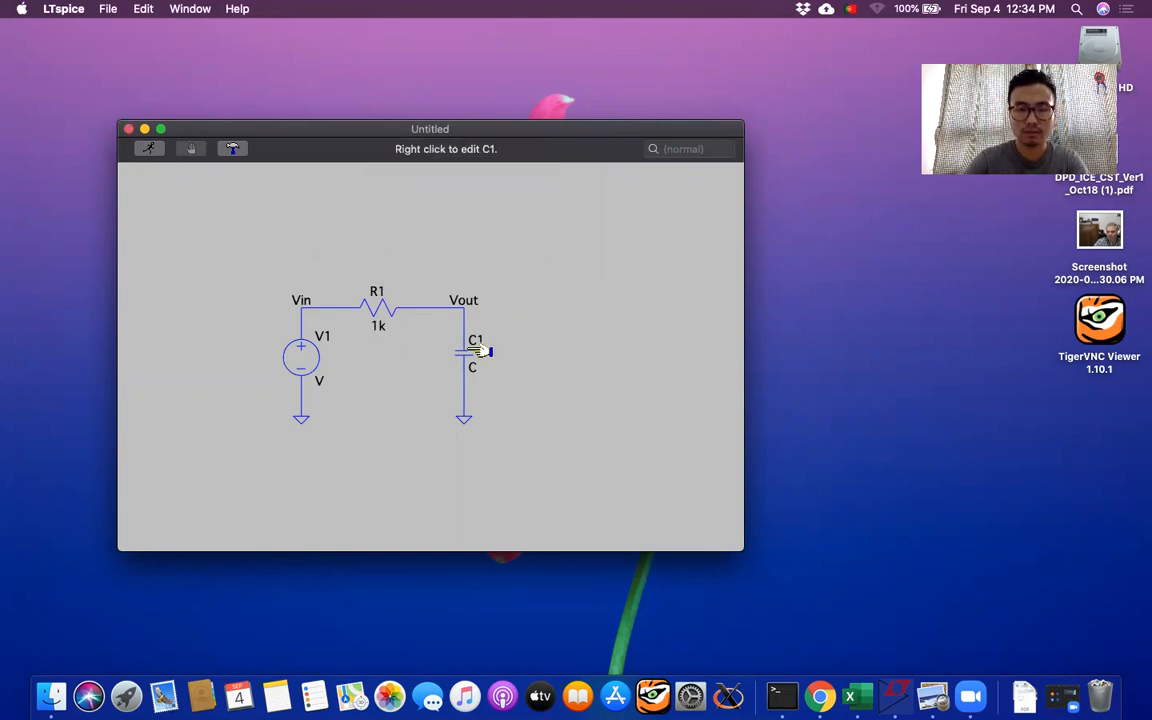
# Set C1's capacitance to 1µ
pyautogui.rightClick(475, 350)
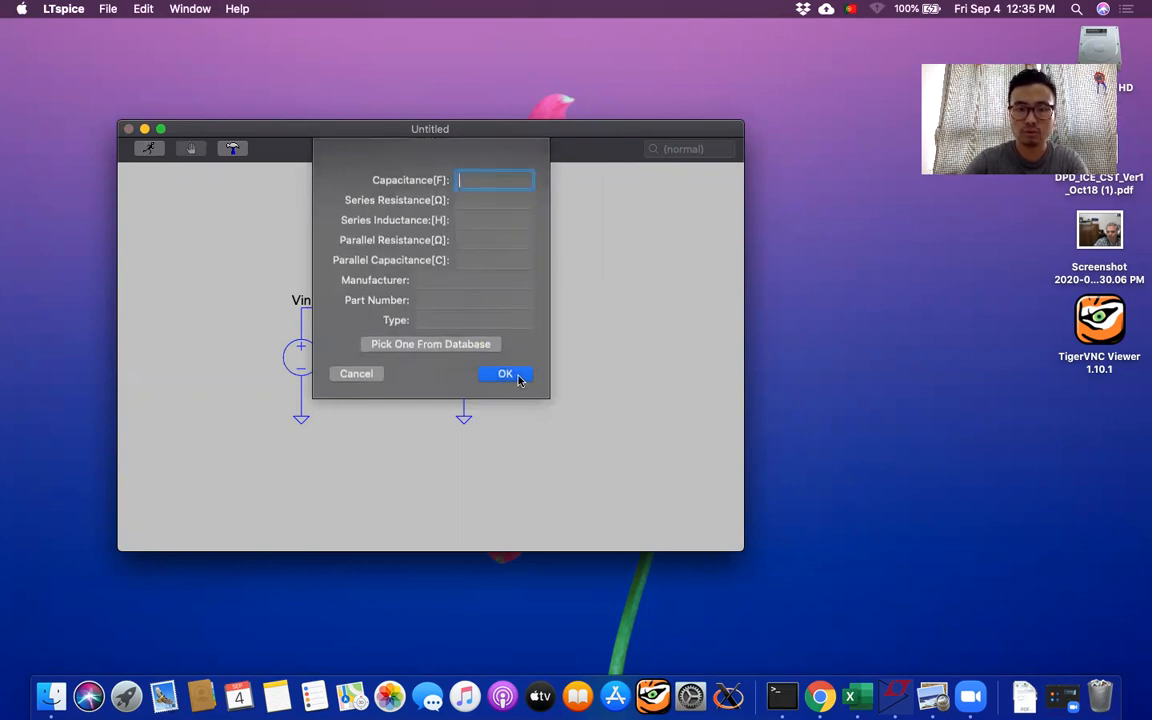
pyautogui.click(505, 373)
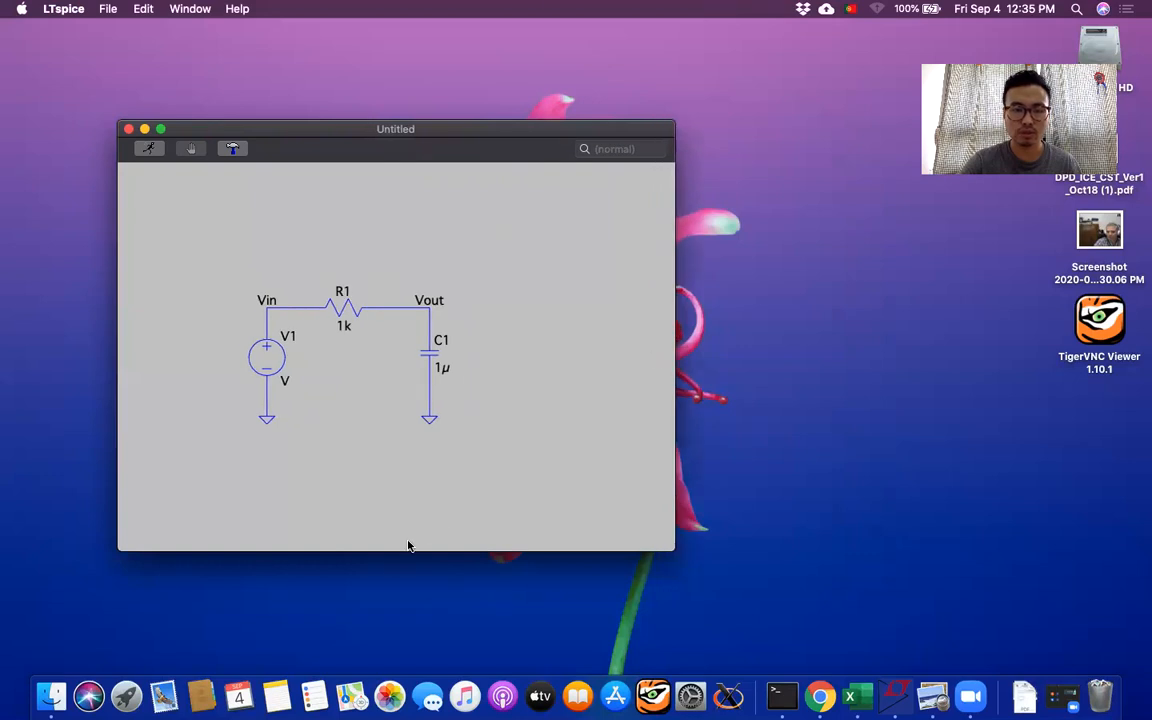
pyautogui.moveTo(395, 128); pyautogui.dragTo(371, 88)
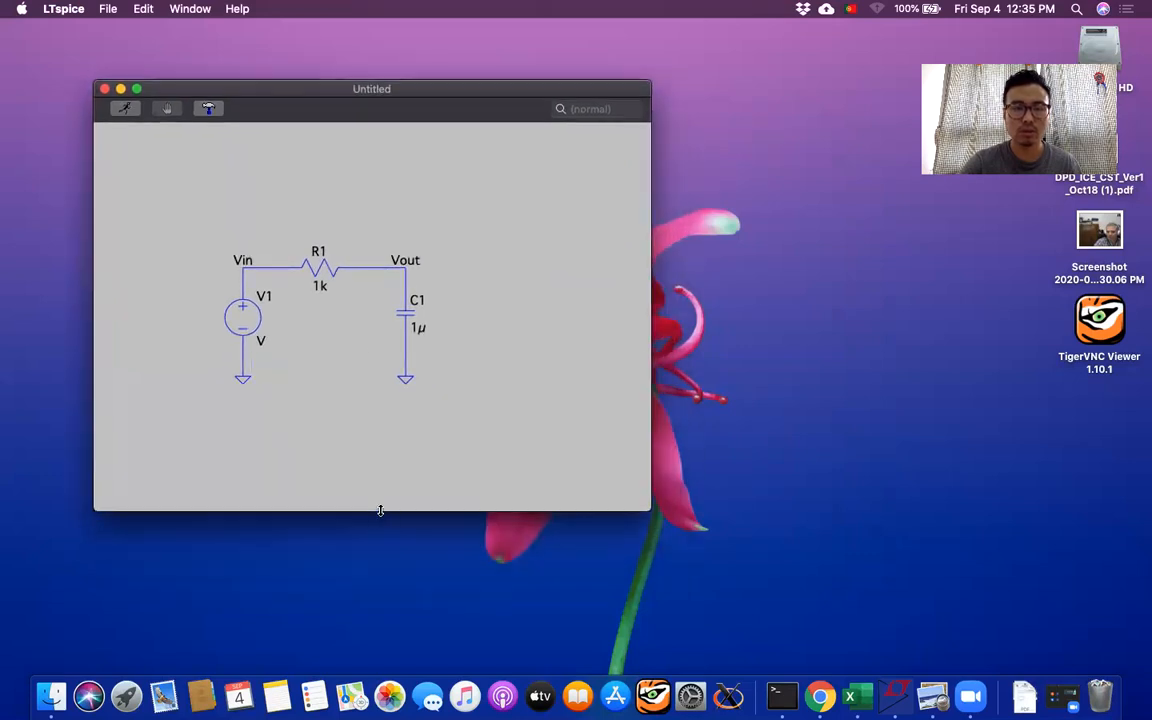
pyautogui.moveTo(320, 307)
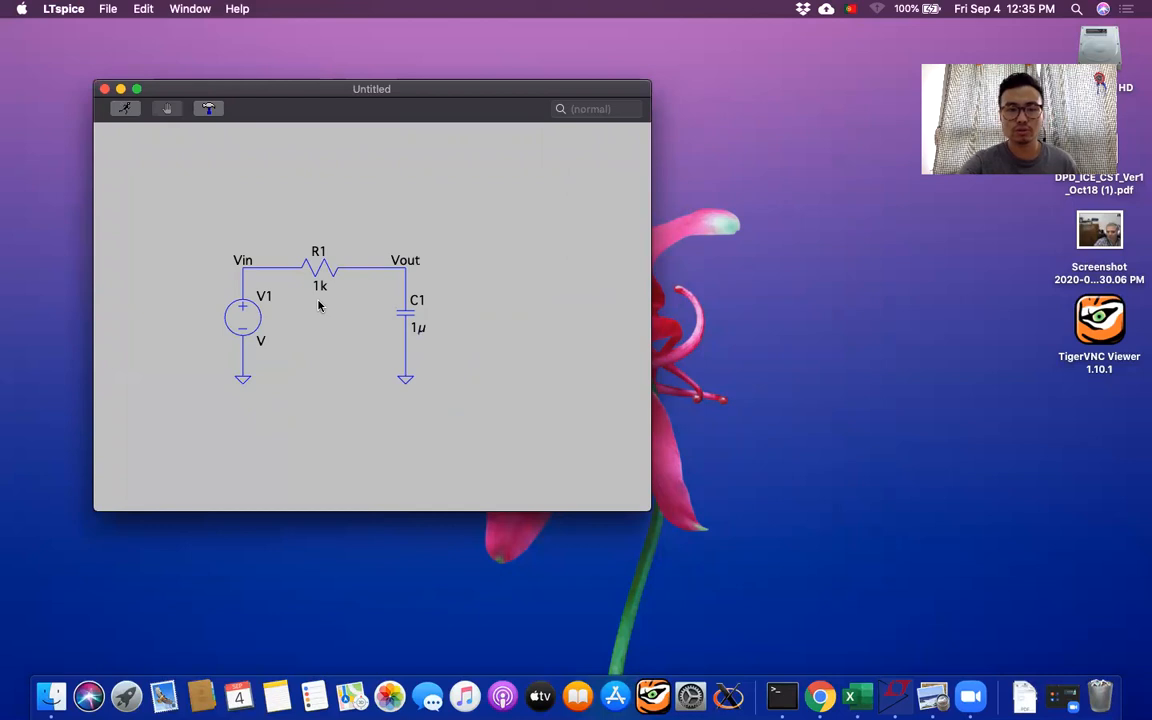
pyautogui.moveTo(302, 332)
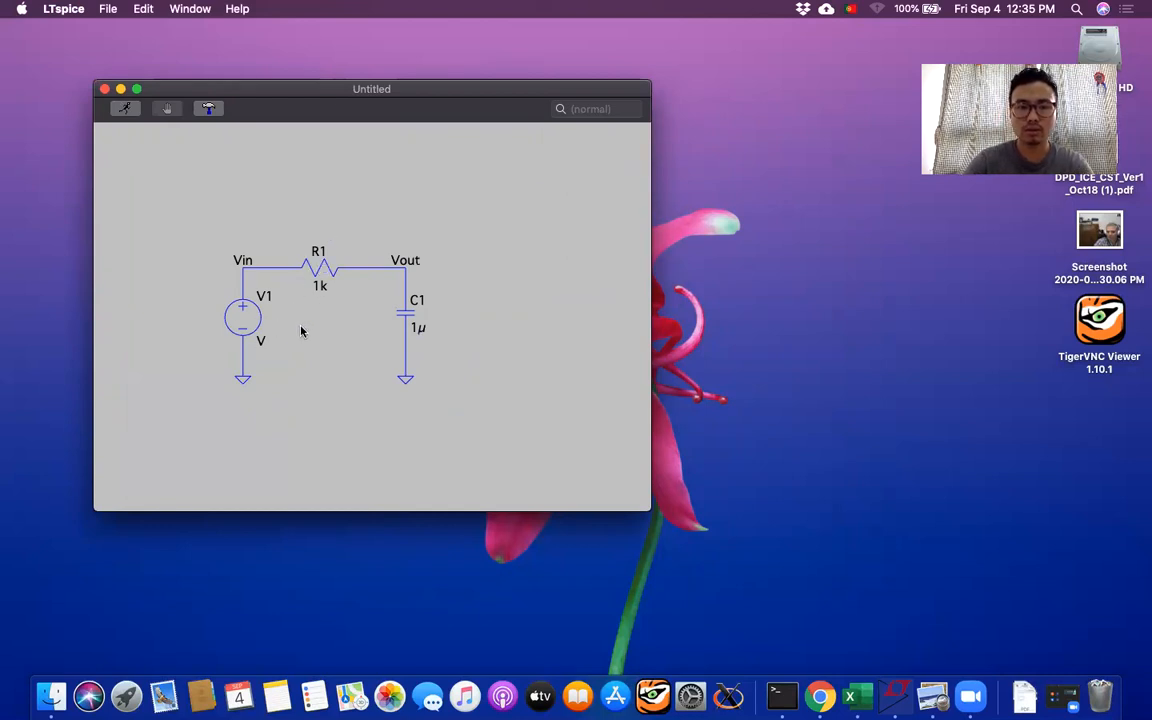
pyautogui.moveTo(509, 281)
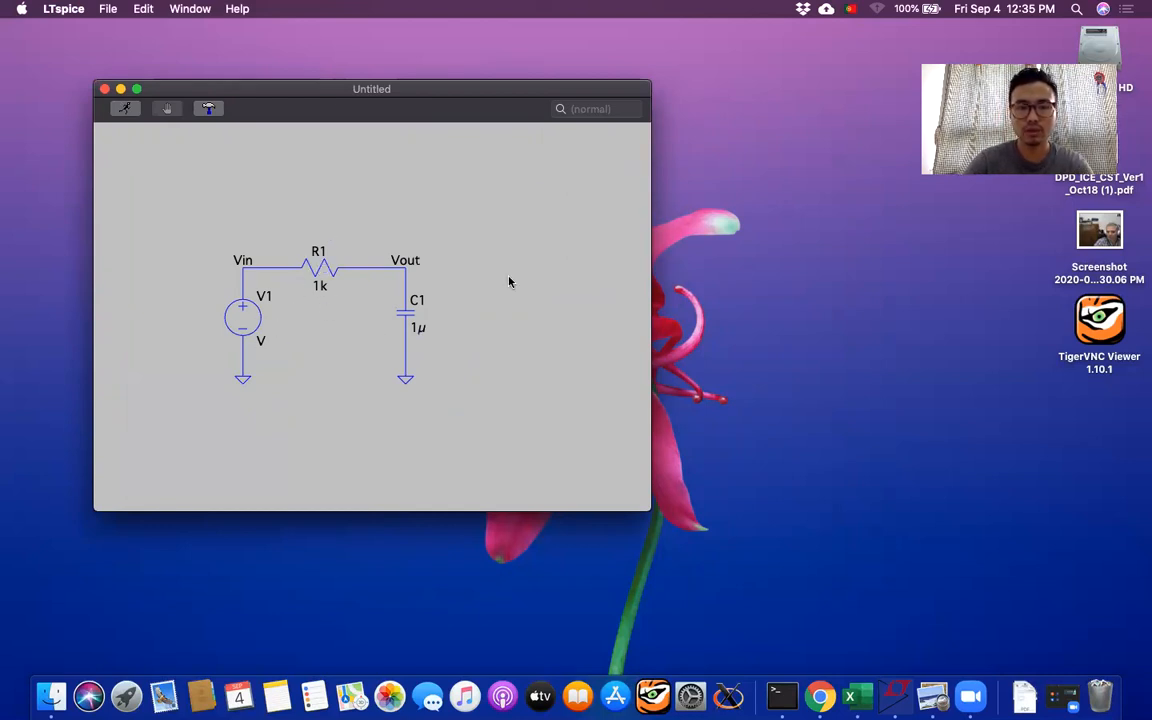
# Place a .tran 10m SPICE directive on the schematic below the filter
pyautogui.rightClick(510, 282)
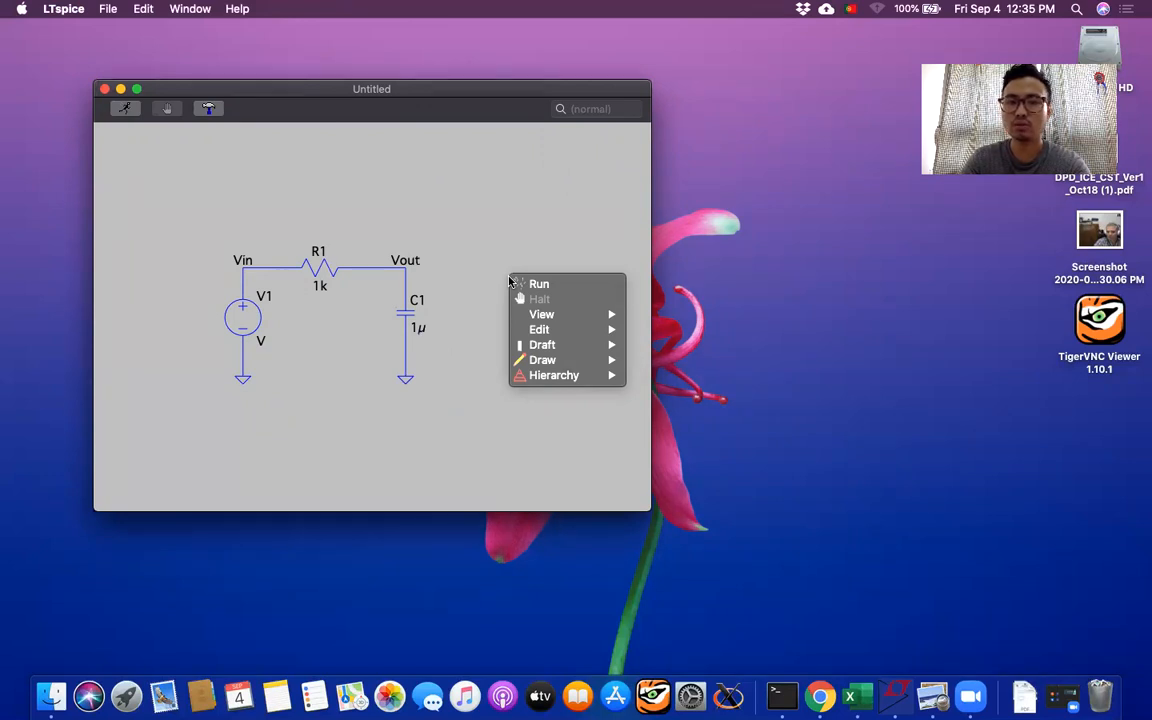
pyautogui.moveTo(542, 345)
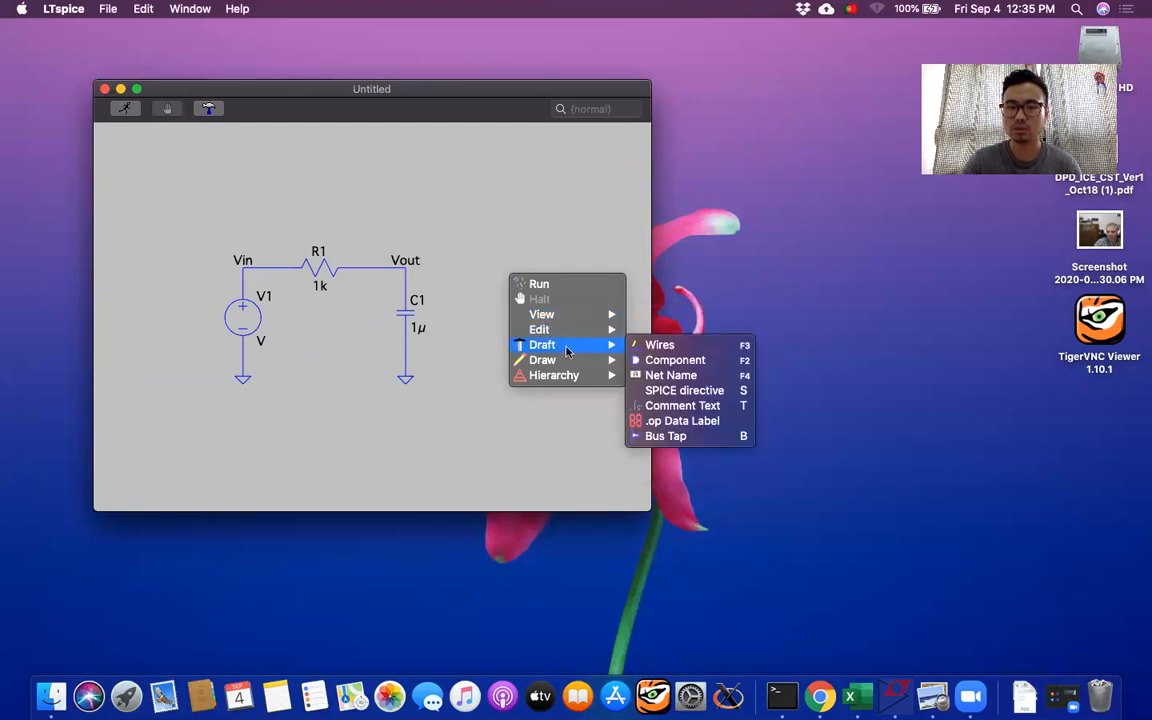
pyautogui.moveTo(577, 350)
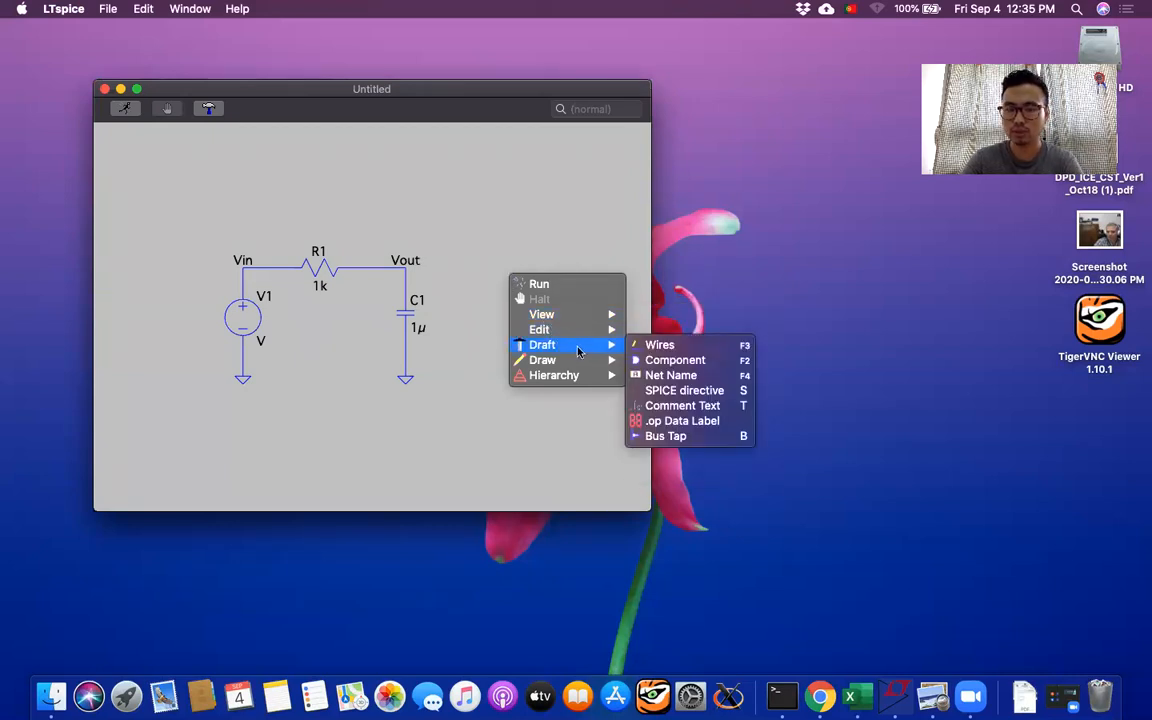
pyautogui.moveTo(685, 390)
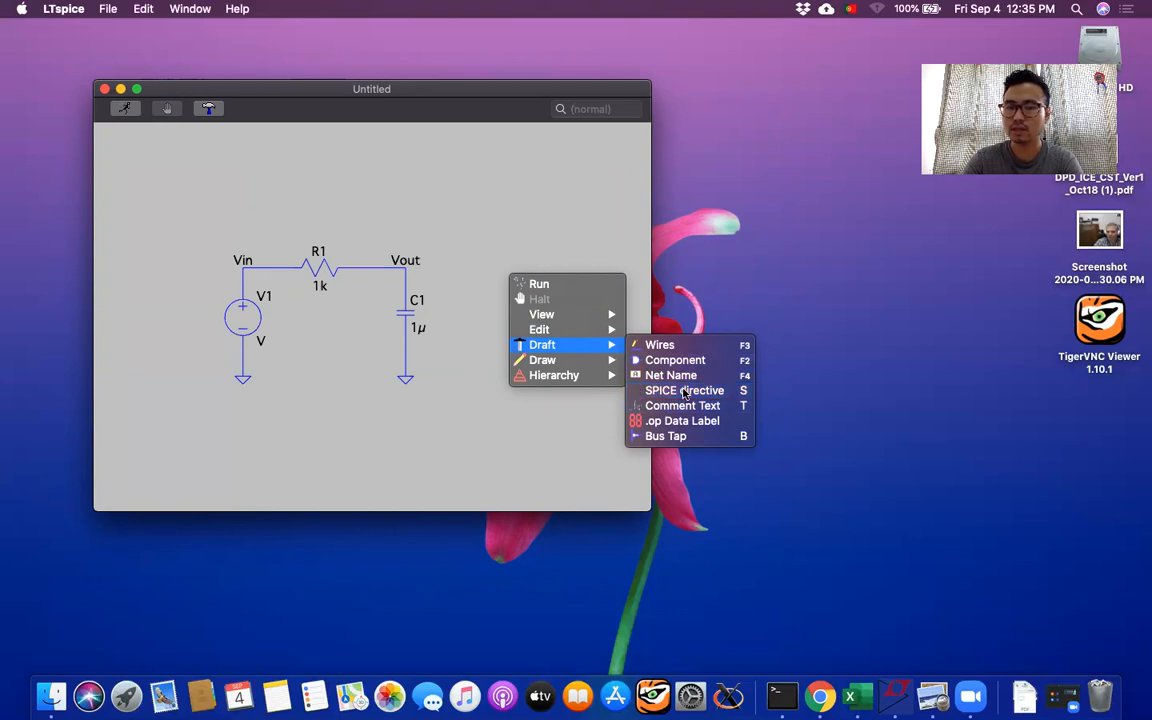
pyautogui.click(685, 390)
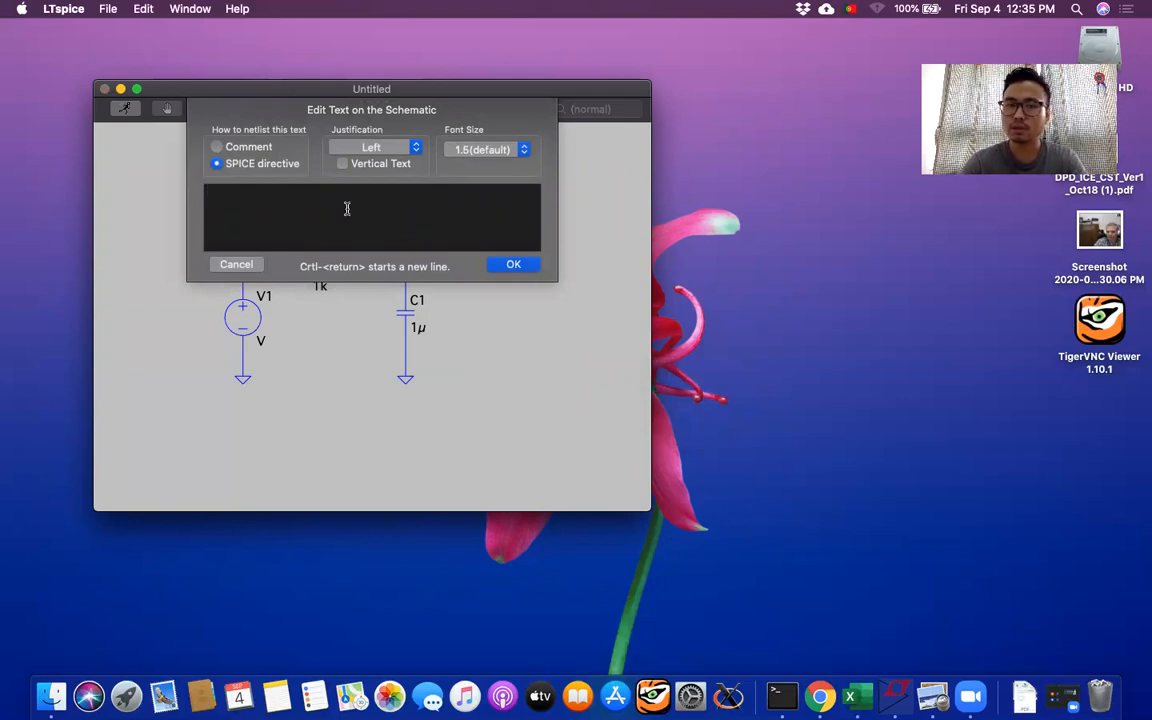
pyautogui.click(347, 190)
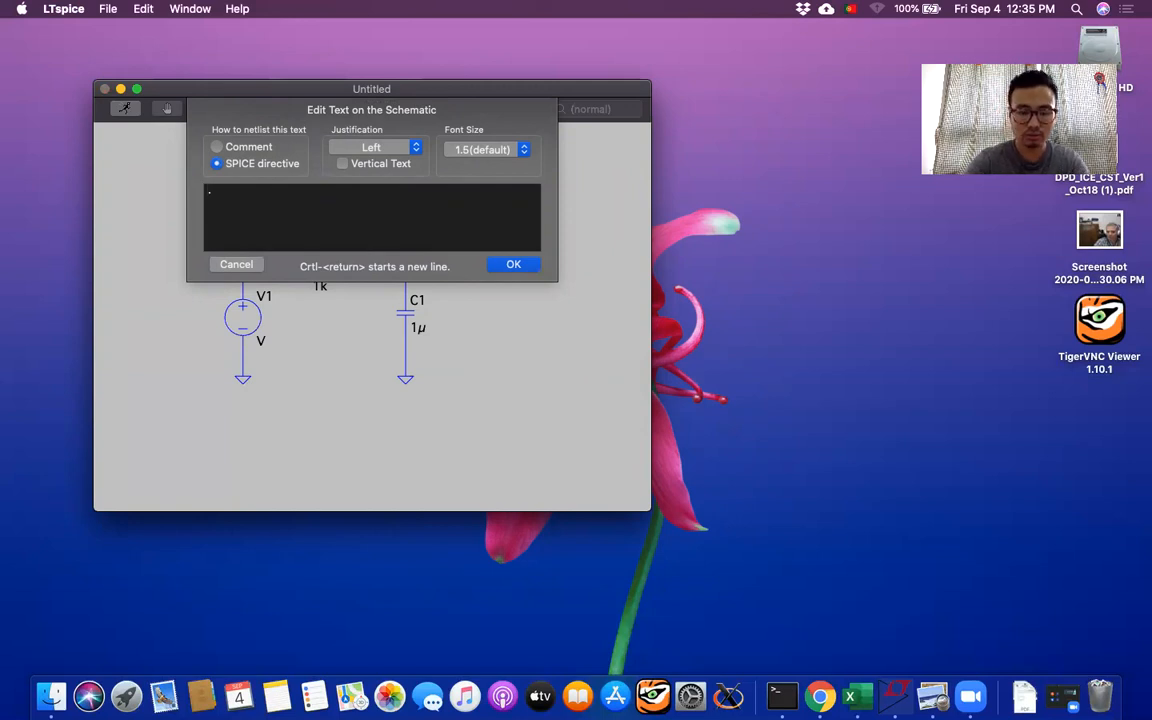
pyautogui.write('.tran')
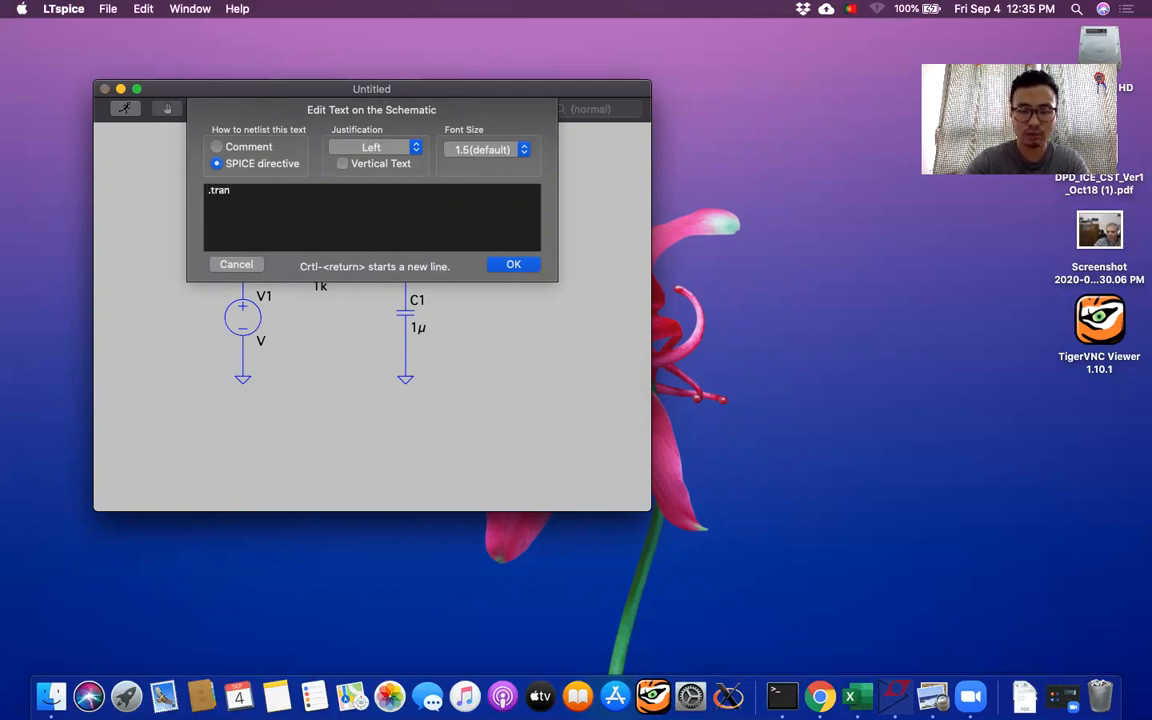
pyautogui.write('10m')
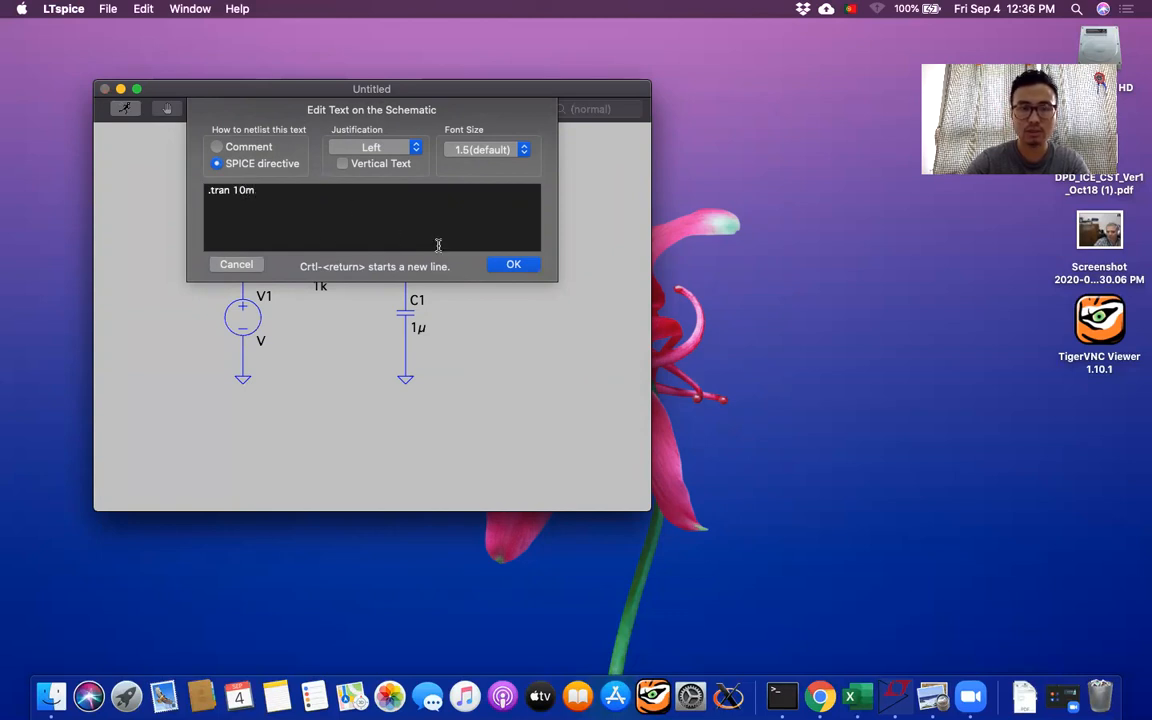
pyautogui.click(513, 264)
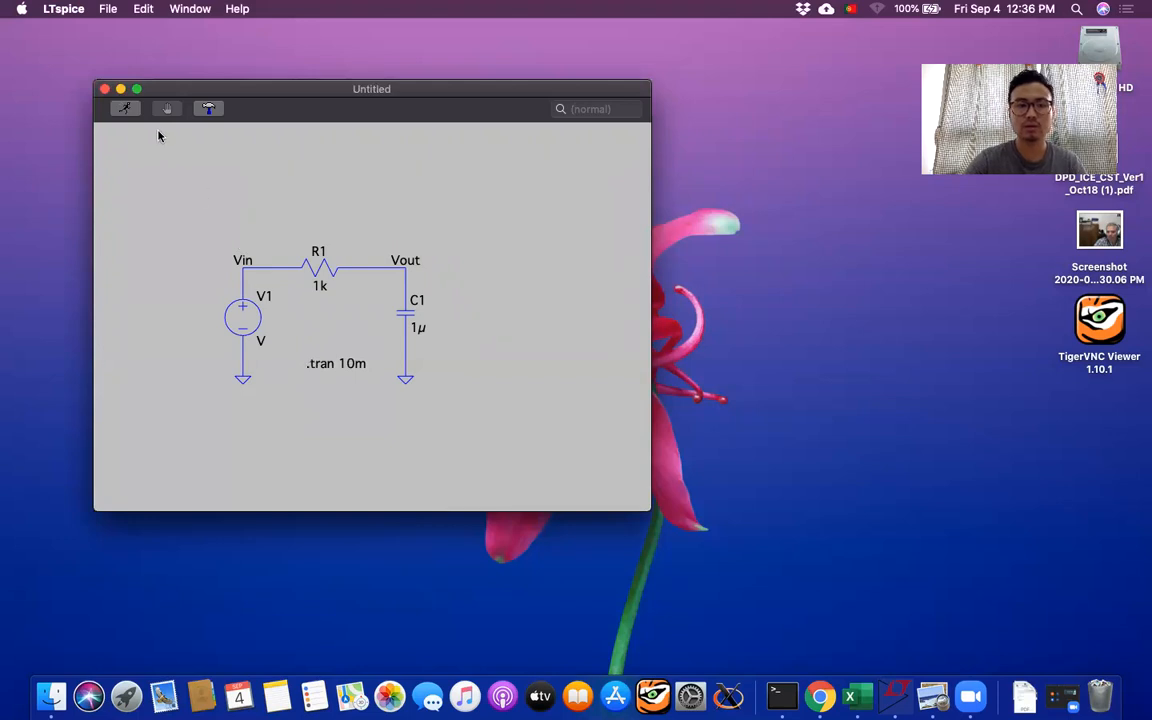
# Run the simulation, saving as Draft4, and probe the Vin wire to plot V(vin)
pyautogui.click(123, 108)
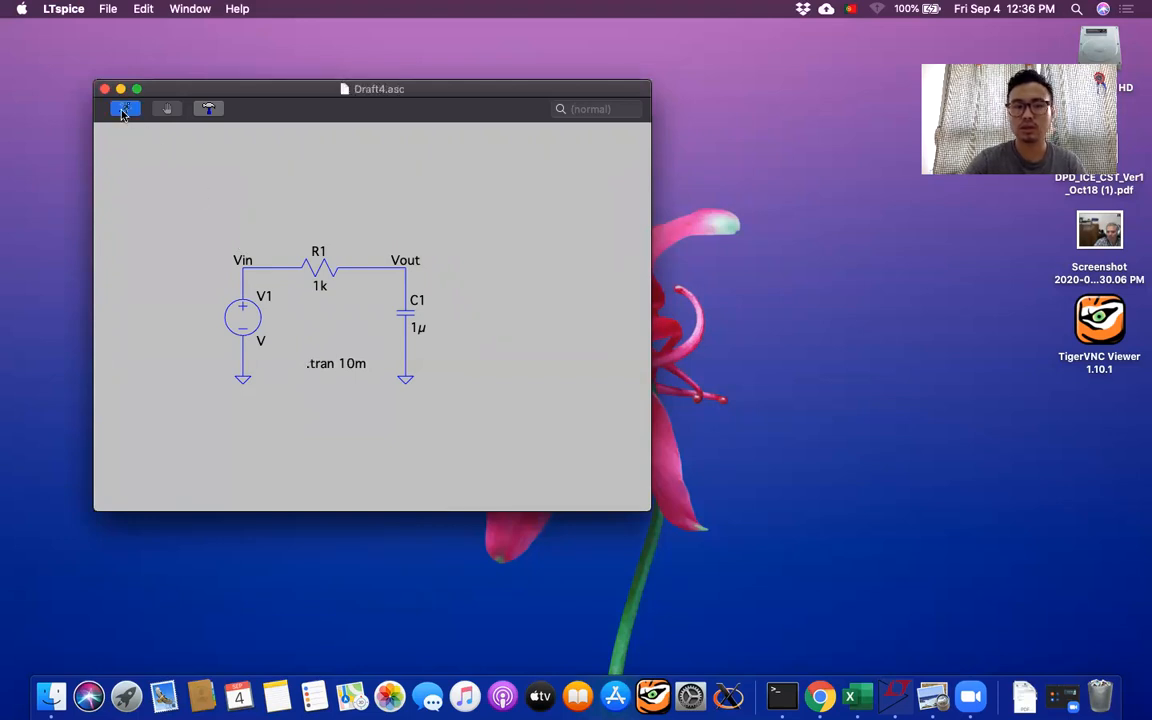
pyautogui.click(124, 109)
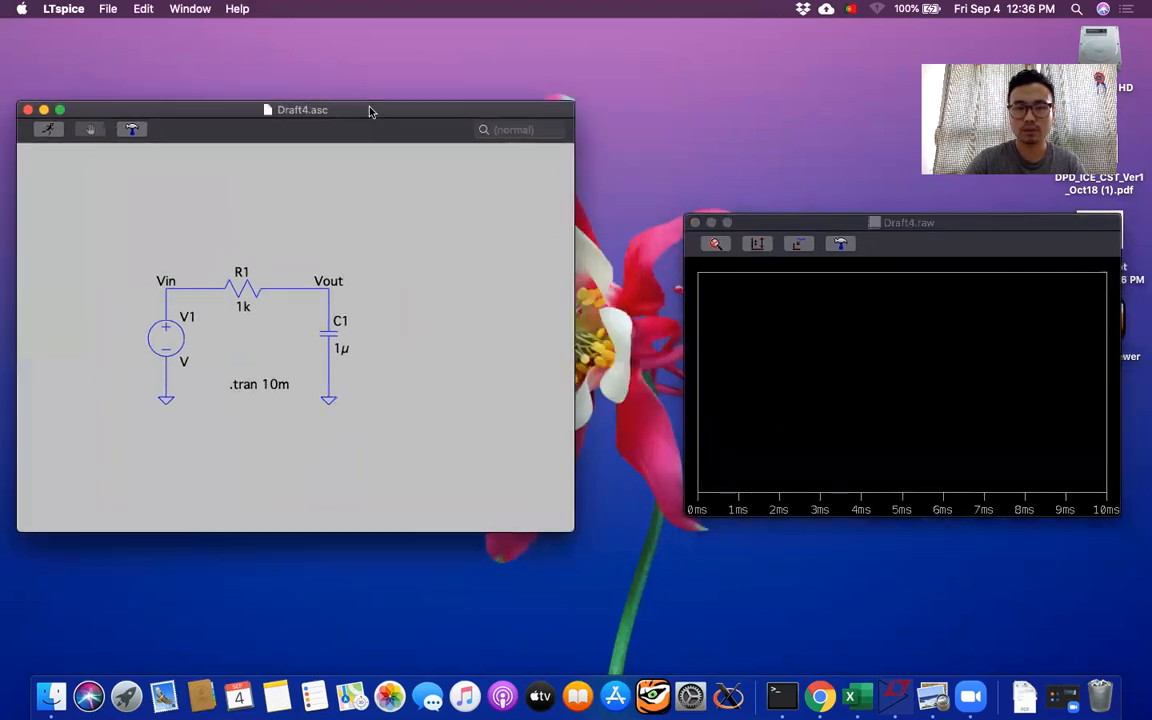
pyautogui.moveTo(900, 222); pyautogui.dragTo(850, 209)
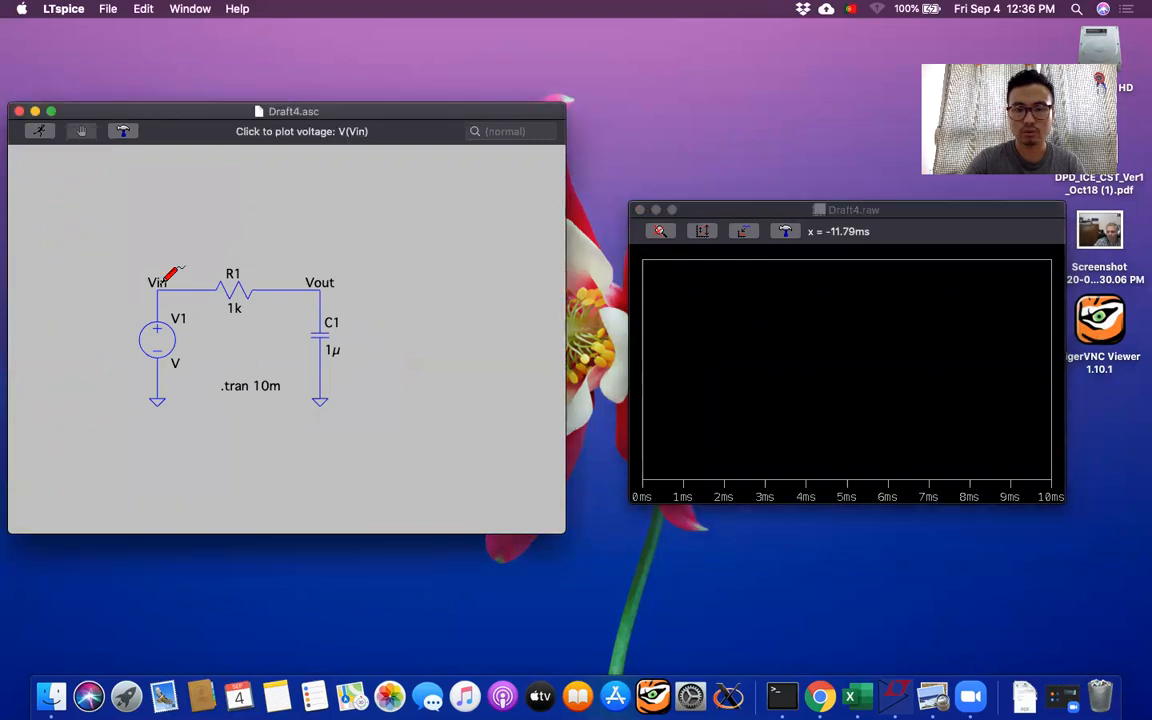
pyautogui.click(157, 282)
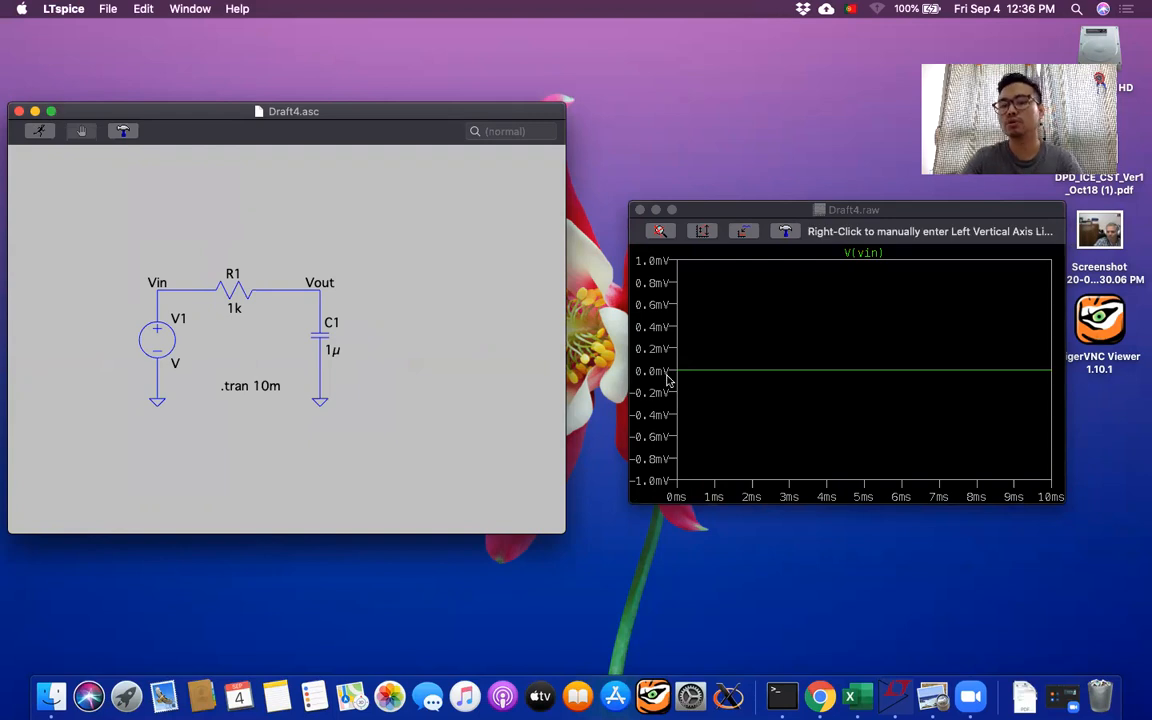
pyautogui.moveTo(157, 345)
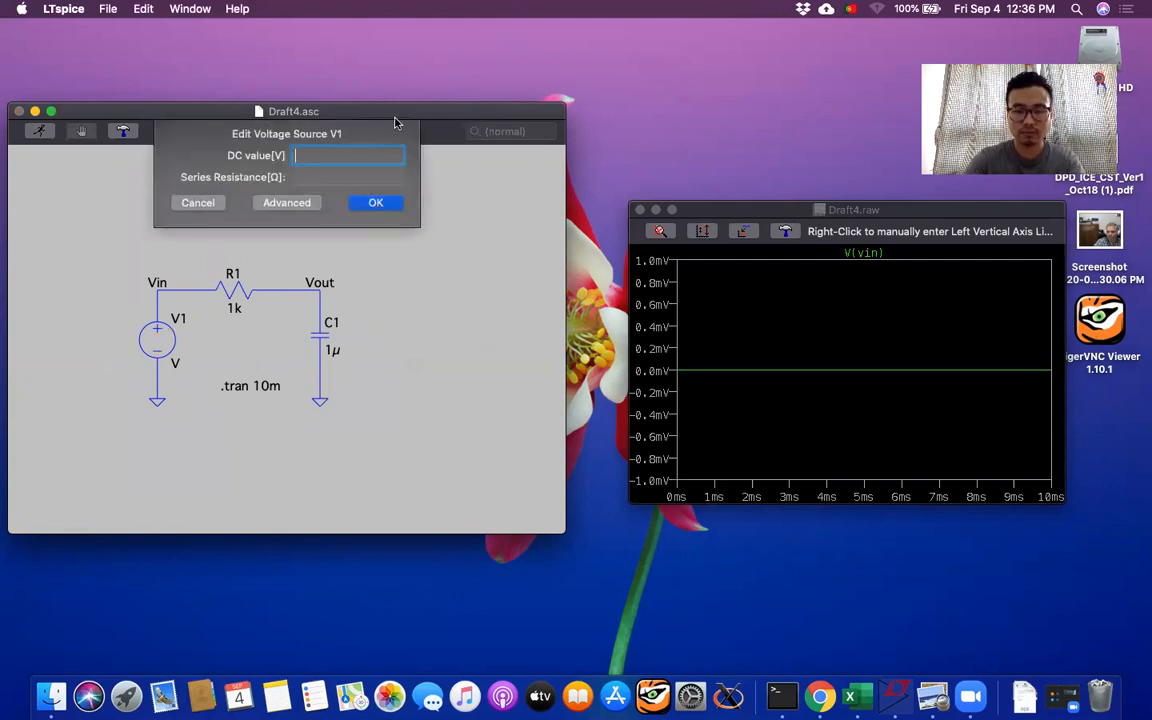
# Probe the Vin net again to plot V(vin), now reading a flat 10 V
pyautogui.click(375, 202)
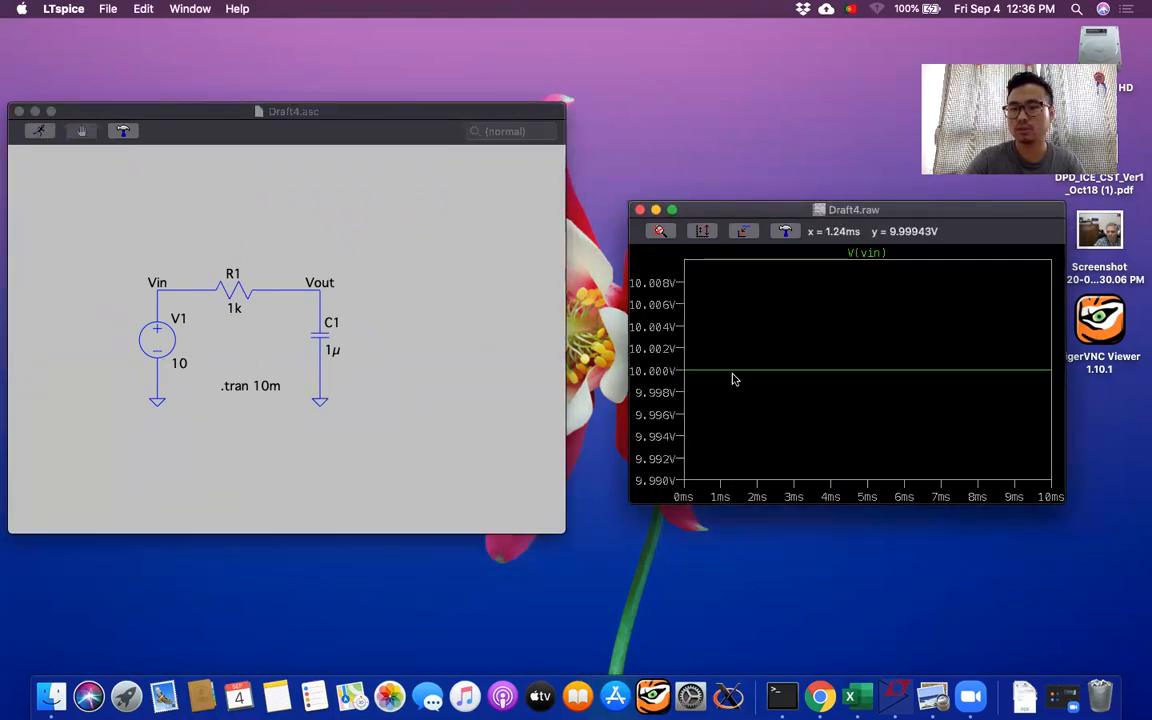
pyautogui.moveTo(500, 352)
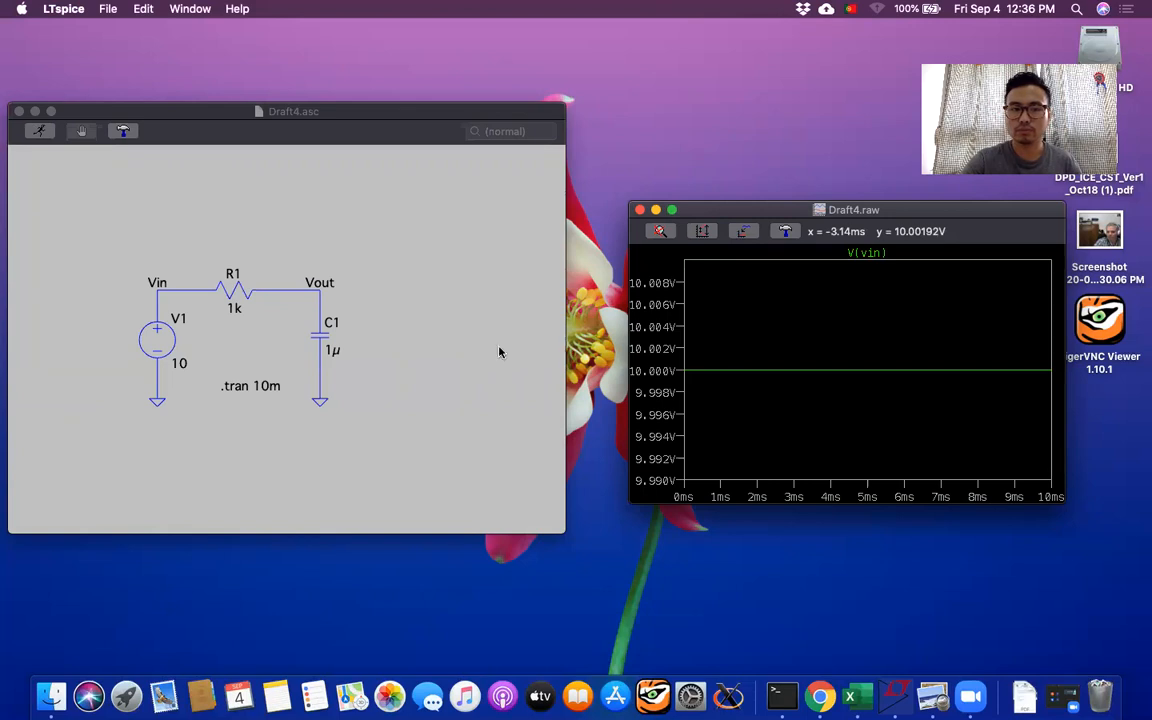
pyautogui.moveTo(322, 281)
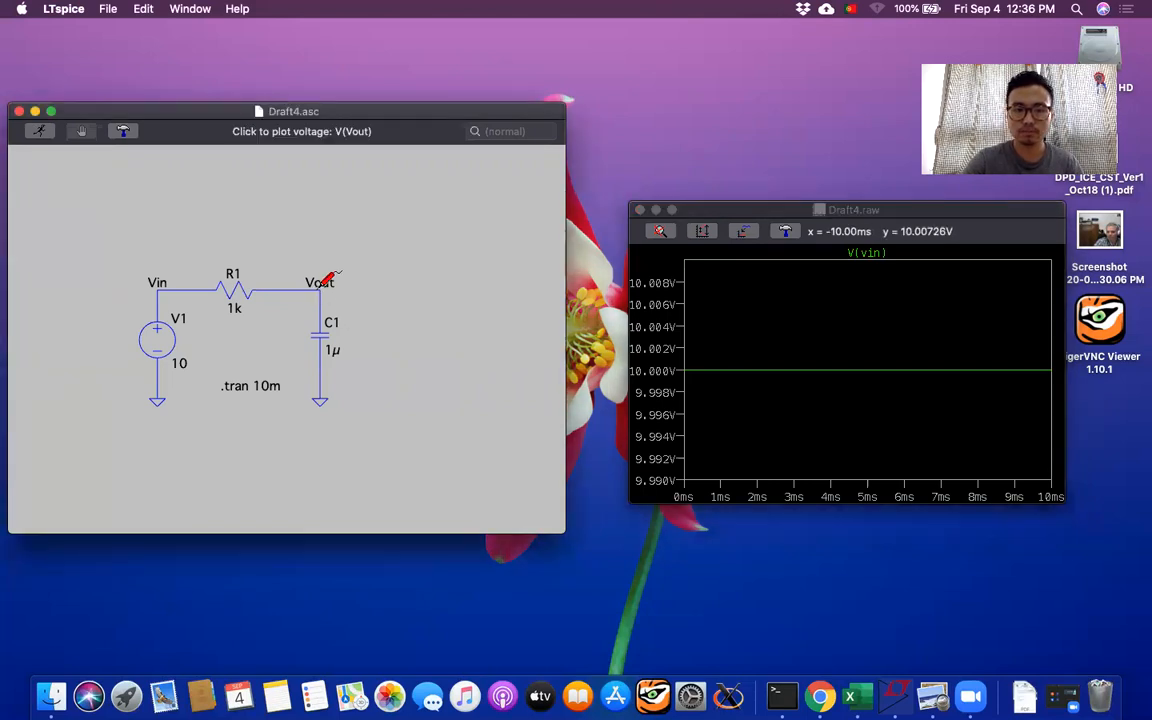
# Probe the Vout net to add the V(vout) trace to the waveform plot
pyautogui.click(319, 282)
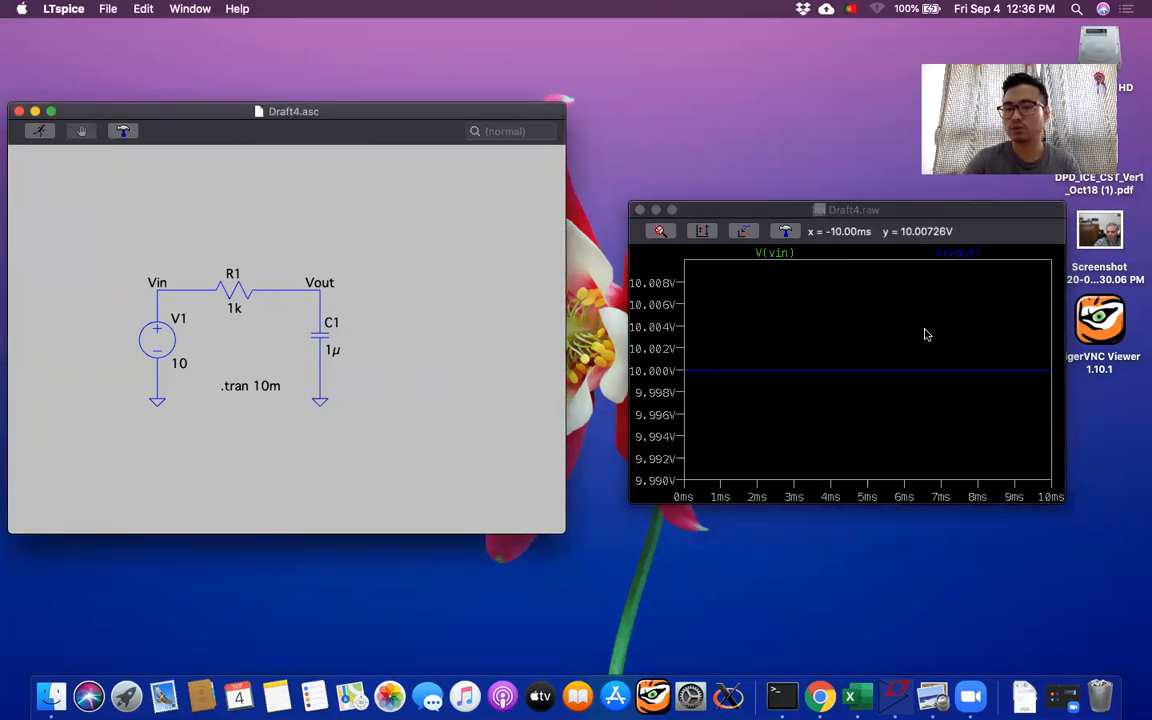
pyautogui.moveTo(670, 334)
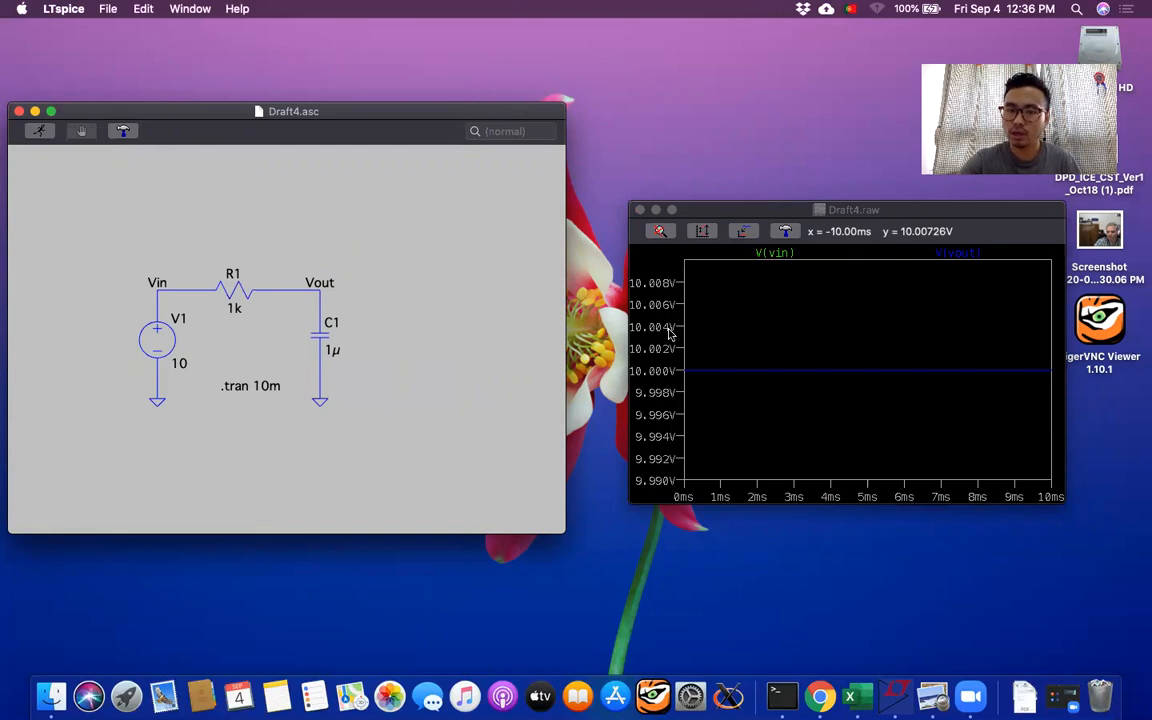
pyautogui.moveTo(655, 343)
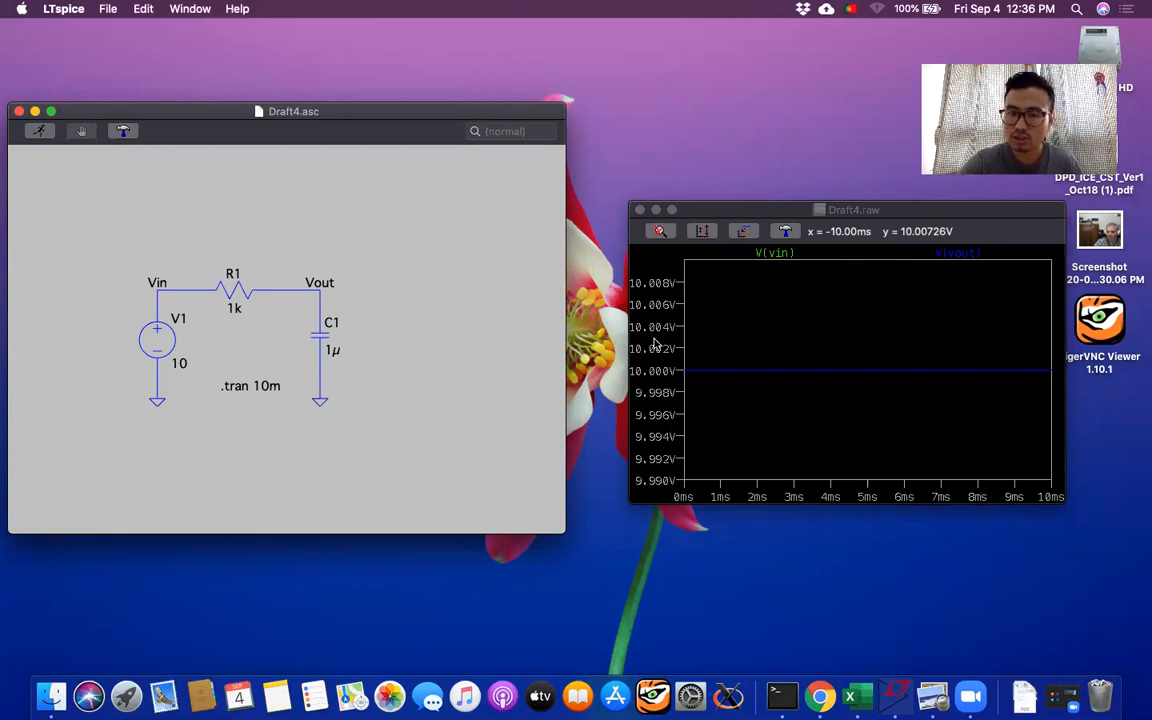
pyautogui.moveTo(658, 327)
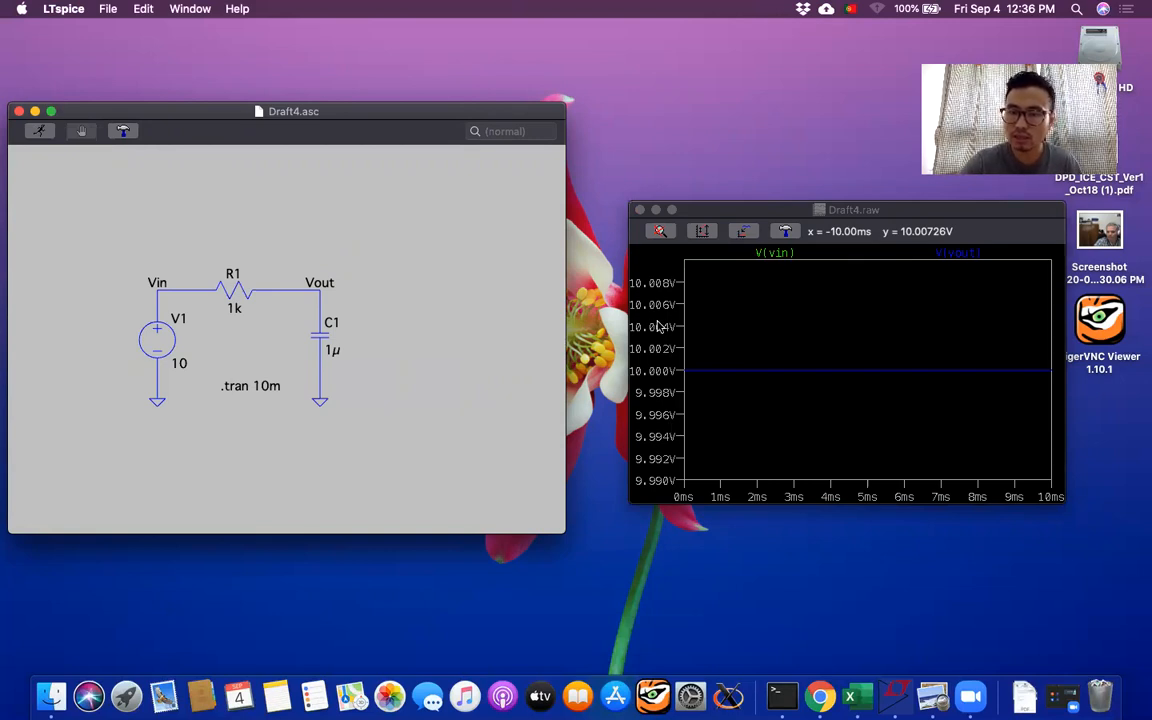
# Set the vertical axis manual plot limits to span 0 V to 20 V
pyautogui.doubleClick(655, 380)
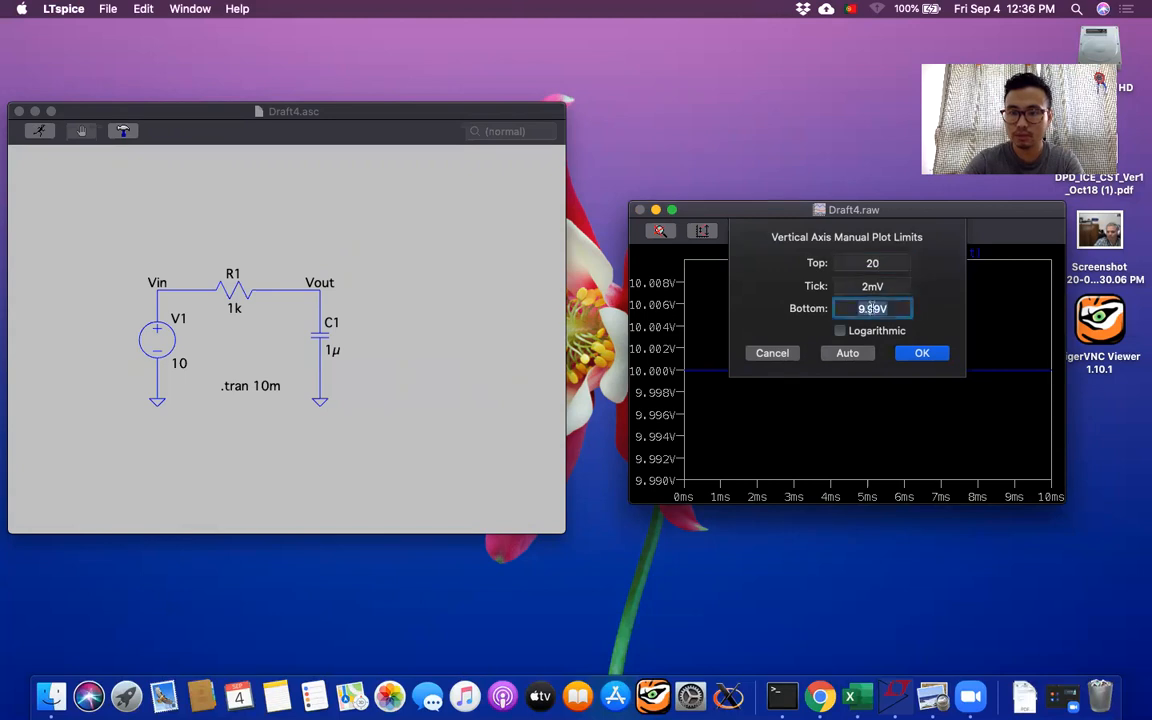
pyautogui.write('9V')
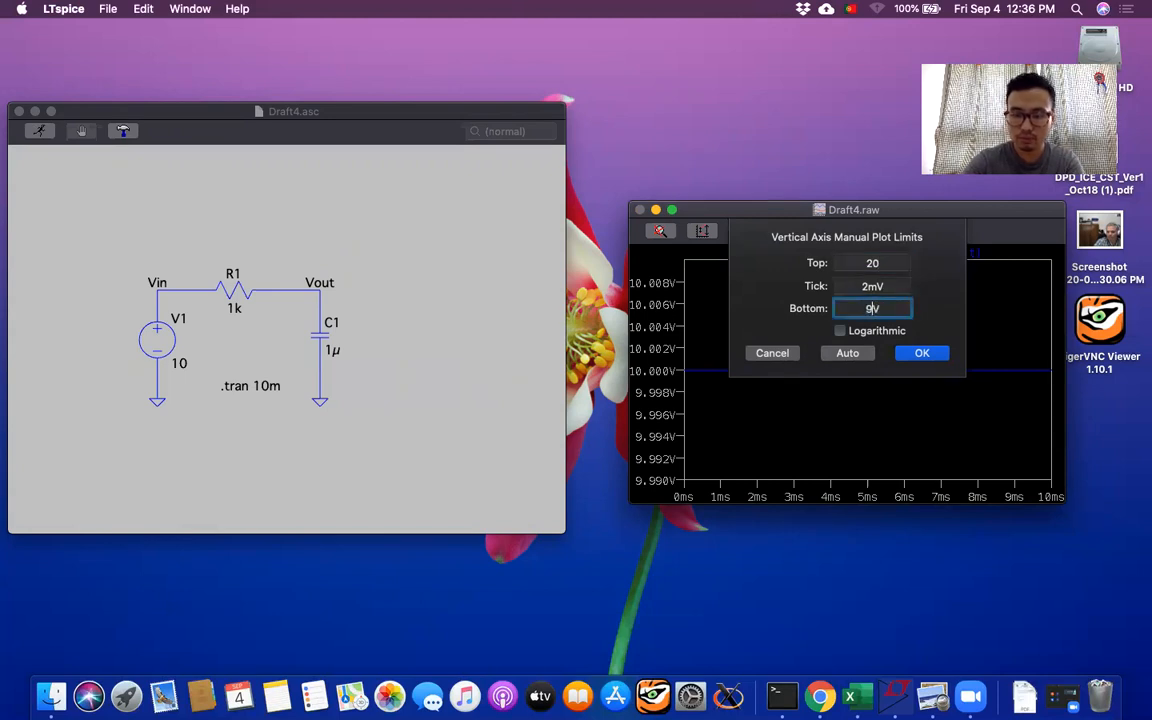
pyautogui.click(921, 352)
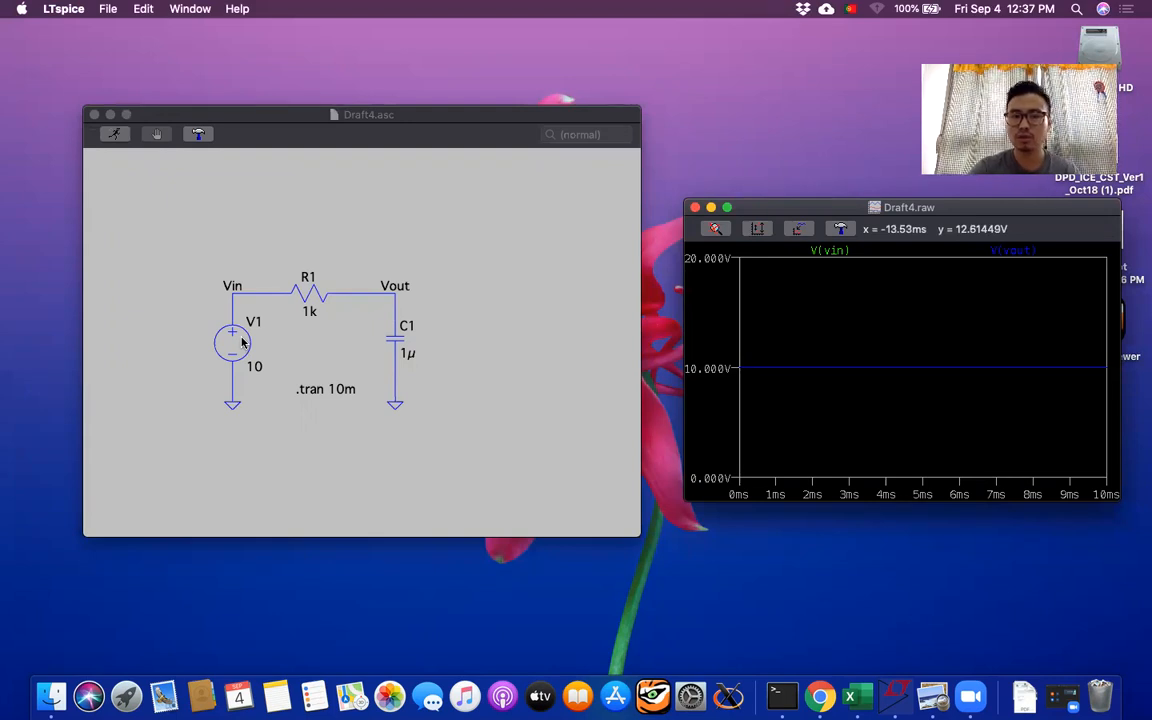
# Configure V1 as SINE(0 10 1k): 0 V offset, 10 V amplitude, 1 kHz frequency
pyautogui.doubleClick(232, 343)
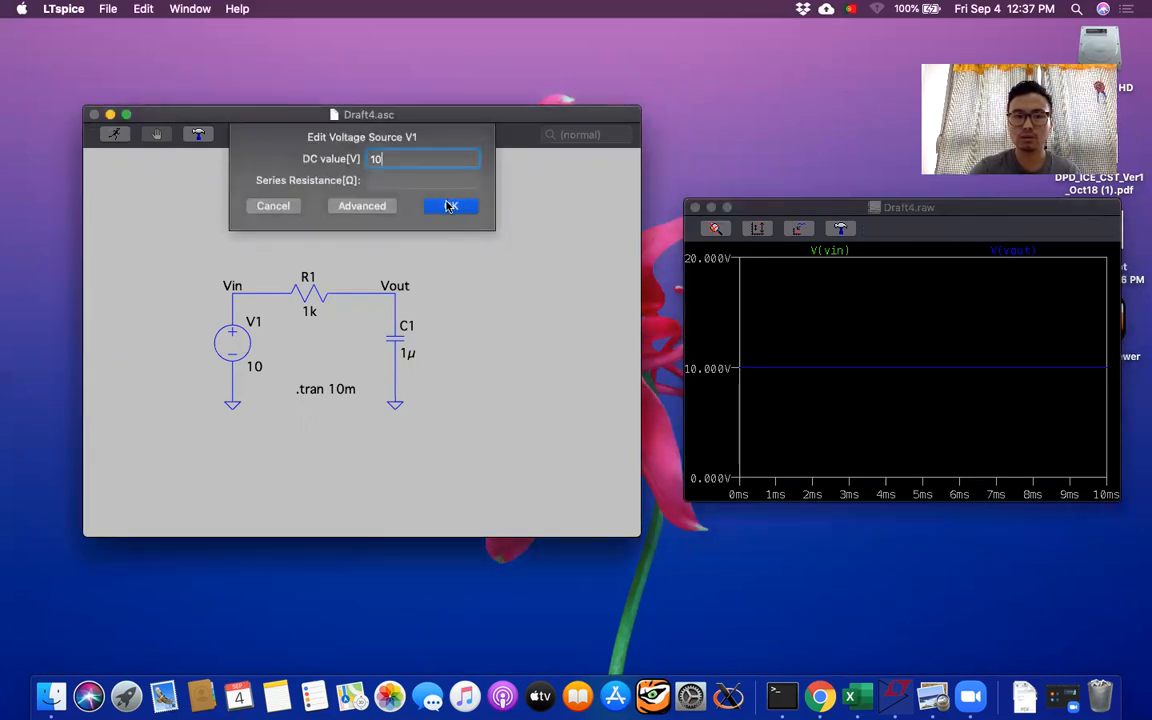
pyautogui.click(362, 205)
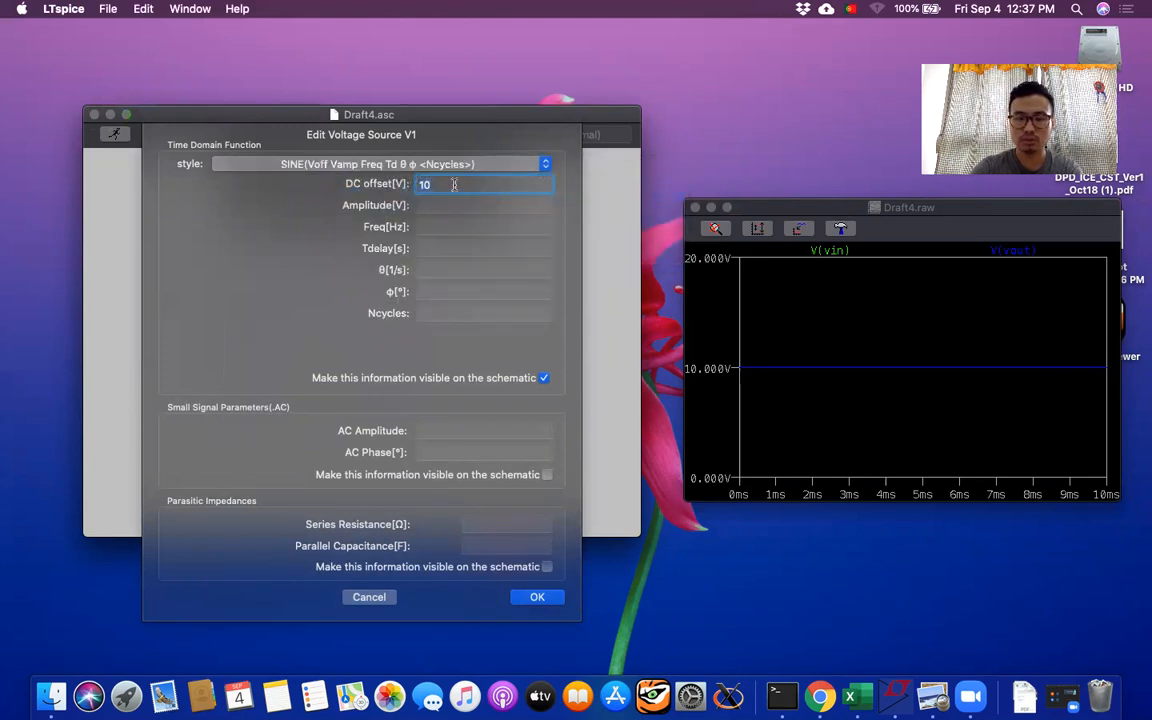
pyautogui.write('0')
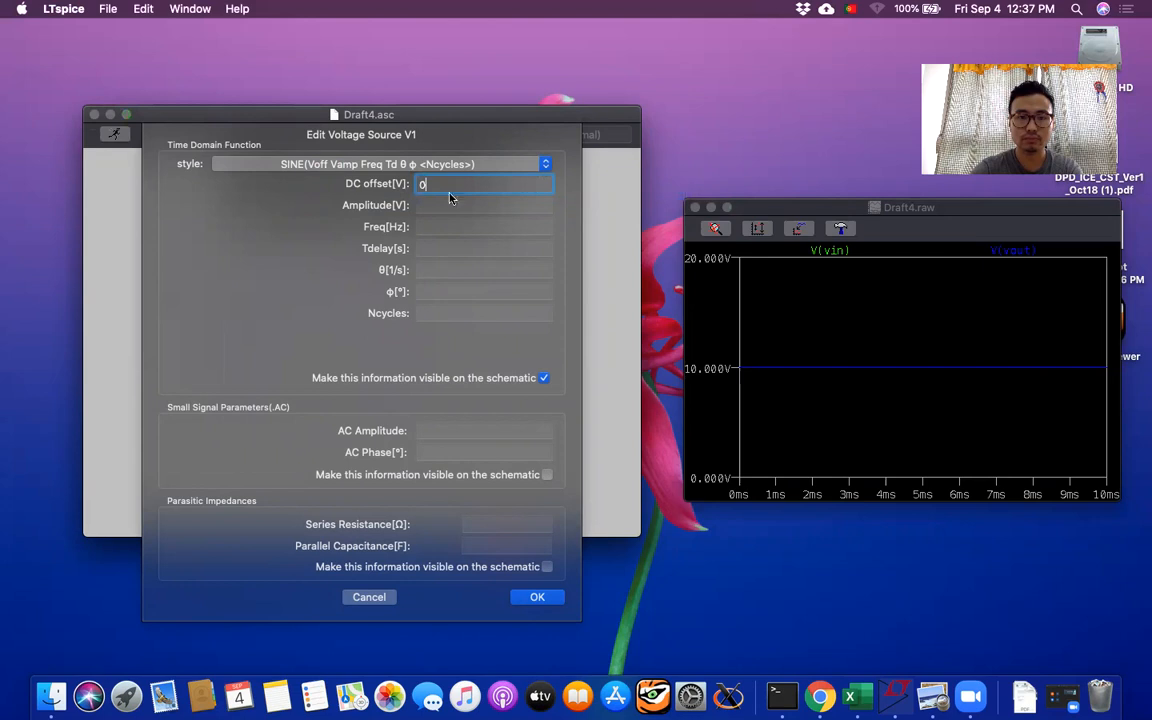
pyautogui.click(483, 204)
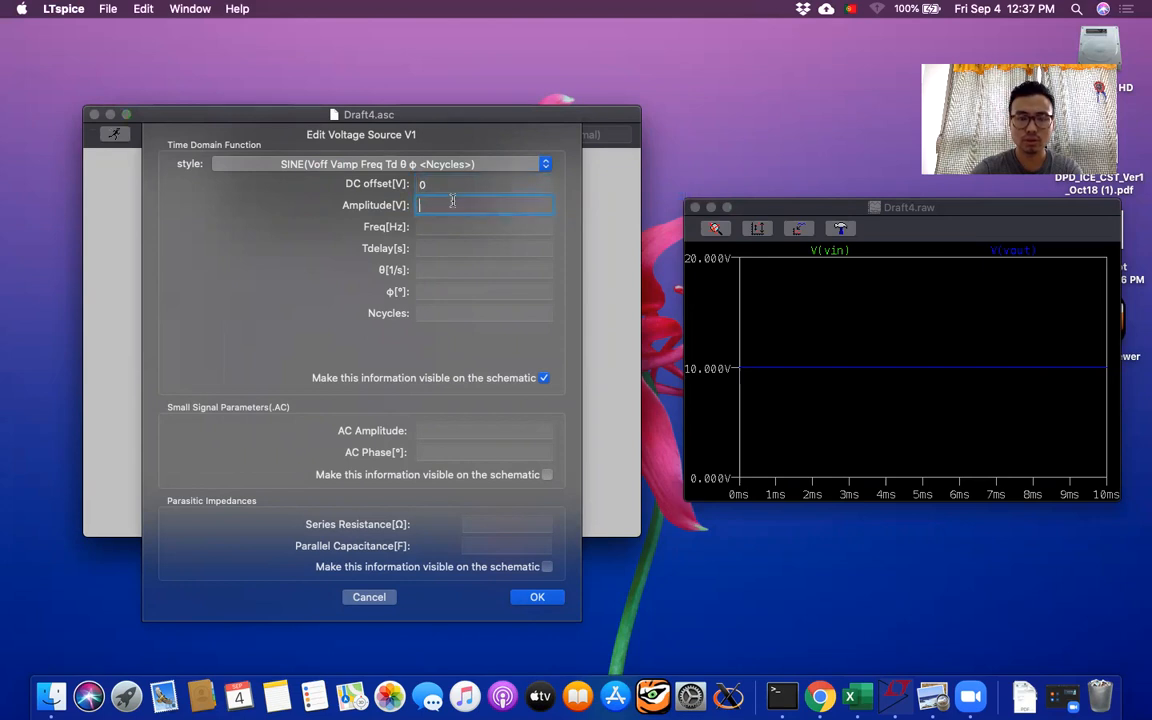
pyautogui.write('10')
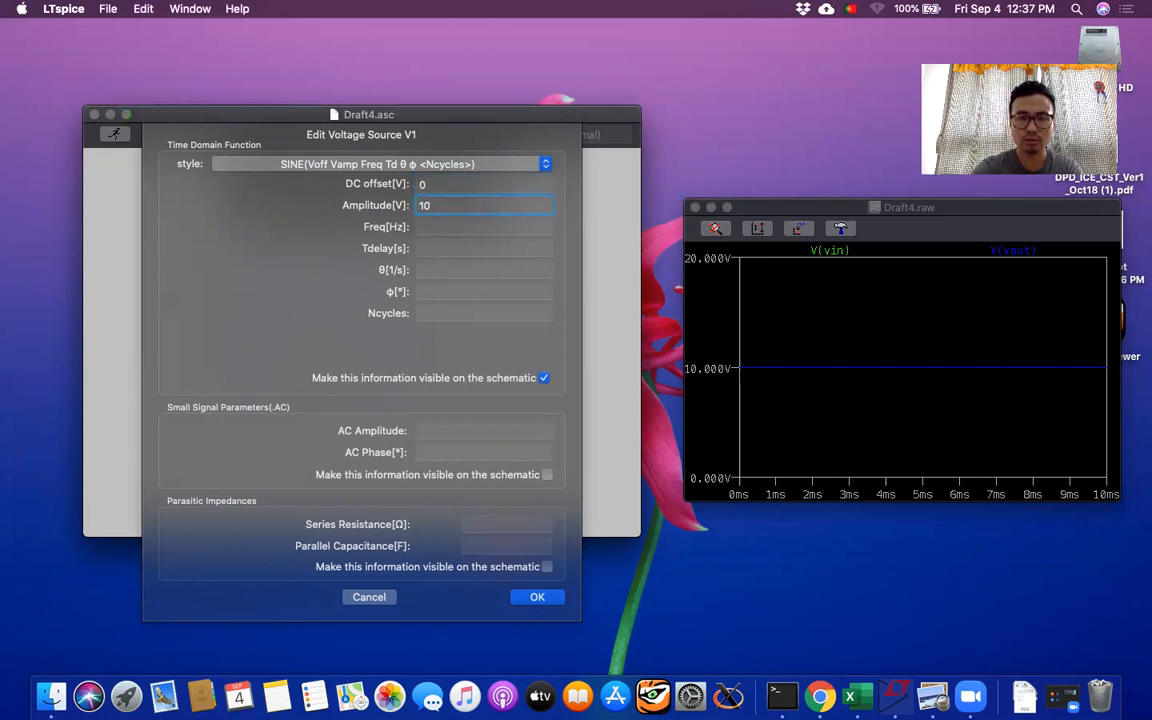
pyautogui.click(485, 226)
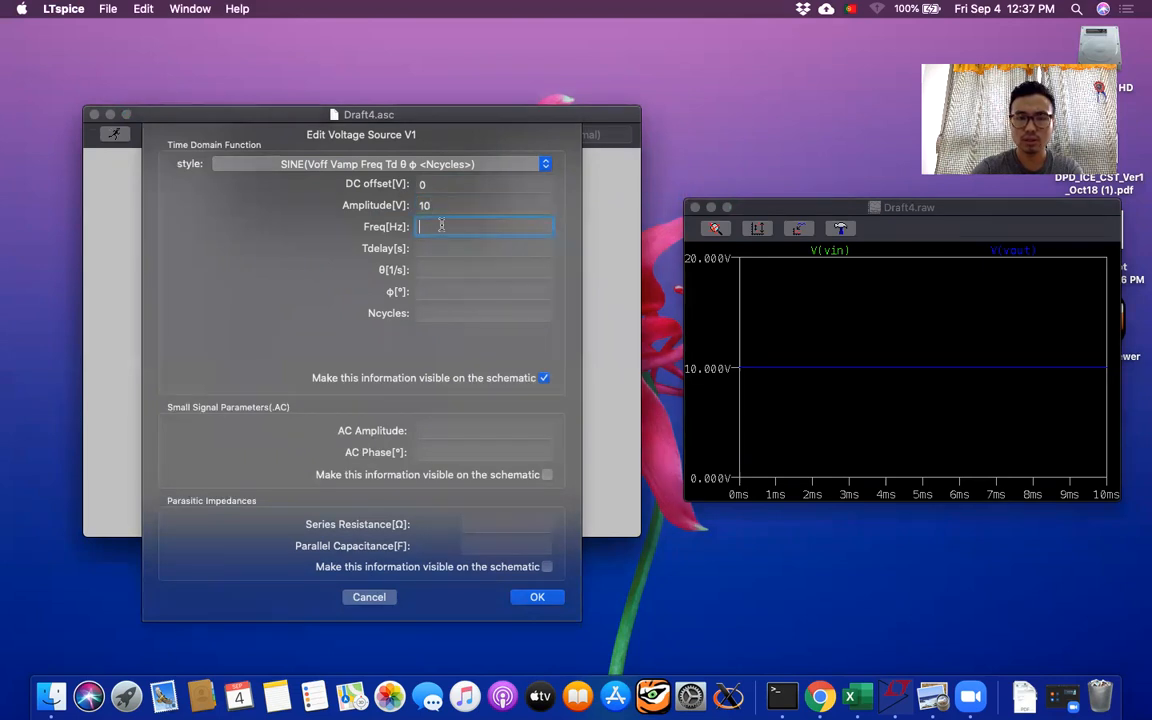
pyautogui.write('1k')
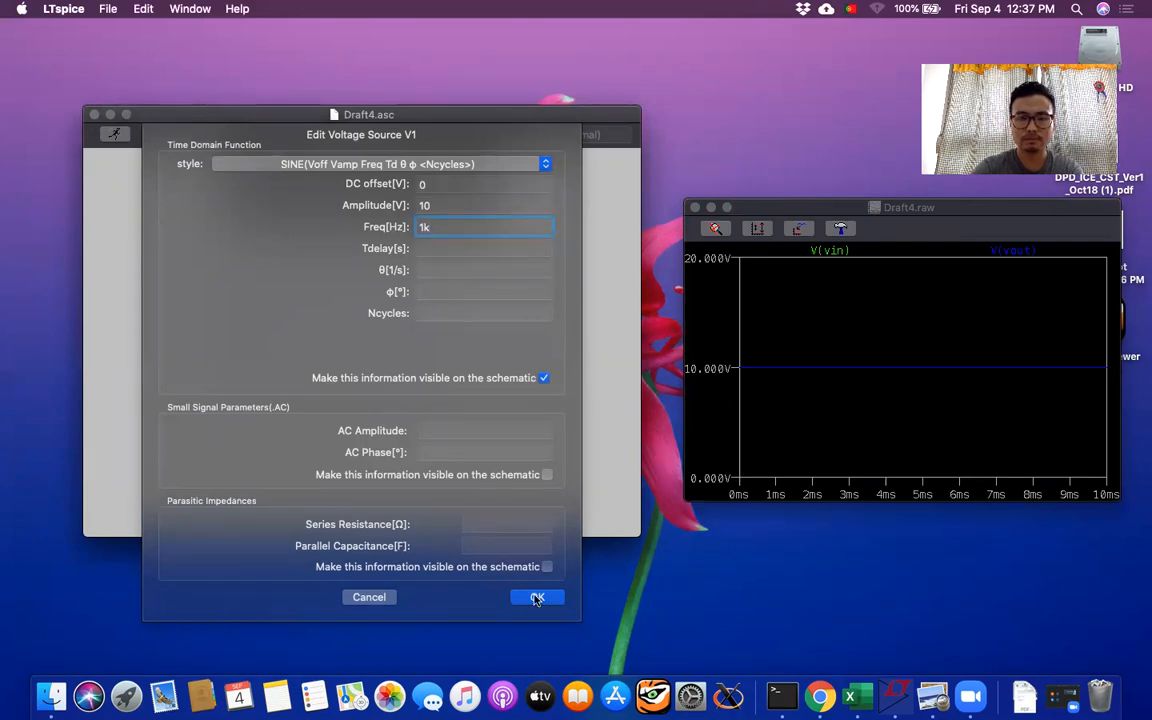
pyautogui.click(537, 597)
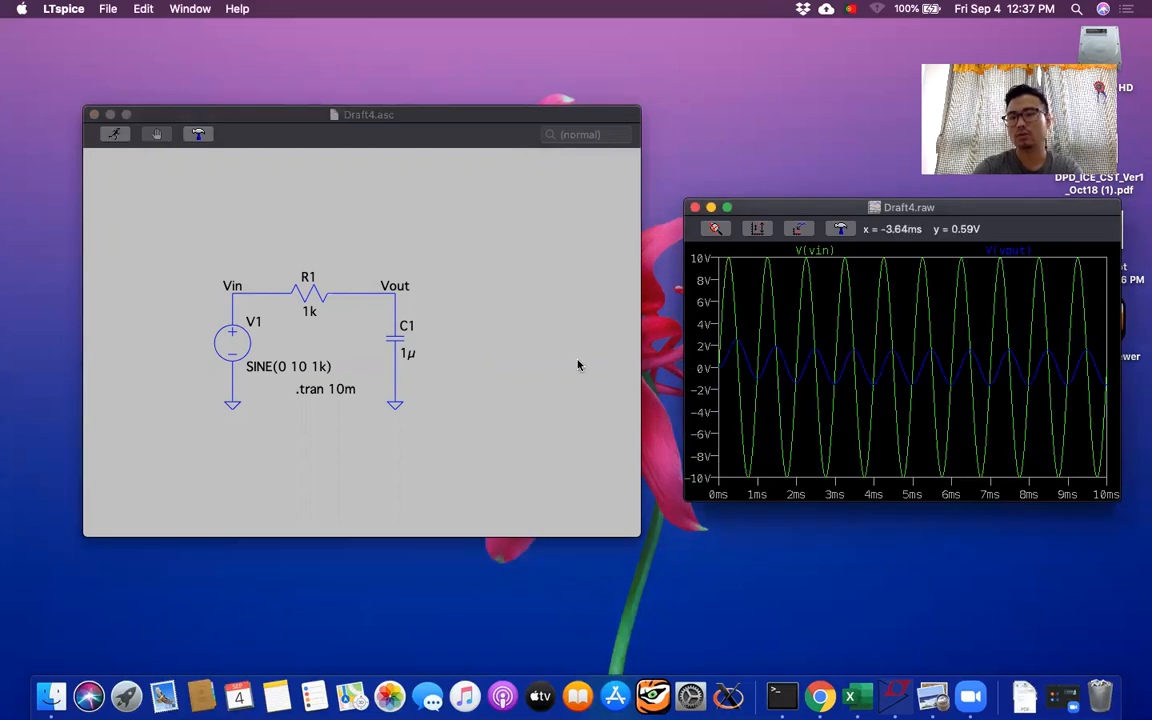
pyautogui.moveTo(805, 320)
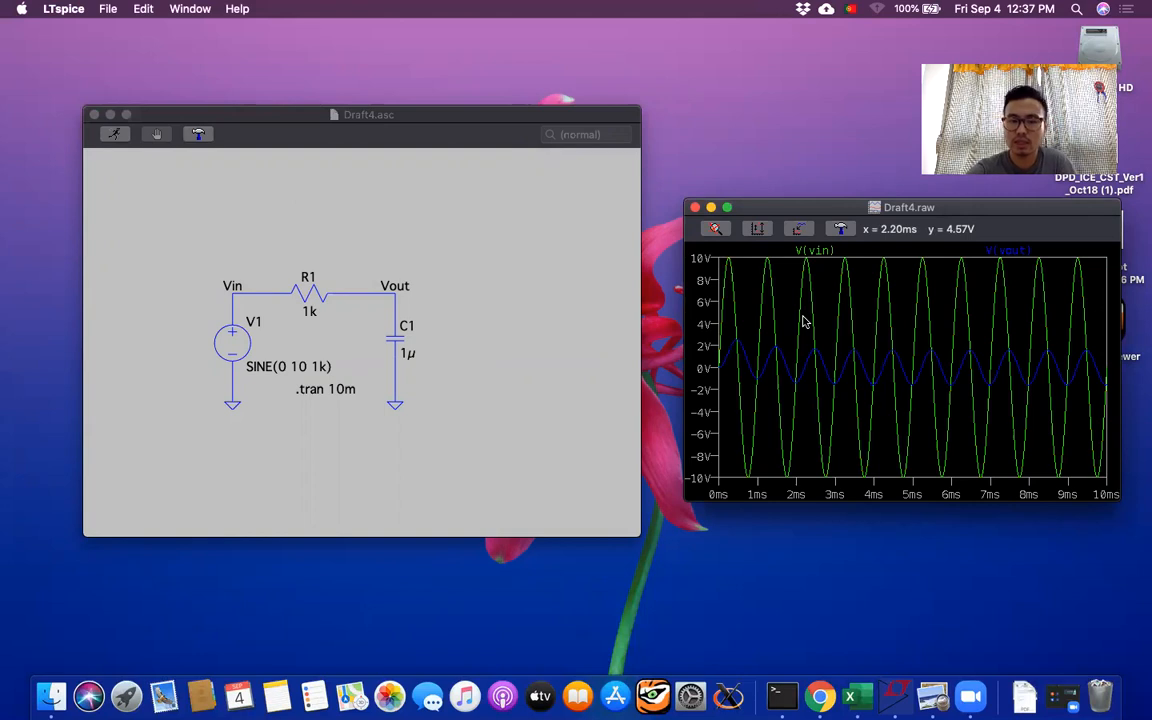
pyautogui.moveTo(830, 304)
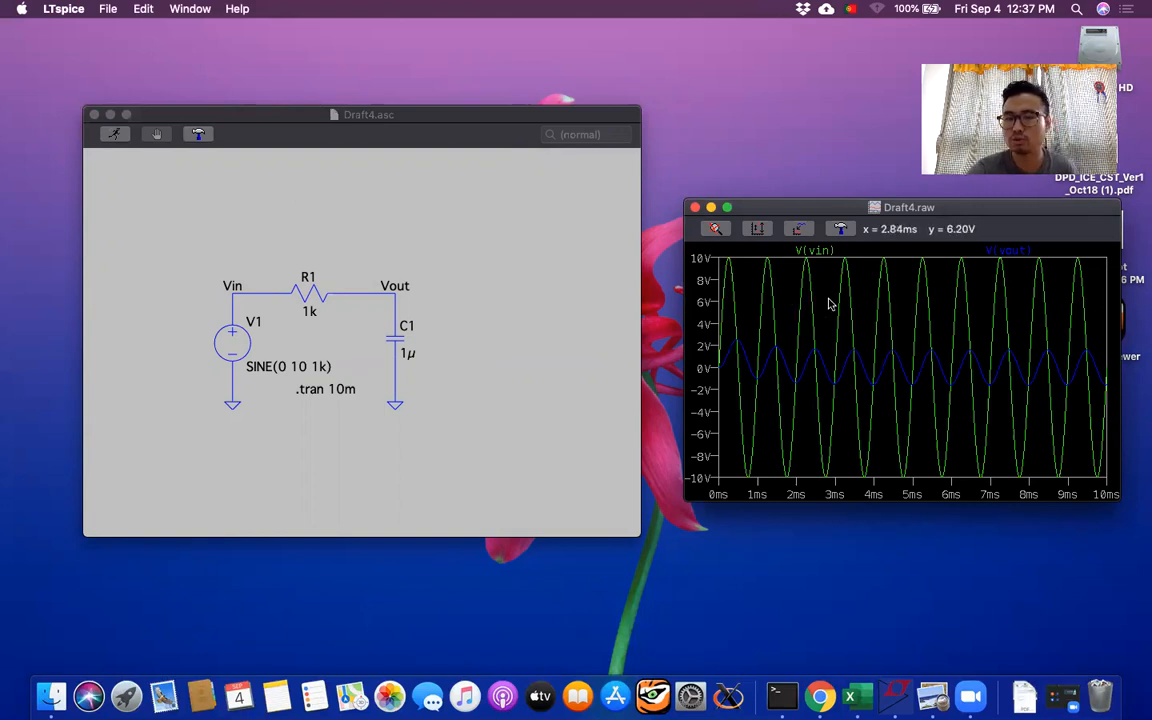
pyautogui.moveTo(806, 377)
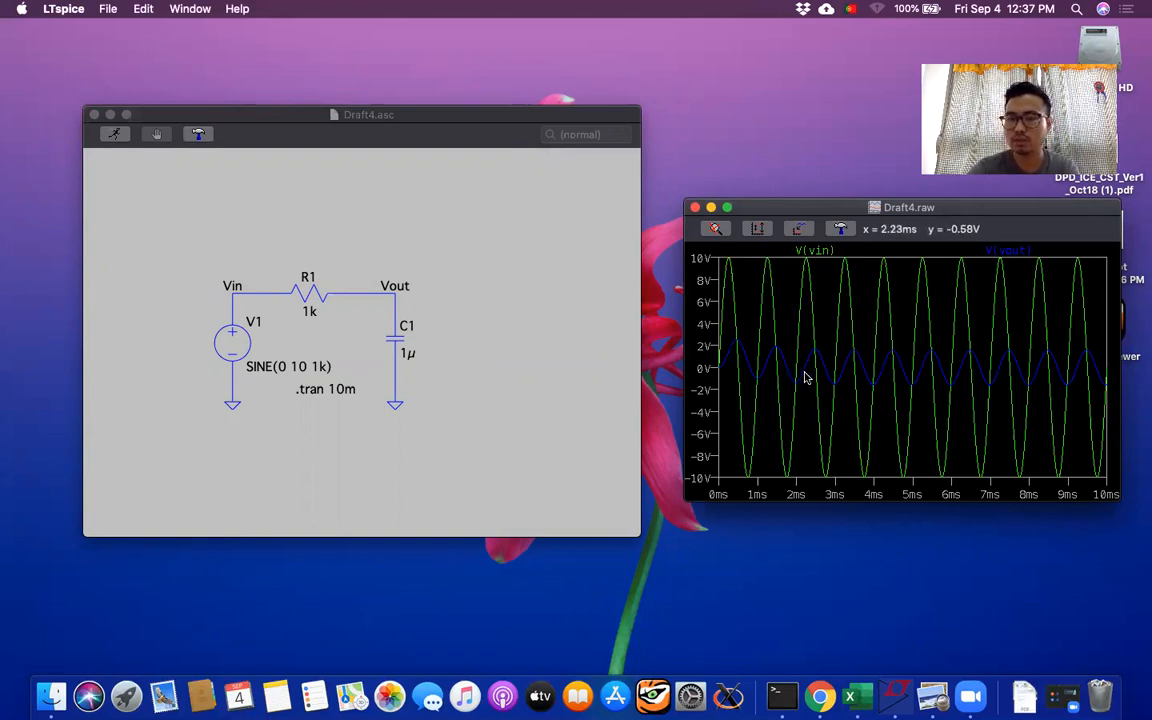
pyautogui.moveTo(770, 371)
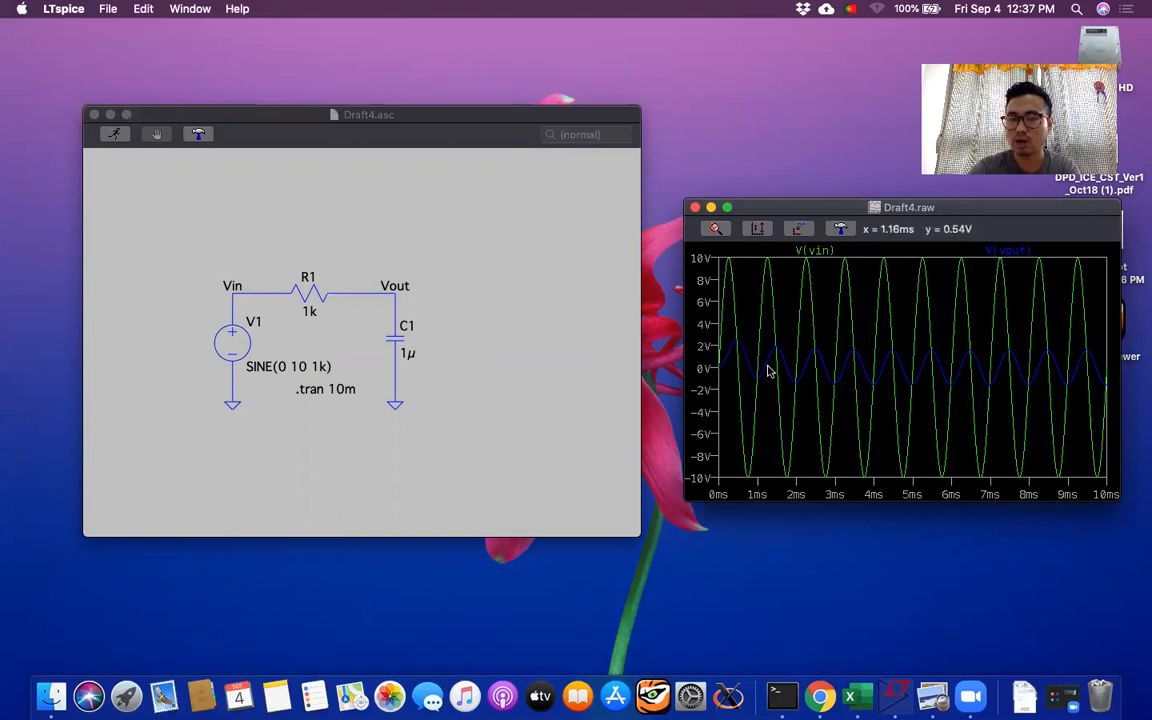
pyautogui.moveTo(965, 372)
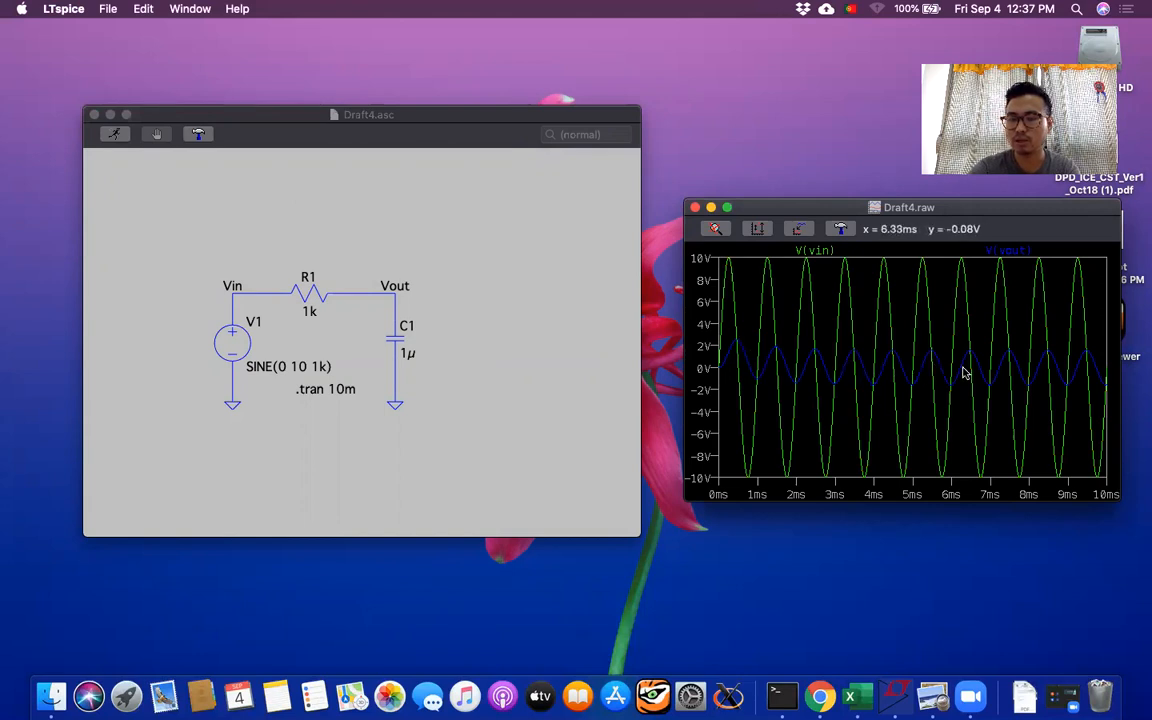
pyautogui.moveTo(853, 385)
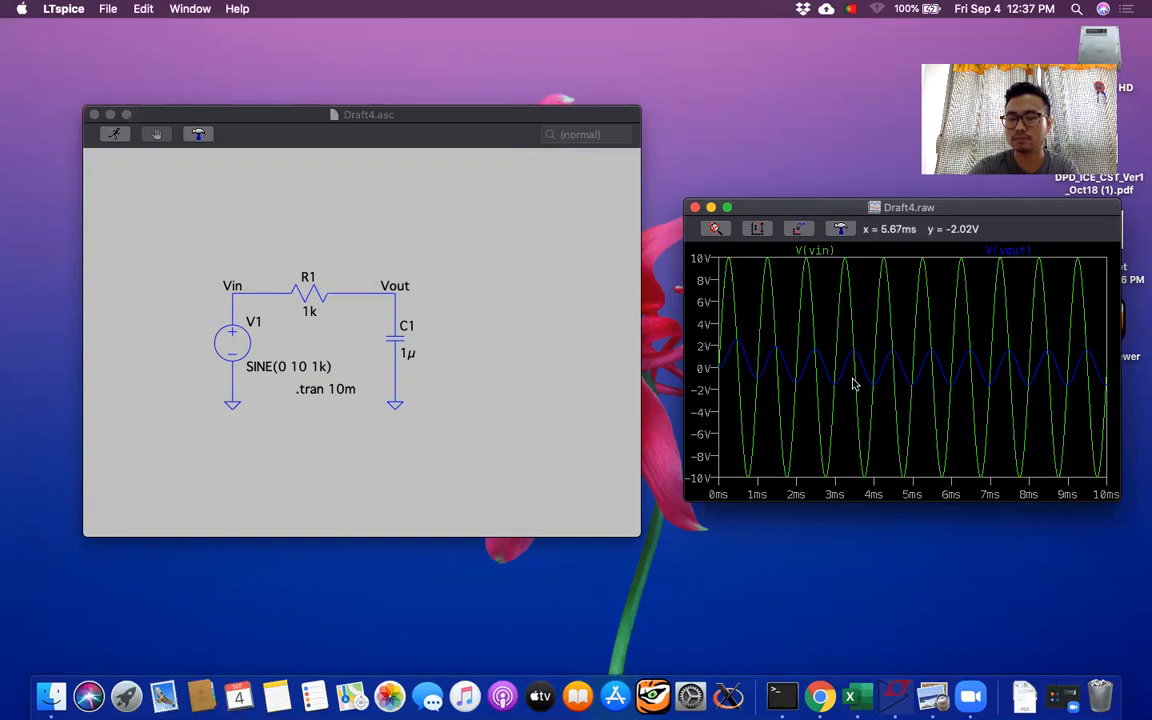
pyautogui.moveTo(827, 370)
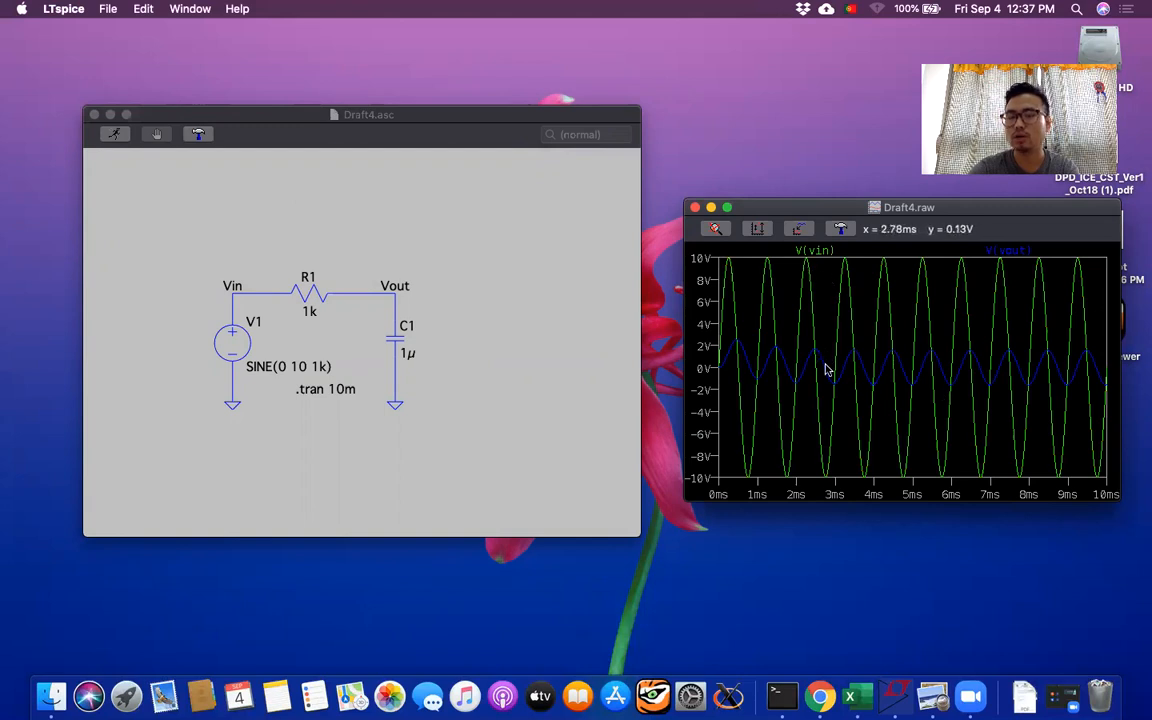
pyautogui.moveTo(460, 420)
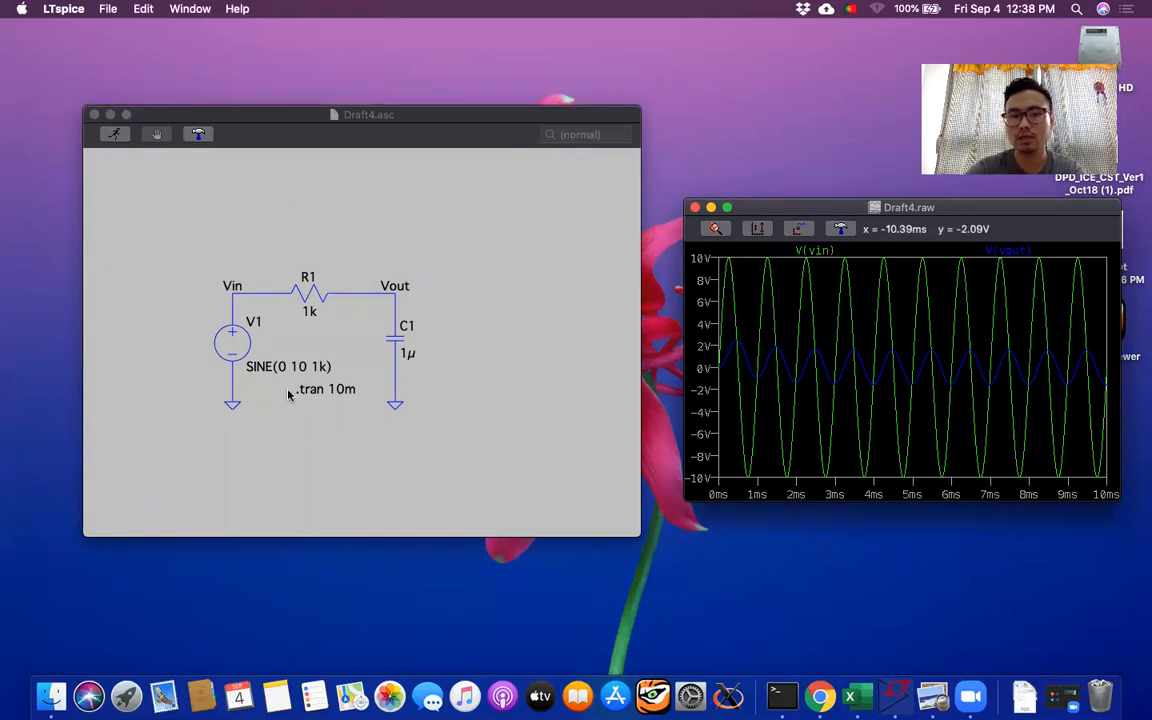
pyautogui.moveTo(398, 238)
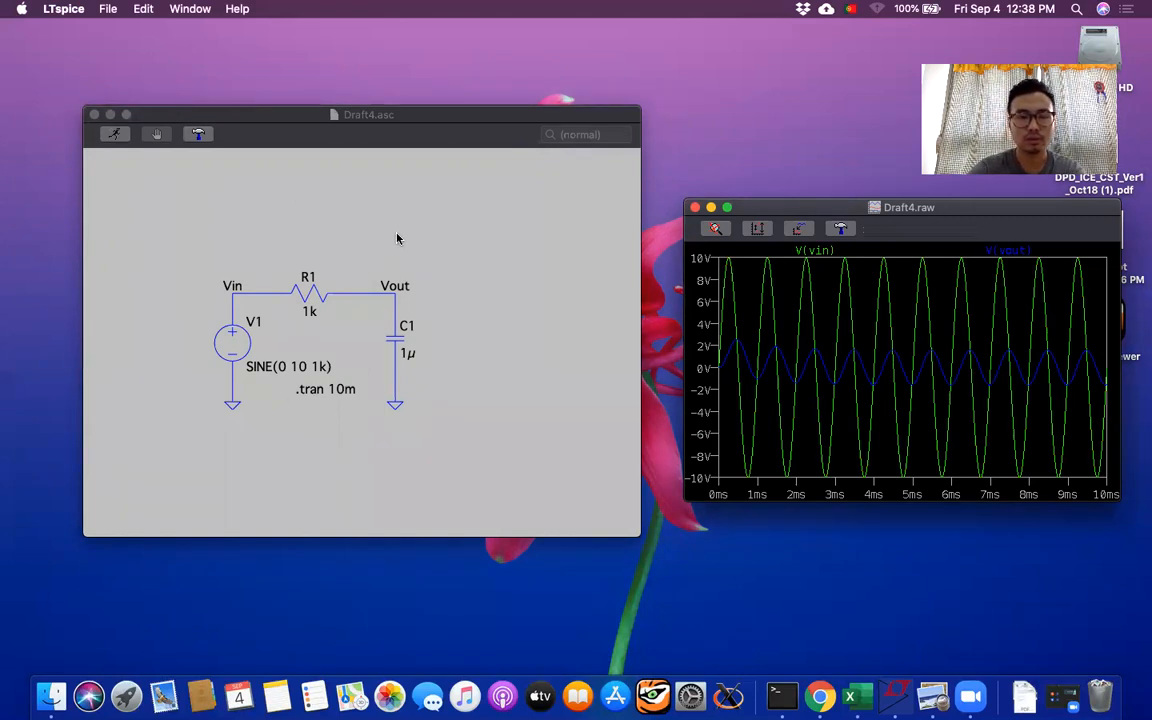
# Place an .ac dec 1000 1 10k directive using the Analysis Cmd editor's AC Analysis tab
pyautogui.rightClick(398, 238)
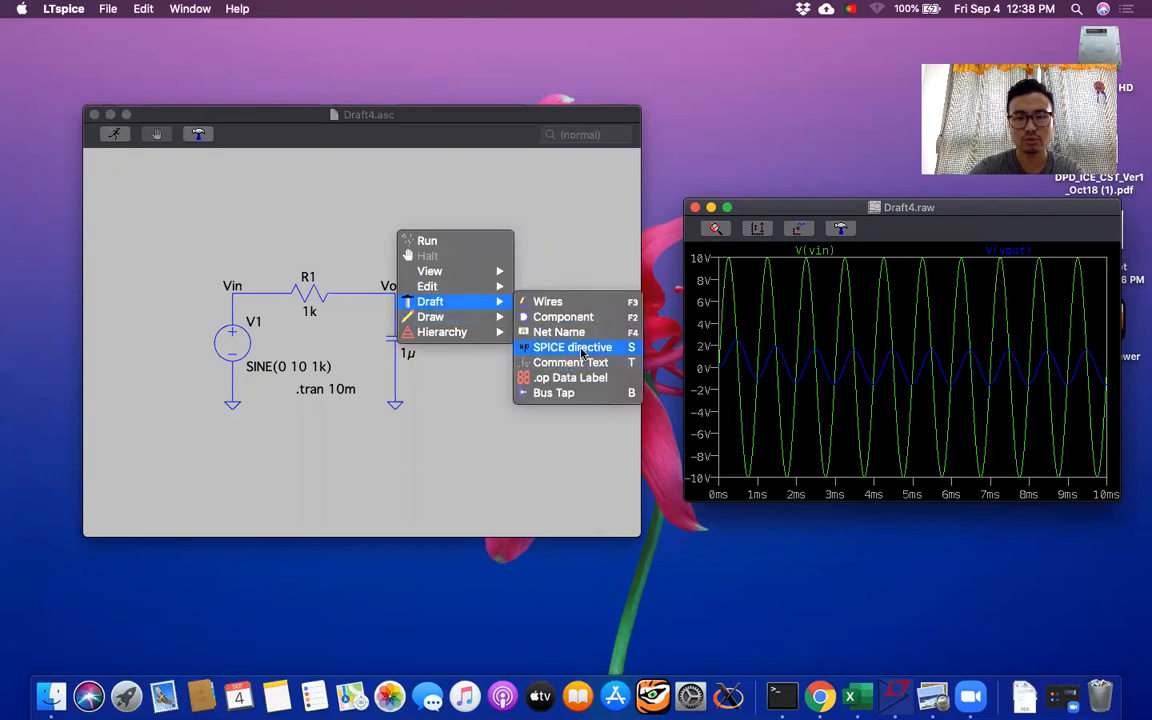
pyautogui.click(573, 347)
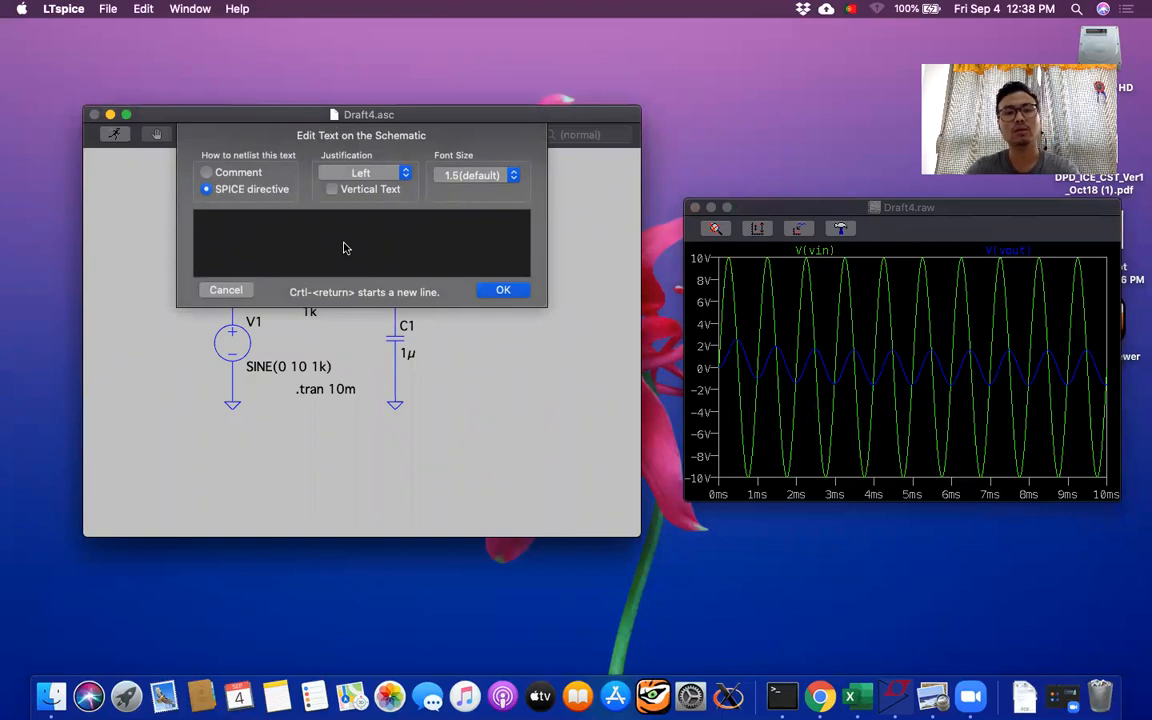
pyautogui.click(340, 245)
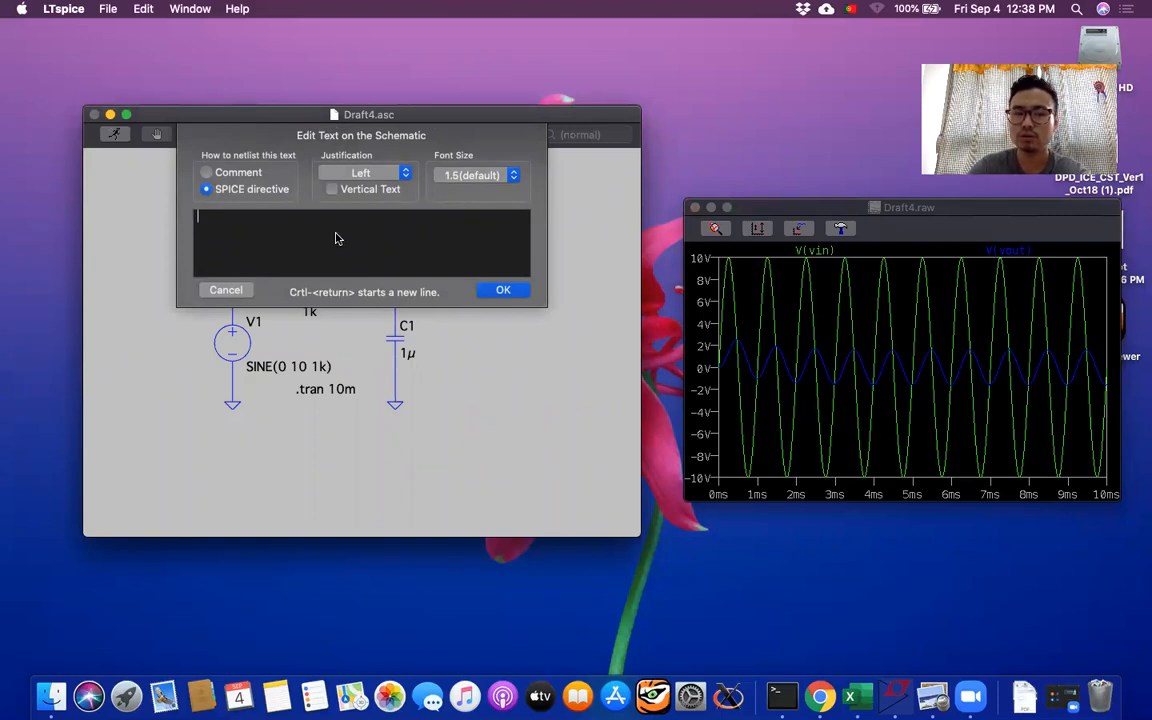
pyautogui.rightClick(360, 240)
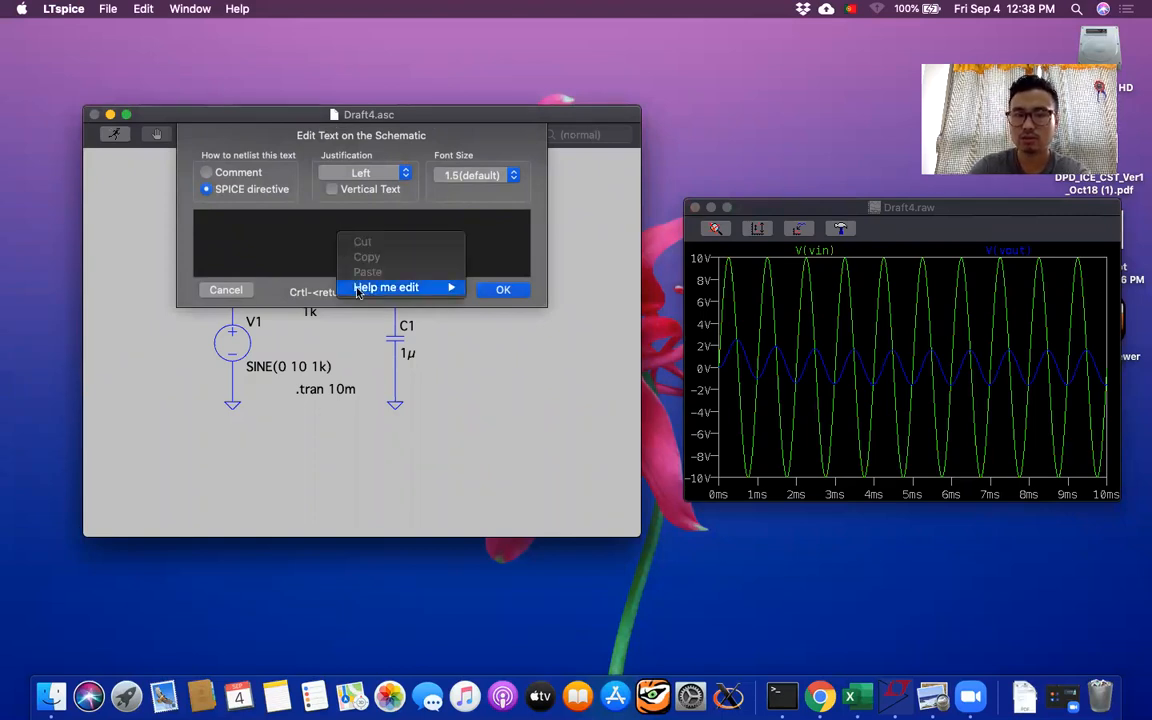
pyautogui.moveTo(386, 287)
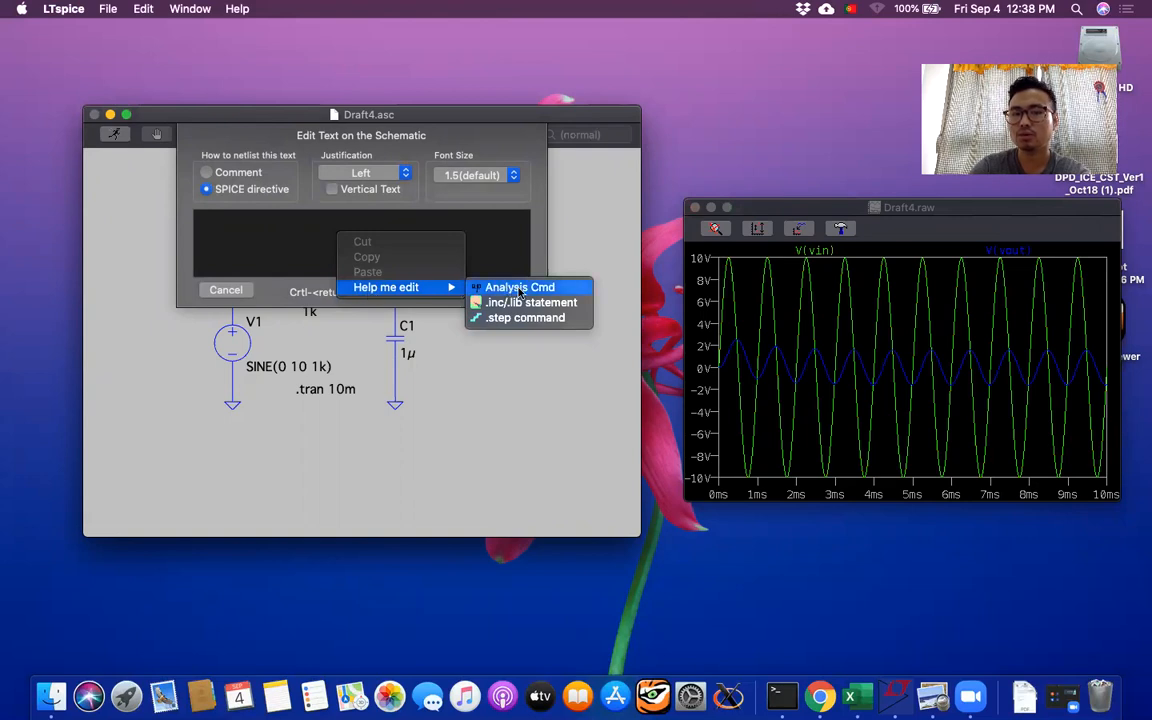
pyautogui.click(520, 287)
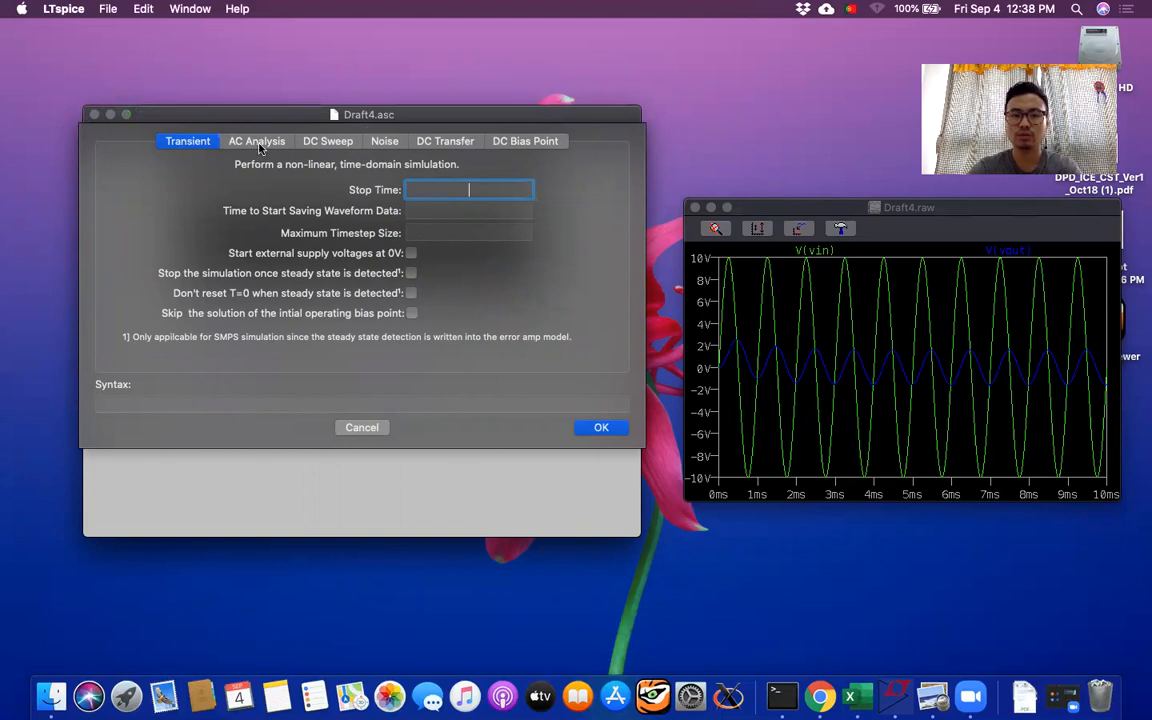
pyautogui.click(257, 141)
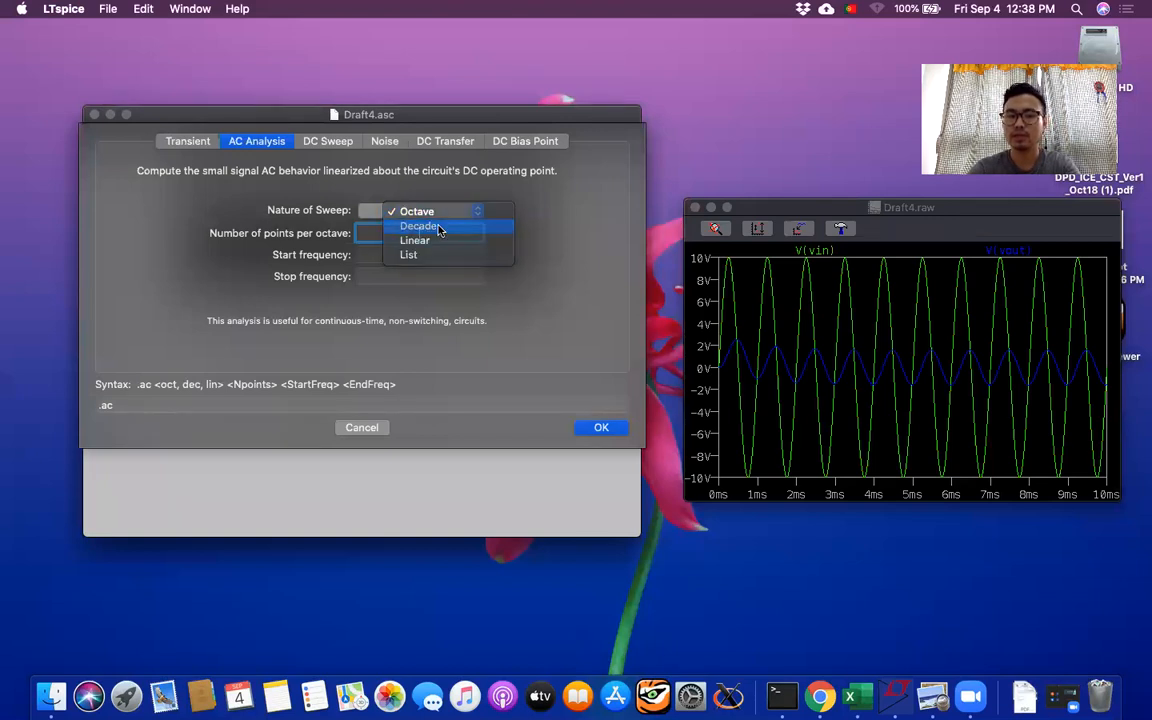
pyautogui.click(420, 225)
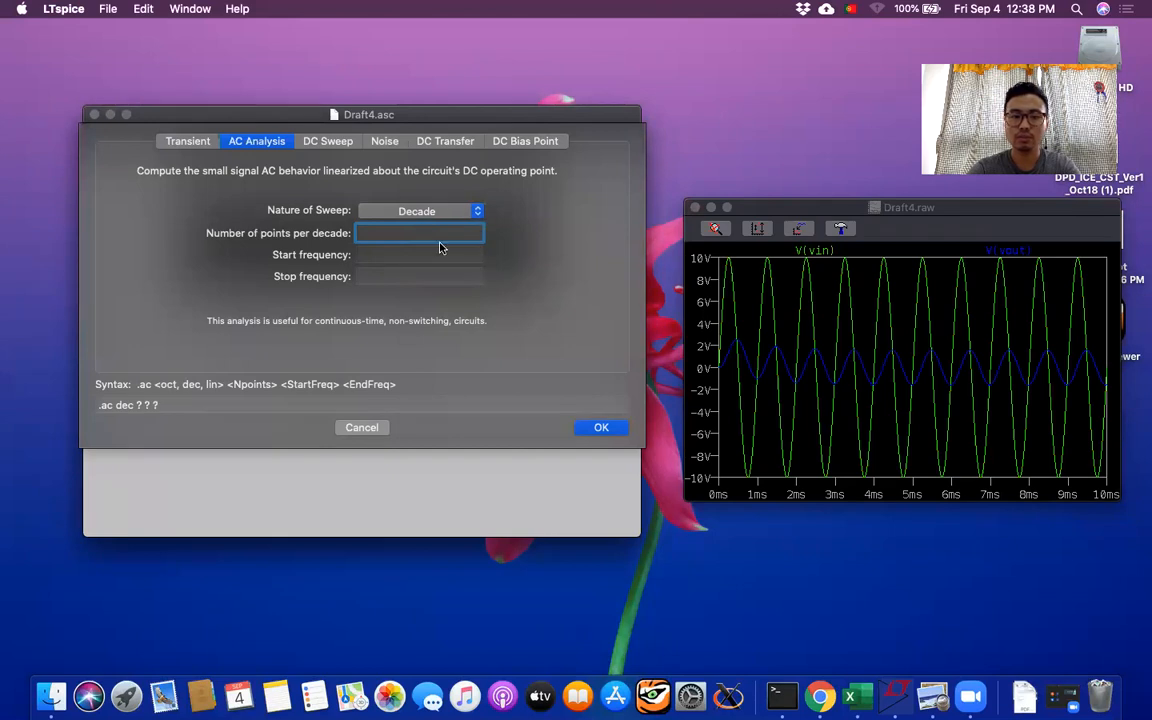
pyautogui.write('1000')
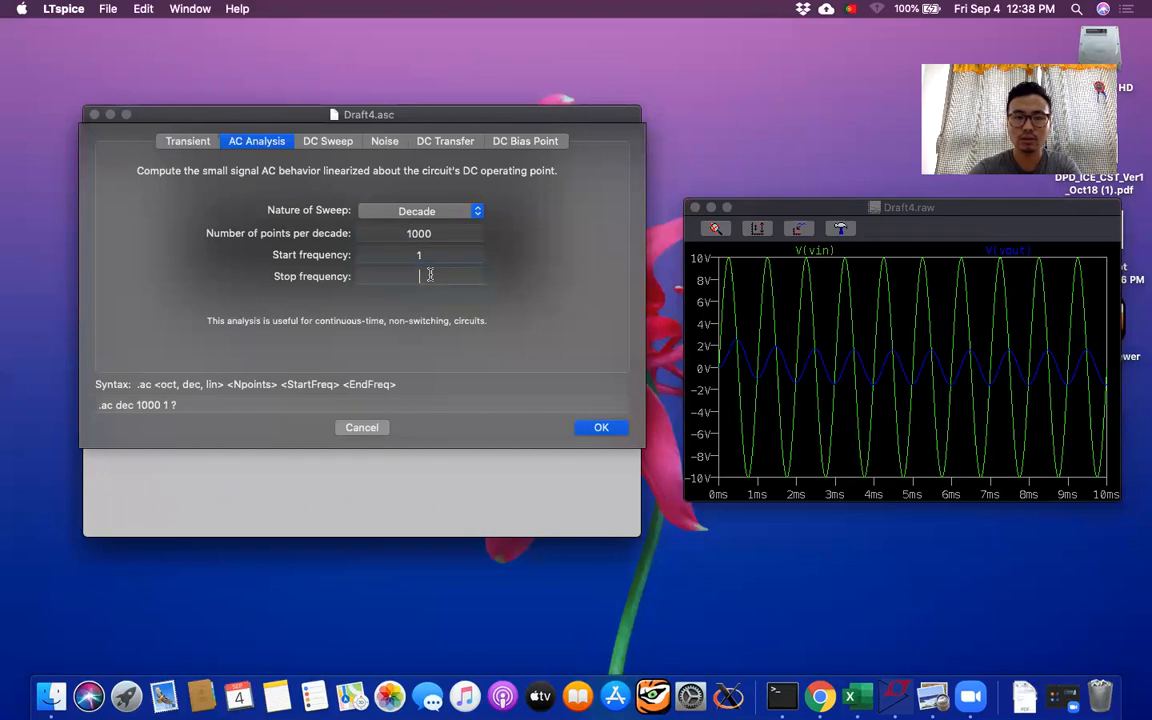
pyautogui.write('10k')
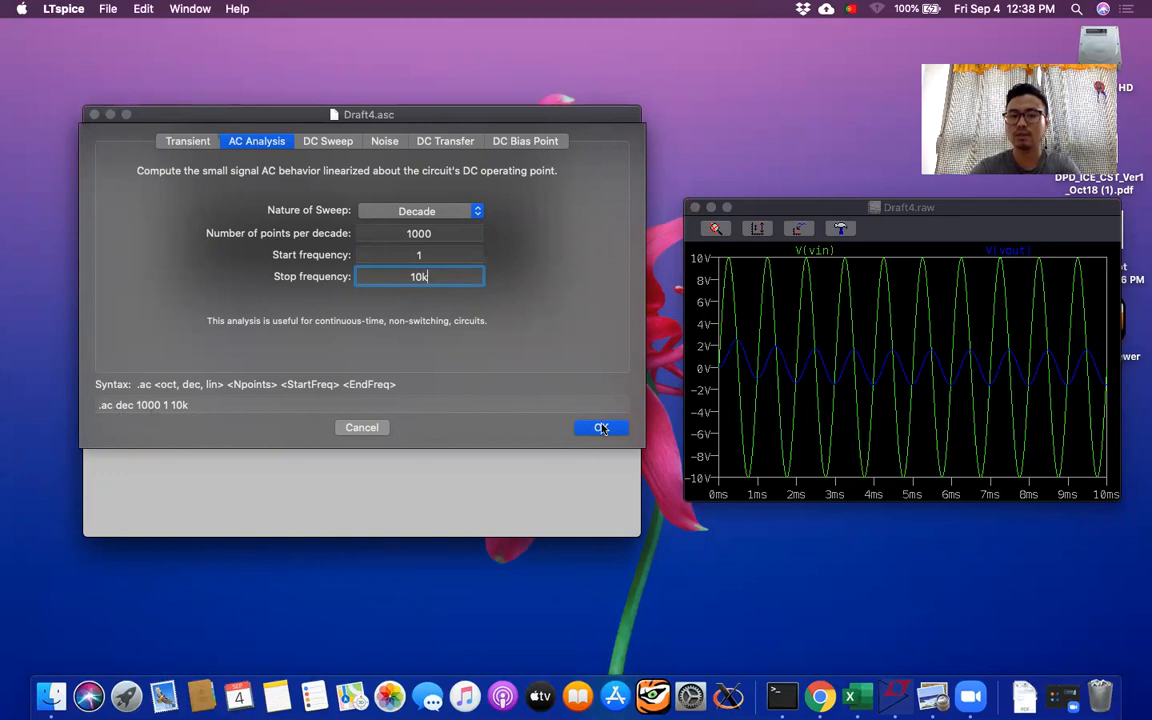
pyautogui.click(601, 427)
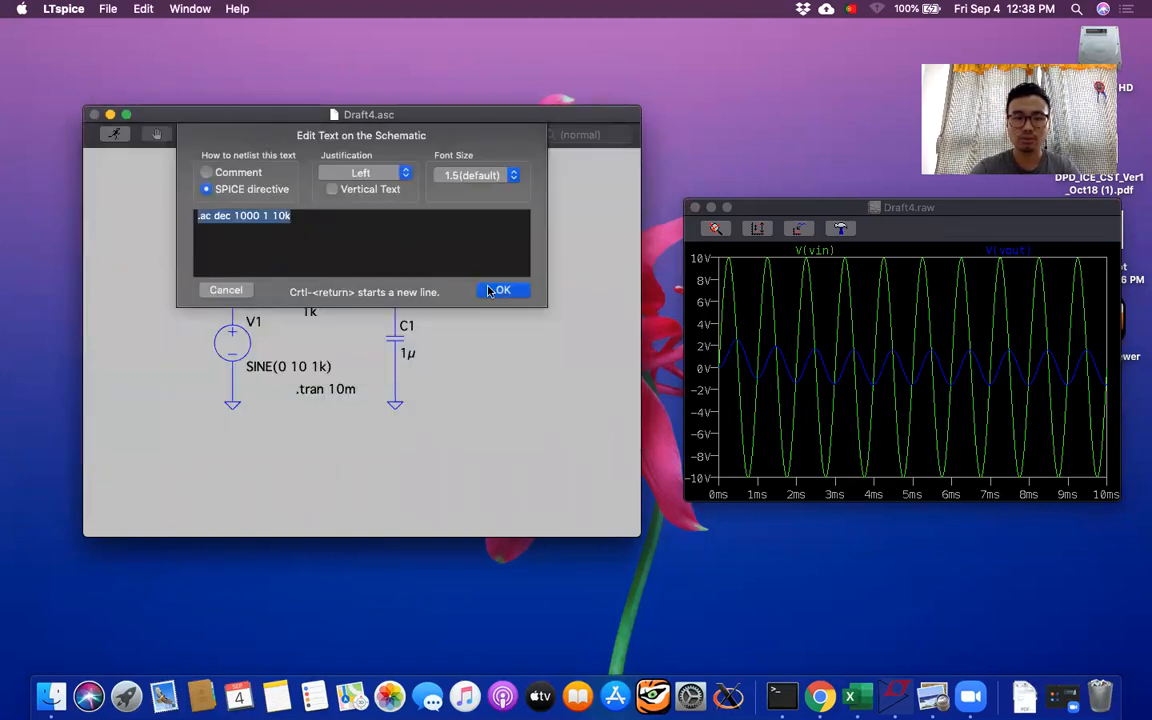
pyautogui.click(502, 290)
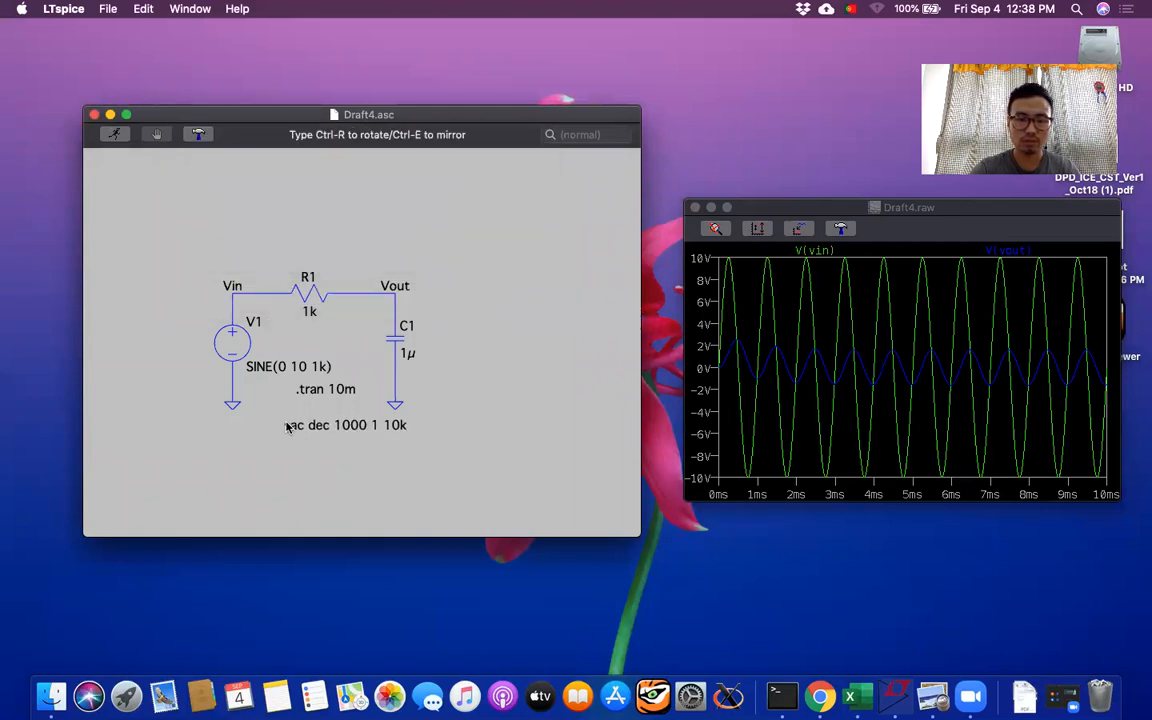
# Delete the .tran 10m directive and run the 1 Hz–10 kHz AC sweep
pyautogui.rightClick(490, 410)
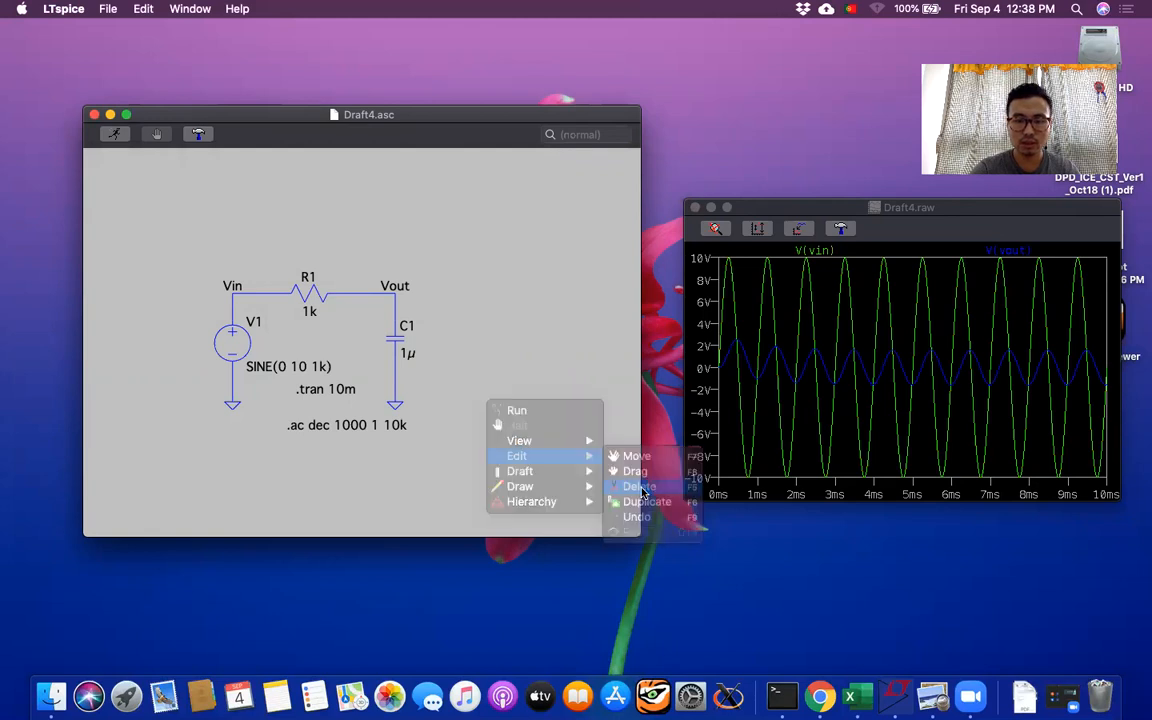
pyautogui.click(637, 486)
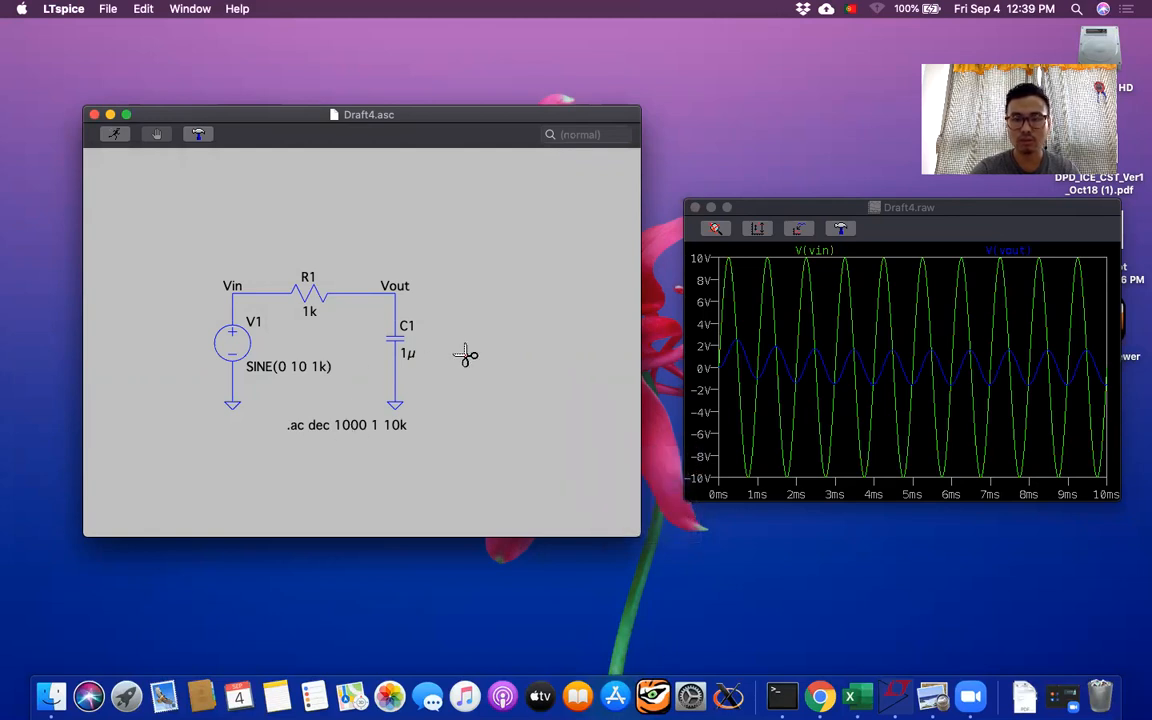
pyautogui.moveTo(165, 170)
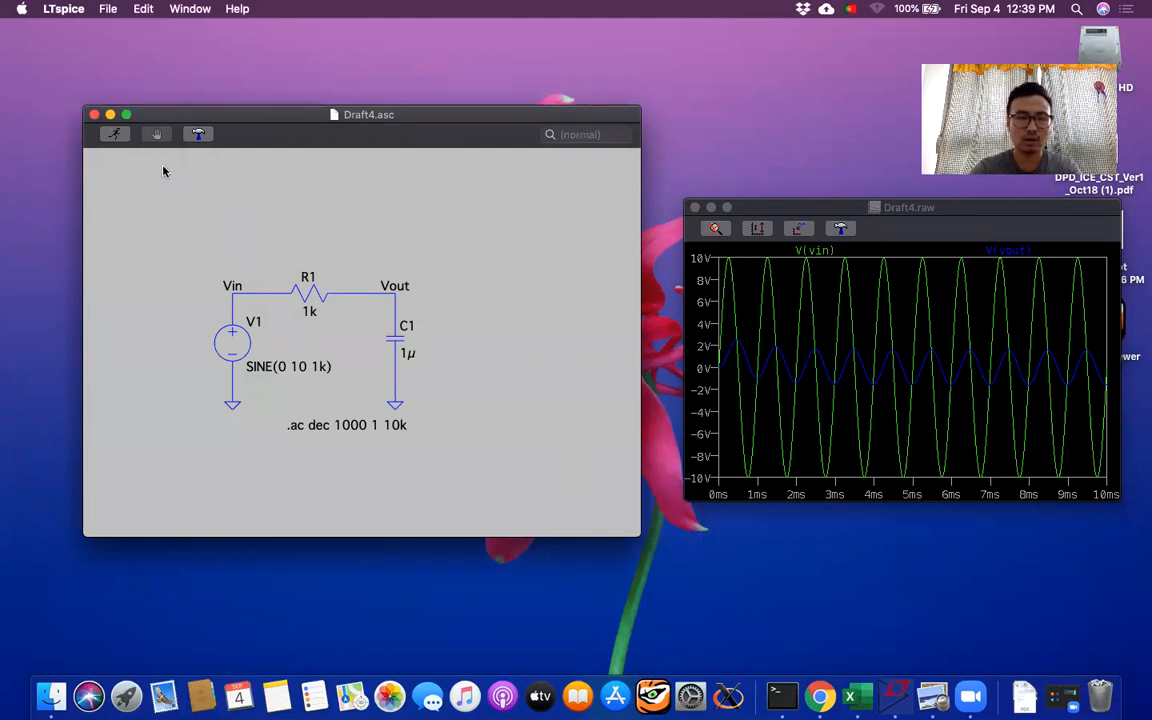
pyautogui.click(114, 134)
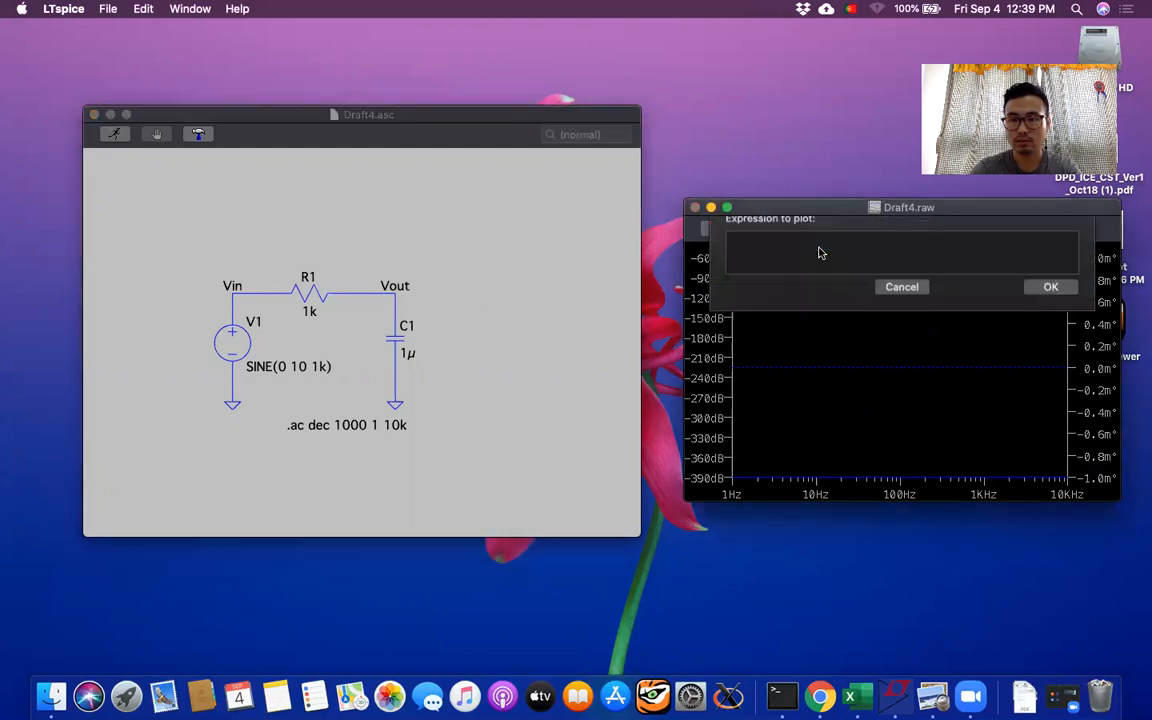
# Probe V(vin) on the AC plot, then close the Draft4.raw waveform window
pyautogui.click(1050, 287)
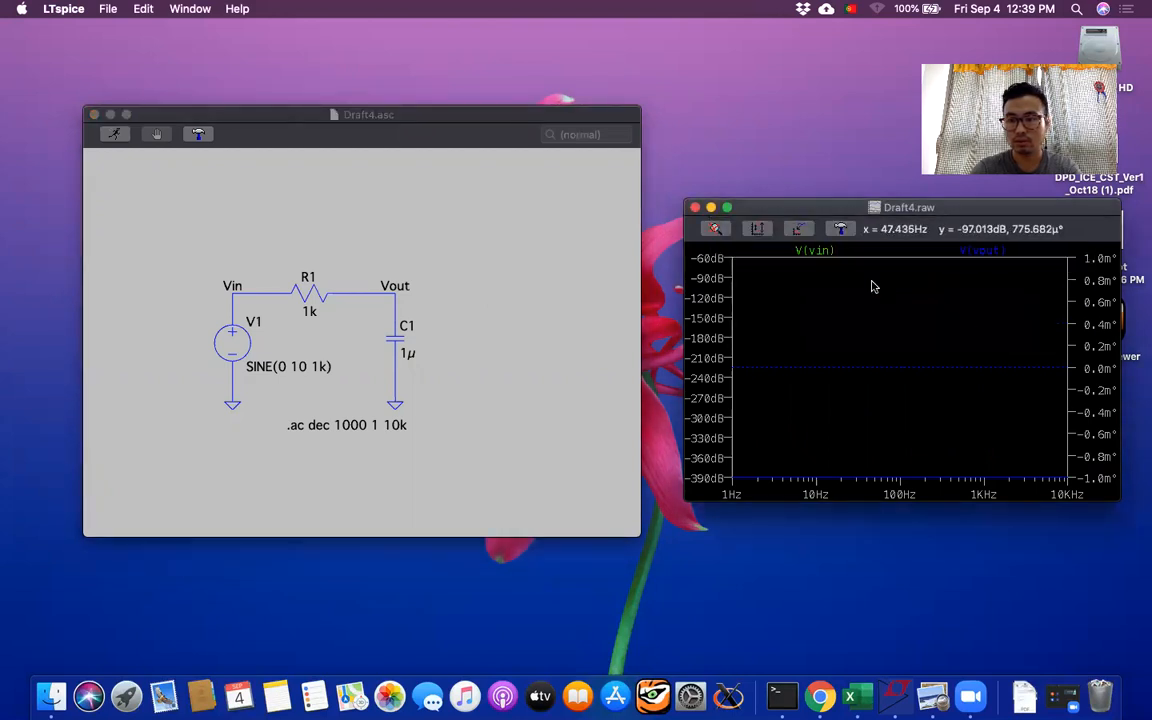
pyautogui.moveTo(897, 331)
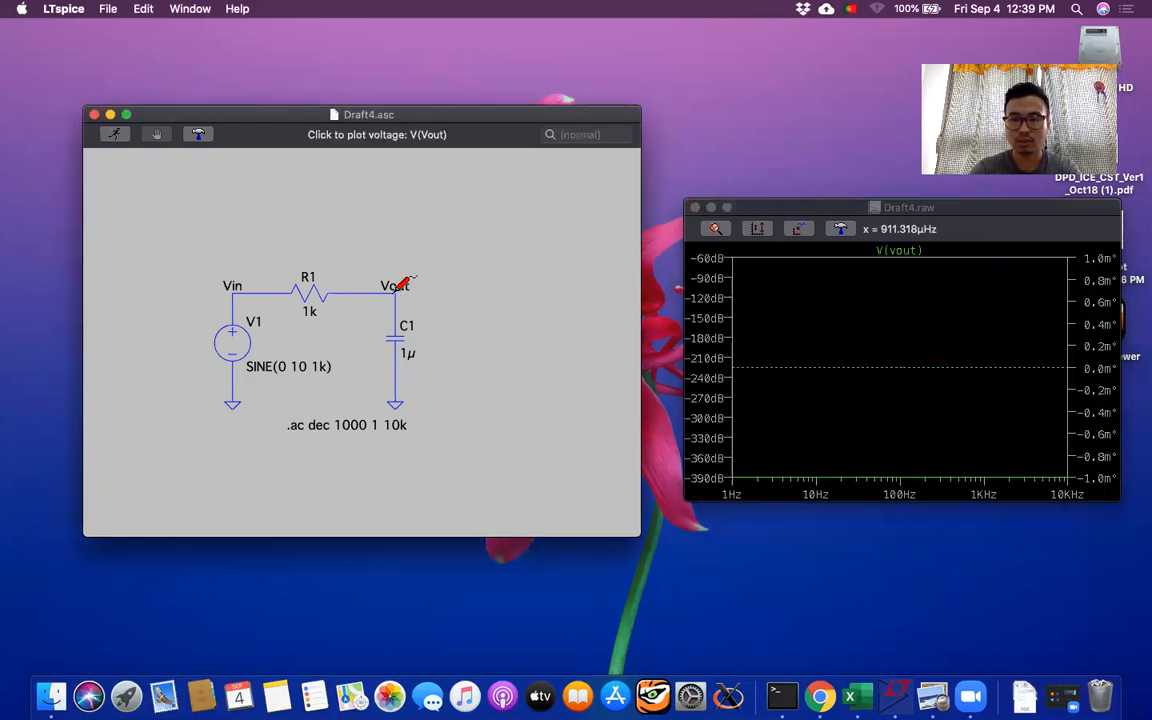
pyautogui.moveTo(278, 288)
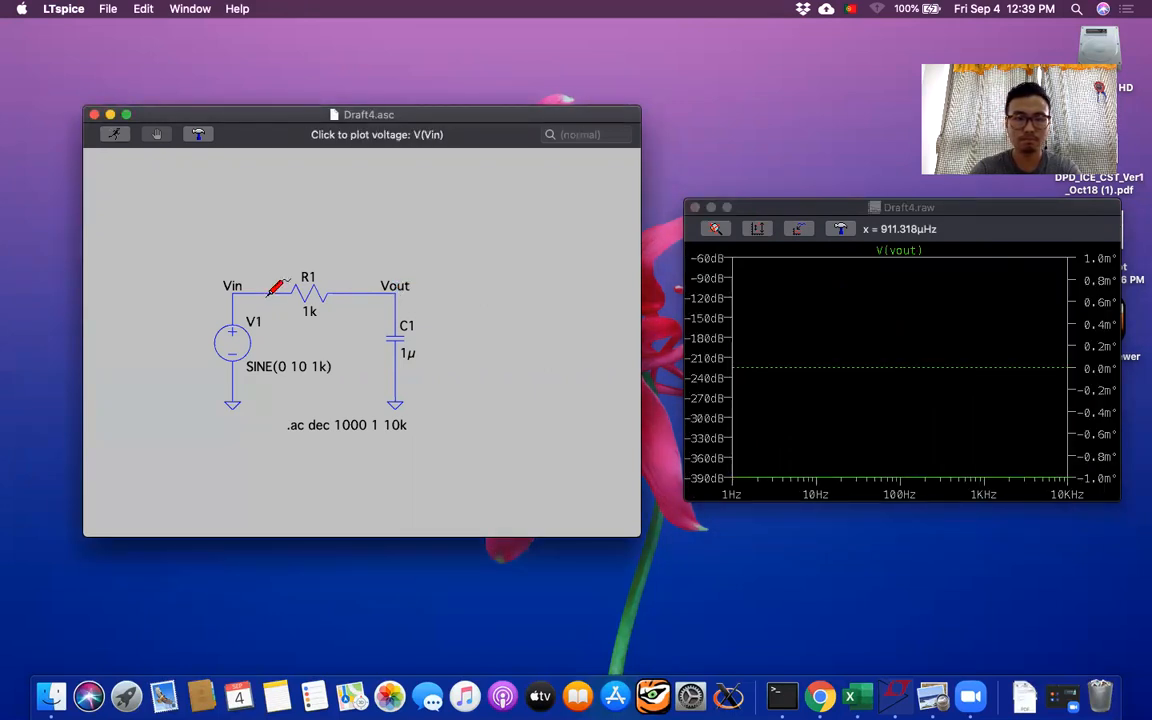
pyautogui.click(240, 290)
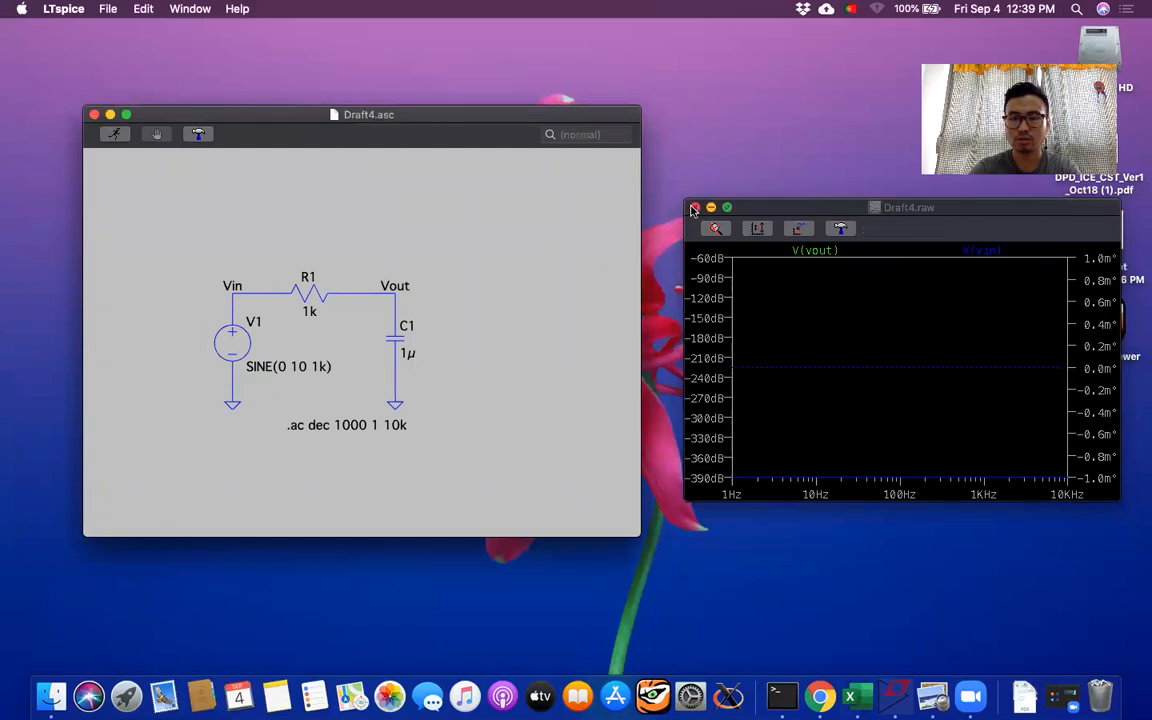
pyautogui.click(695, 207)
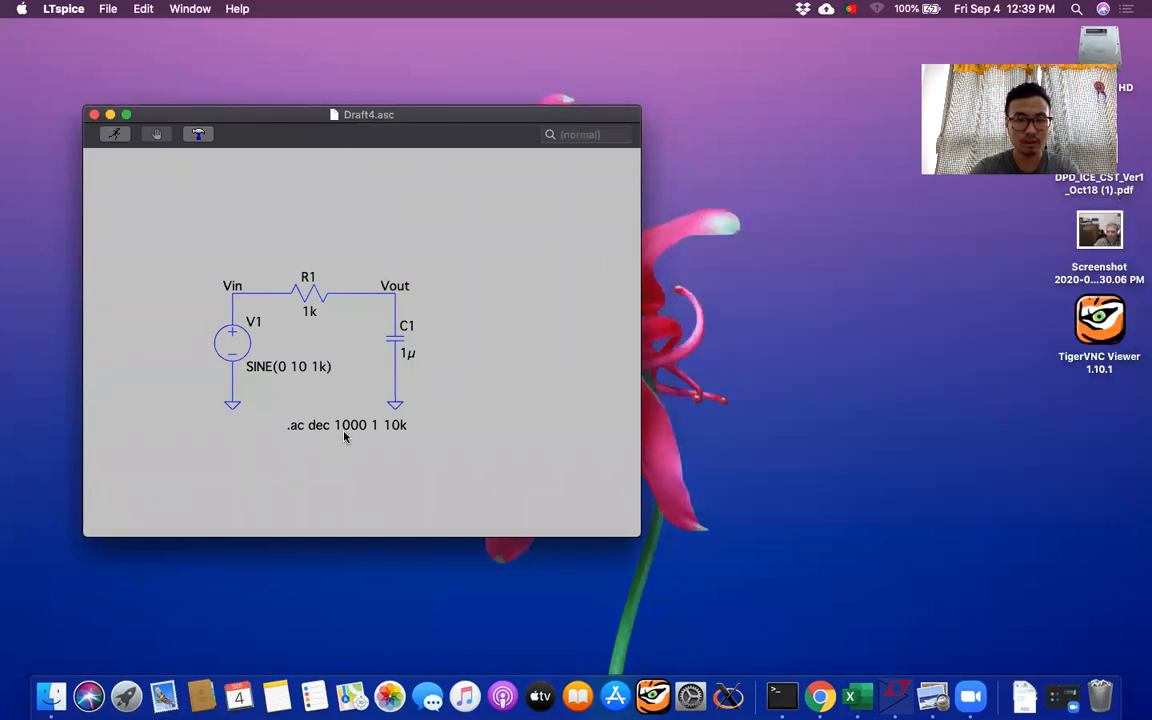
pyautogui.moveTo(345, 425)
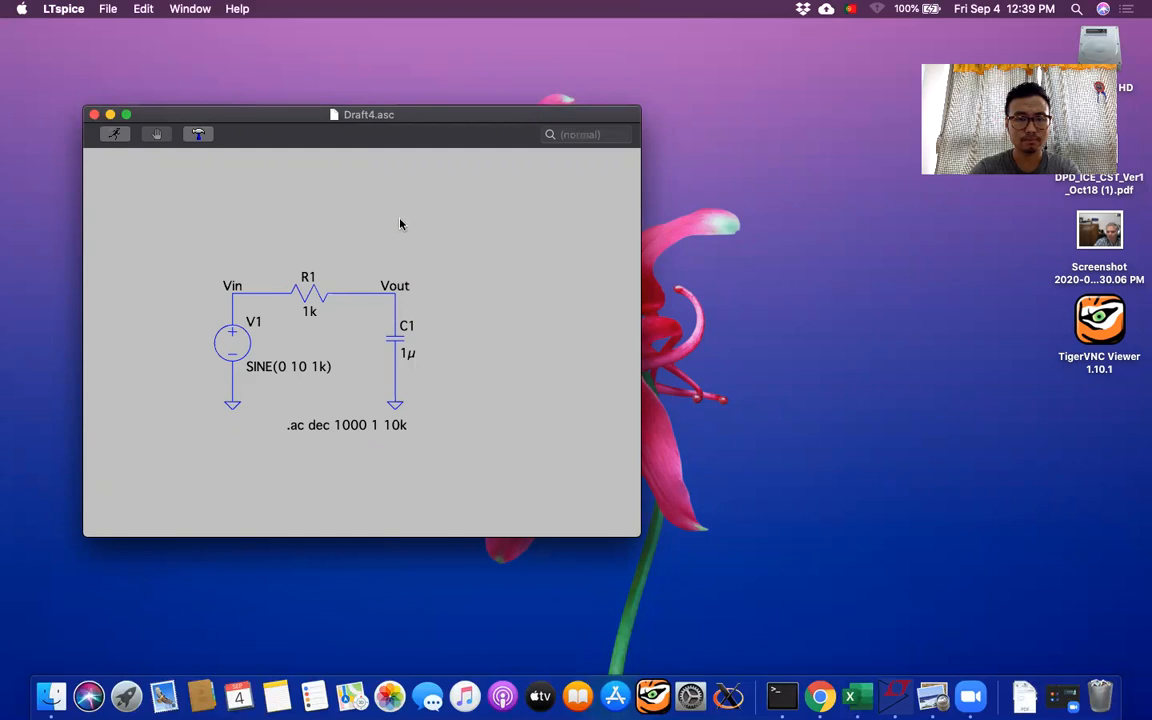
pyautogui.rightClick(400, 224)
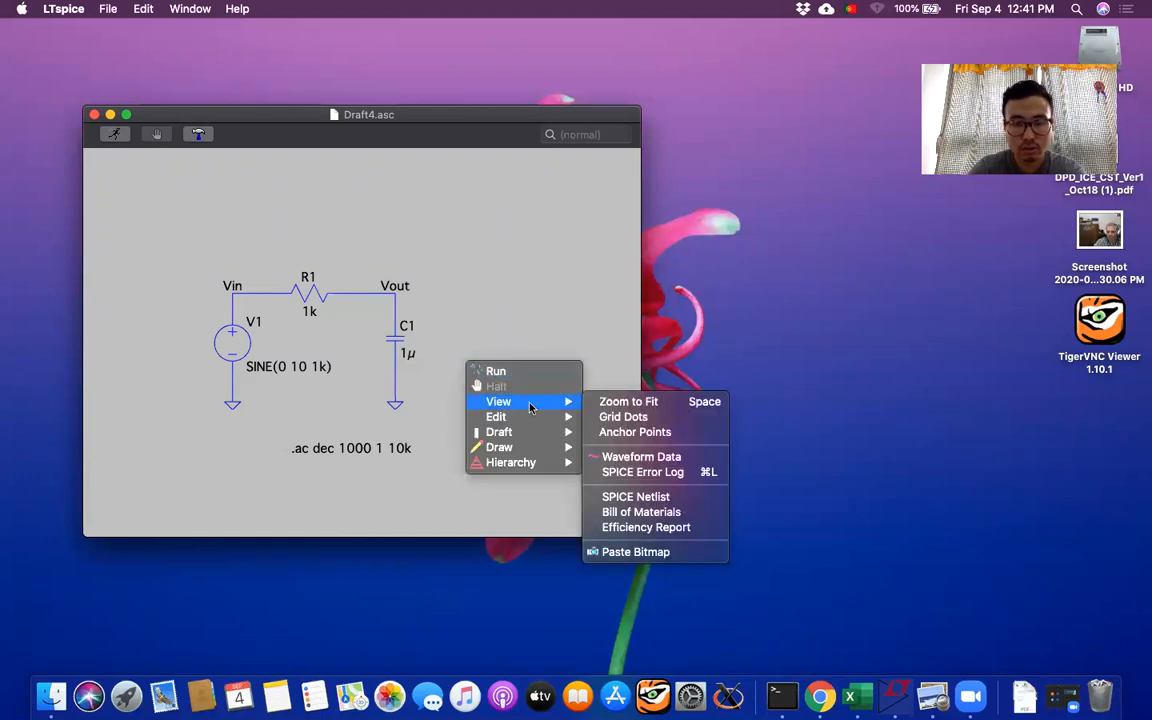
pyautogui.moveTo(499, 432)
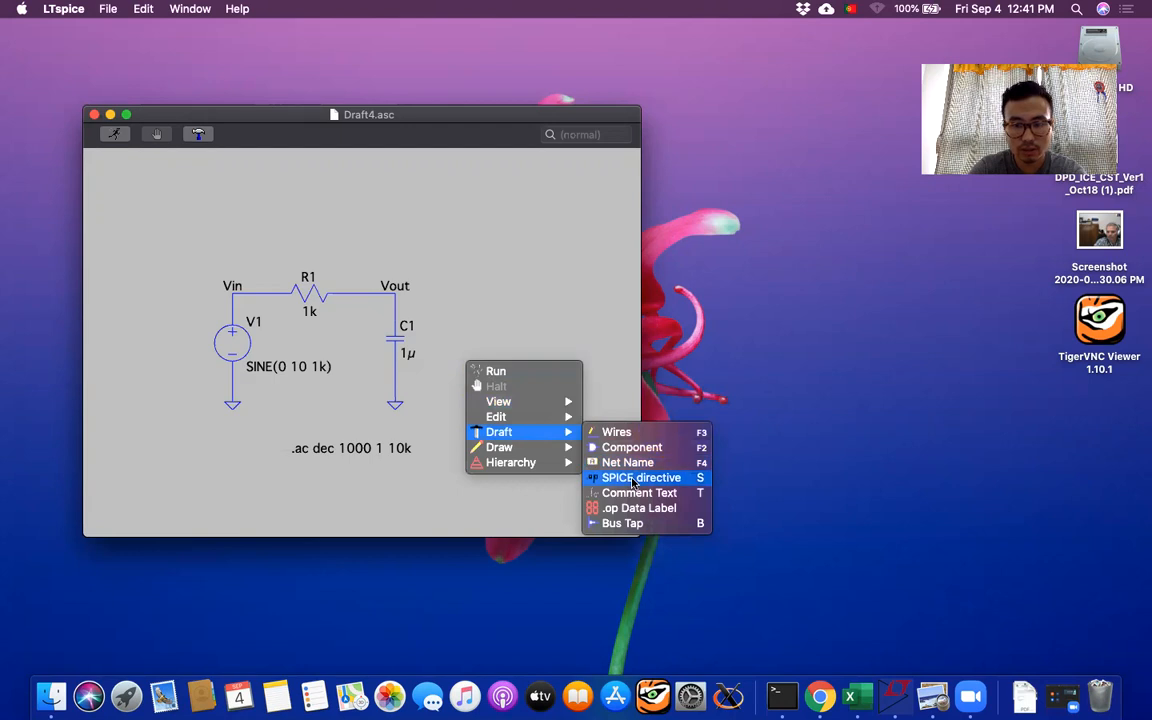
pyautogui.click(641, 477)
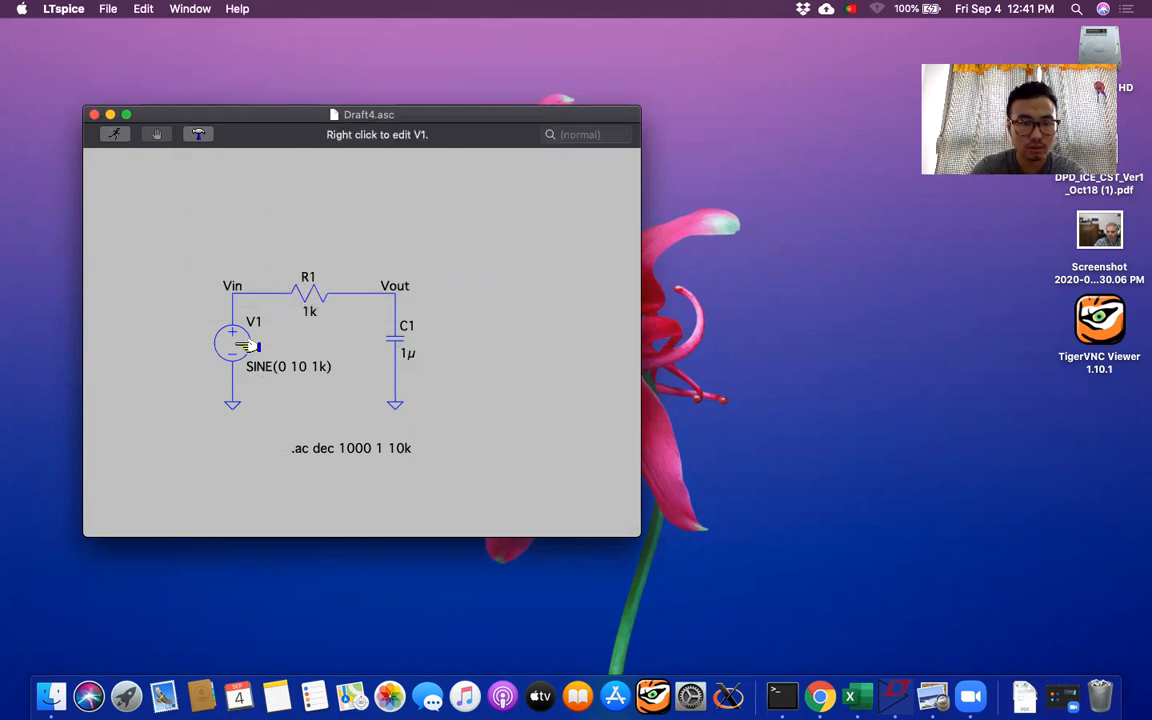
# Give V1 an AC amplitude of 1 and AC phase of 0
pyautogui.rightClick(232, 344)
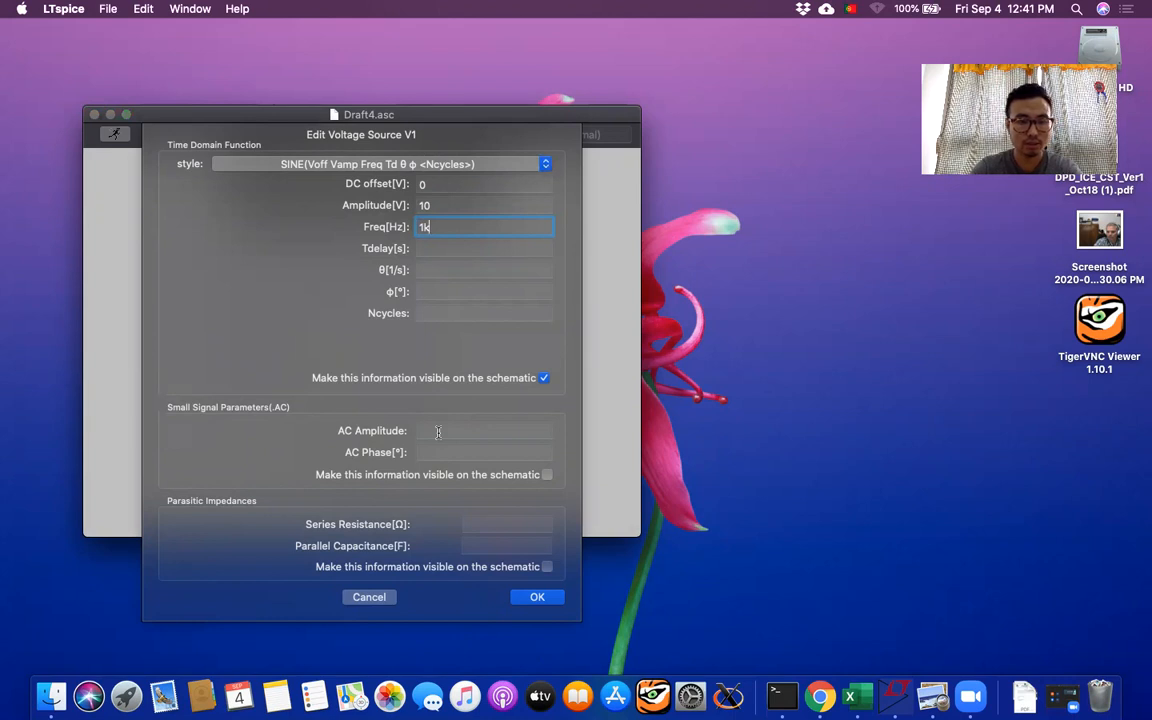
pyautogui.click(485, 430)
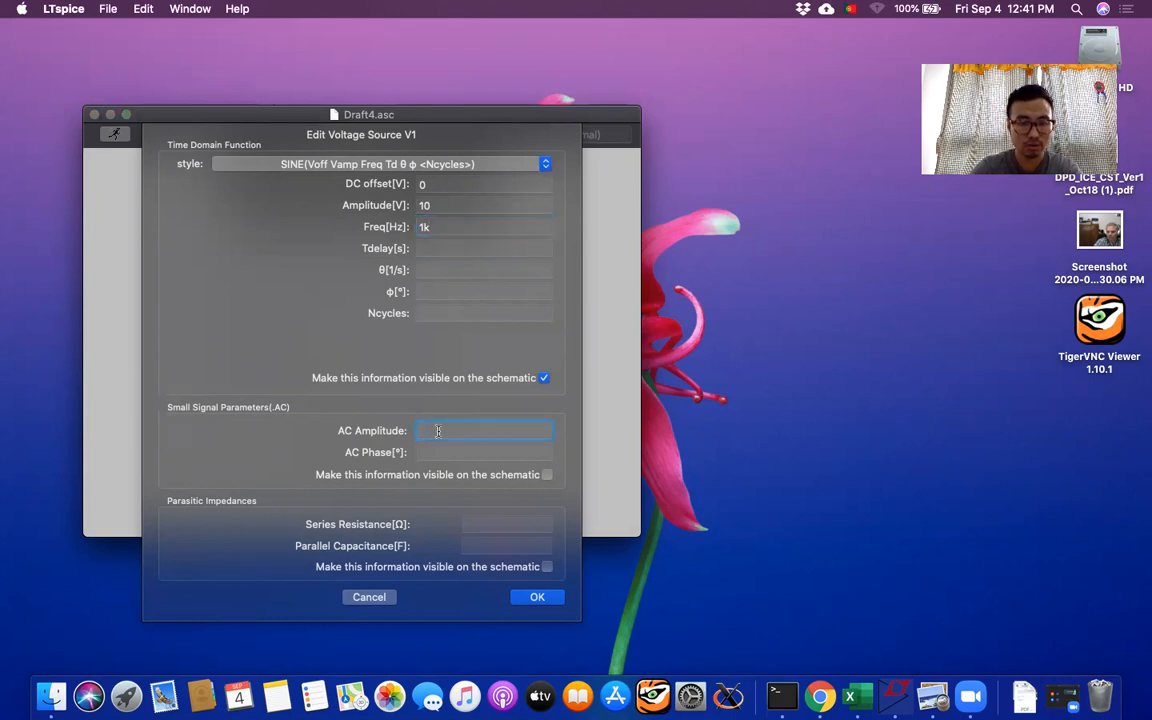
pyautogui.write('1')
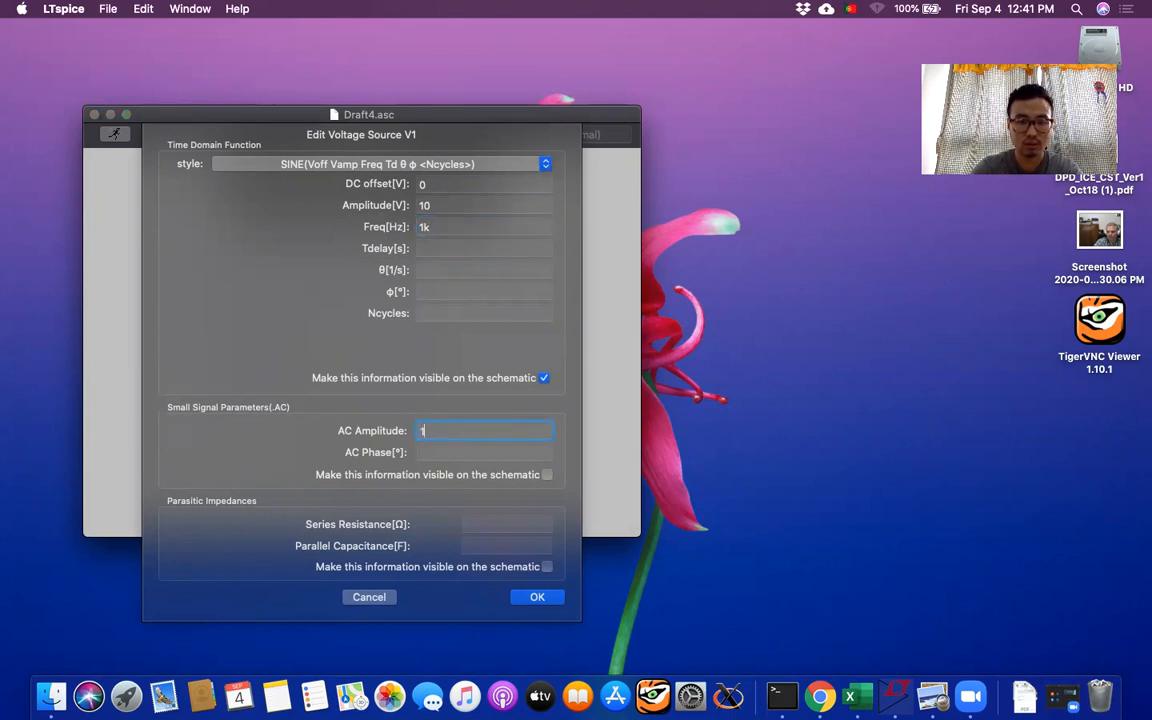
pyautogui.click(485, 452)
pyautogui.write('0')
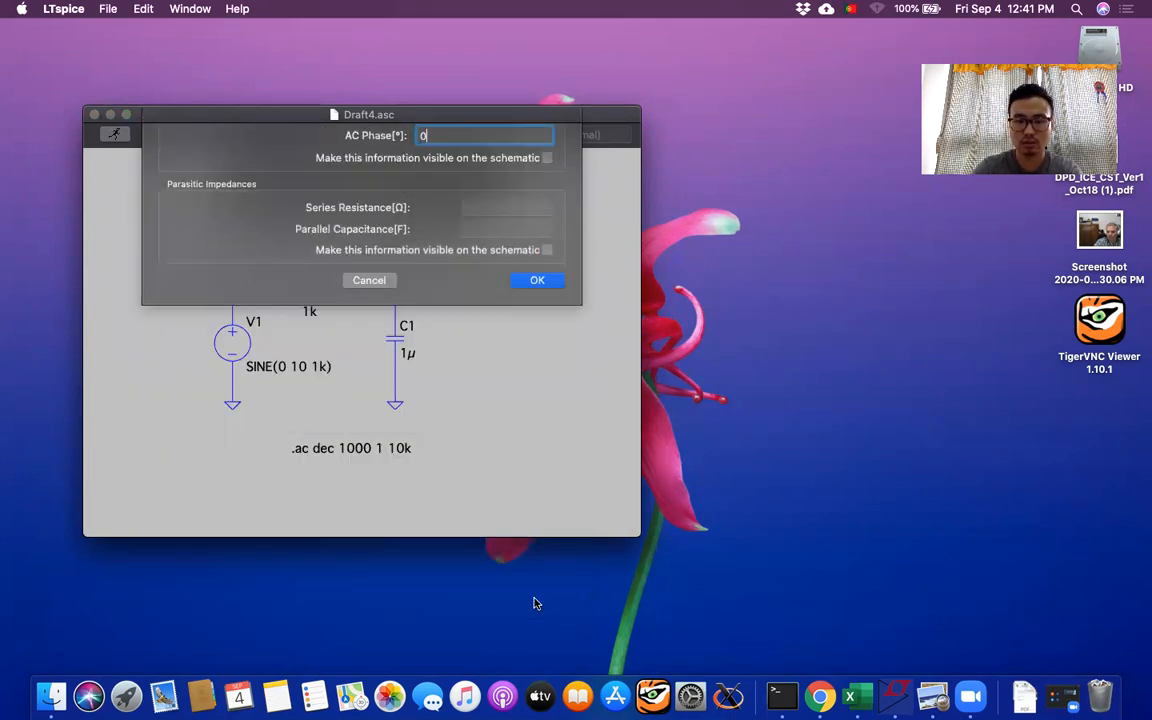
pyautogui.click(537, 280)
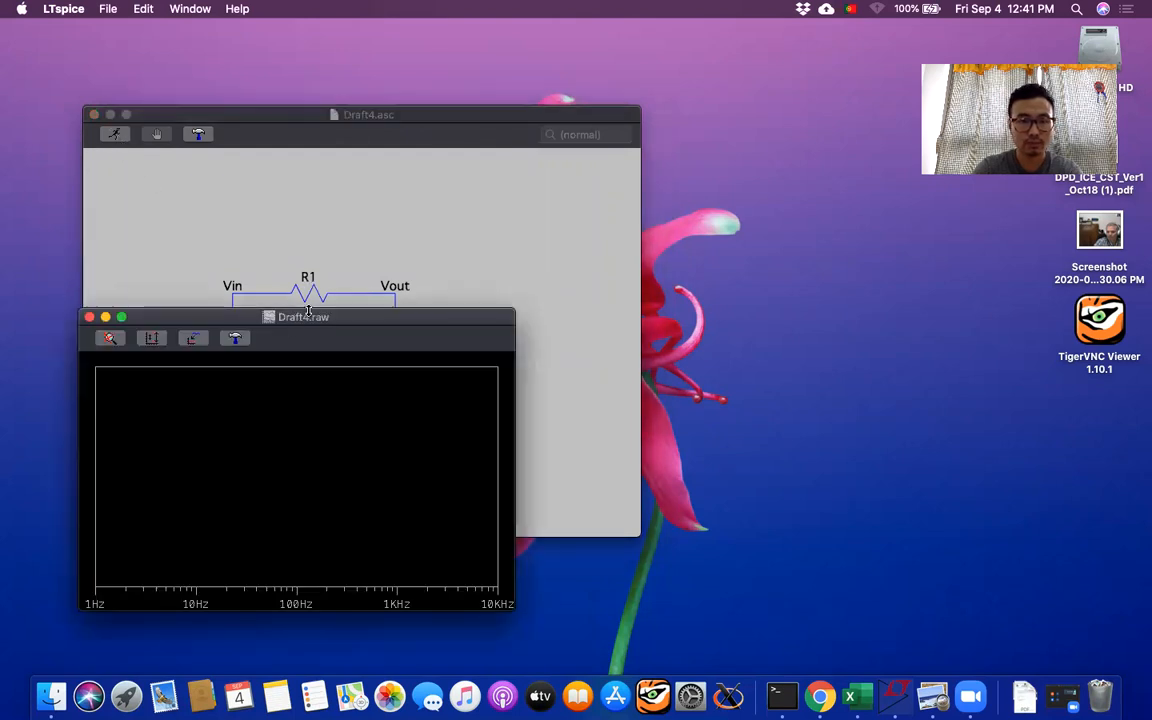
pyautogui.moveTo(303, 317); pyautogui.dragTo(885, 246)
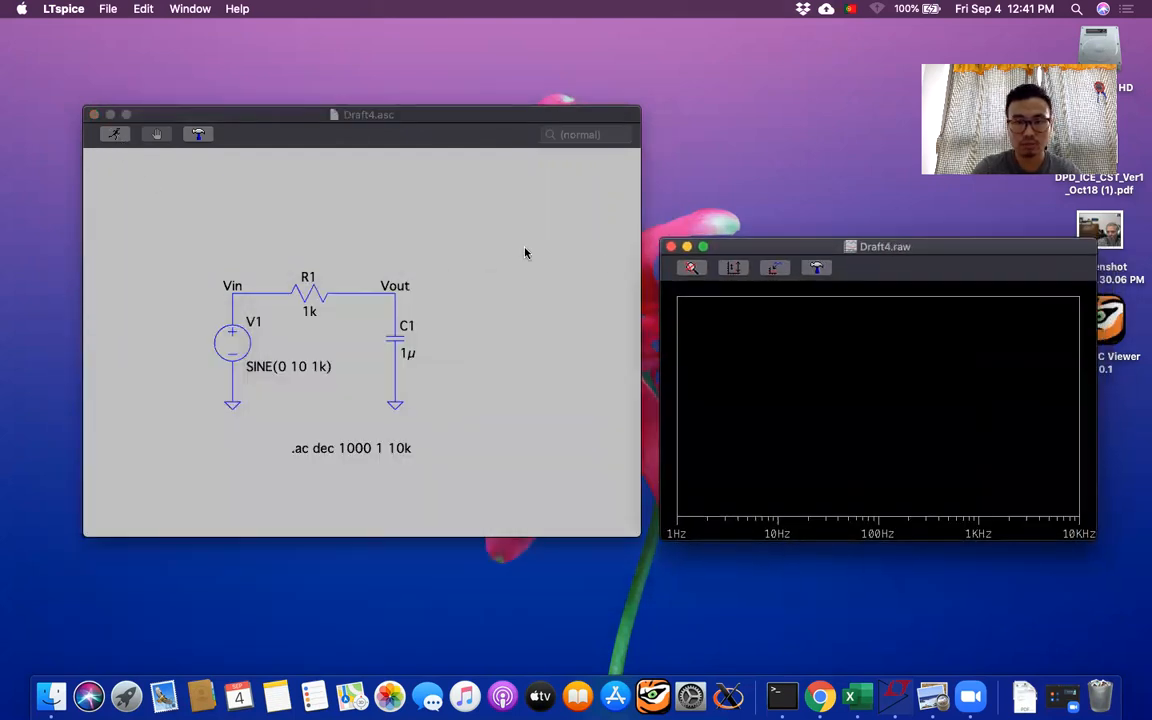
pyautogui.click(396, 285)
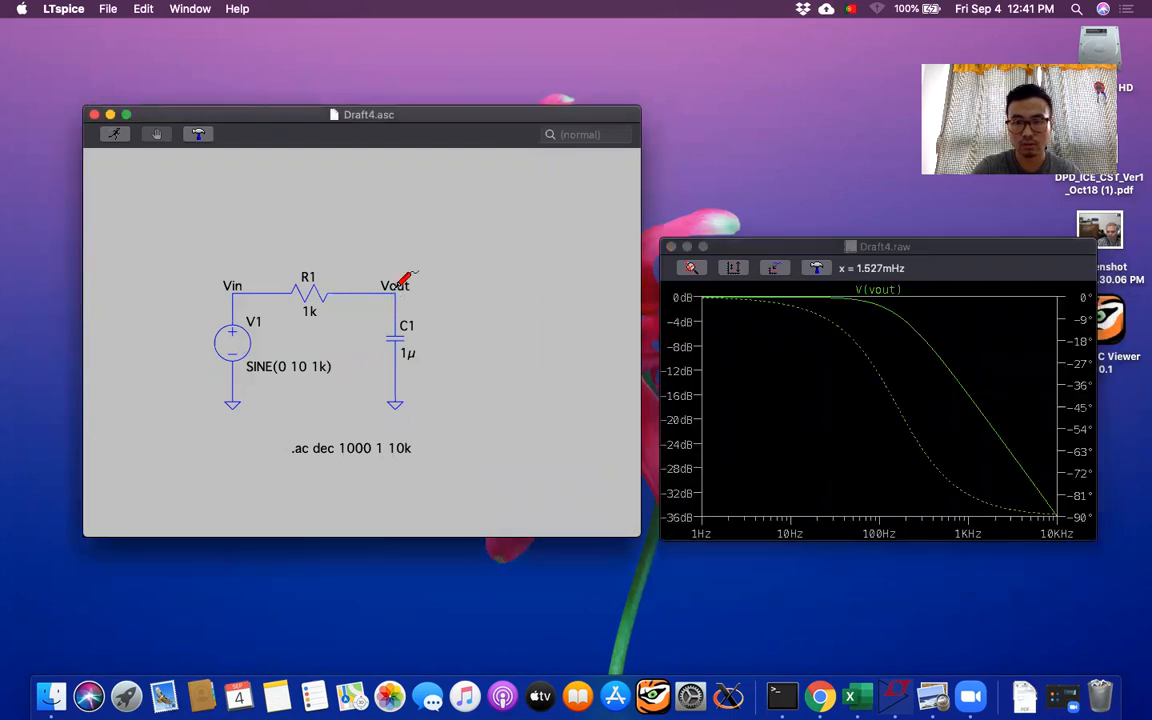
pyautogui.moveTo(900, 357)
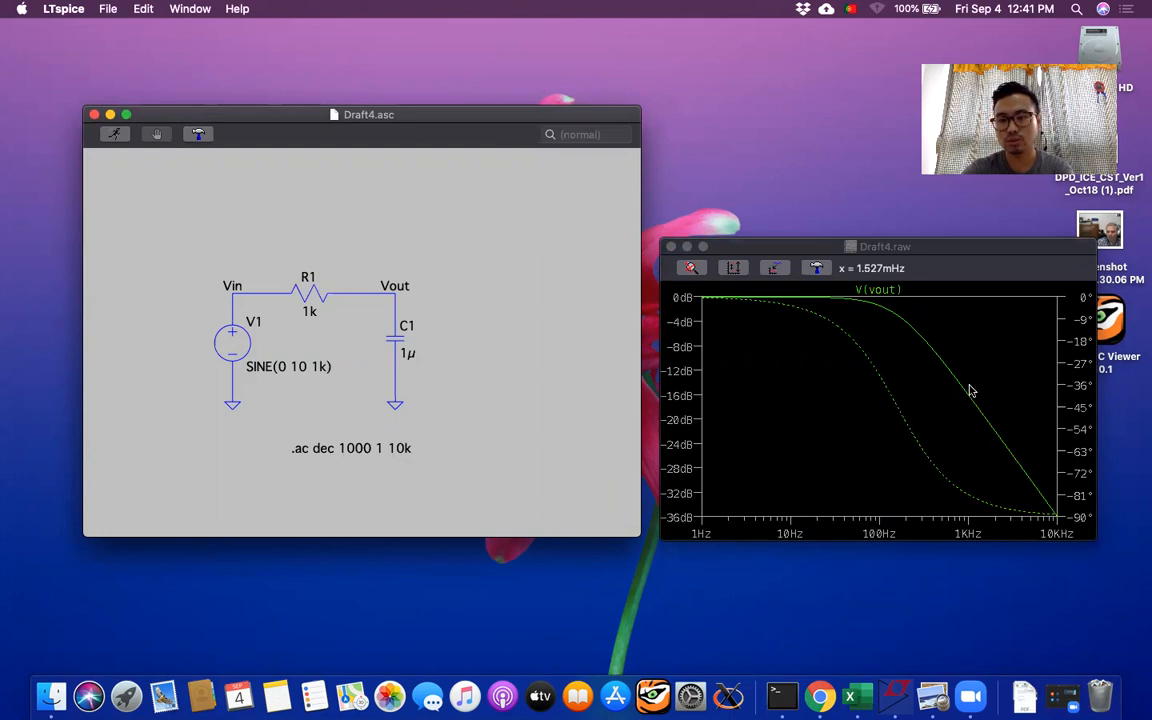
pyautogui.moveTo(1080, 393)
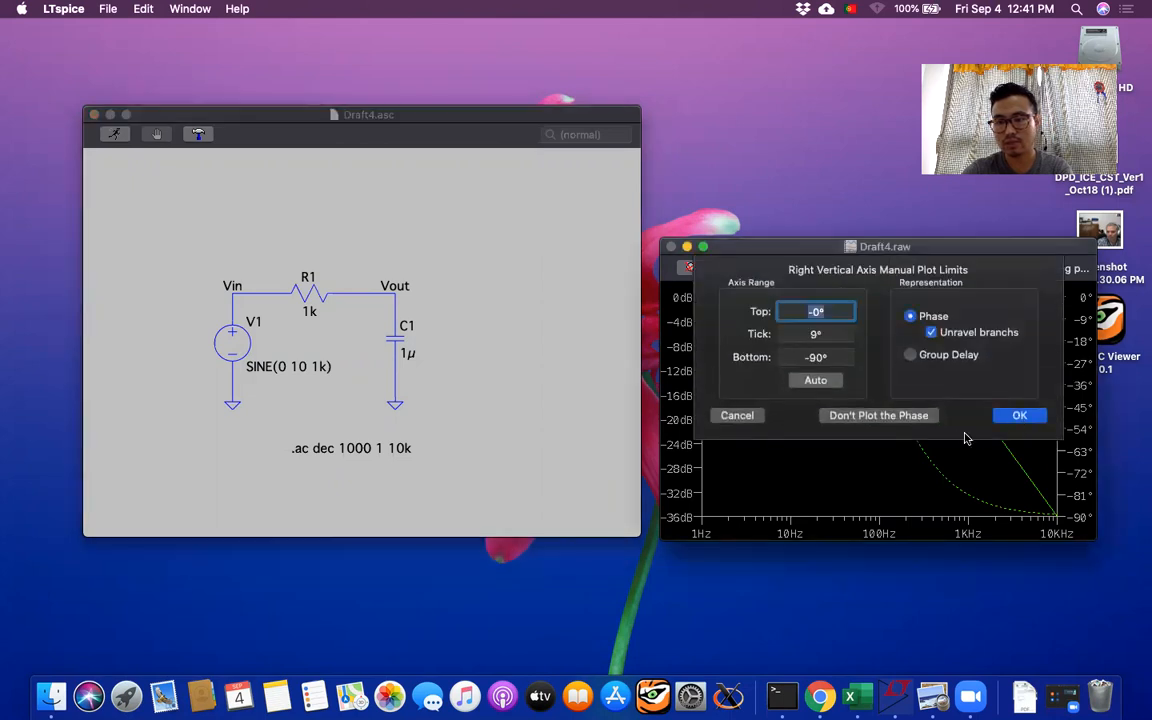
pyautogui.moveTo(883, 421)
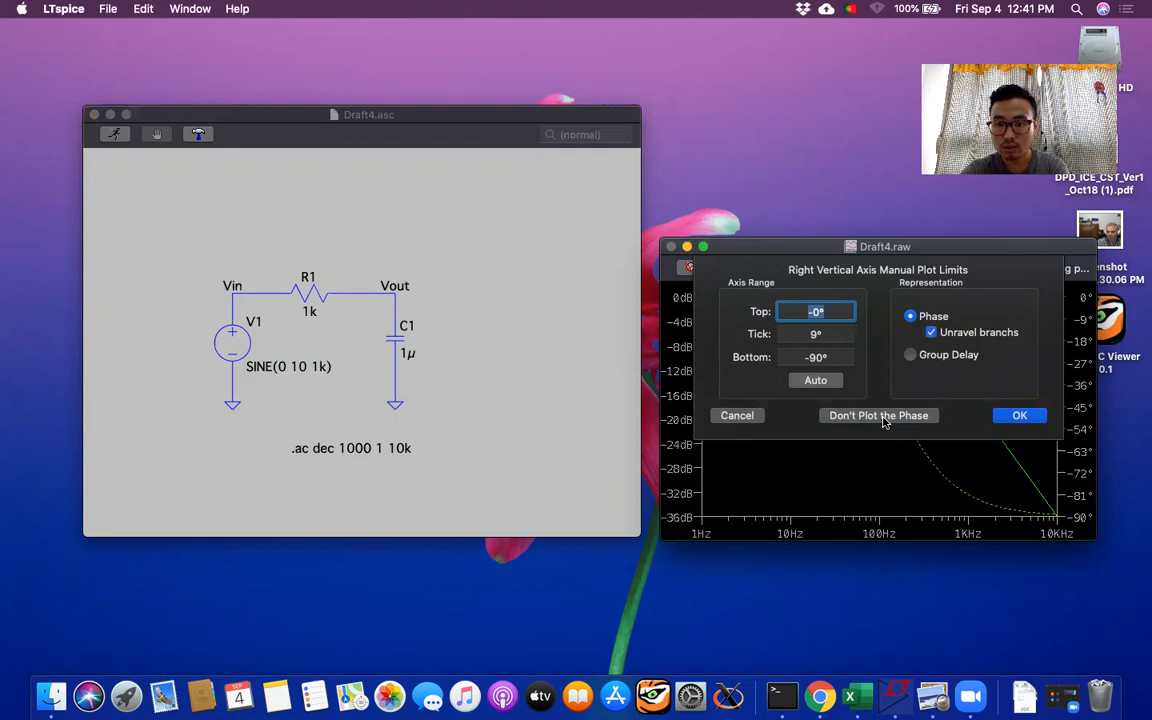
pyautogui.click(878, 415)
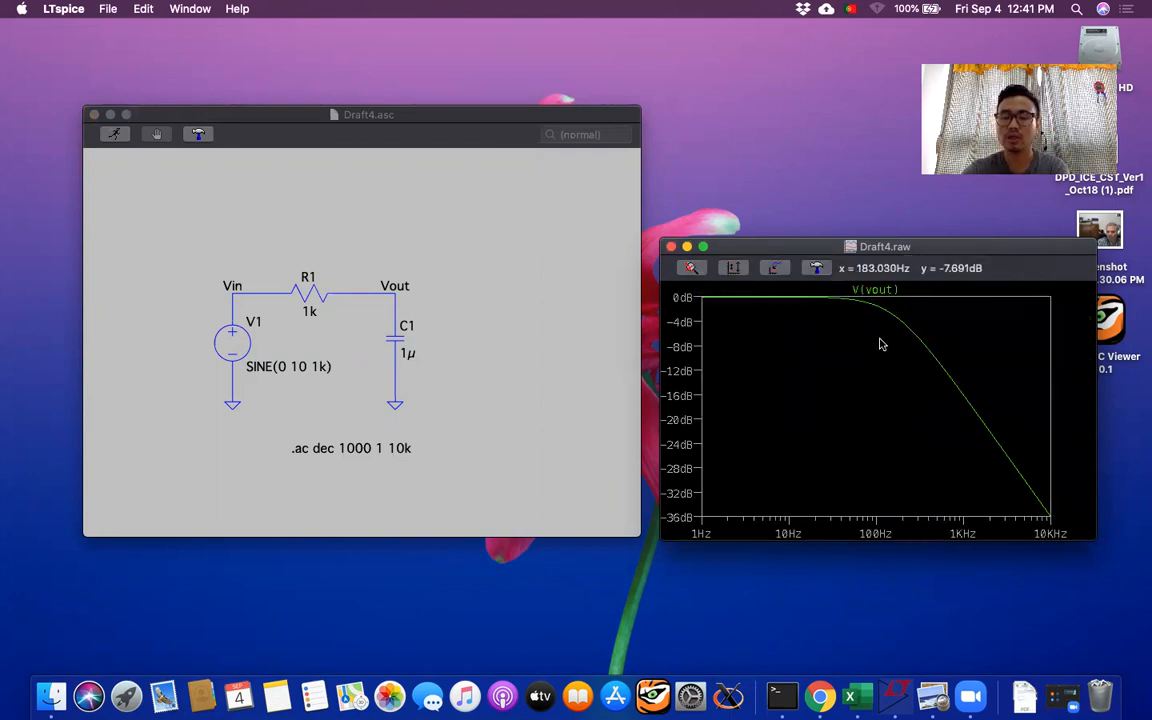
pyautogui.moveTo(865, 360)
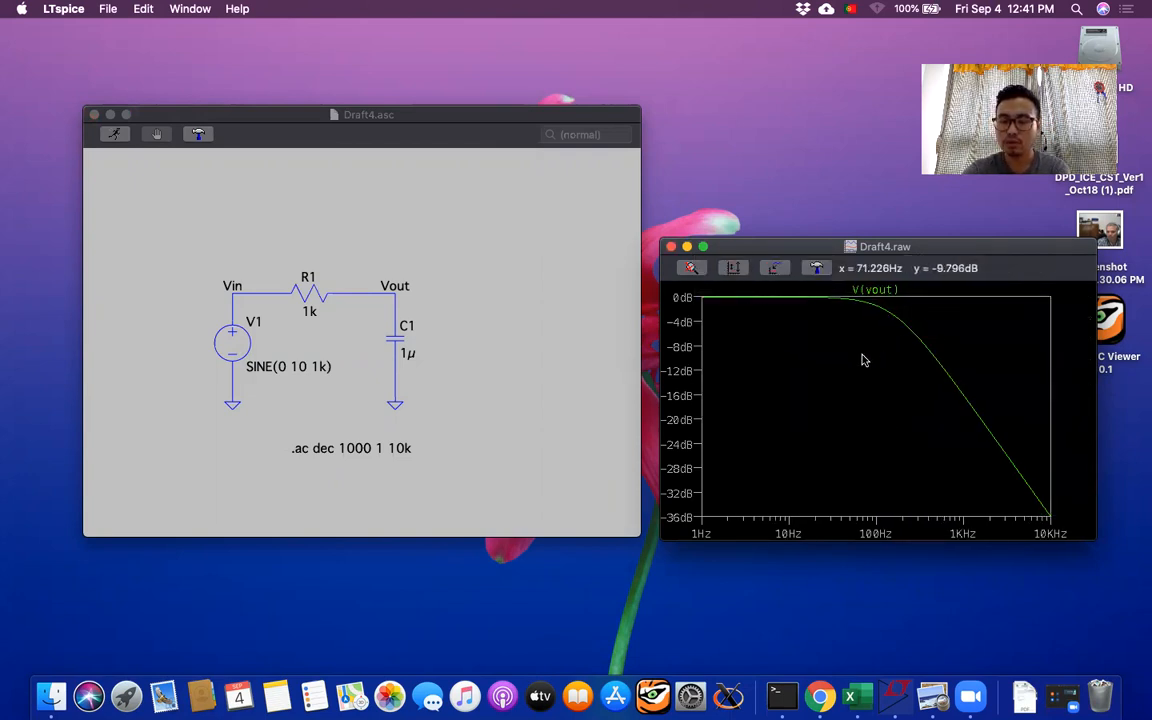
pyautogui.moveTo(825, 416)
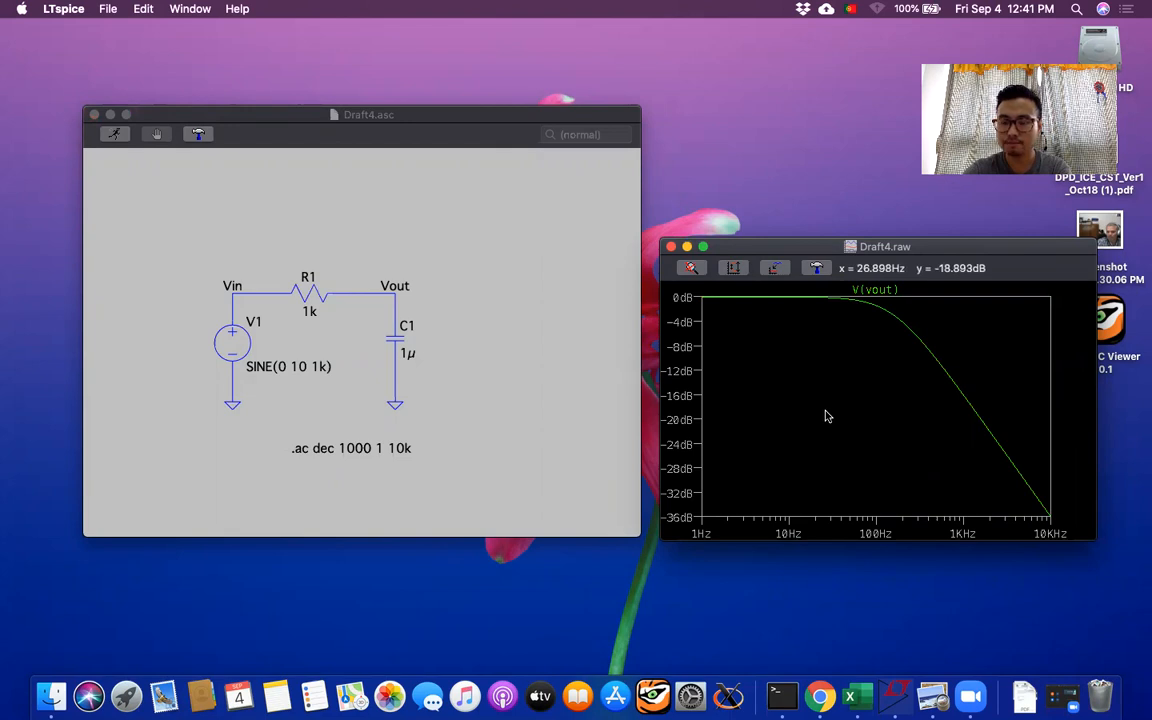
# Enable grid lines on the V(vout) Bode magnitude waveform plot via View > Grid
pyautogui.rightClick(825, 416)
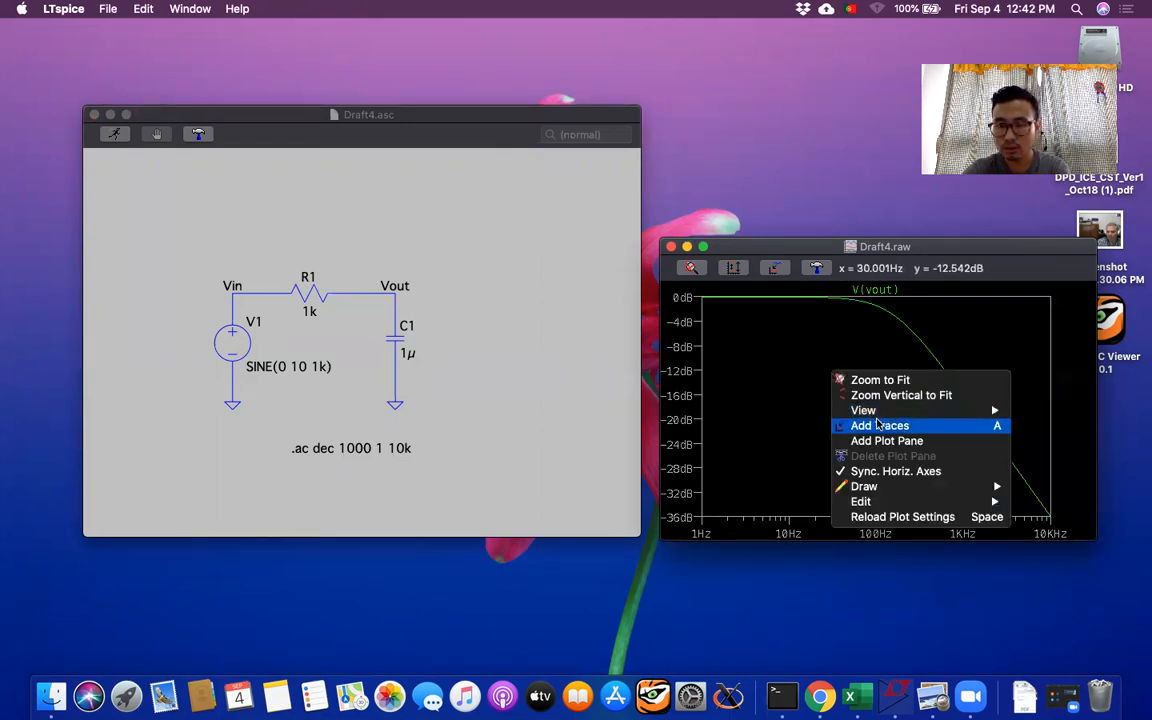
pyautogui.click(862, 410)
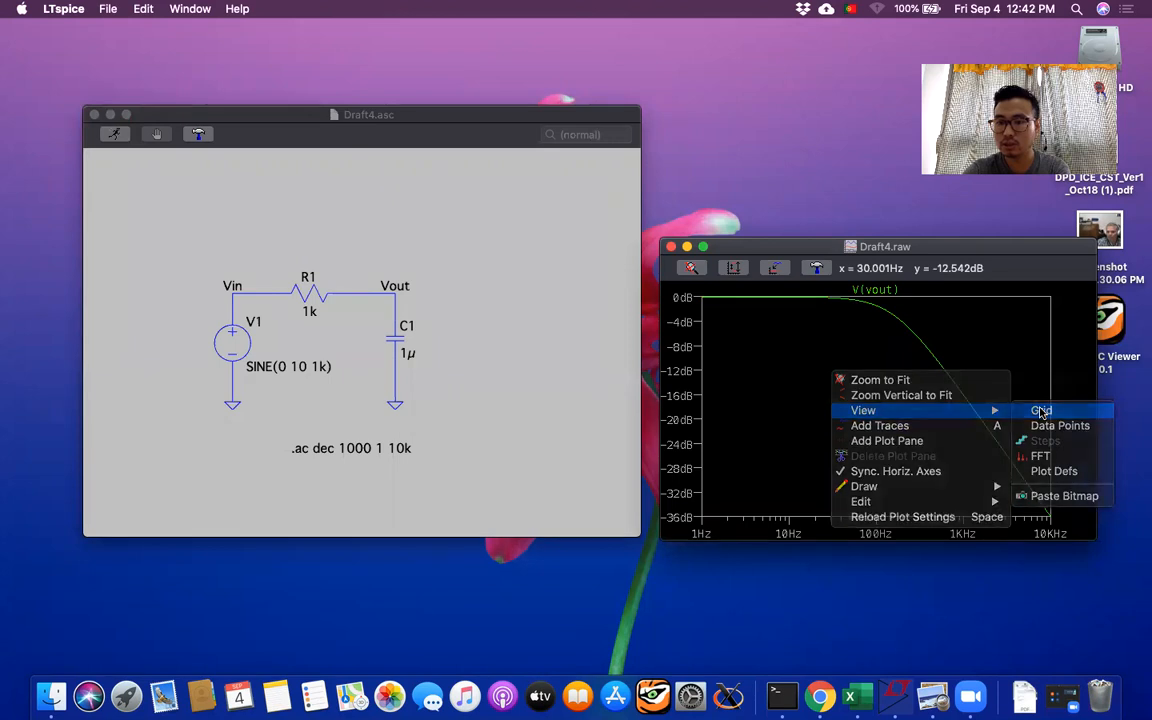
pyautogui.click(1042, 410)
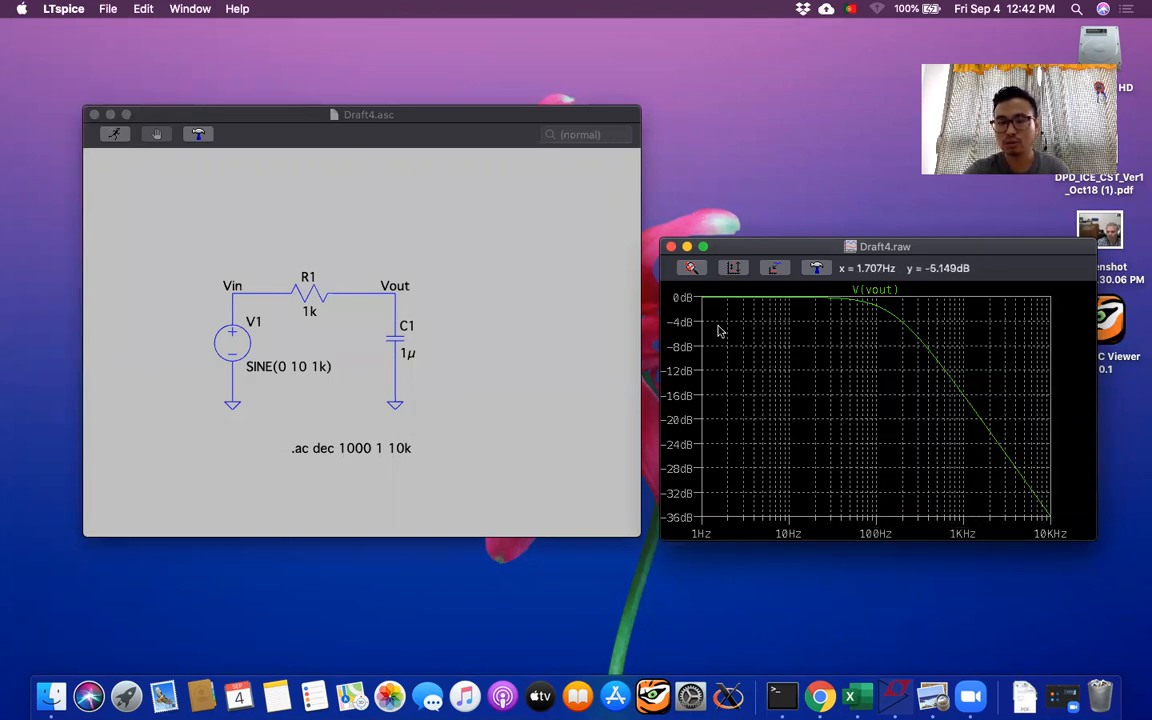
pyautogui.moveTo(735, 337)
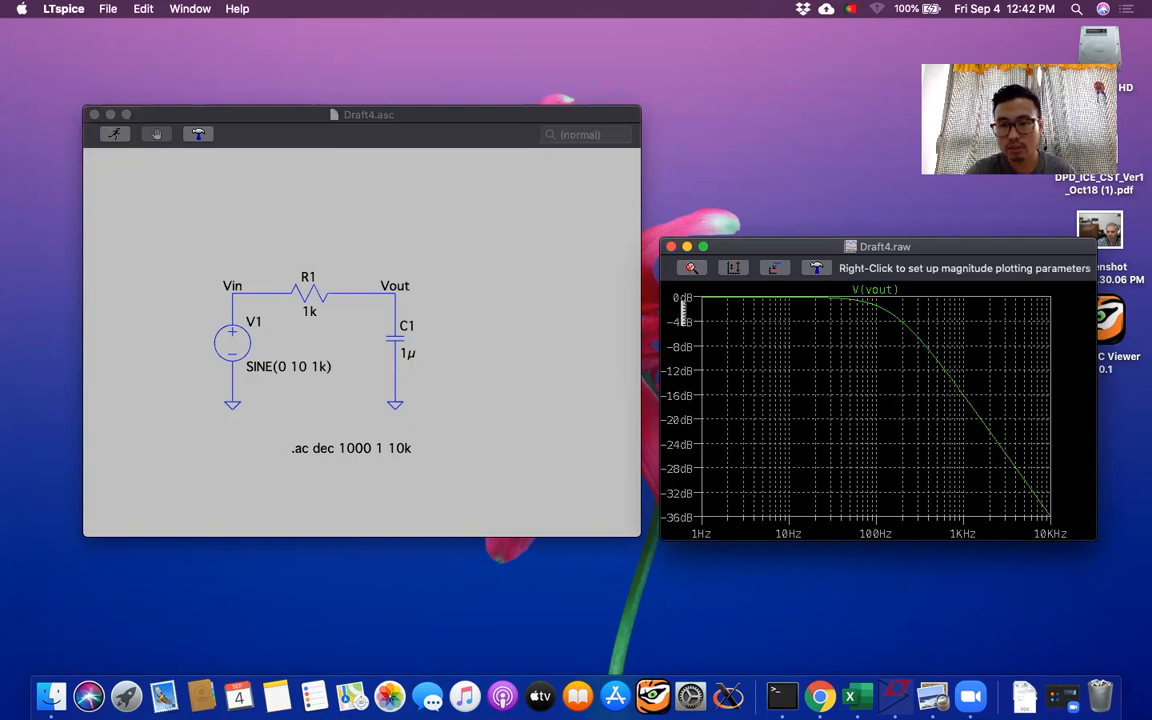
pyautogui.moveTo(888, 314)
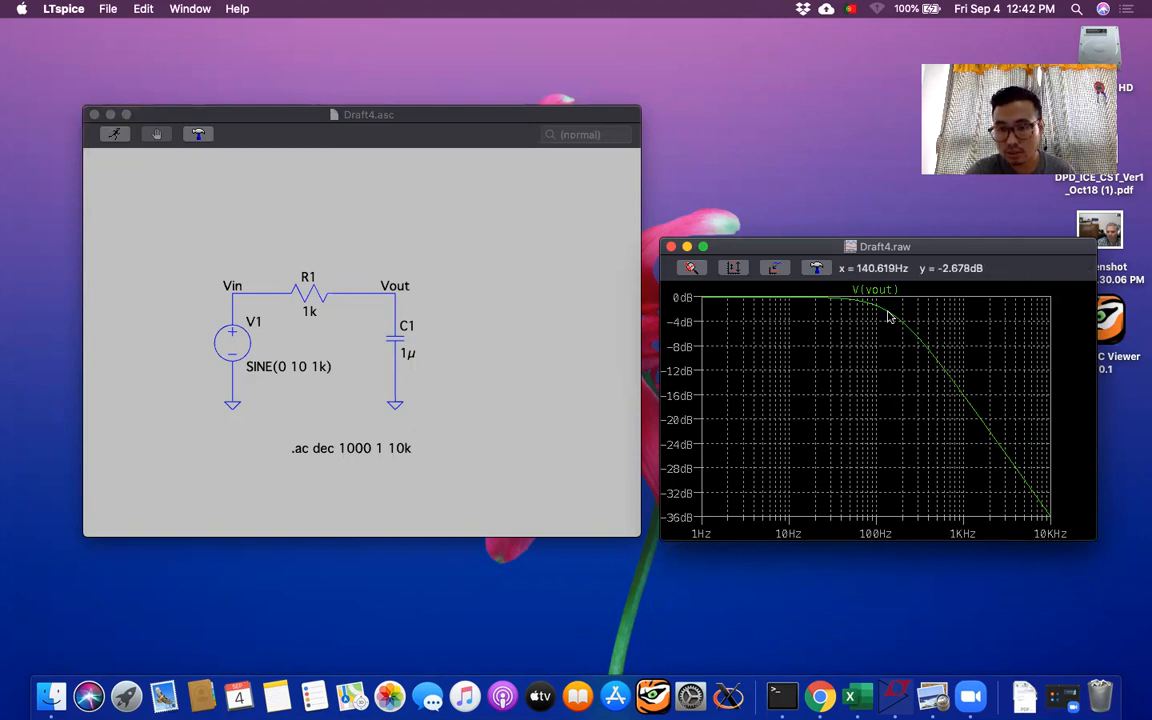
pyautogui.moveTo(890, 318)
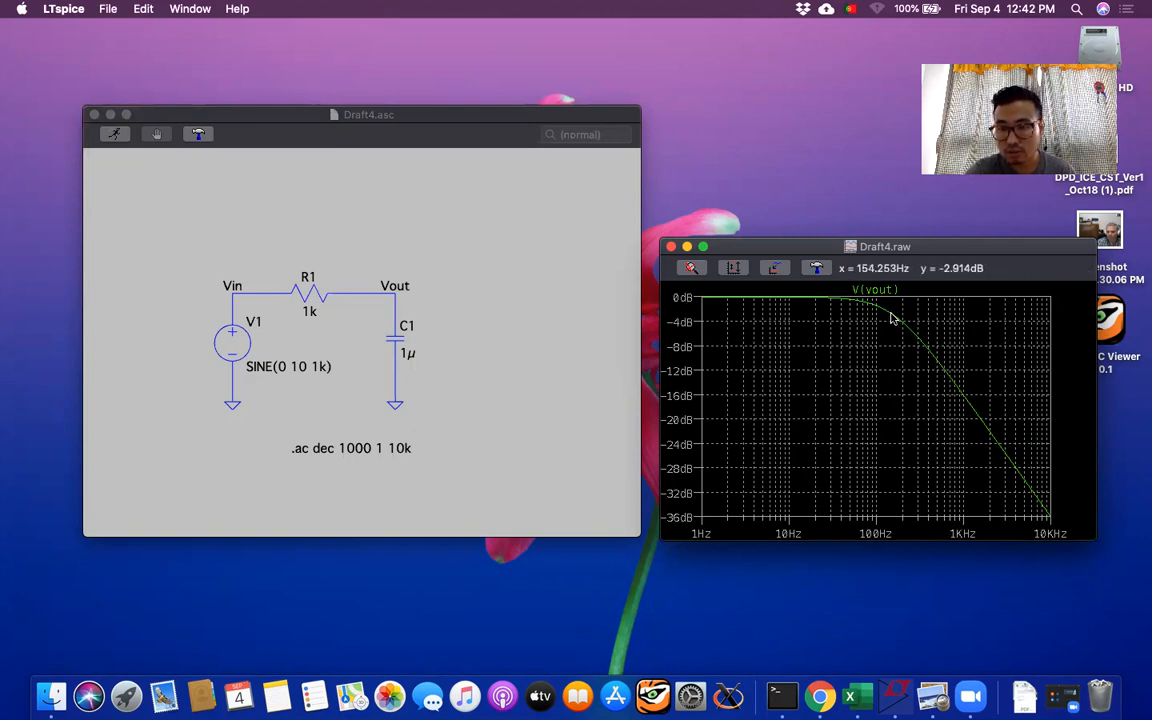
pyautogui.moveTo(895, 320)
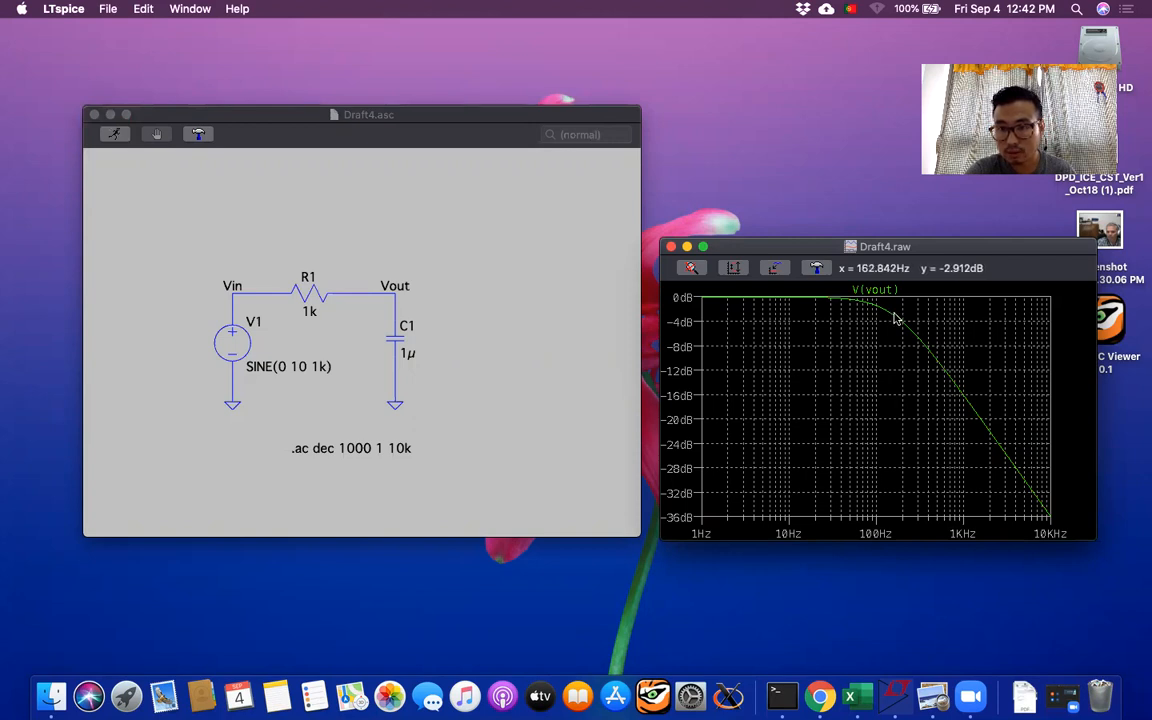
pyautogui.moveTo(895, 318)
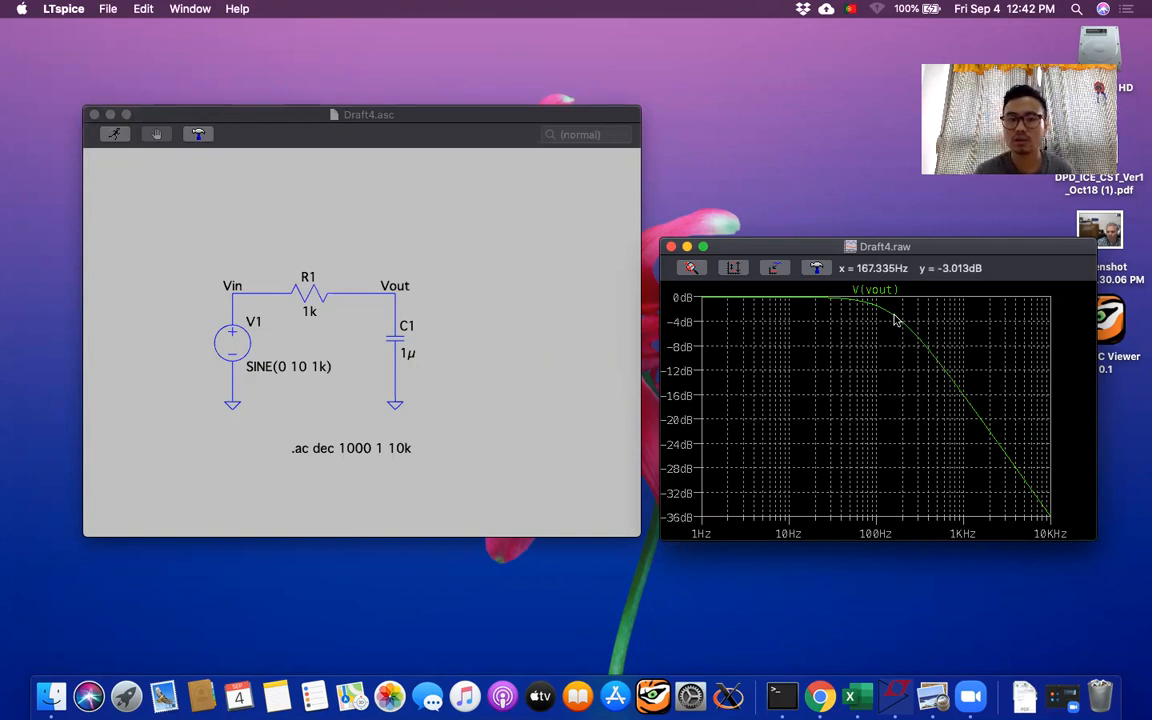
pyautogui.moveTo(378, 305)
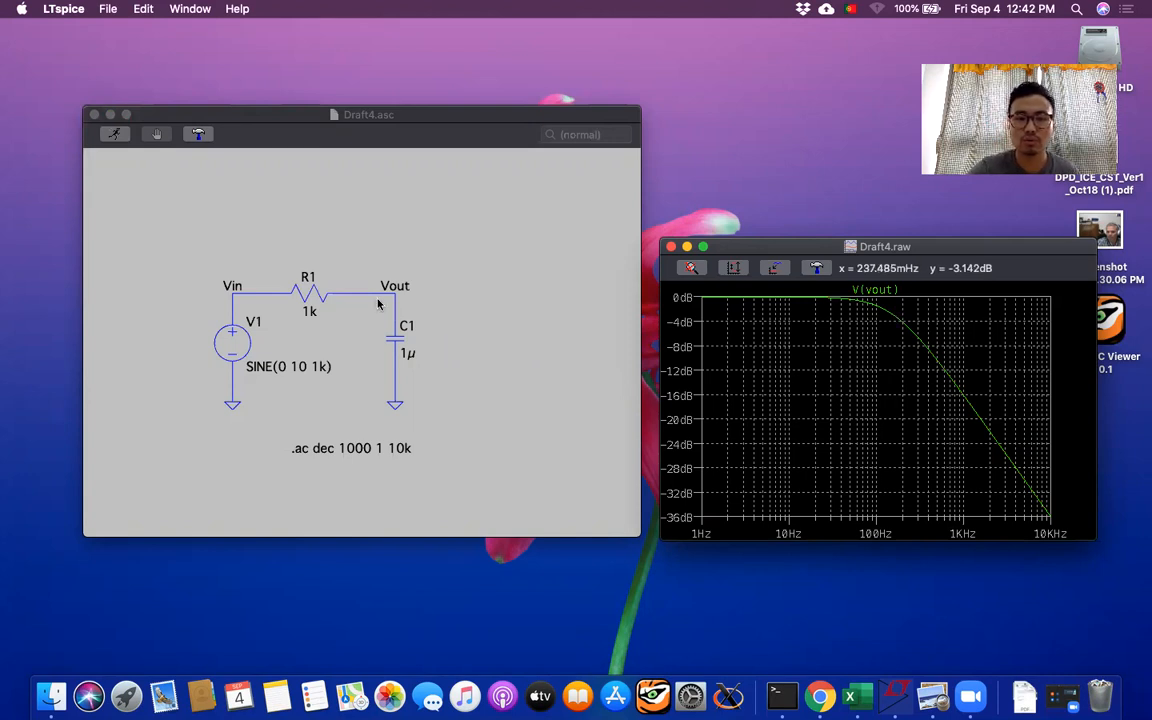
pyautogui.moveTo(440, 338)
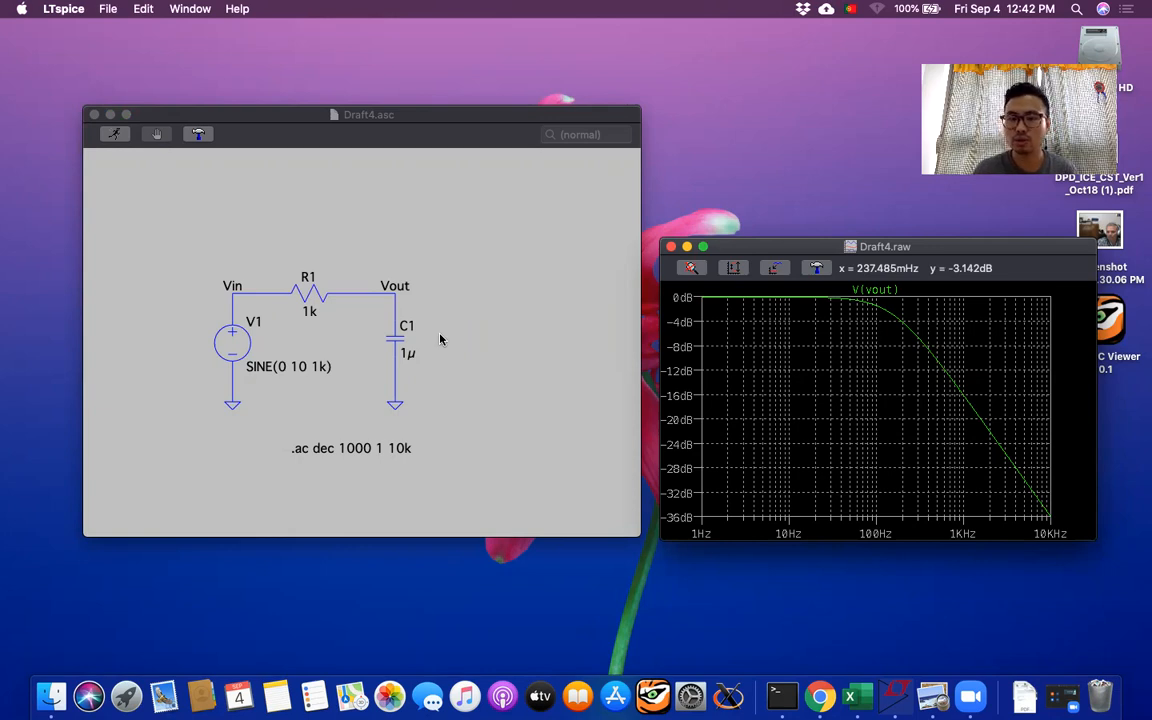
pyautogui.moveTo(875, 308)
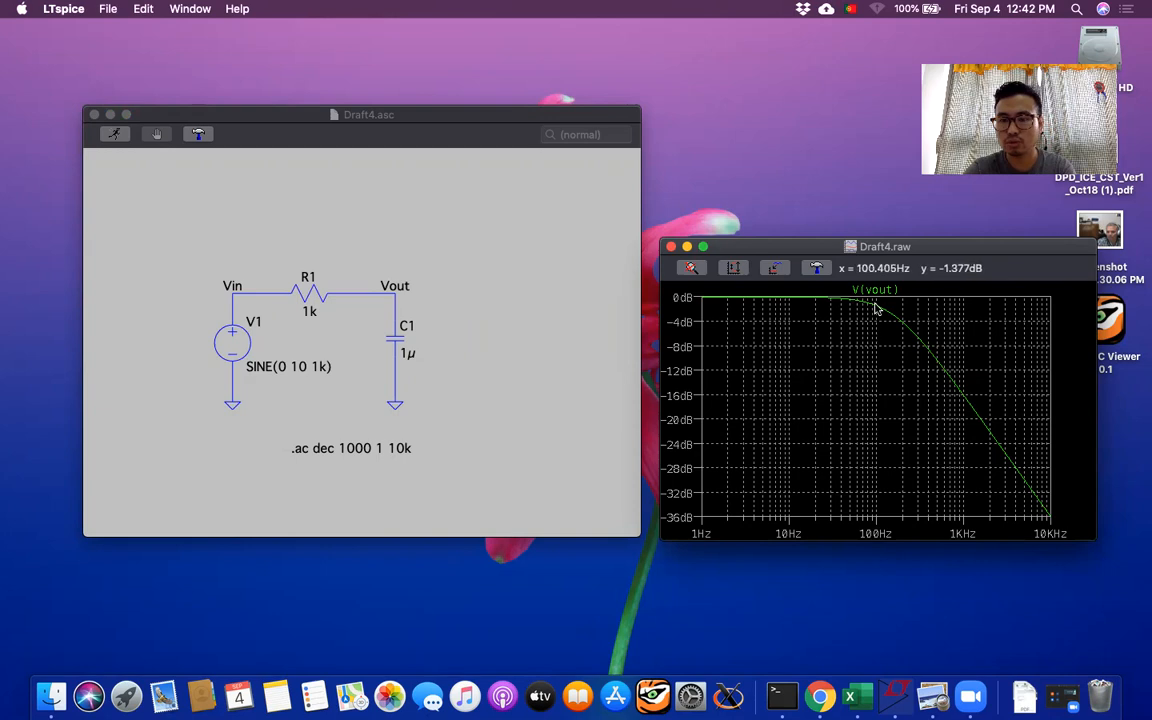
pyautogui.moveTo(892, 315)
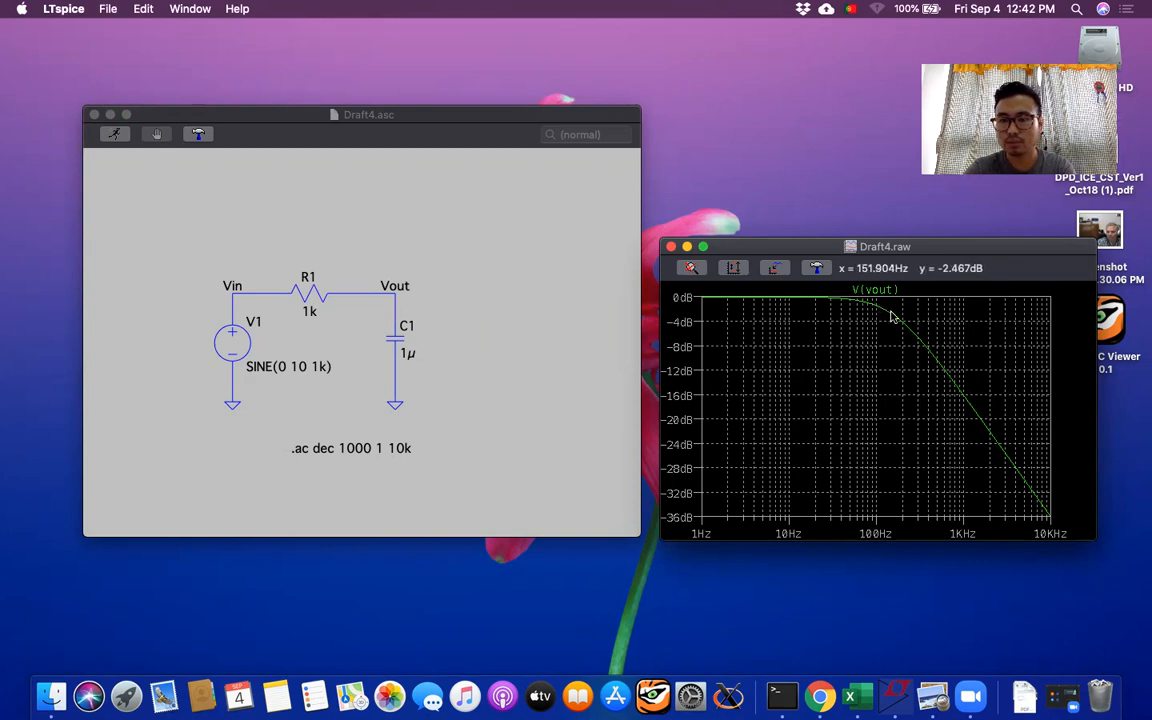
pyautogui.moveTo(895, 320)
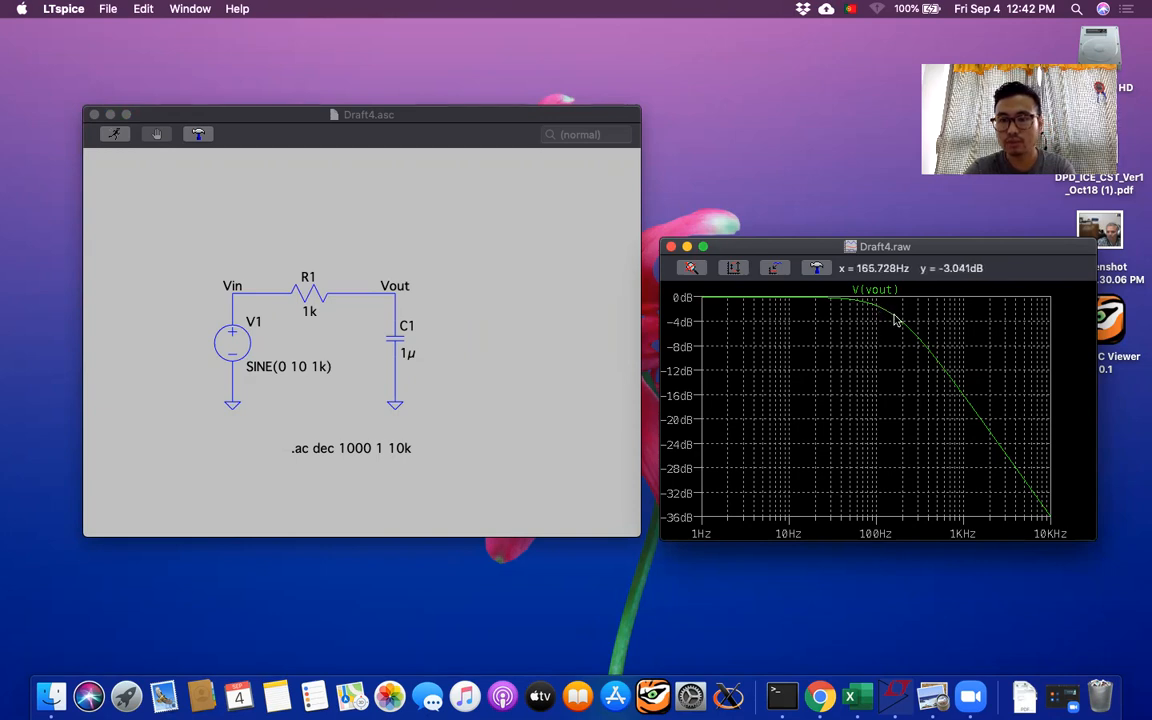
pyautogui.moveTo(895, 318)
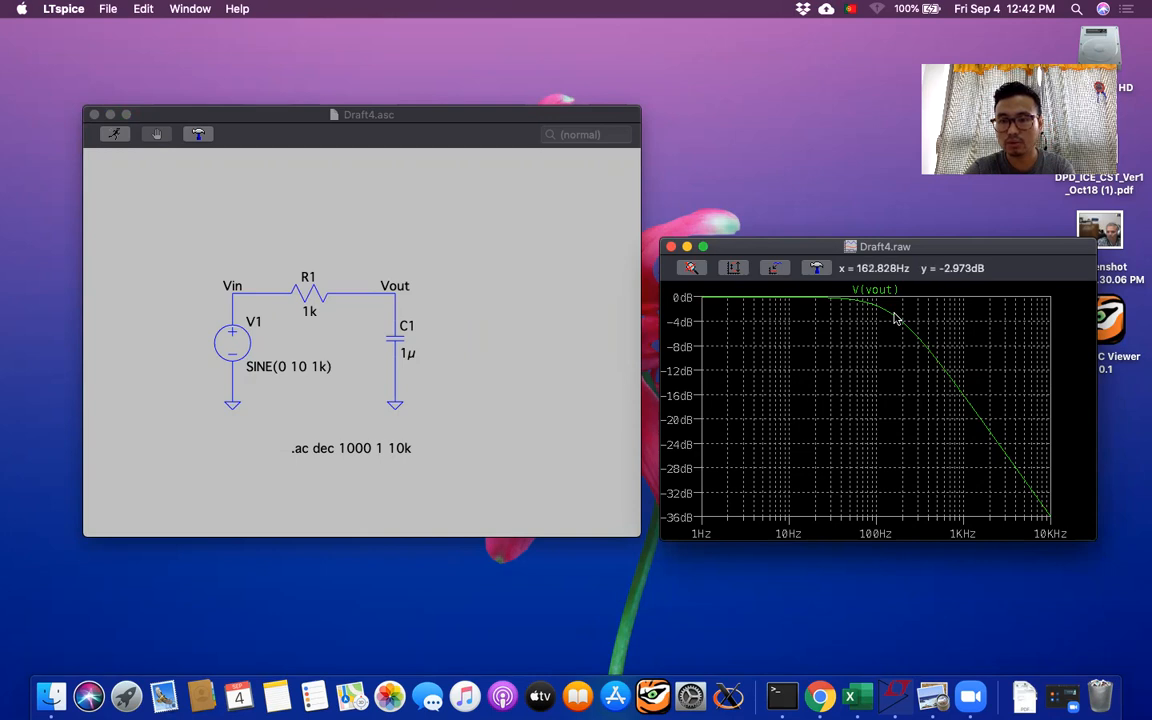
pyautogui.moveTo(700, 294)
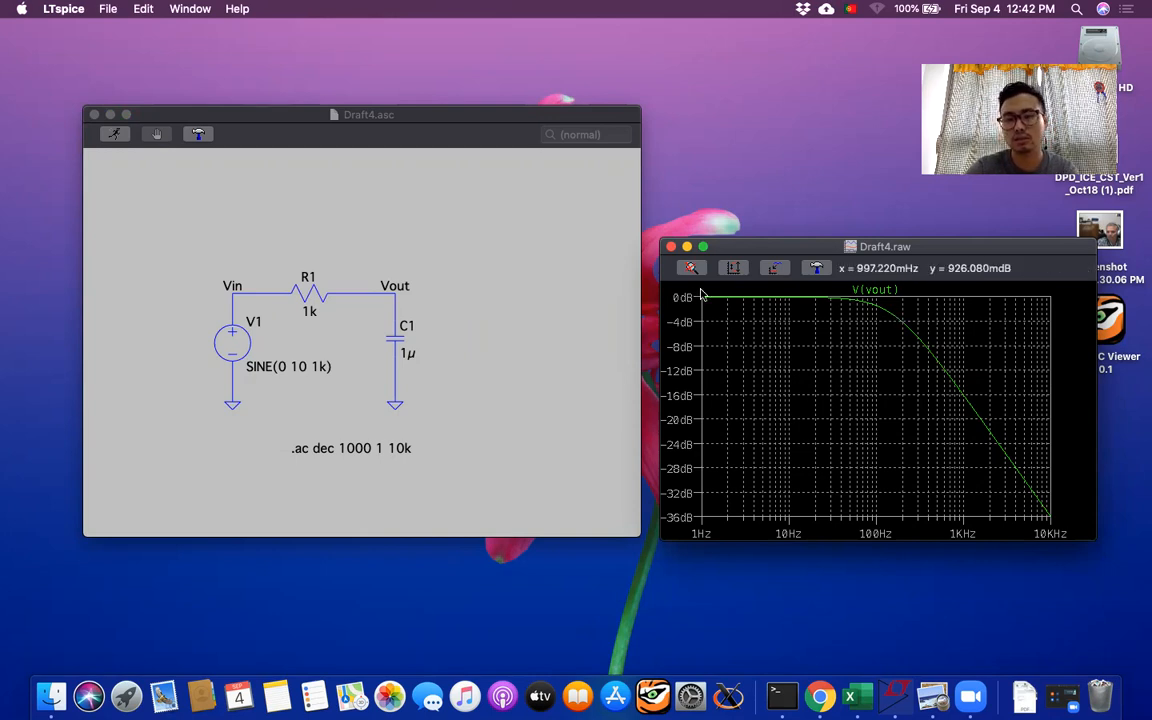
pyautogui.moveTo(910, 389)
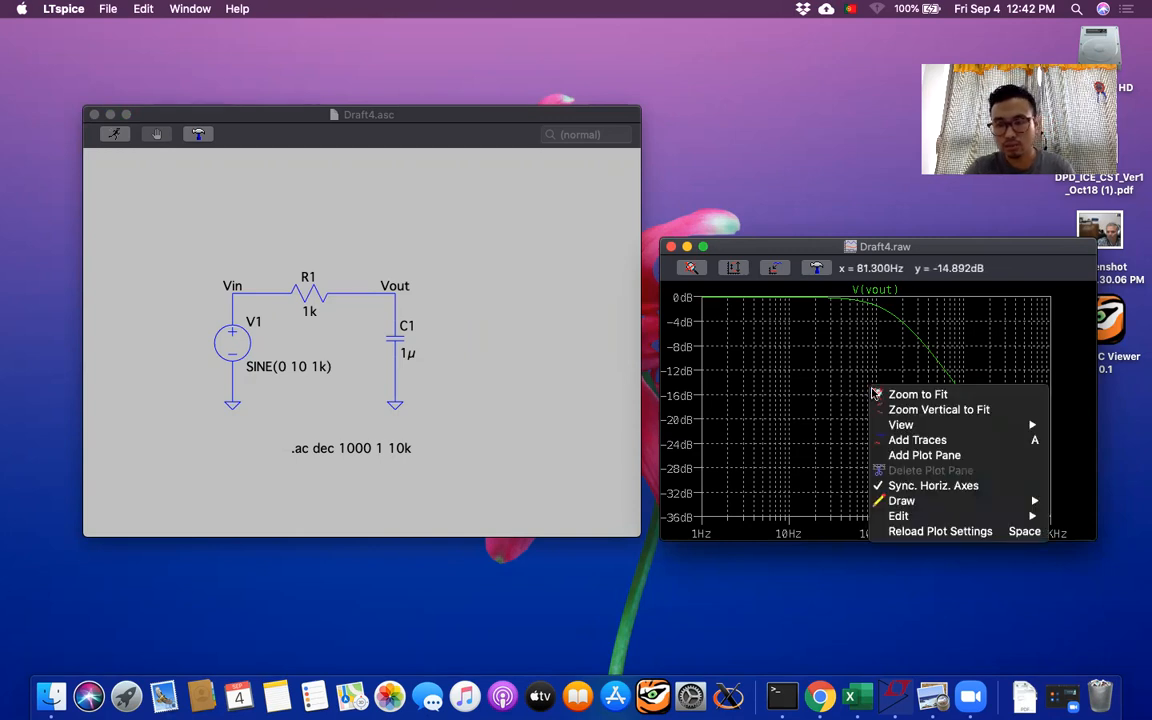
pyautogui.moveTo(924, 455)
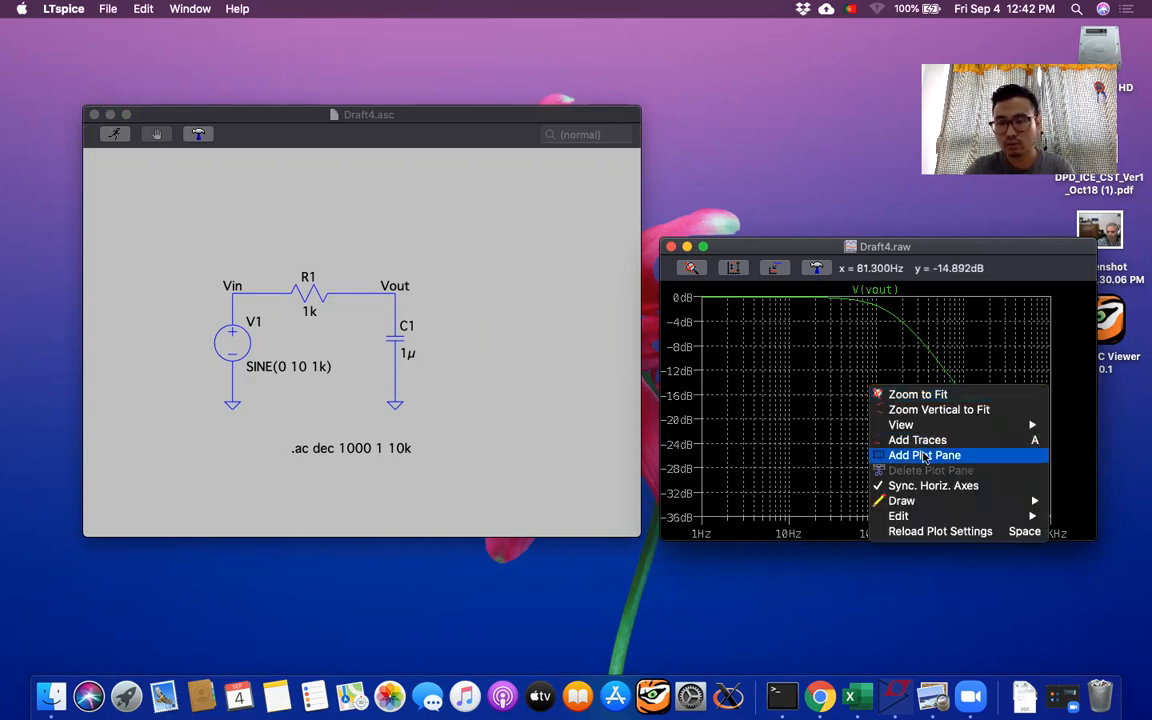
pyautogui.click(924, 455)
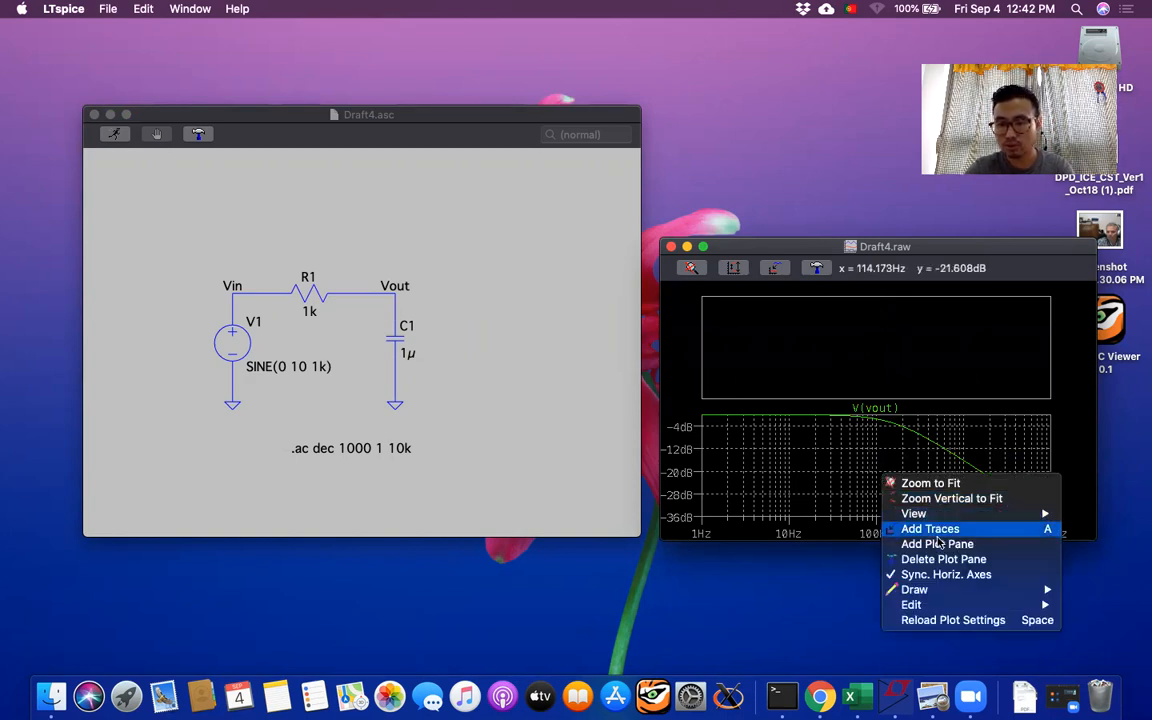
pyautogui.moveTo(976, 528)
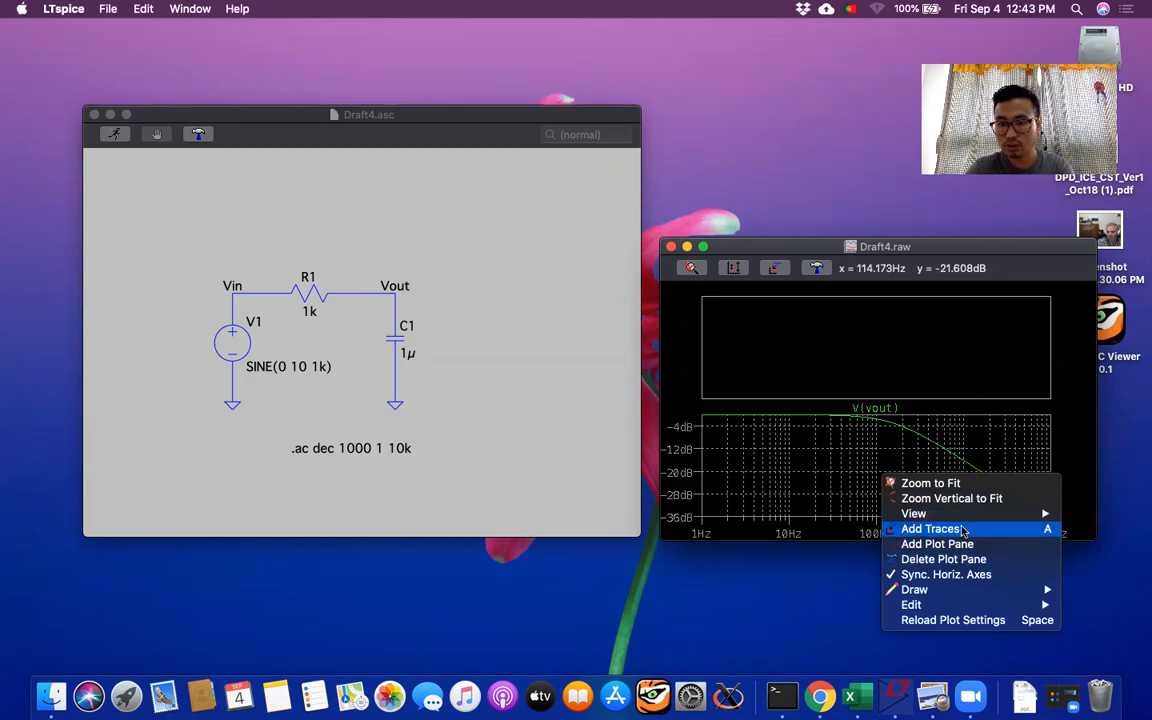
pyautogui.click(930, 528)
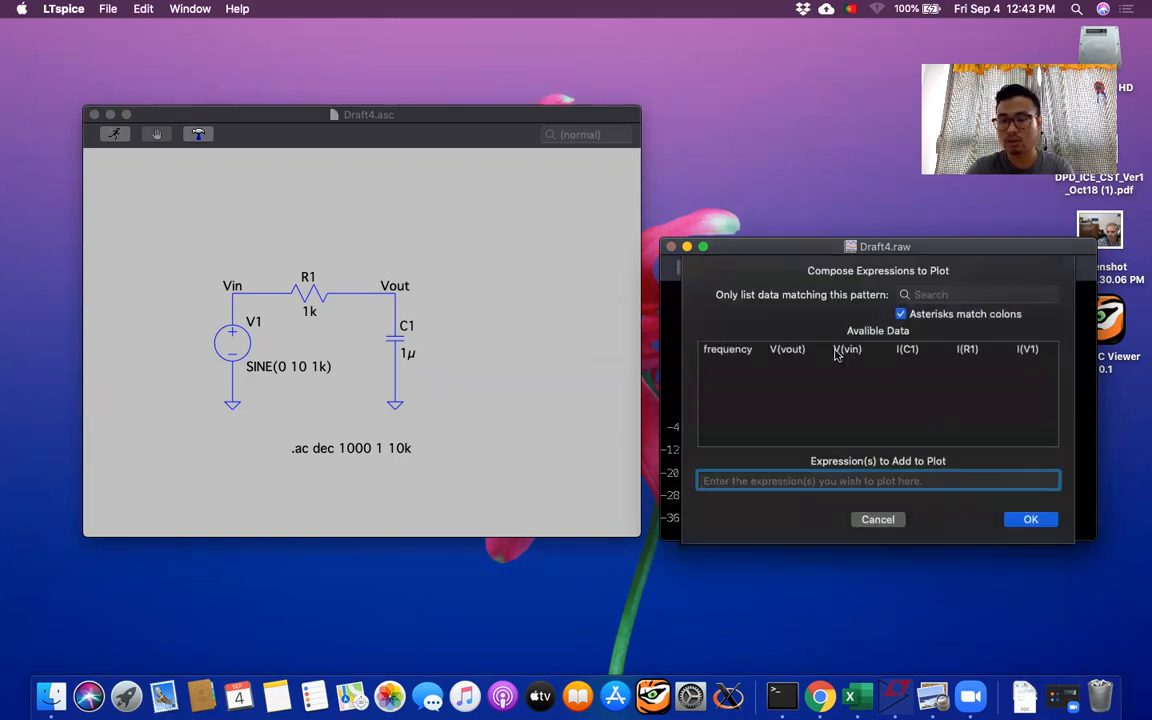
pyautogui.click(787, 349)
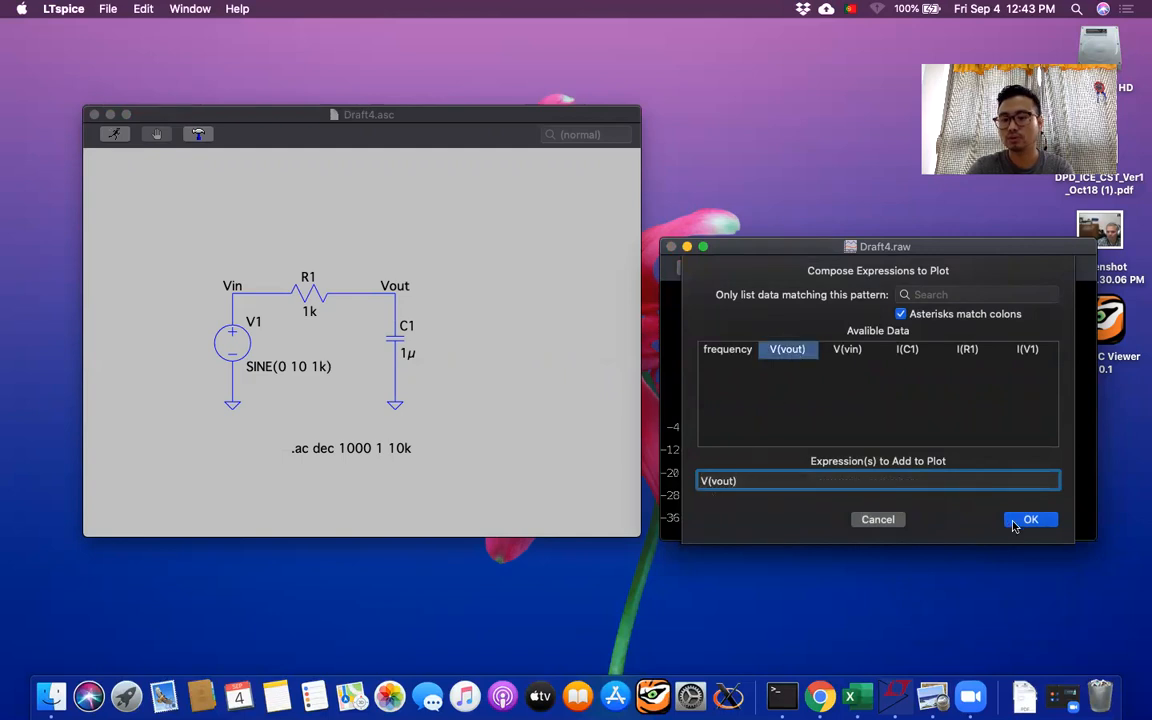
pyautogui.click(1031, 519)
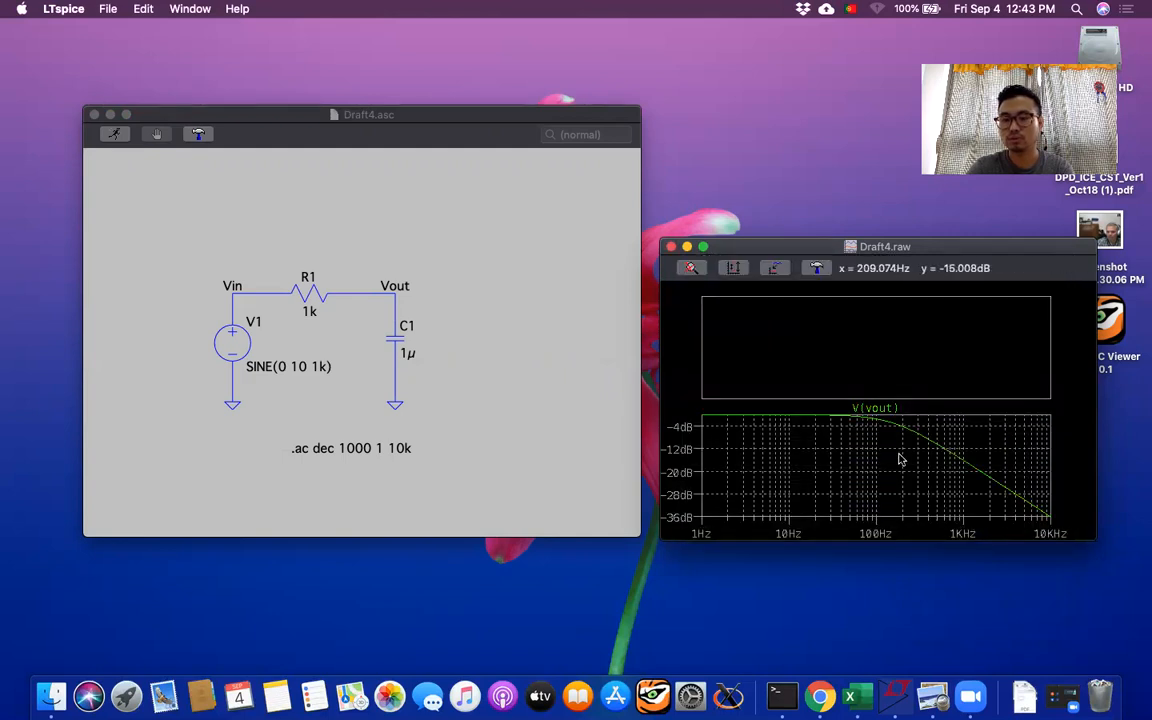
pyautogui.rightClick(900, 458)
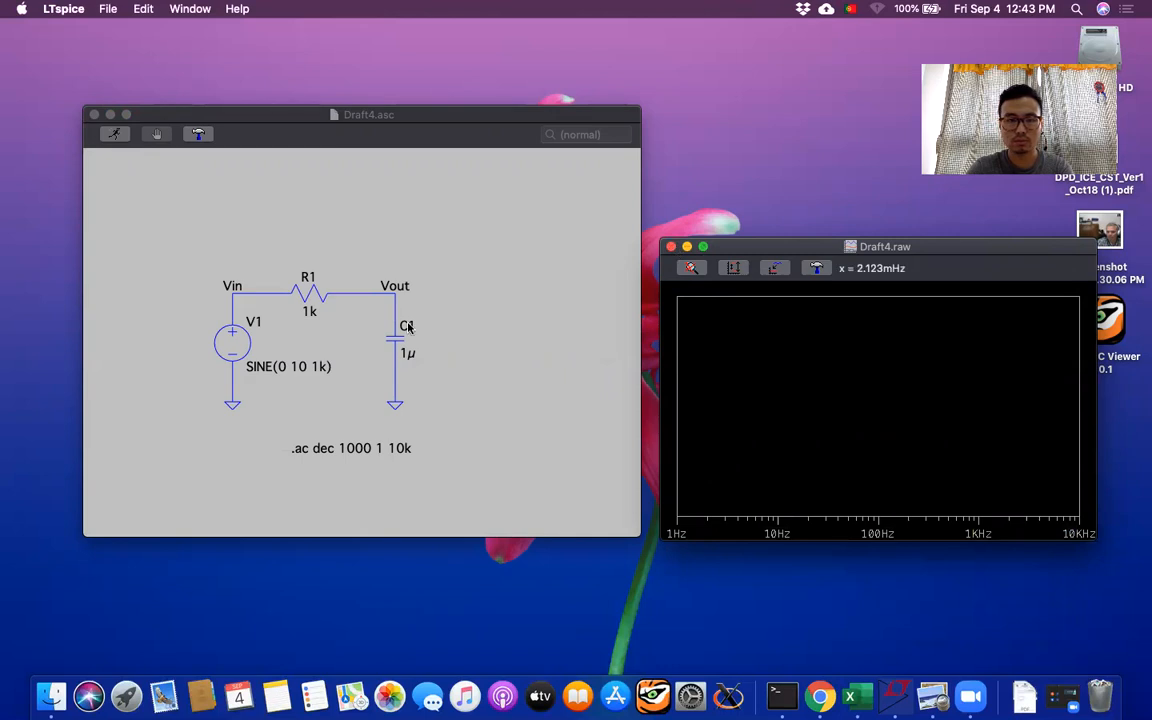
pyautogui.click(394, 286)
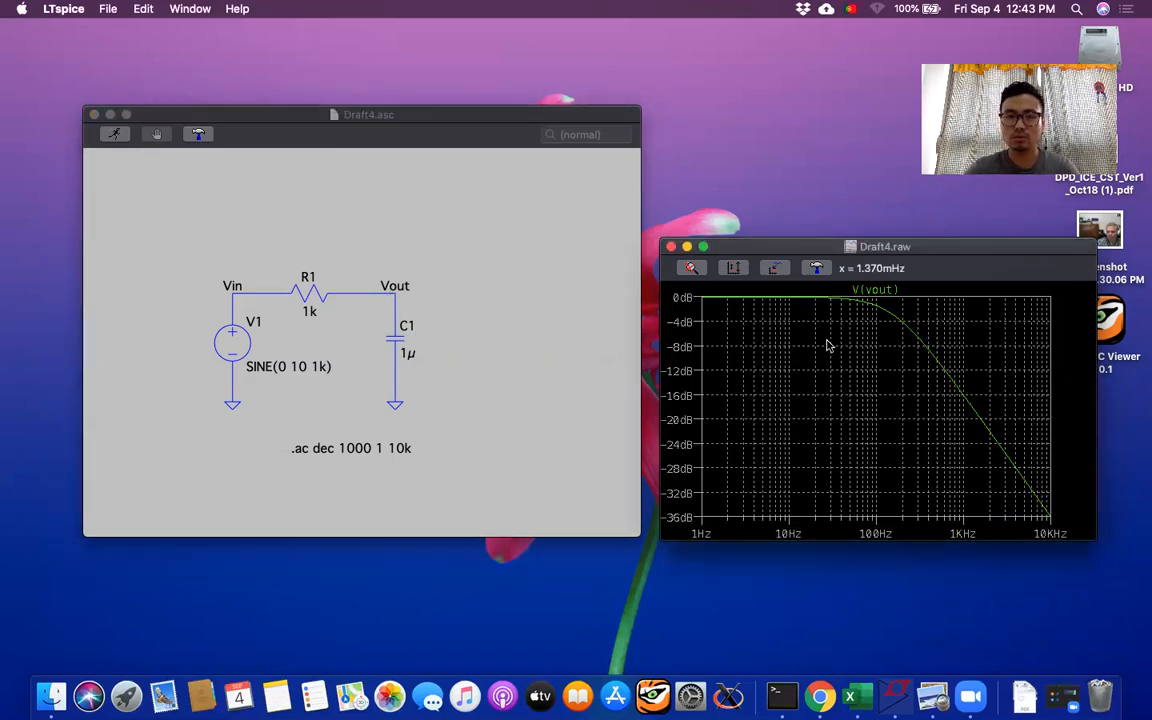
pyautogui.moveTo(710, 288)
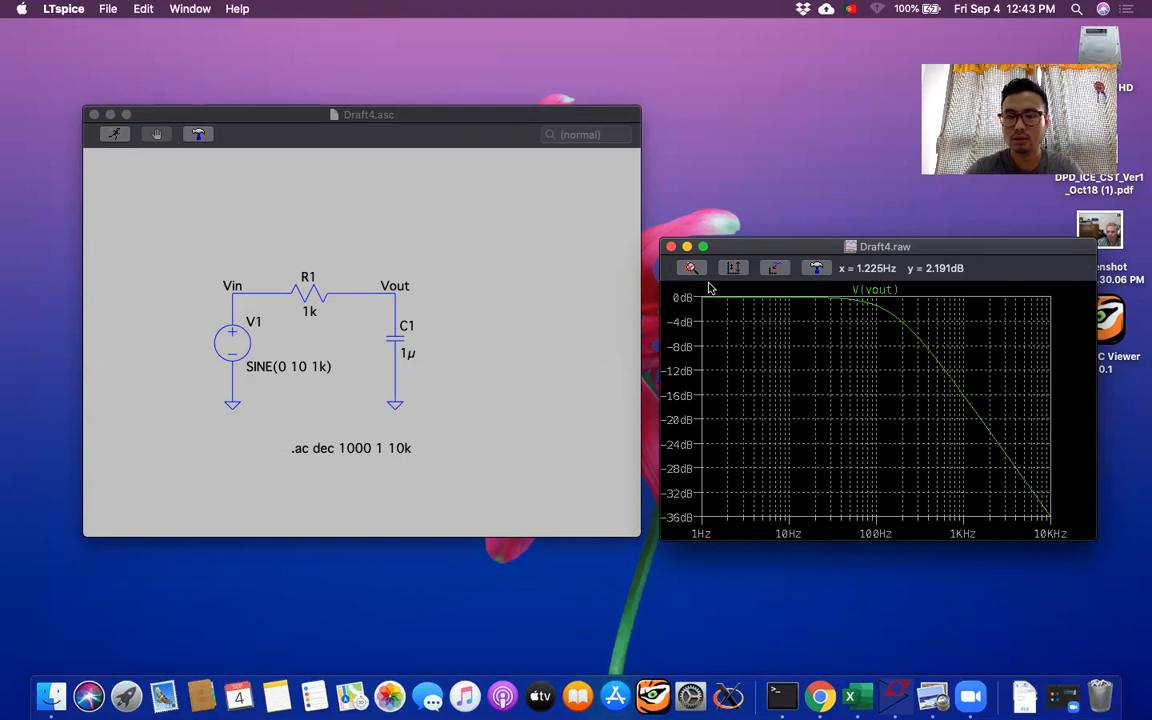
pyautogui.moveTo(758, 360)
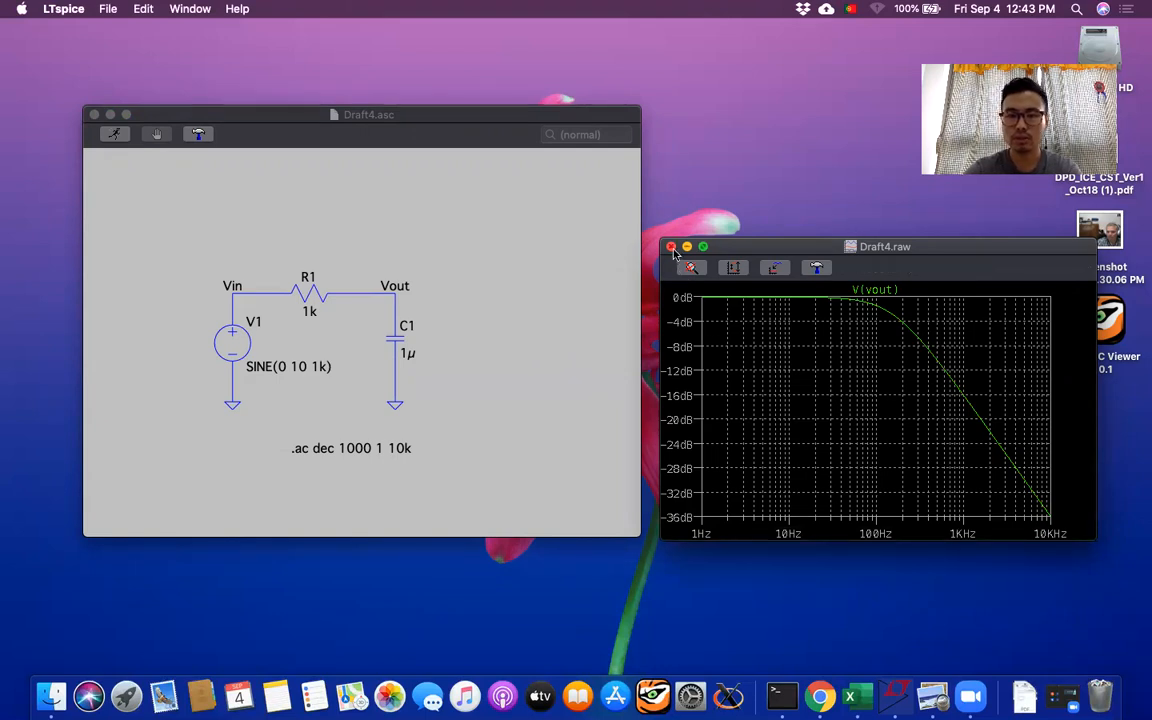
pyautogui.moveTo(793, 40)
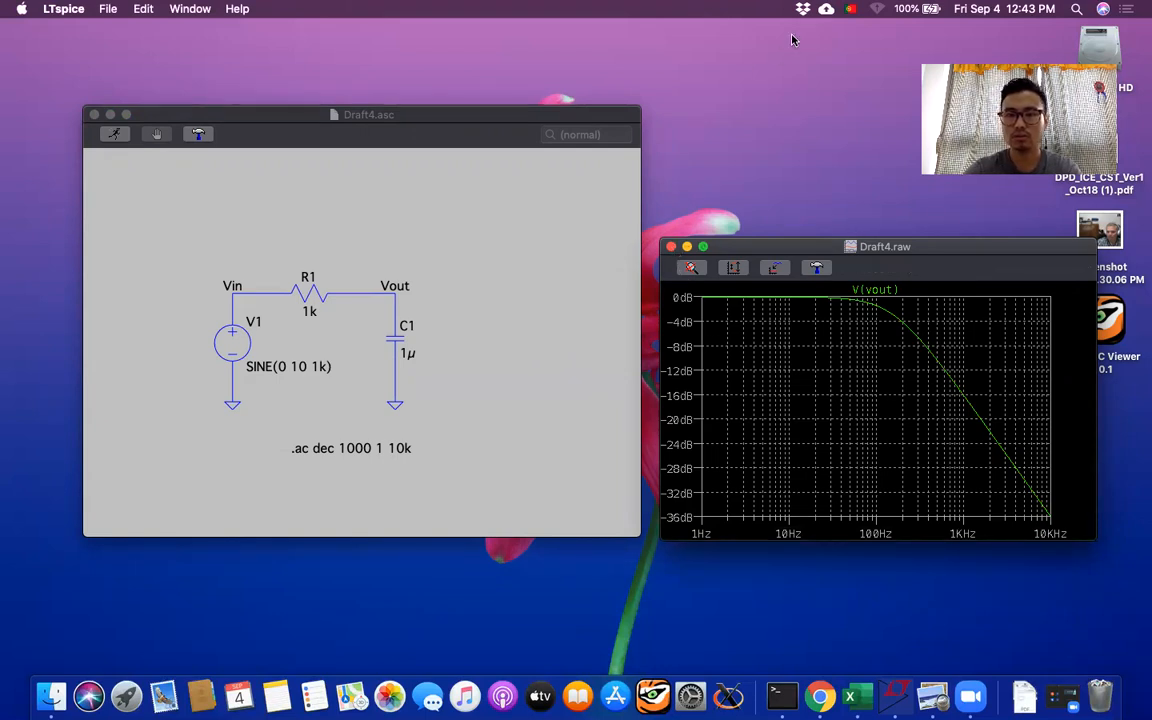